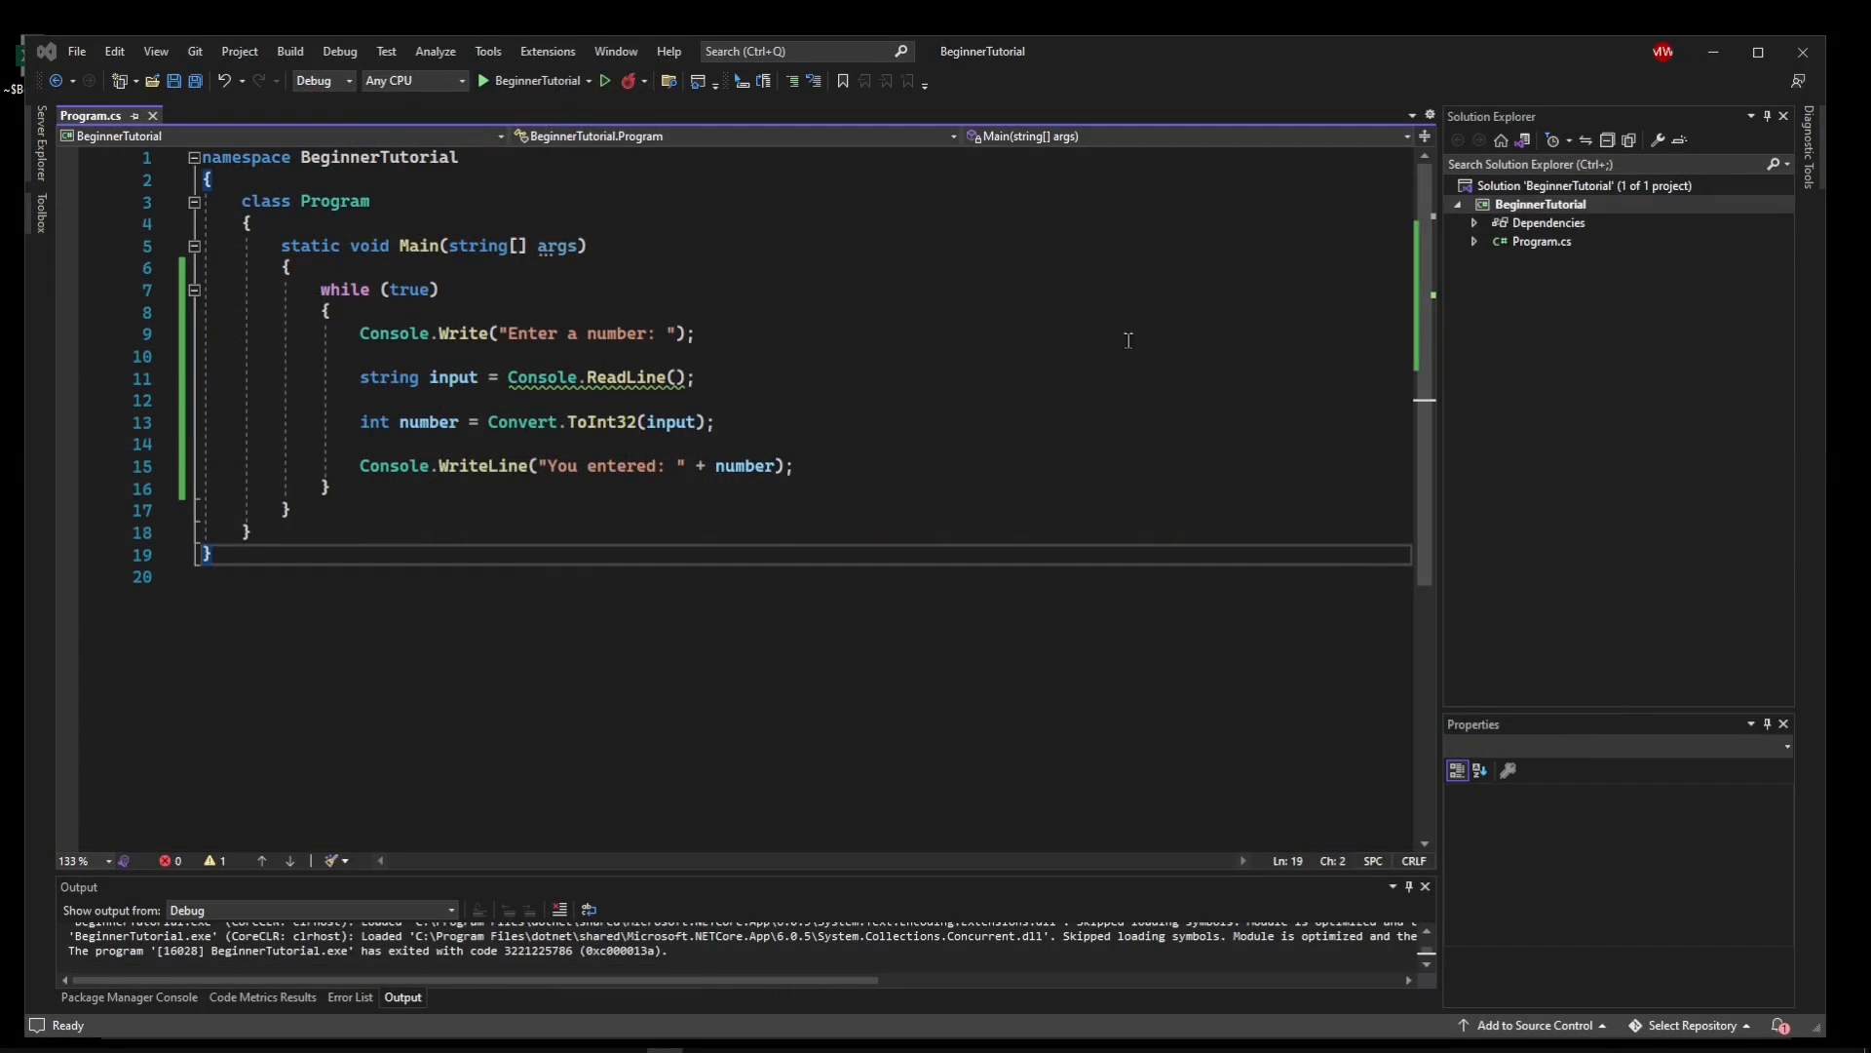
Inspect the while loop and its prompt-writing statement in the editor
{"action": "left_click_drag", "start_coordinate": [319, 289], "coordinate": [332, 488]}
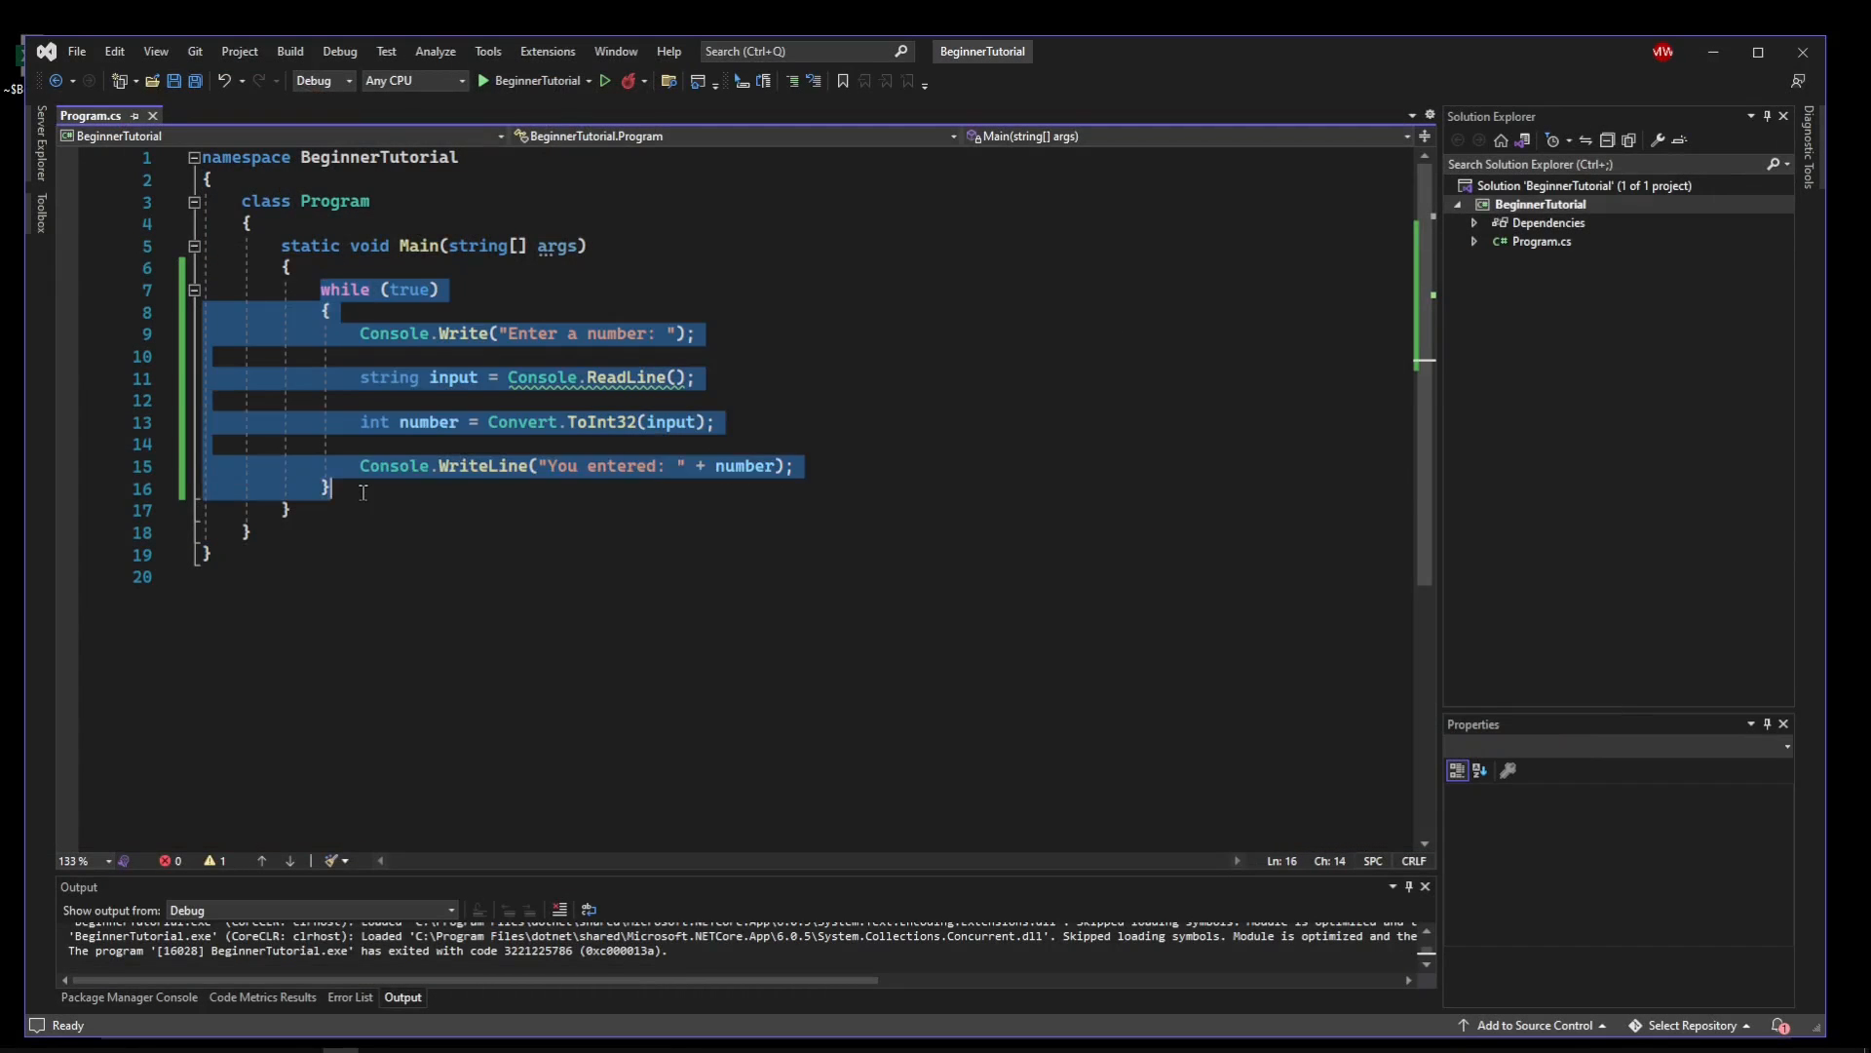
{"action": "left_click", "coordinate": [696, 333]}
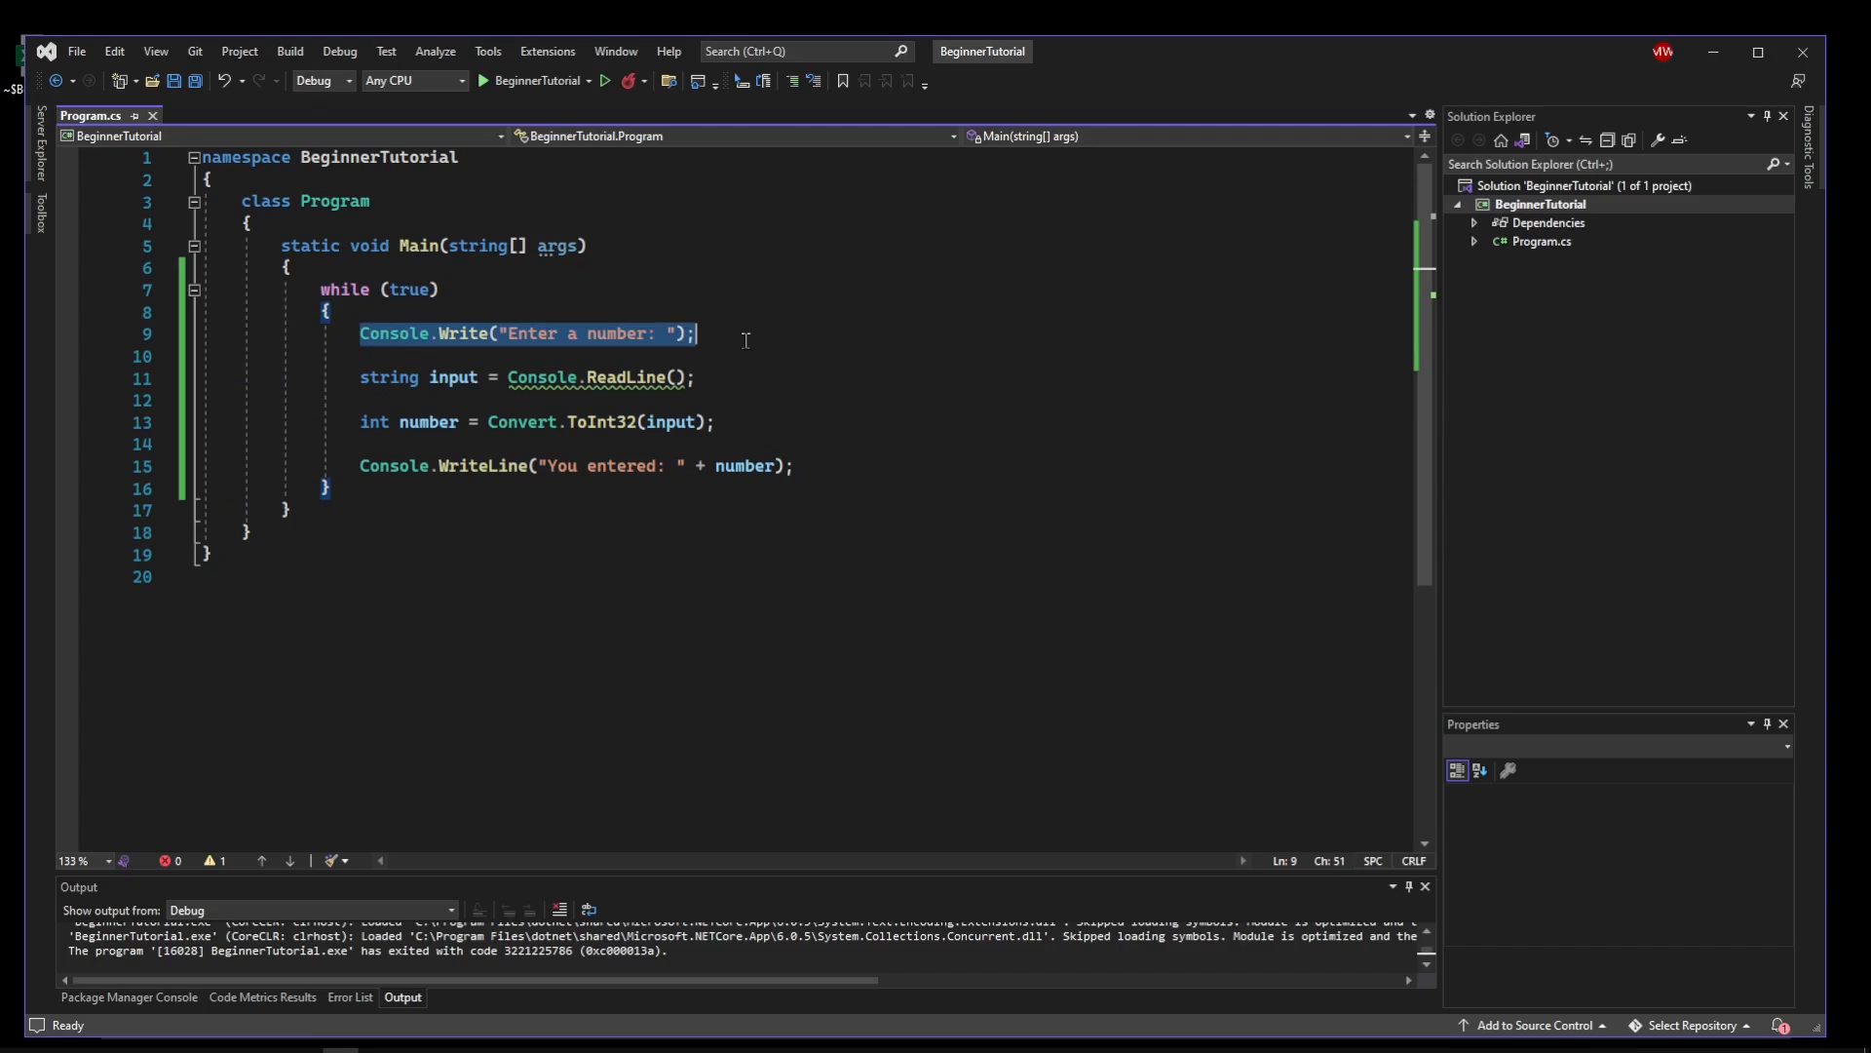
{"action": "left_click", "coordinate": [697, 377]}
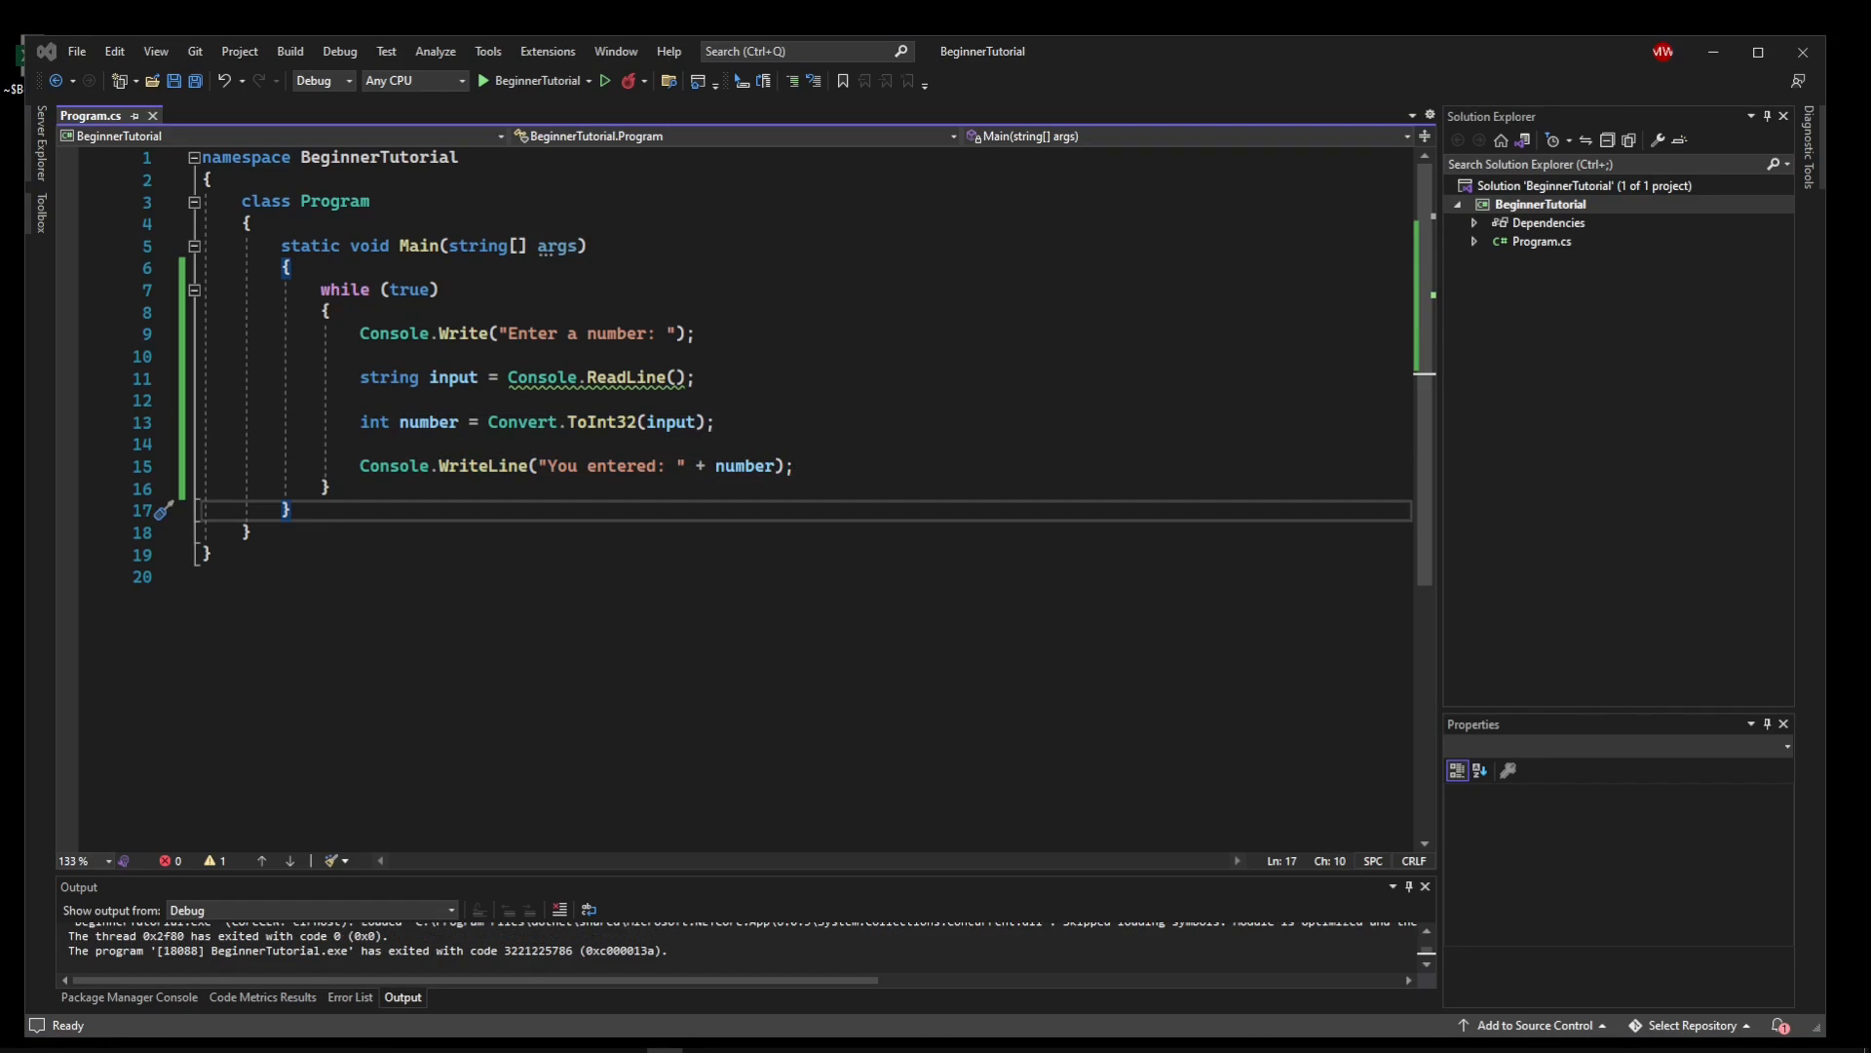
{"action": "mouse_move", "coordinate": [947, 408]}
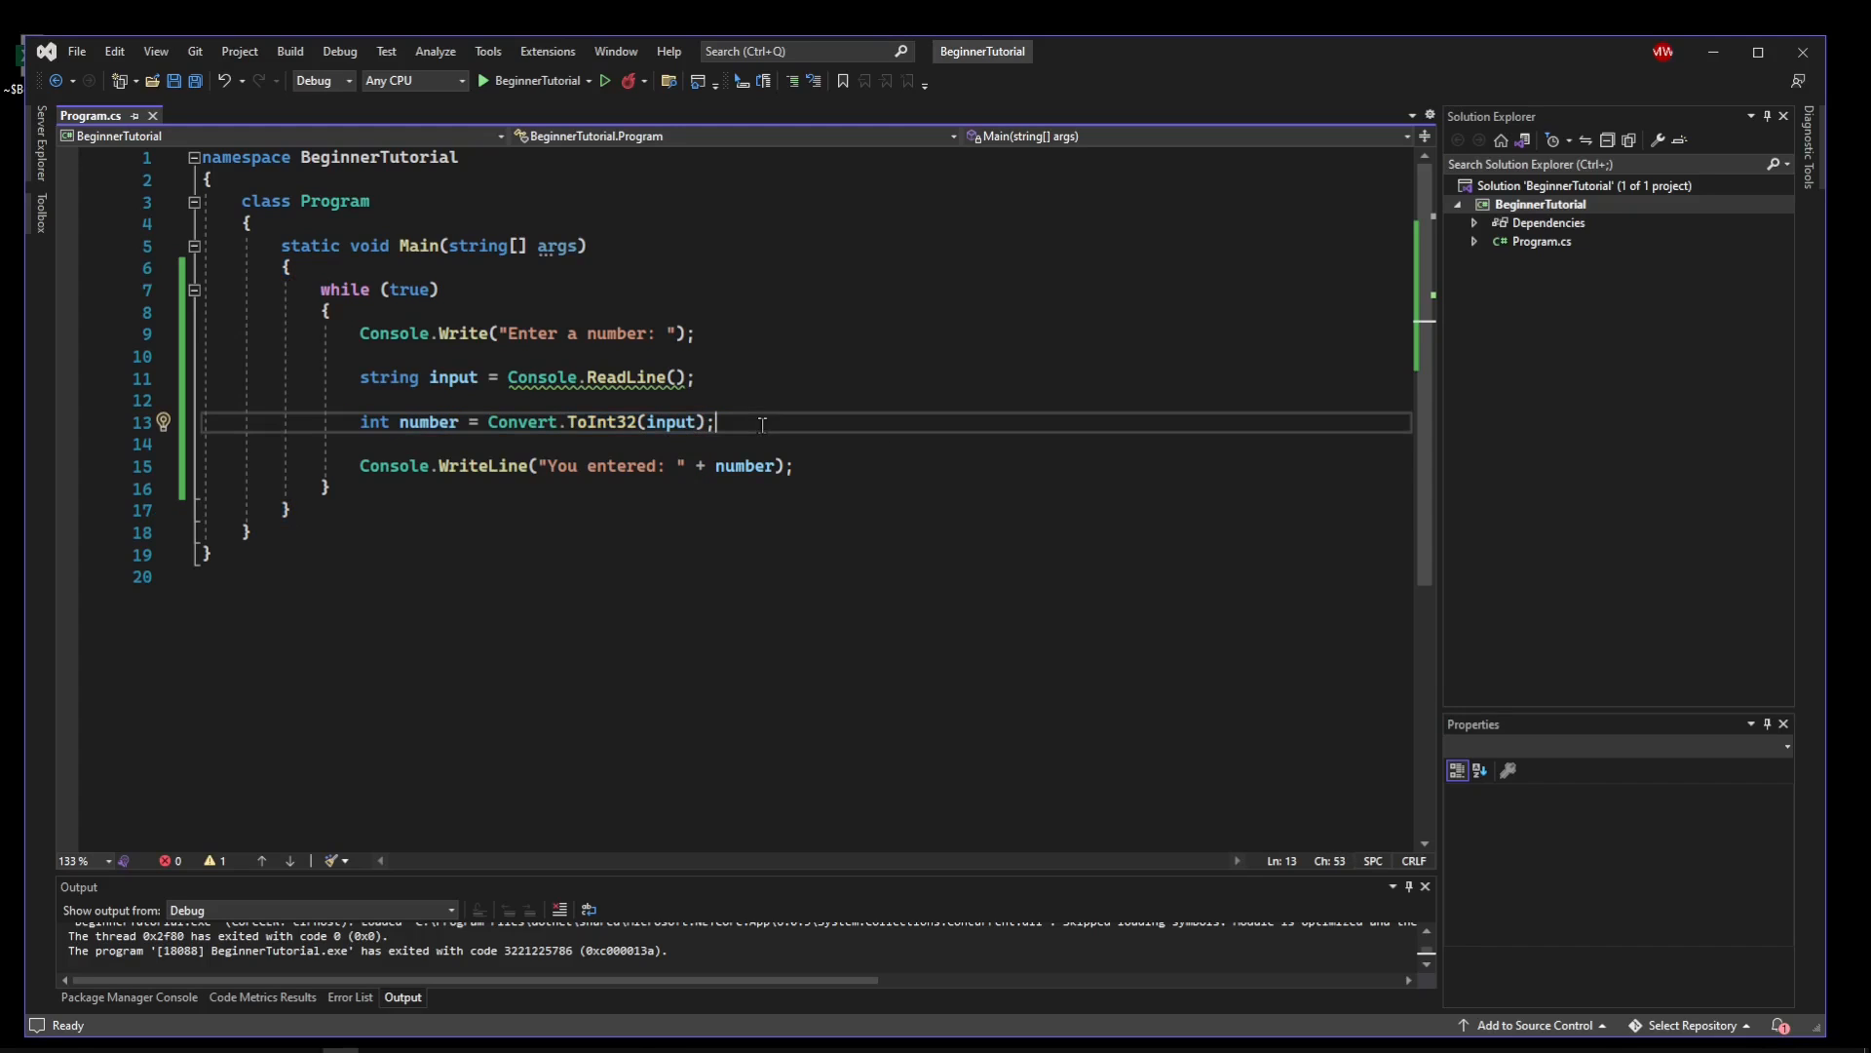
{"action": "mouse_move", "coordinate": [408, 95]}
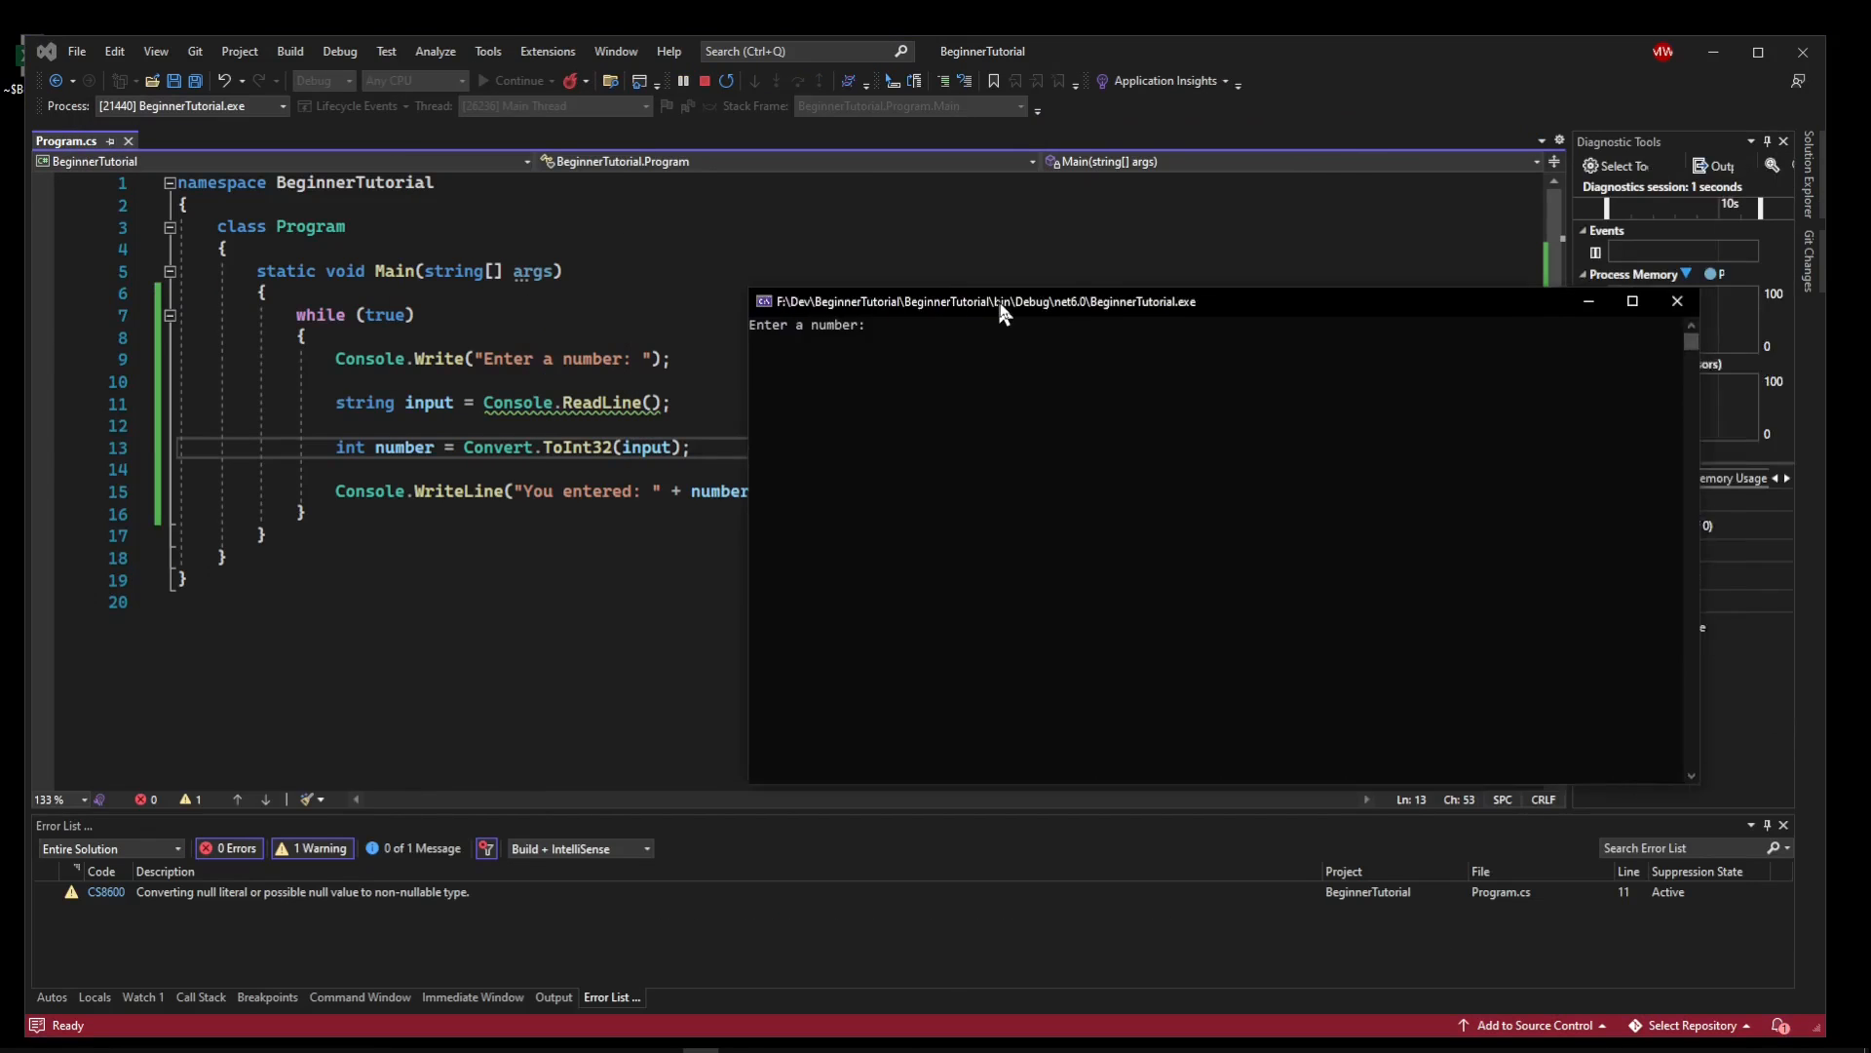
Enter 1234, then the letter a, in the running console program
{"action": "type", "text": "1234"}
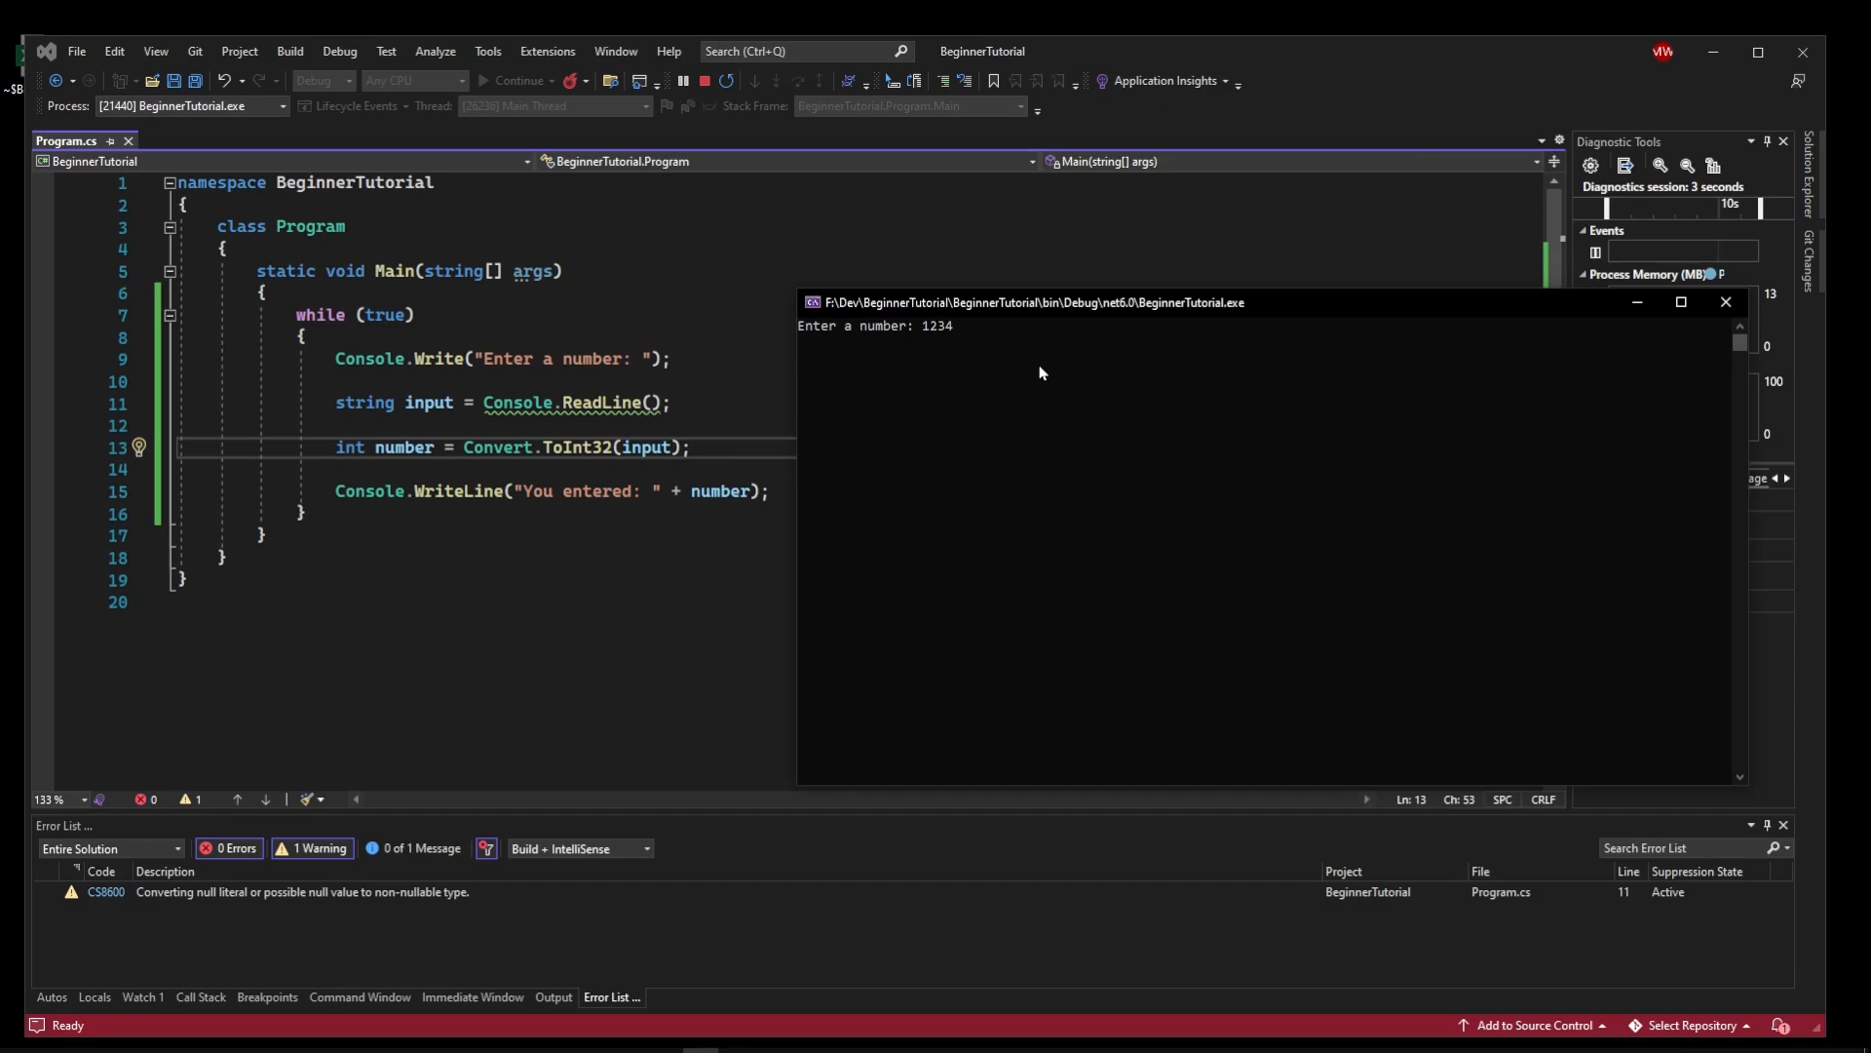
{"action": "key", "text": "enter"}
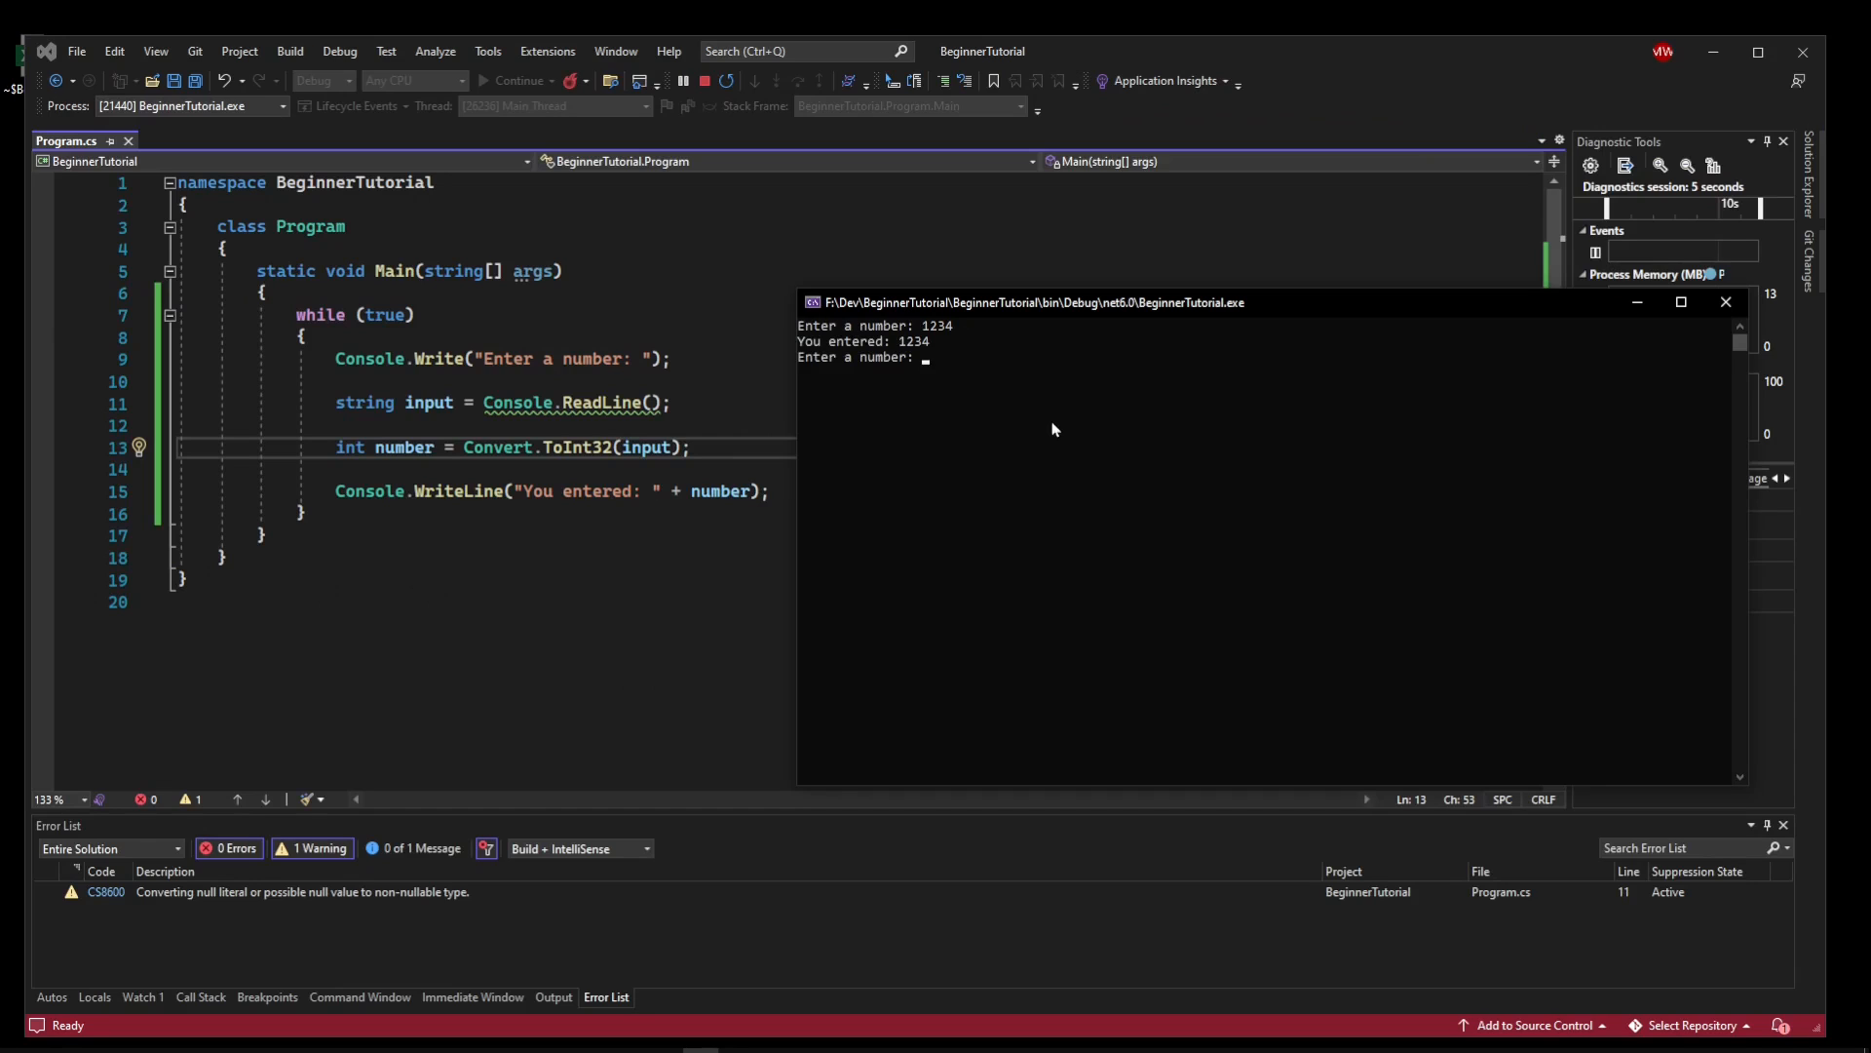
{"action": "type", "text": "a"}
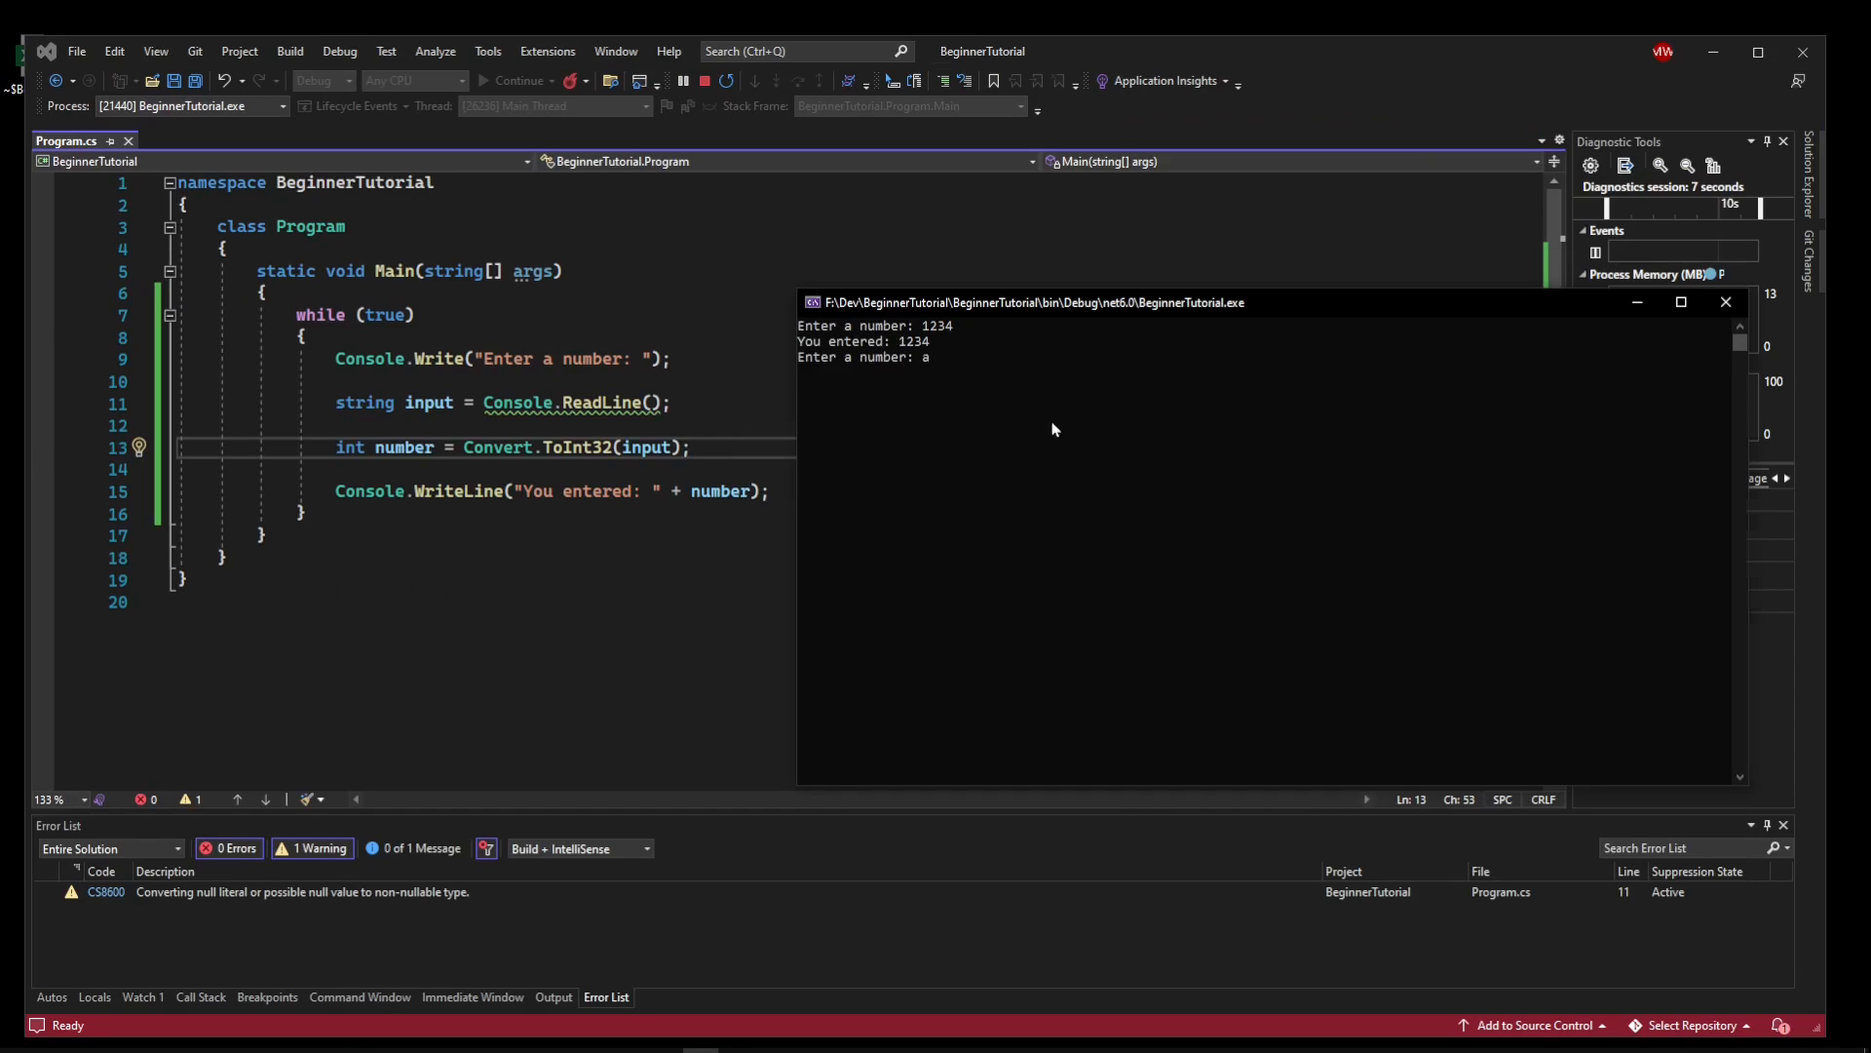
{"action": "key", "text": "enter"}
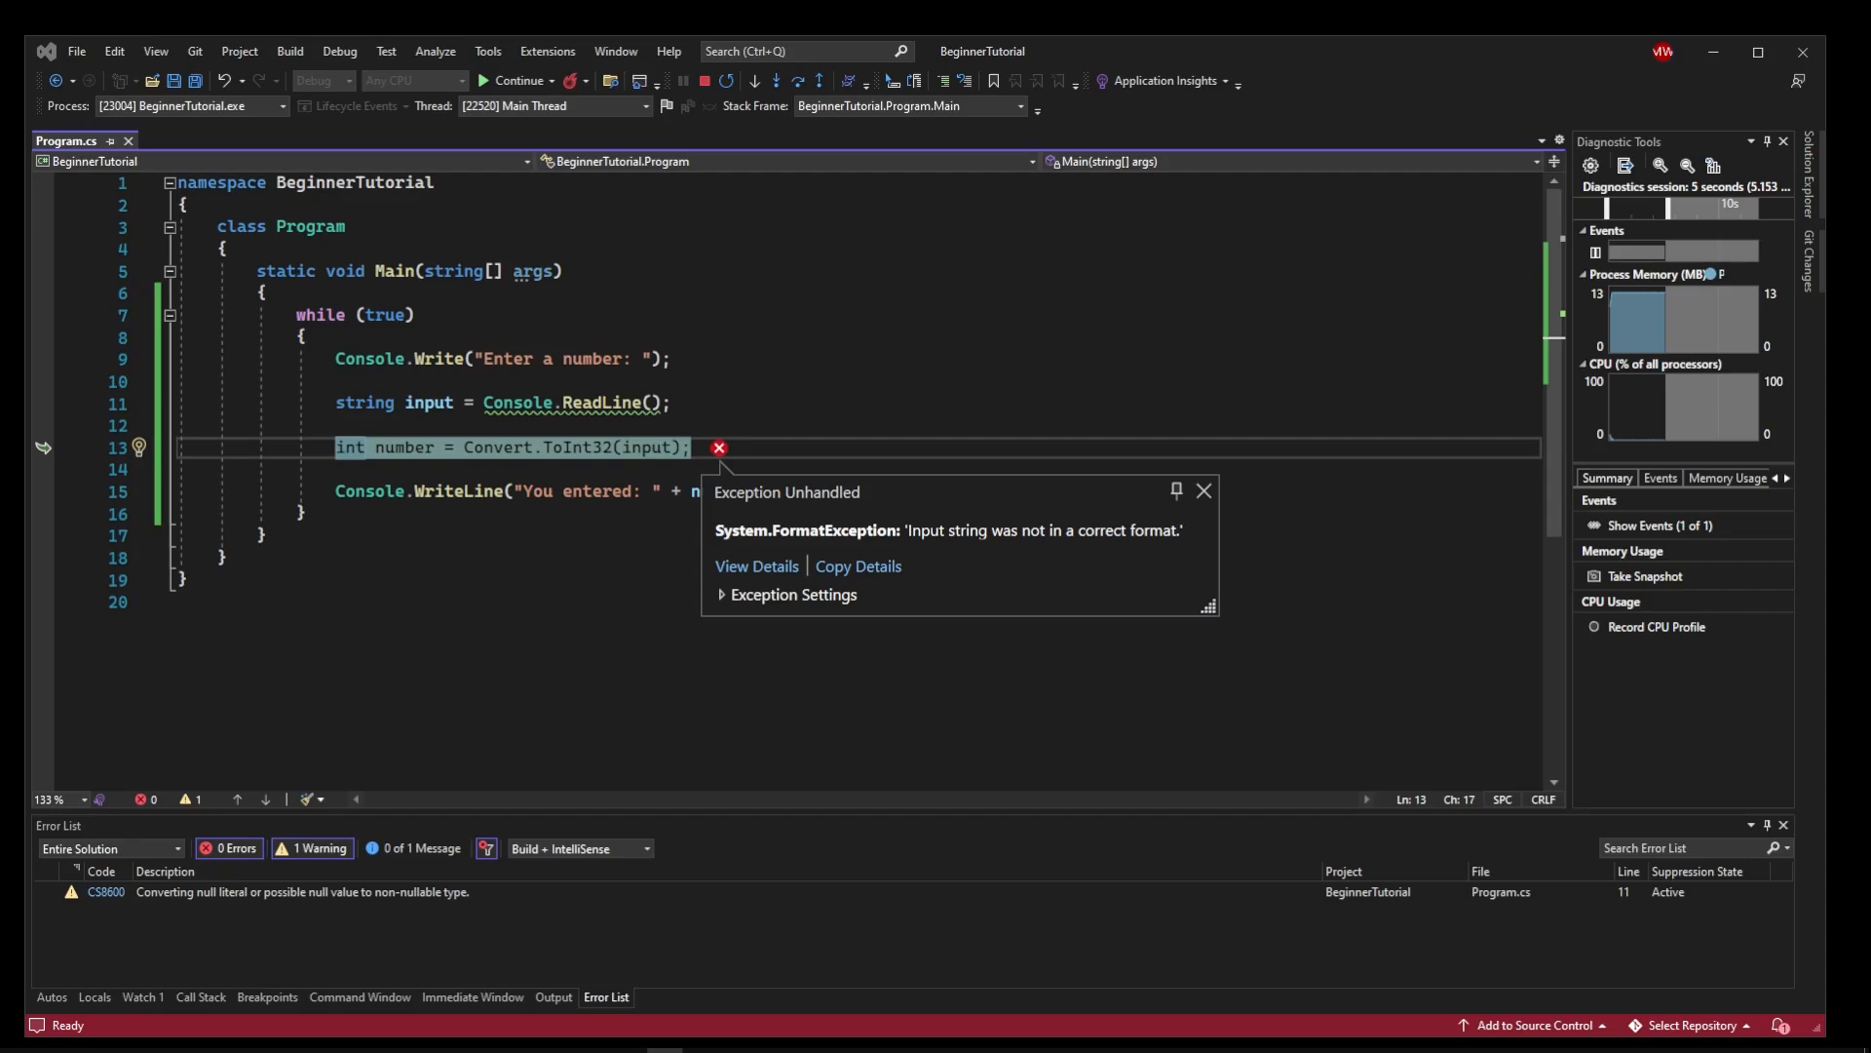
{"action": "mouse_move", "coordinate": [710, 469]}
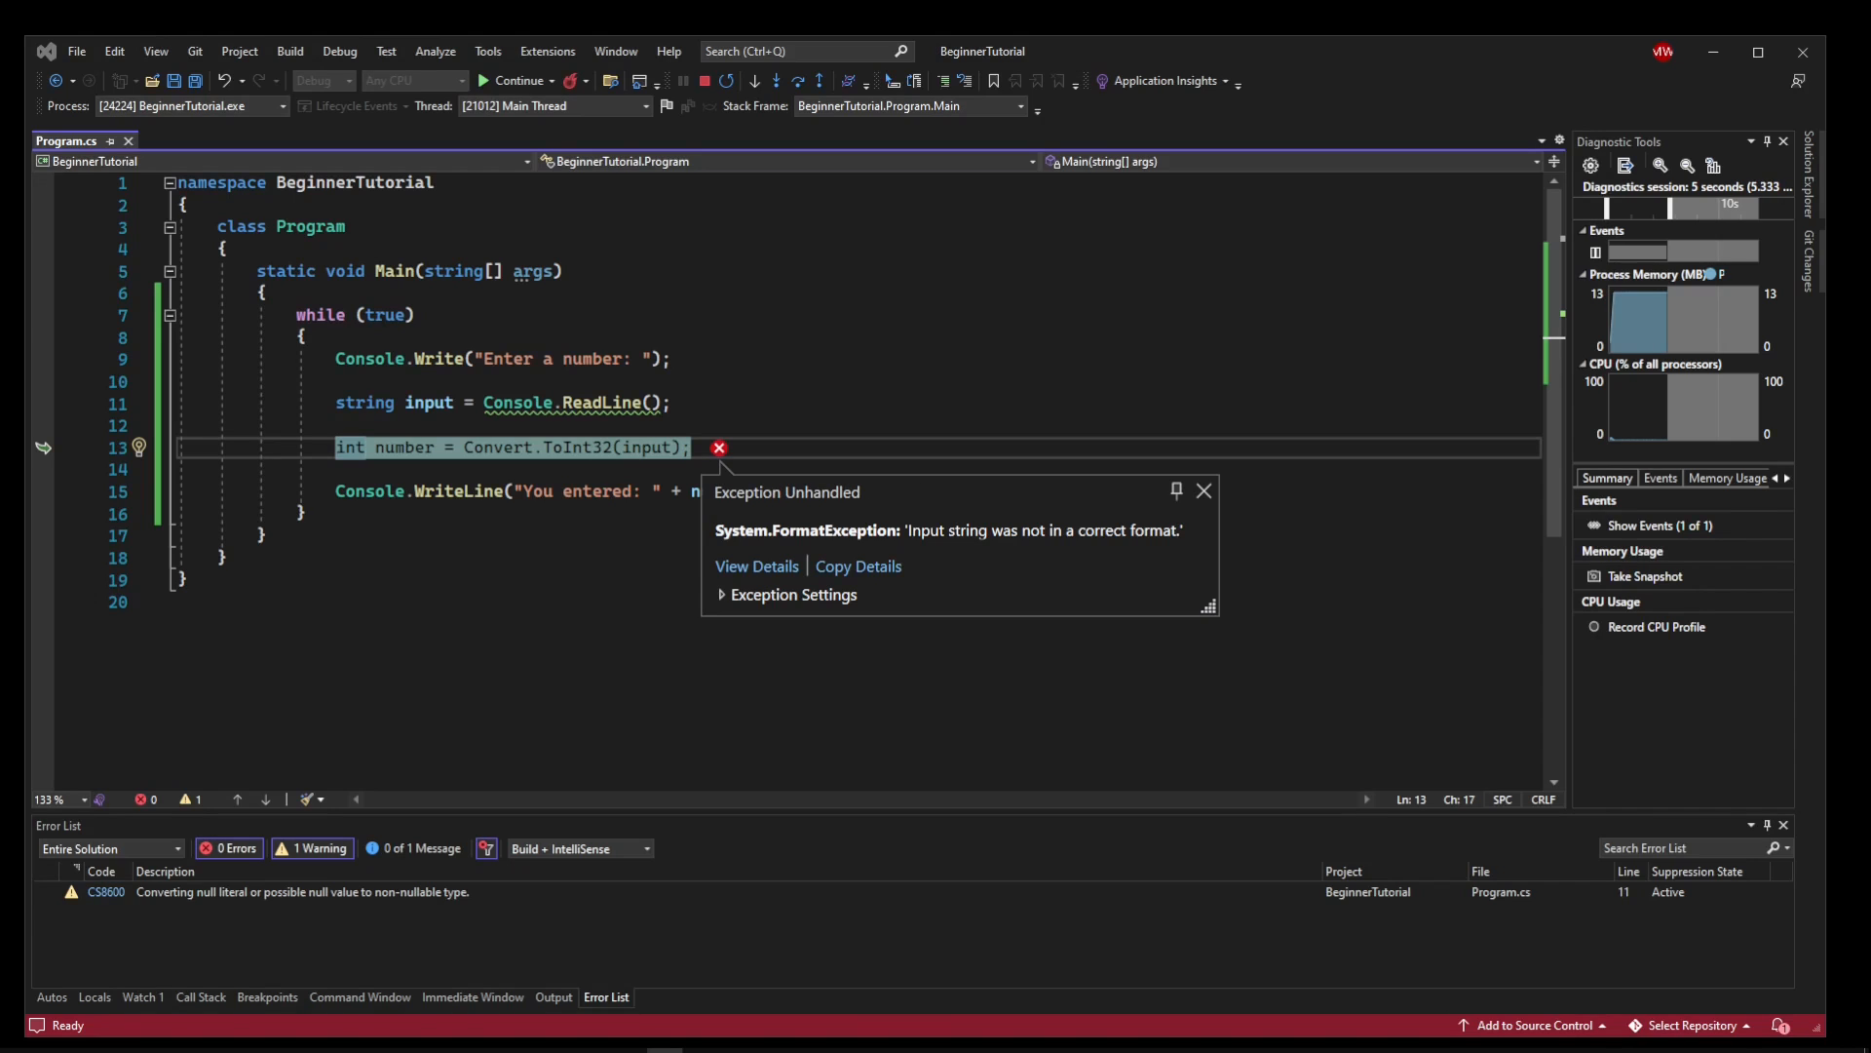
{"action": "mouse_move", "coordinate": [934, 200]}
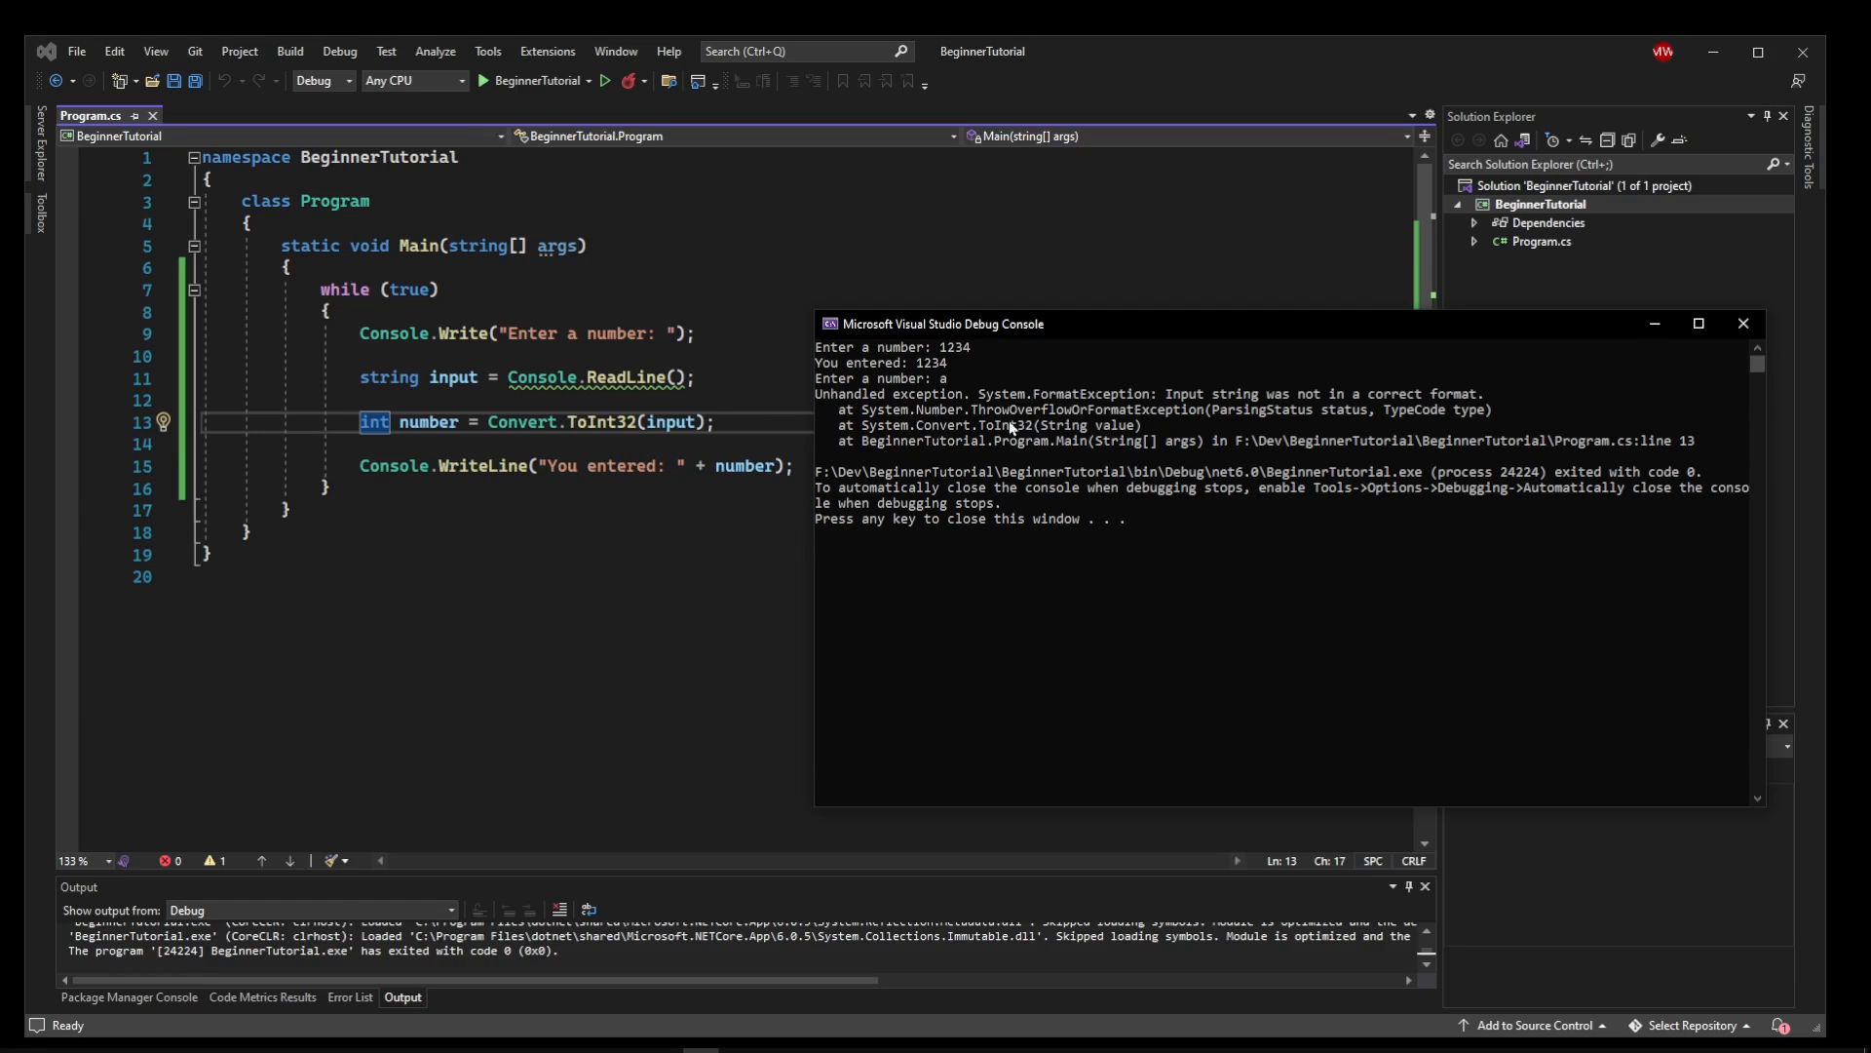
{"action": "mouse_move", "coordinate": [1080, 393]}
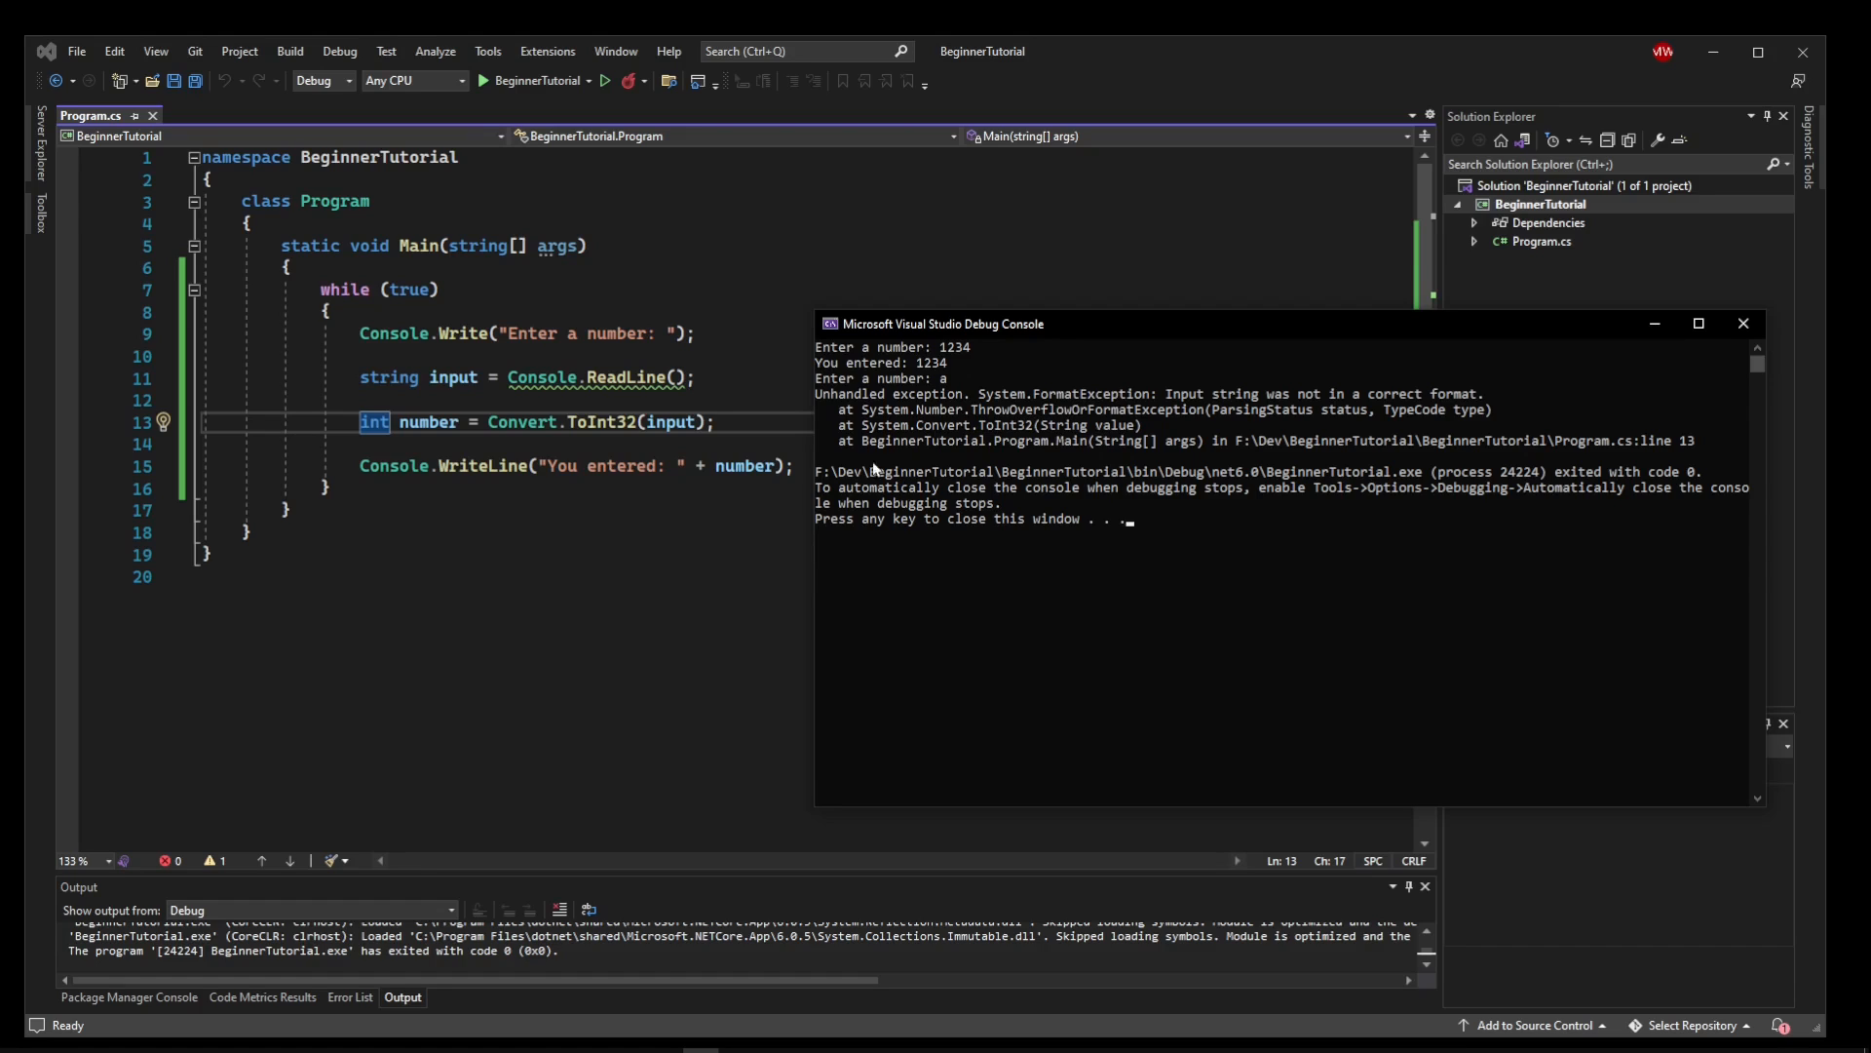
{"action": "mouse_move", "coordinate": [411, 294]}
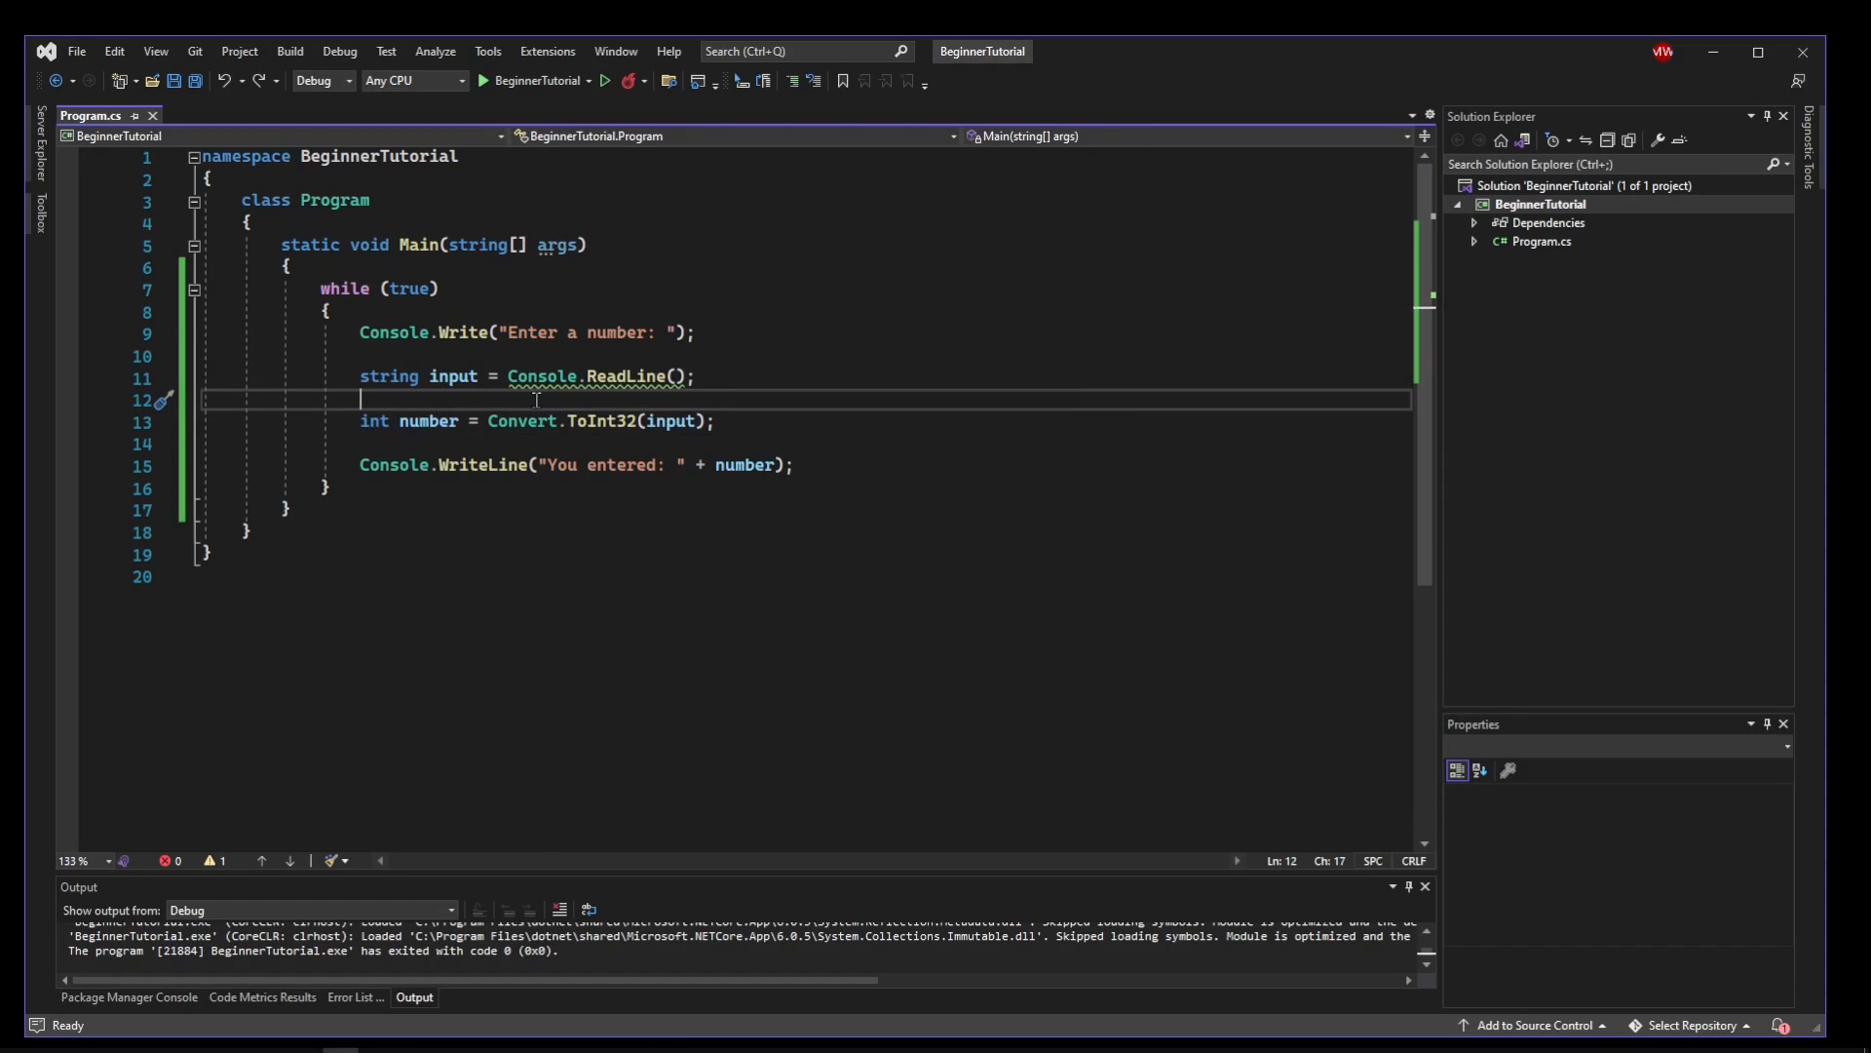
Move the Convert.ToInt32 line into try braces and add an empty catch { } after it
{"action": "key", "text": "enter"}
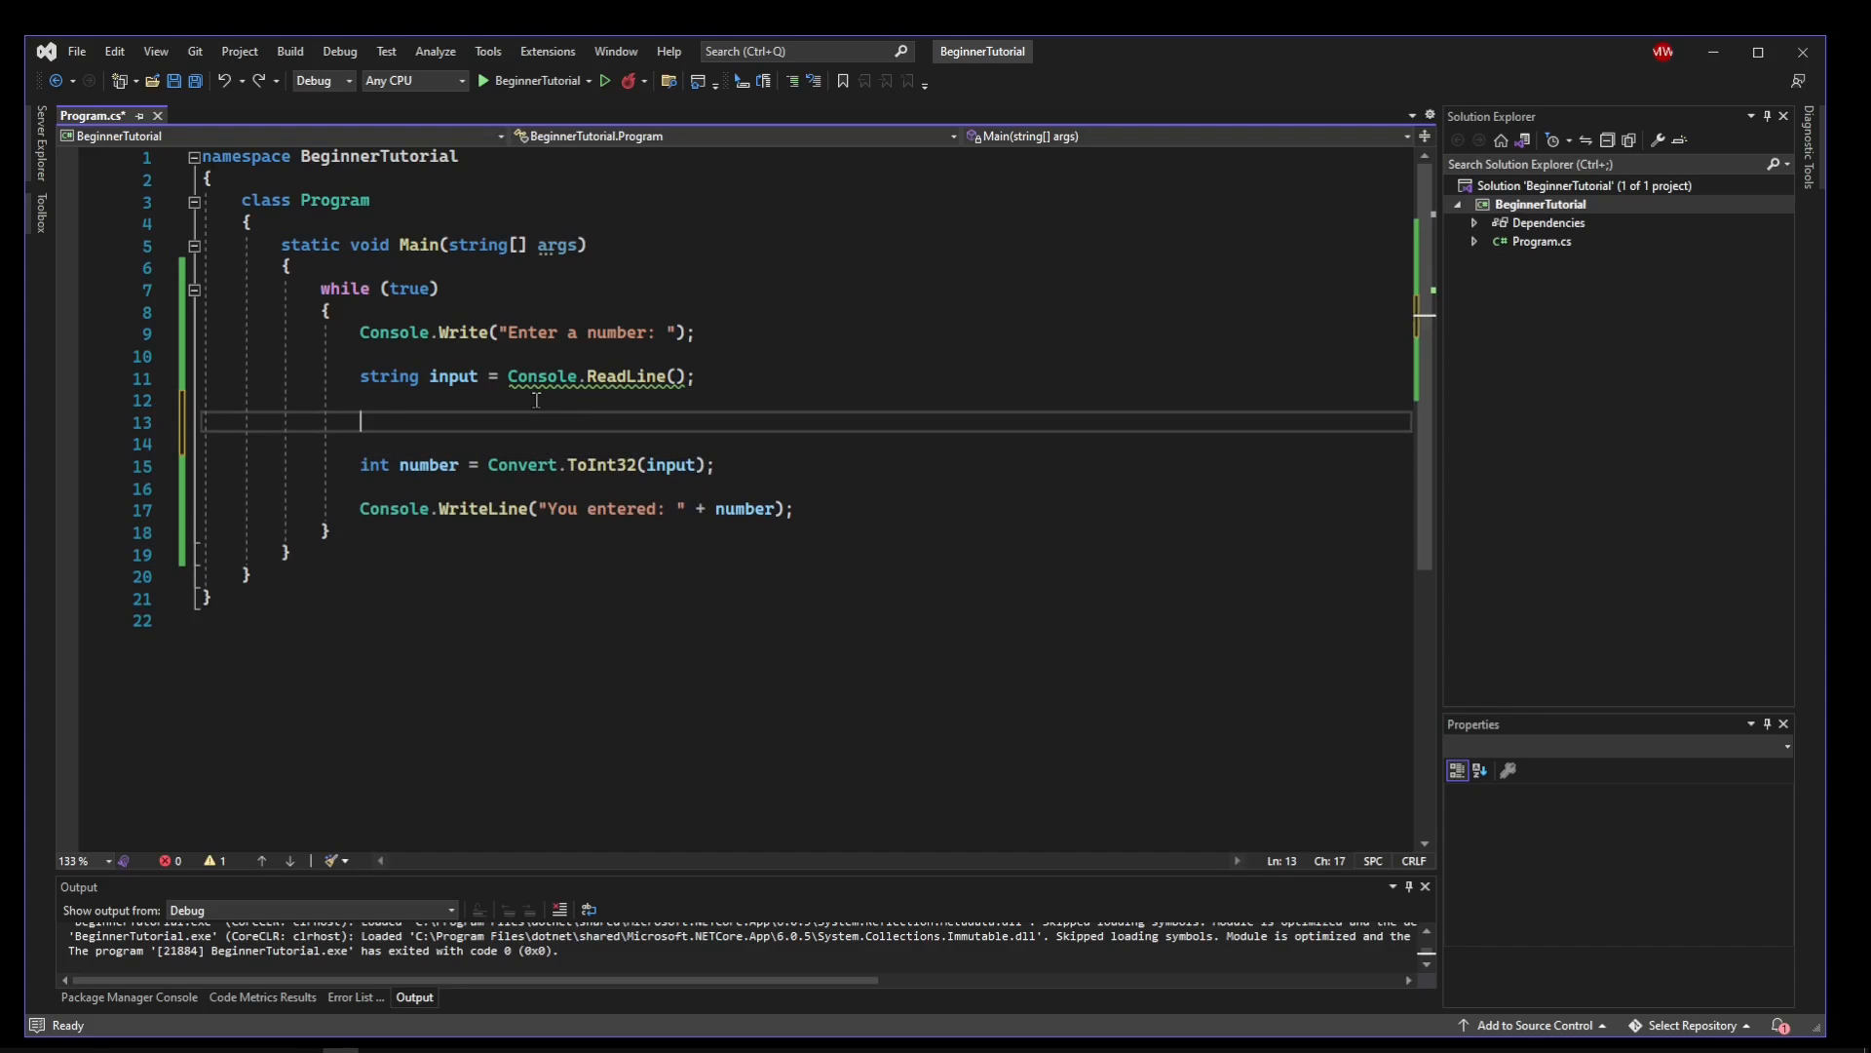
{"action": "type", "text": "try"}
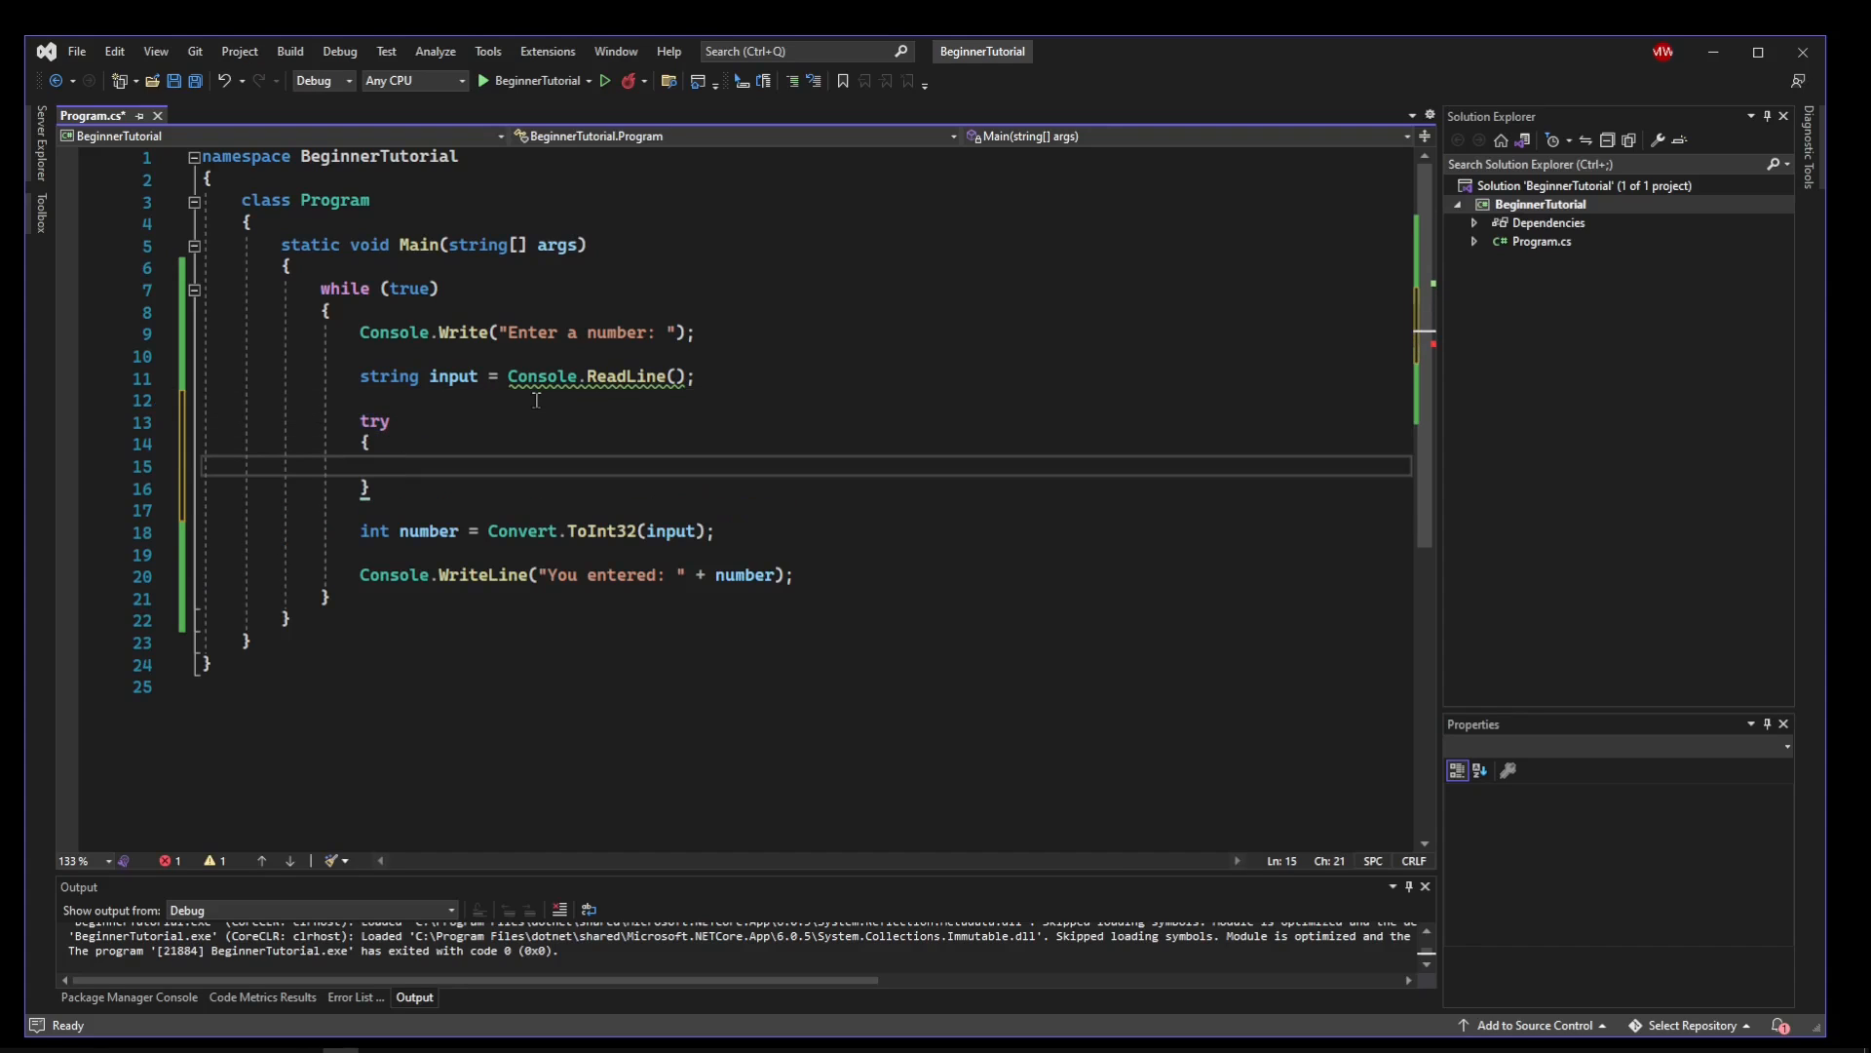
{"action": "type", "text": "catch { }"}
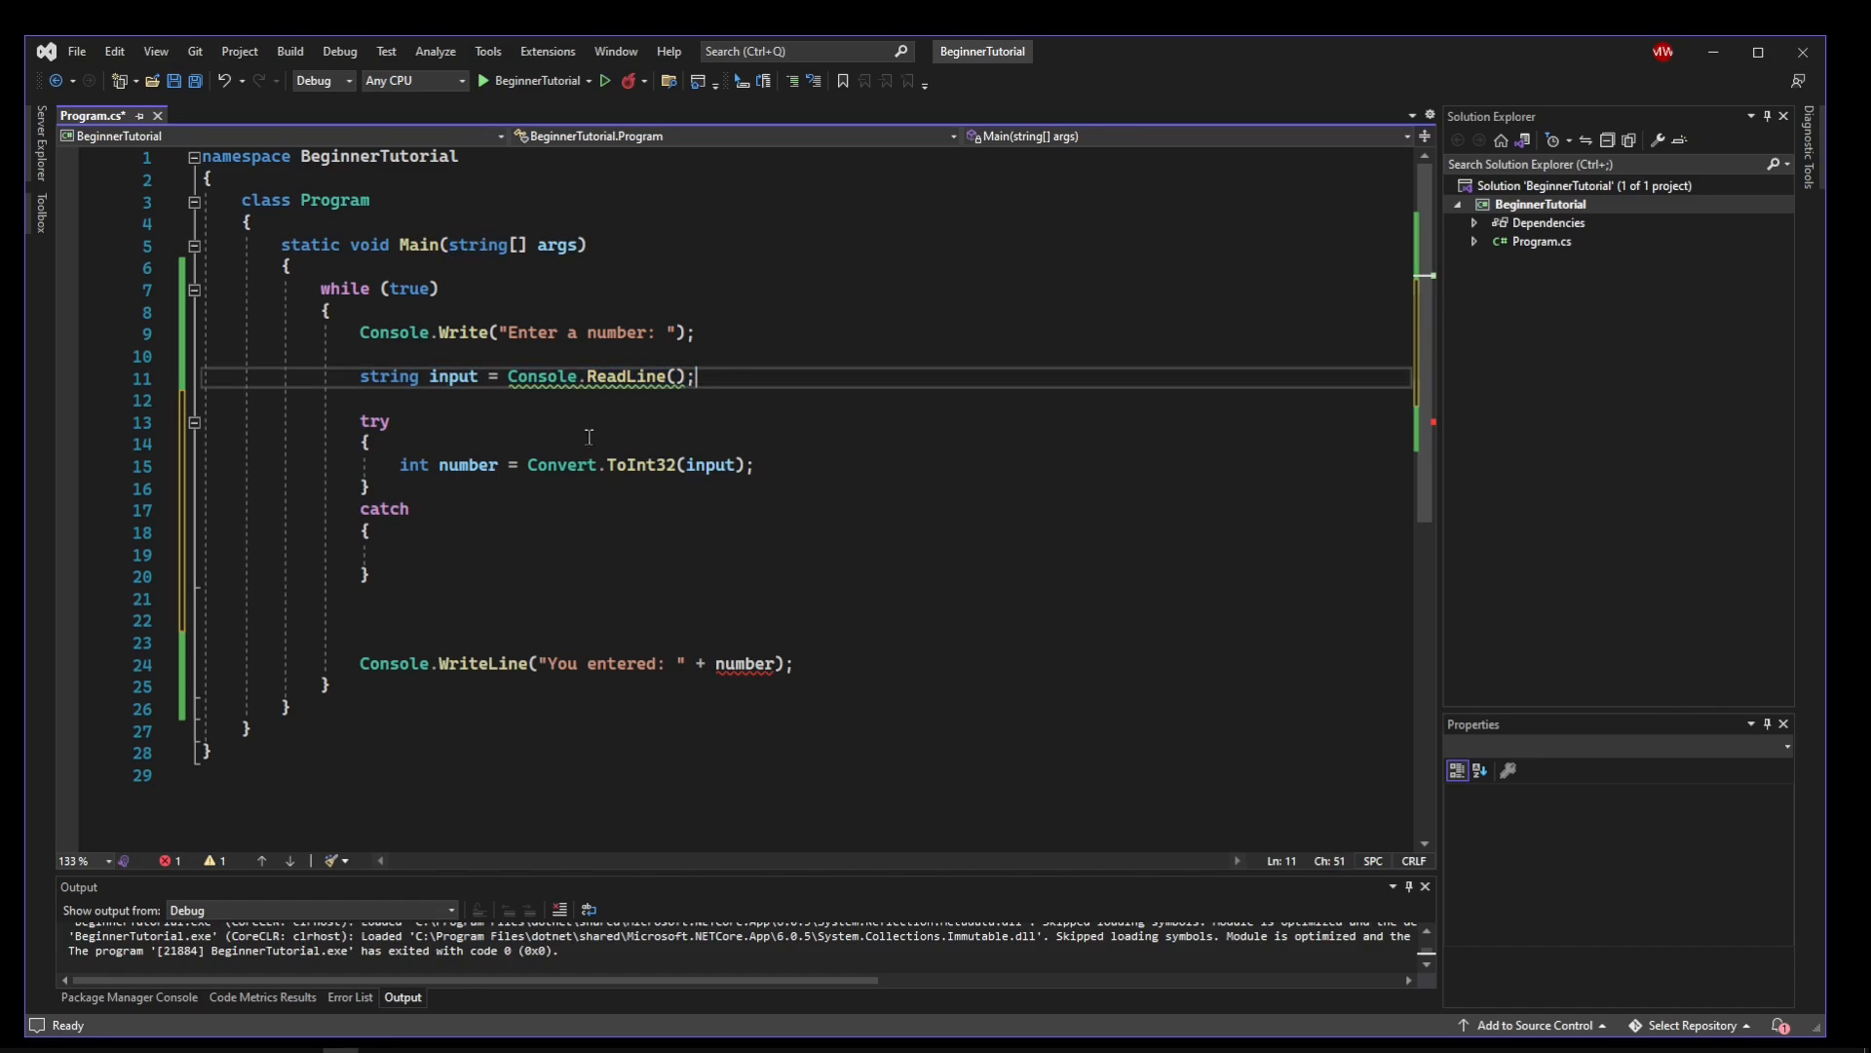
{"action": "left_click_drag", "start_coordinate": [528, 464], "coordinate": [706, 464]}
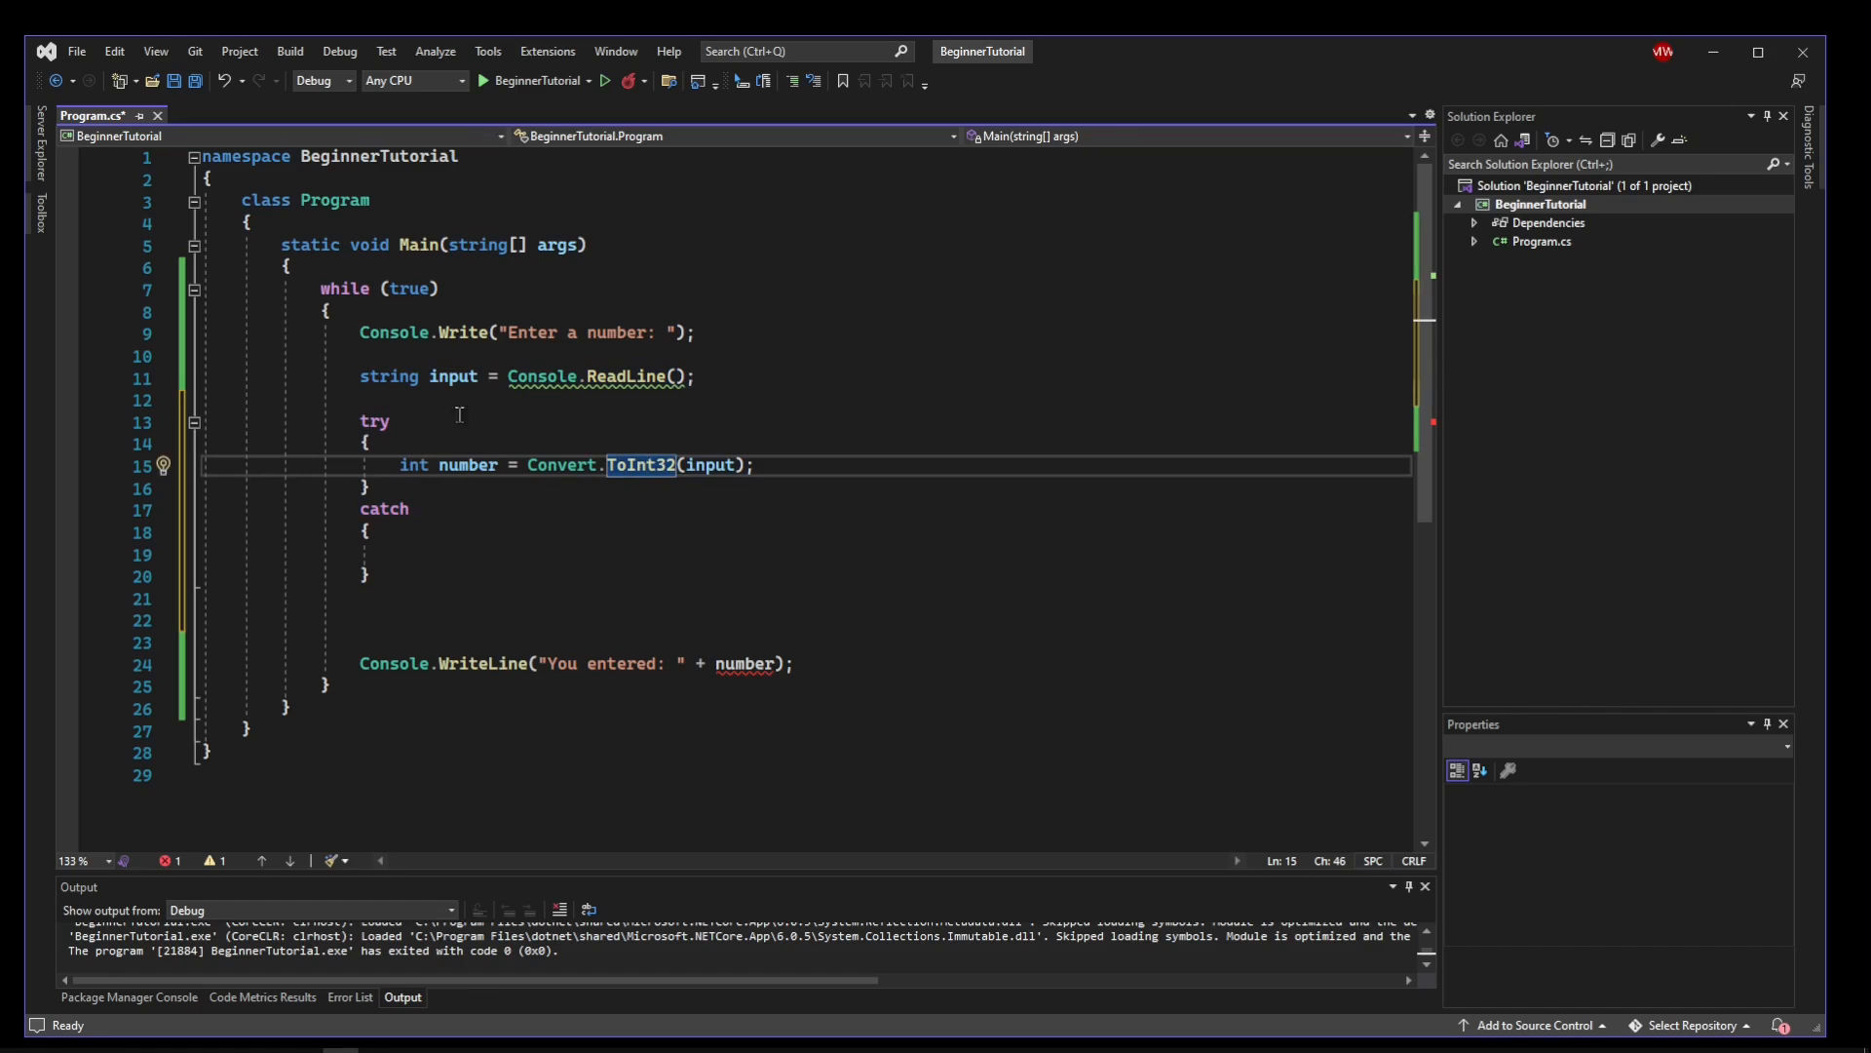
{"action": "left_click_drag", "start_coordinate": [363, 509], "coordinate": [370, 574]}
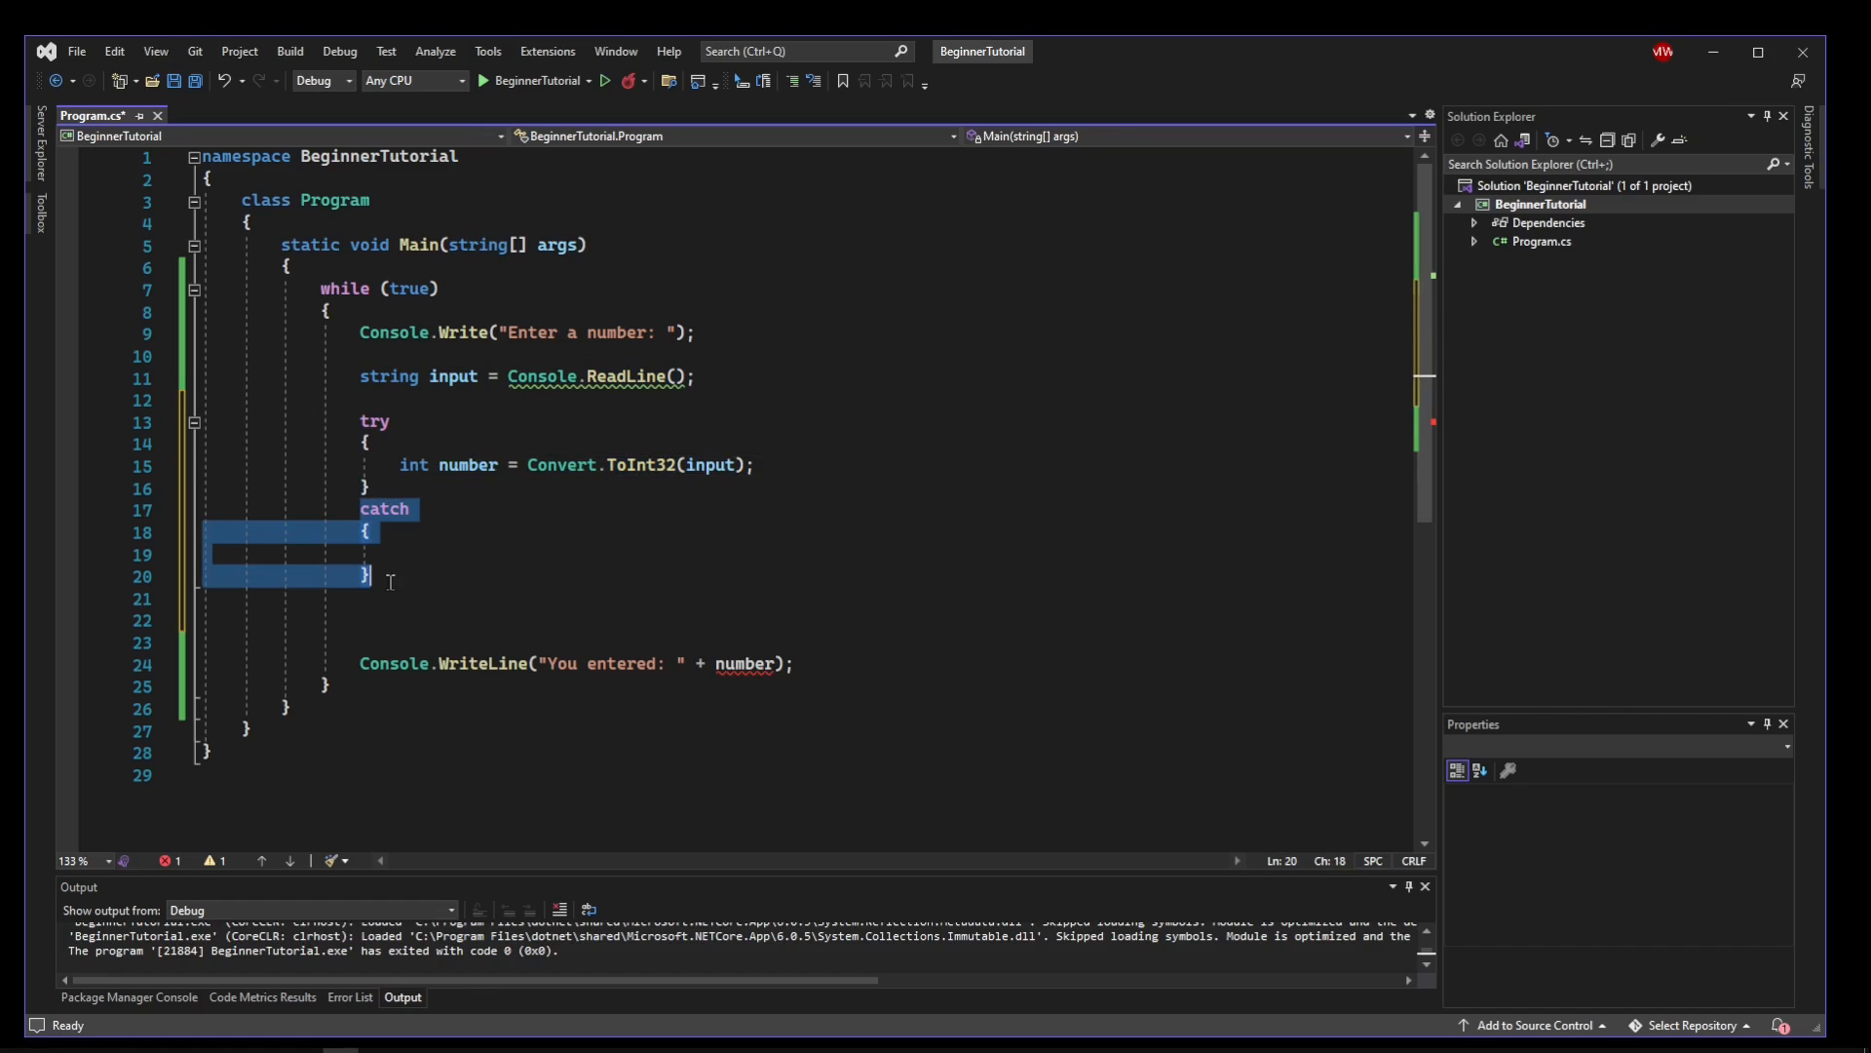
{"action": "left_click", "coordinate": [398, 554]}
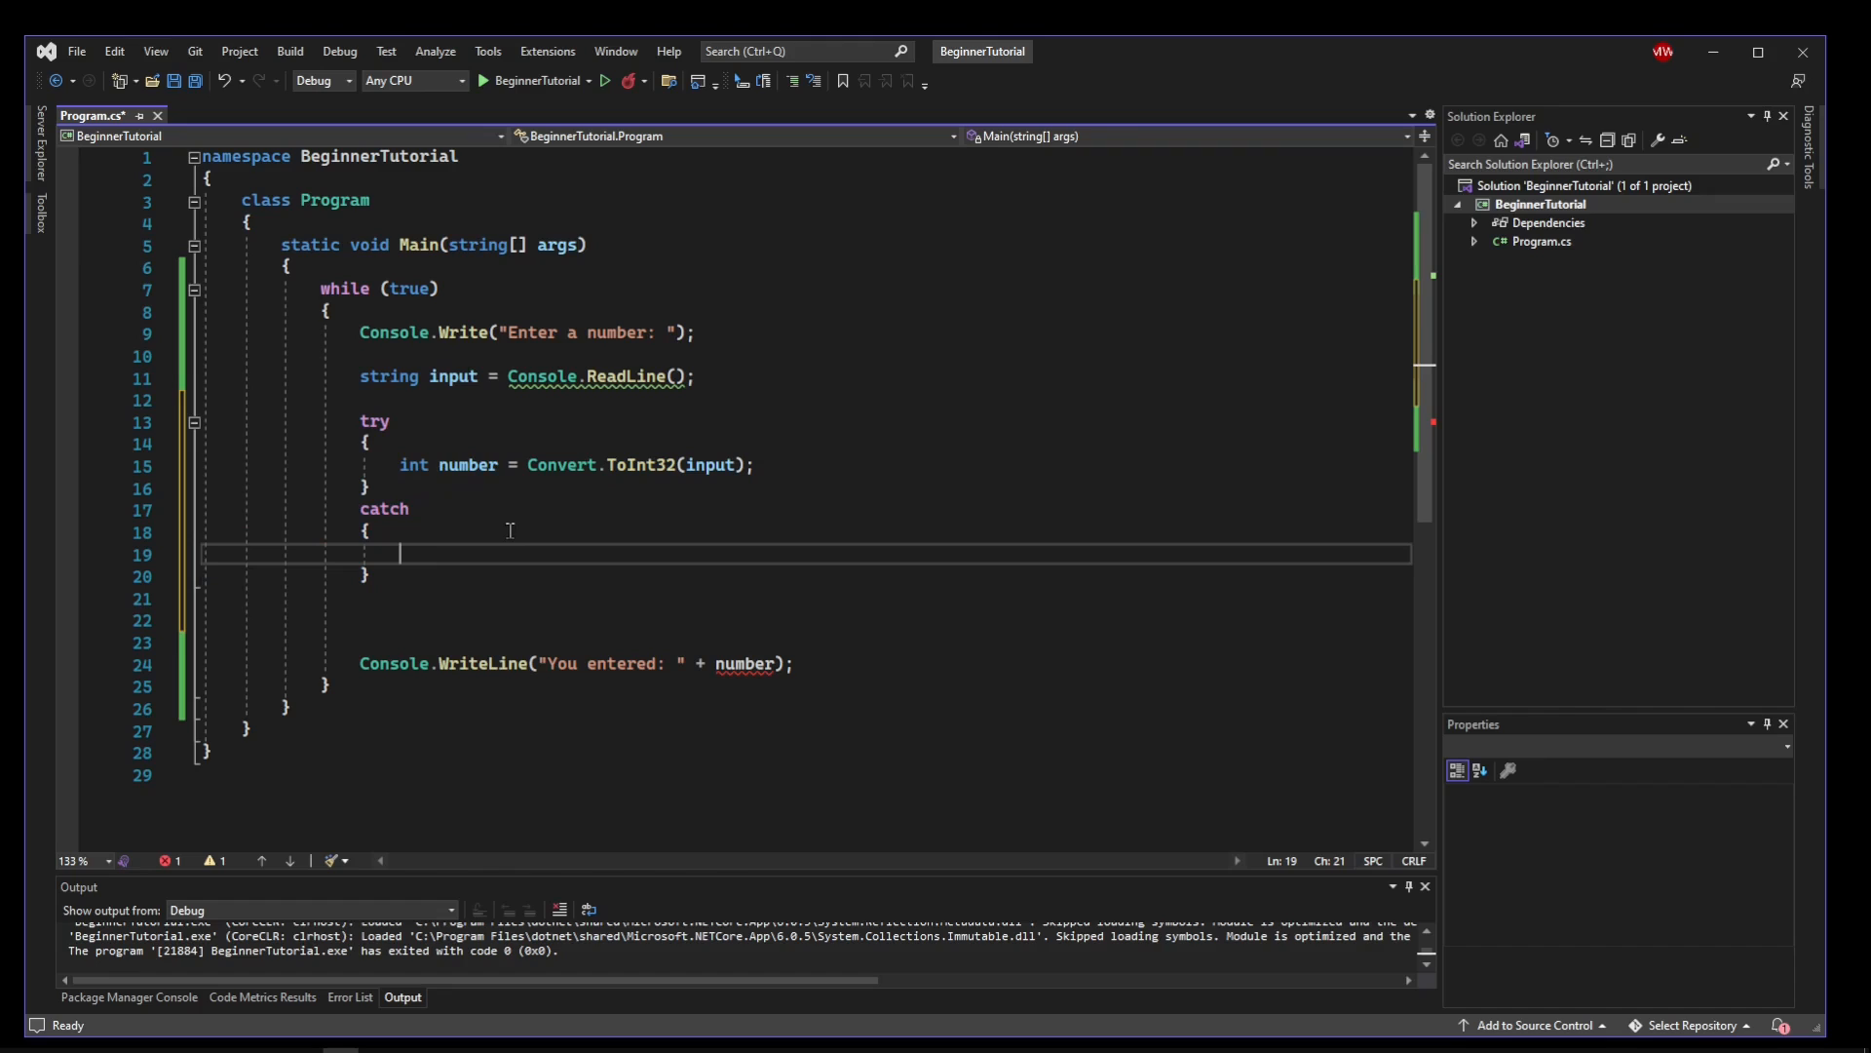
{"action": "mouse_move", "coordinate": [418, 562]}
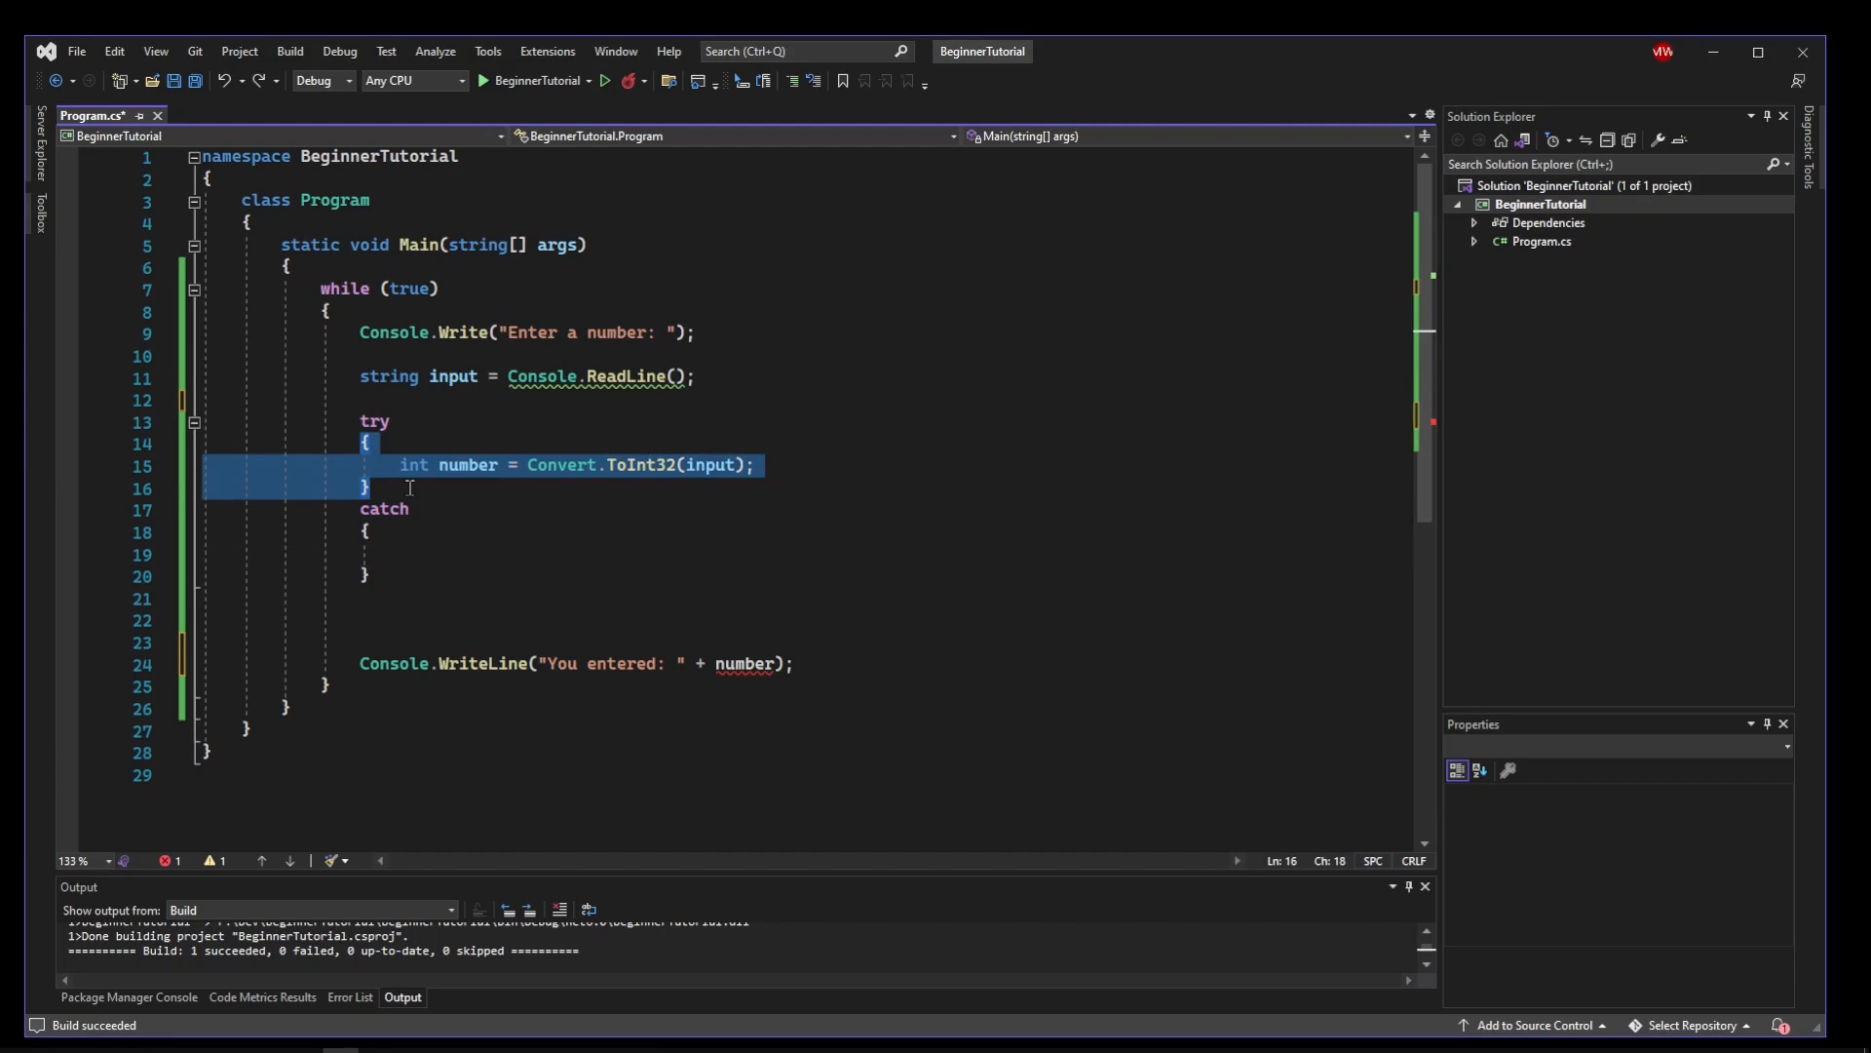
Declare int number; on a new line above the try block
{"action": "double_click", "coordinate": [466, 464]}
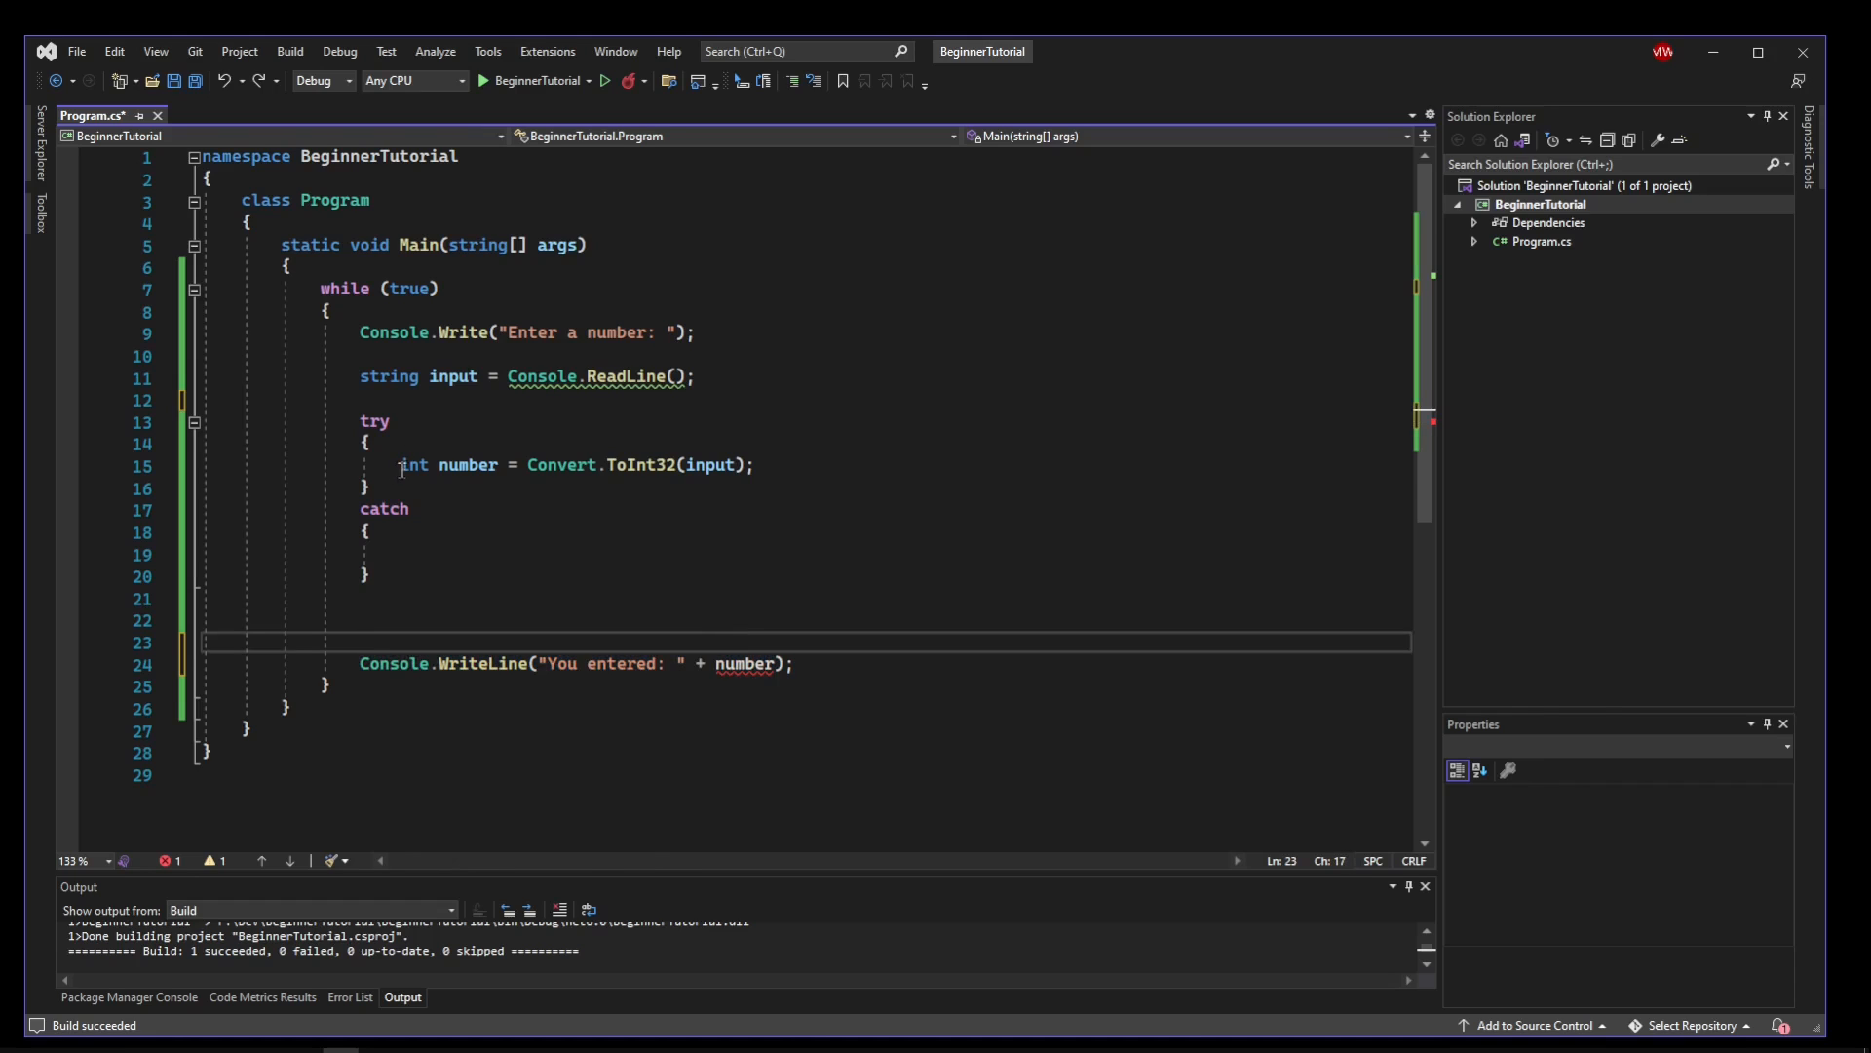
{"action": "left_click_drag", "start_coordinate": [399, 464], "coordinate": [755, 464]}
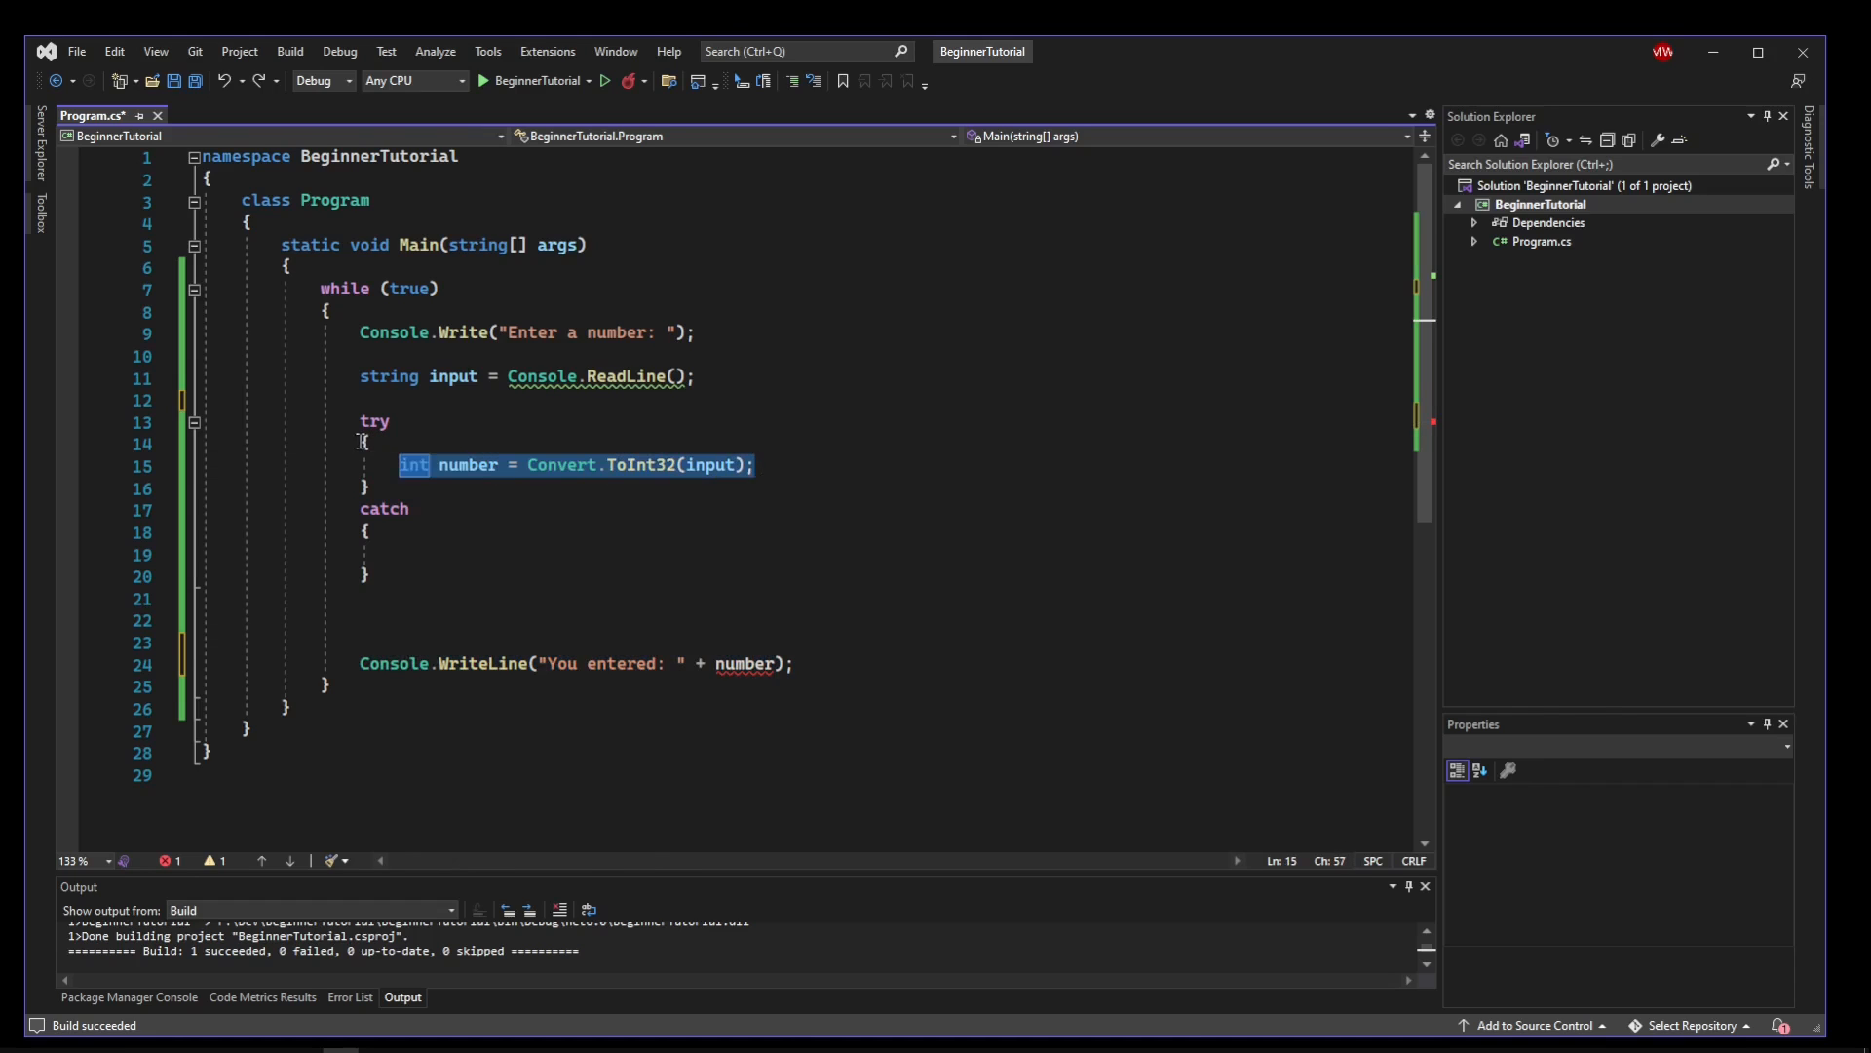
{"action": "left_click", "coordinate": [476, 464]}
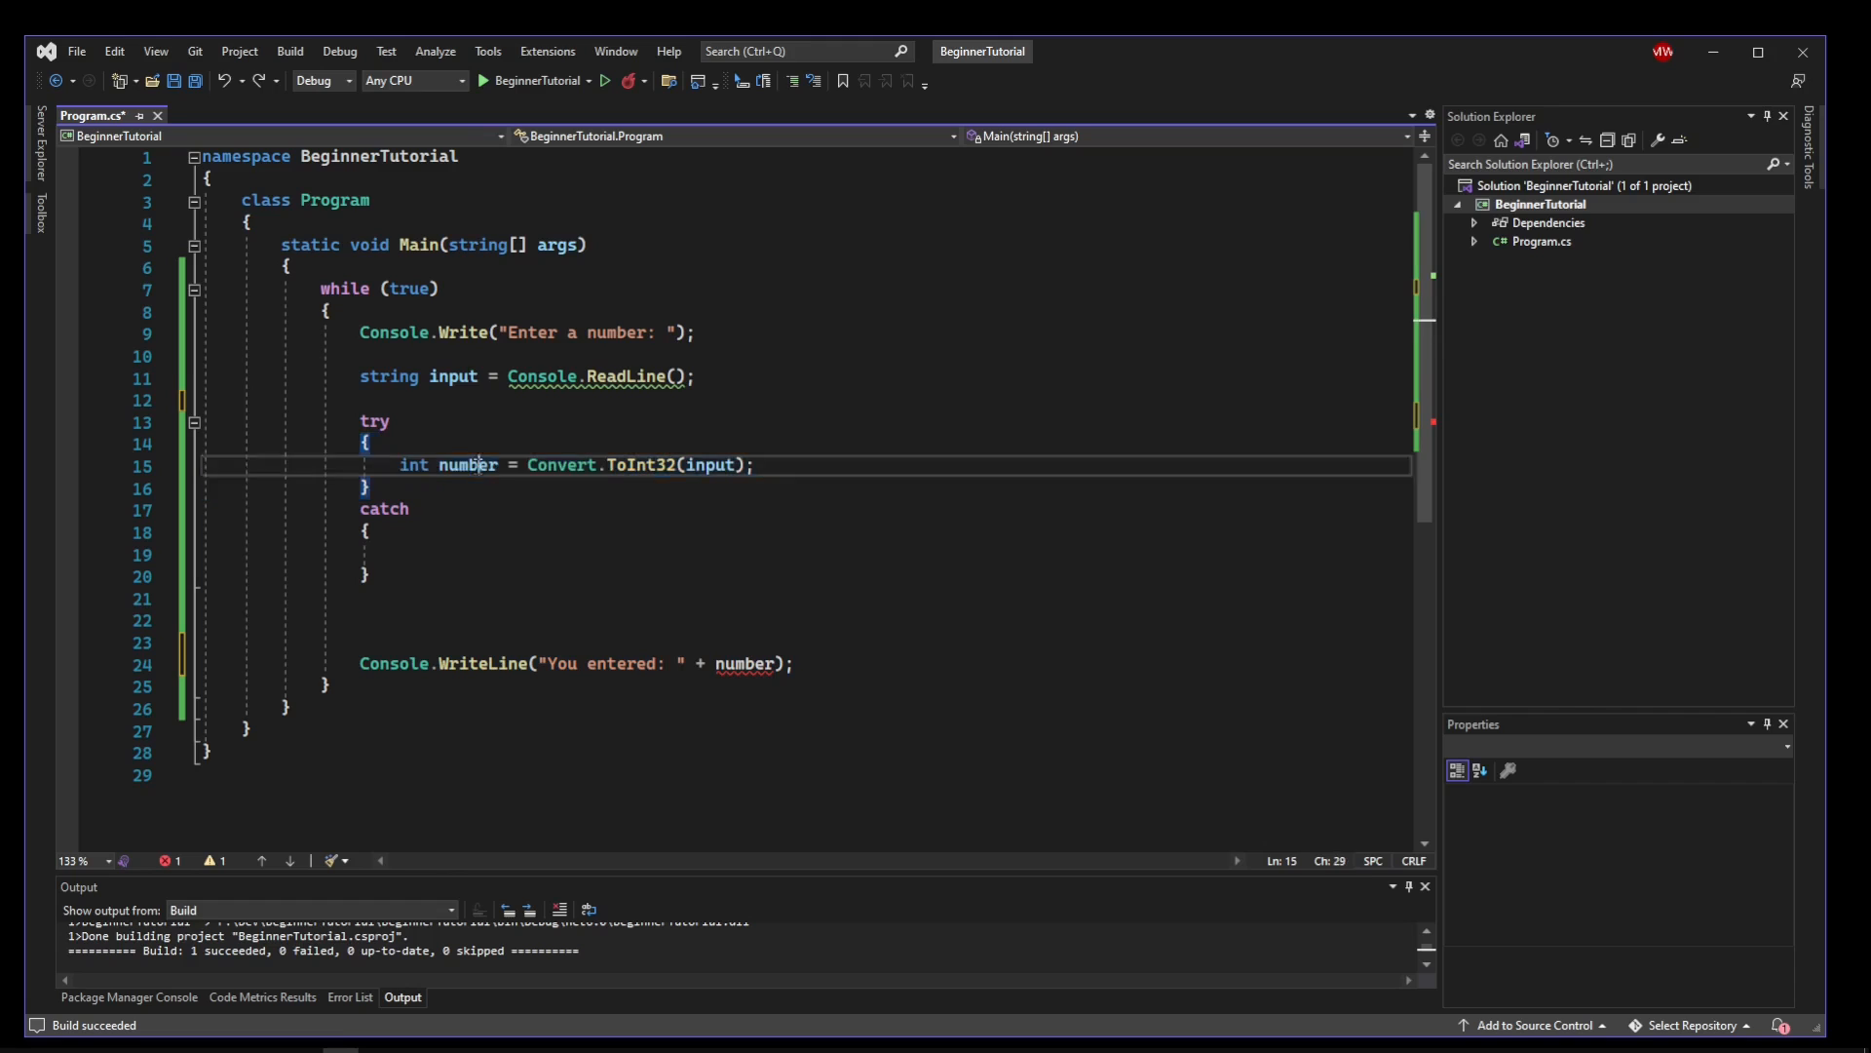
{"action": "double_click", "coordinate": [467, 464]}
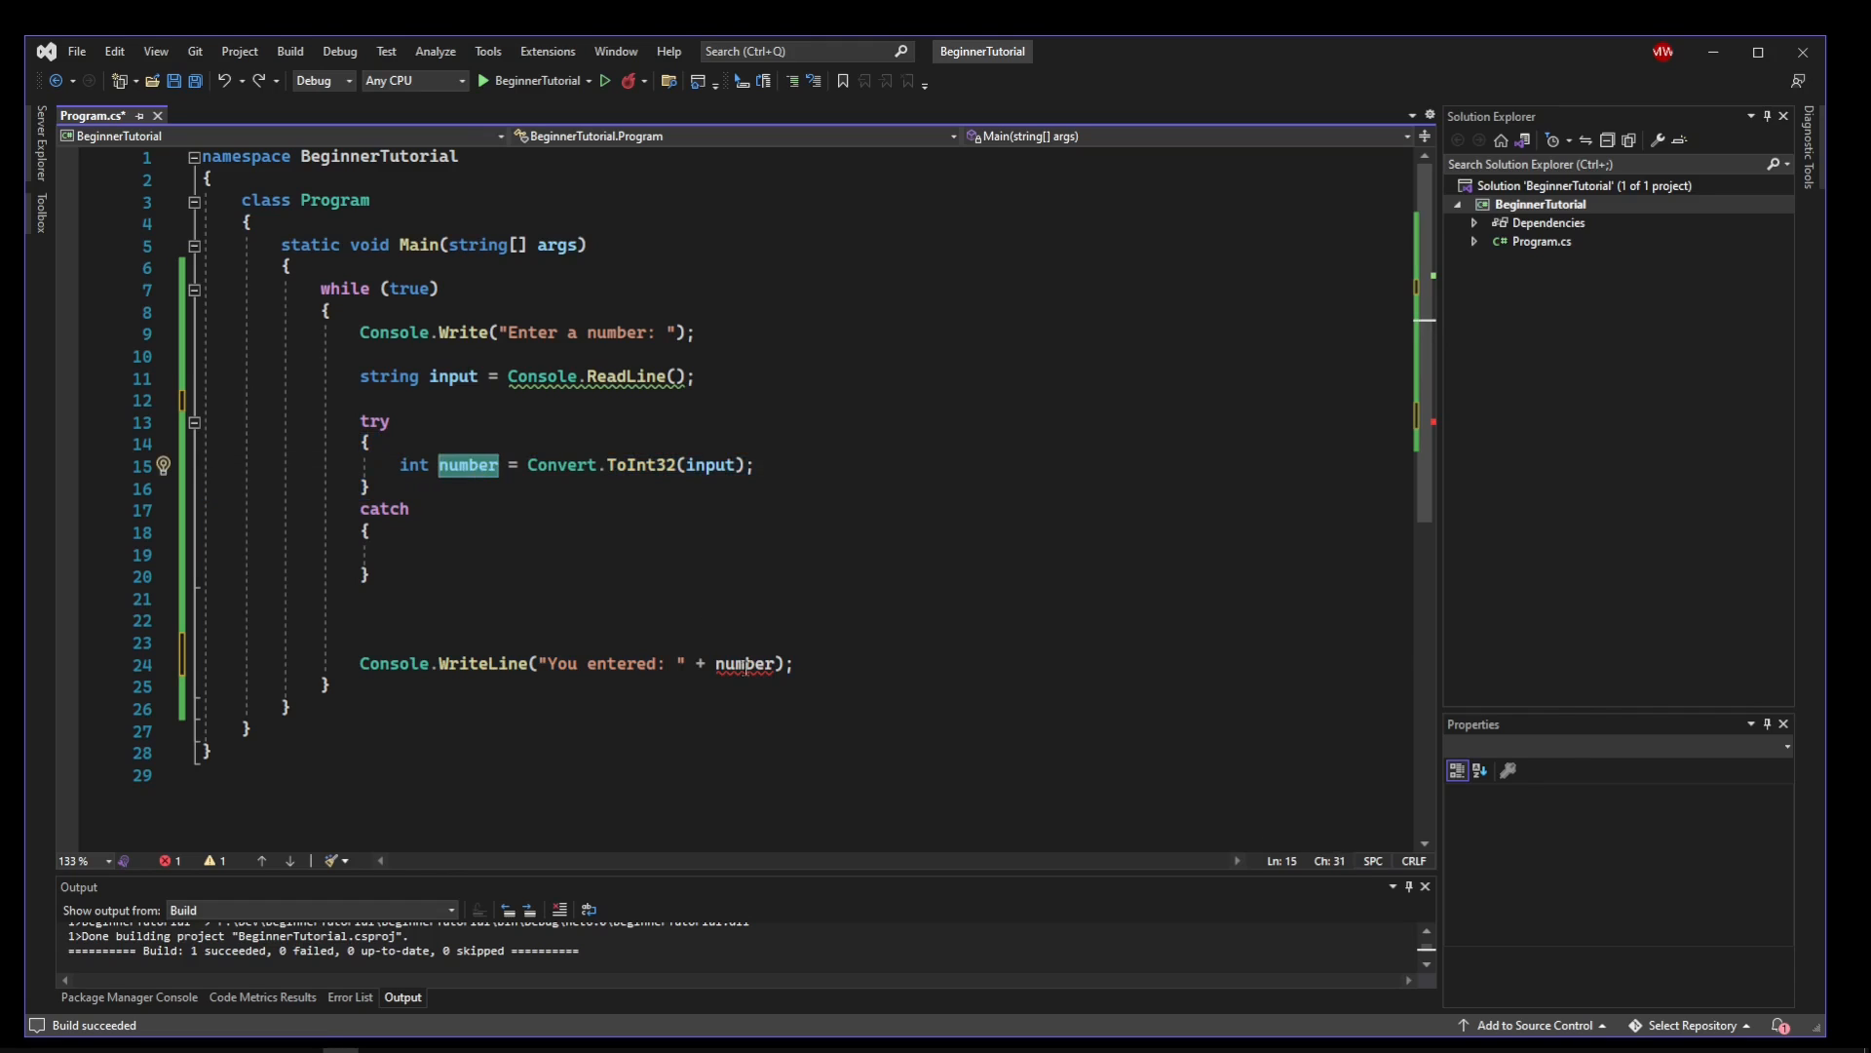
{"action": "left_click", "coordinate": [370, 574]}
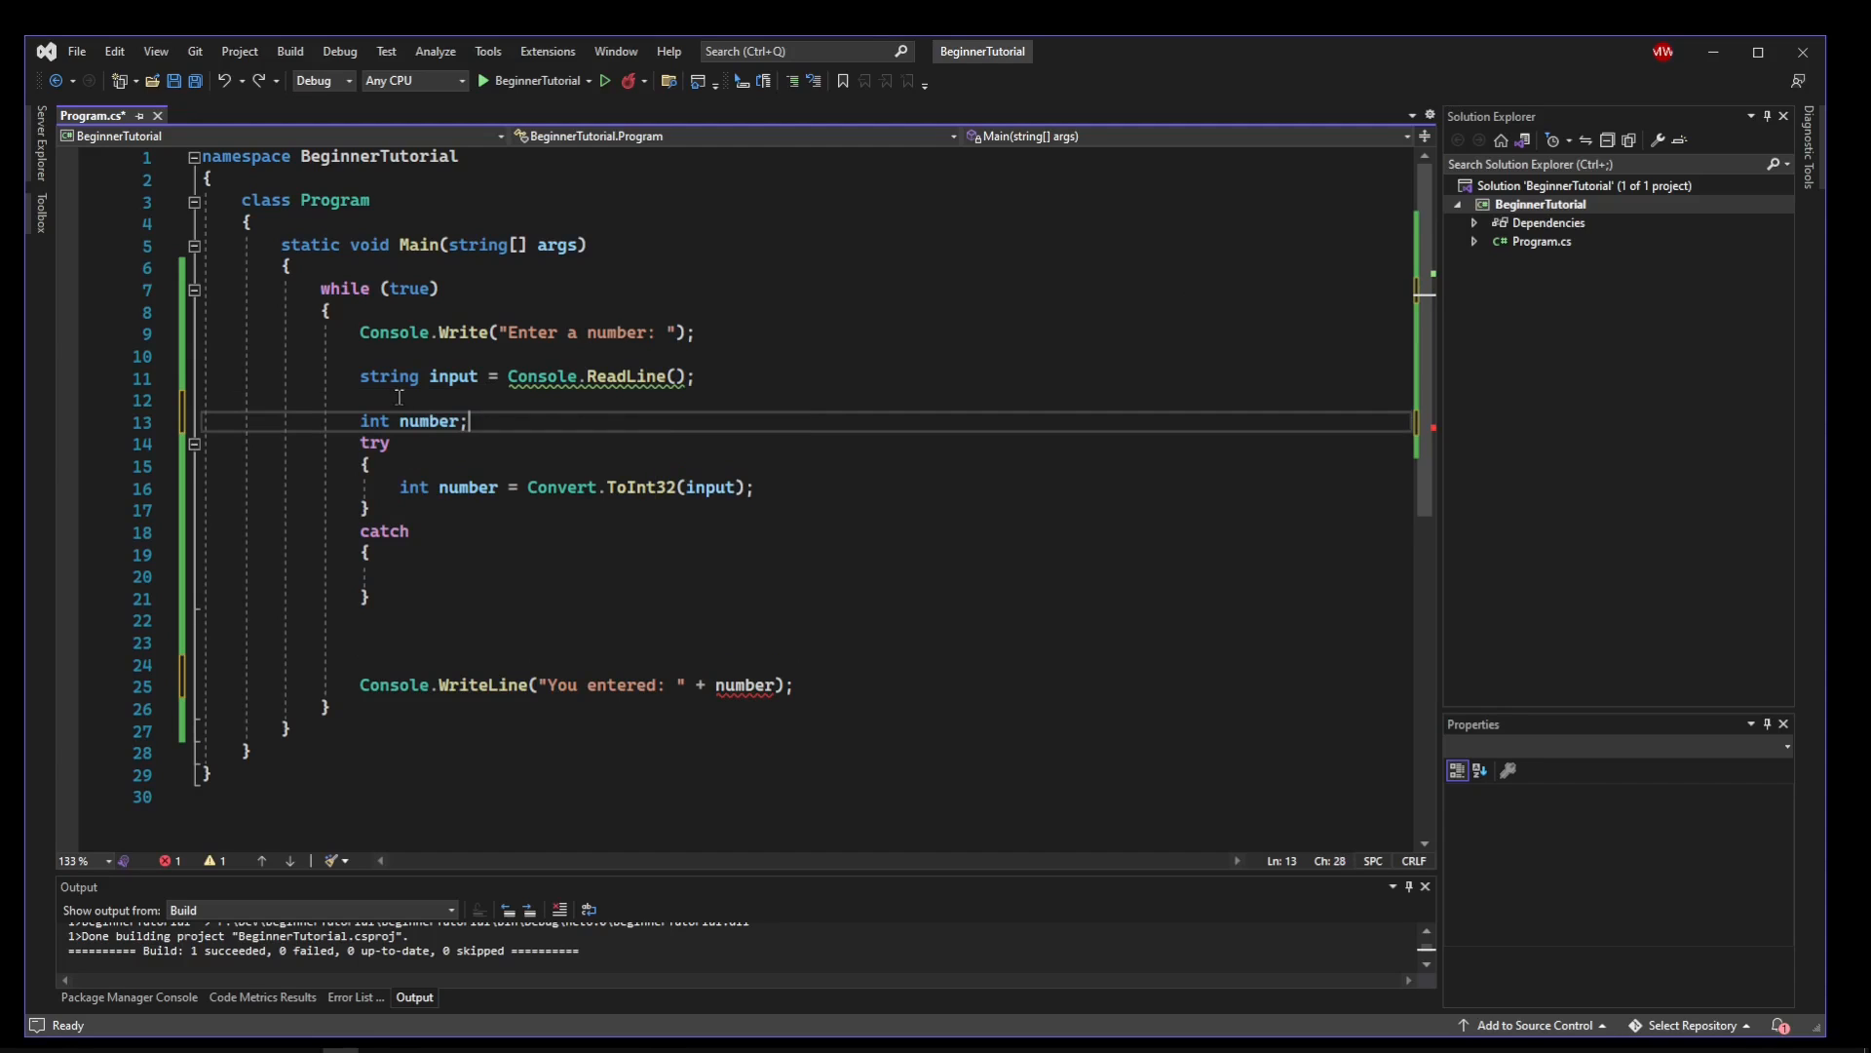
Drop int from the assignment inside try and initialize the declaration as int number = 0
{"action": "key", "text": "enter"}
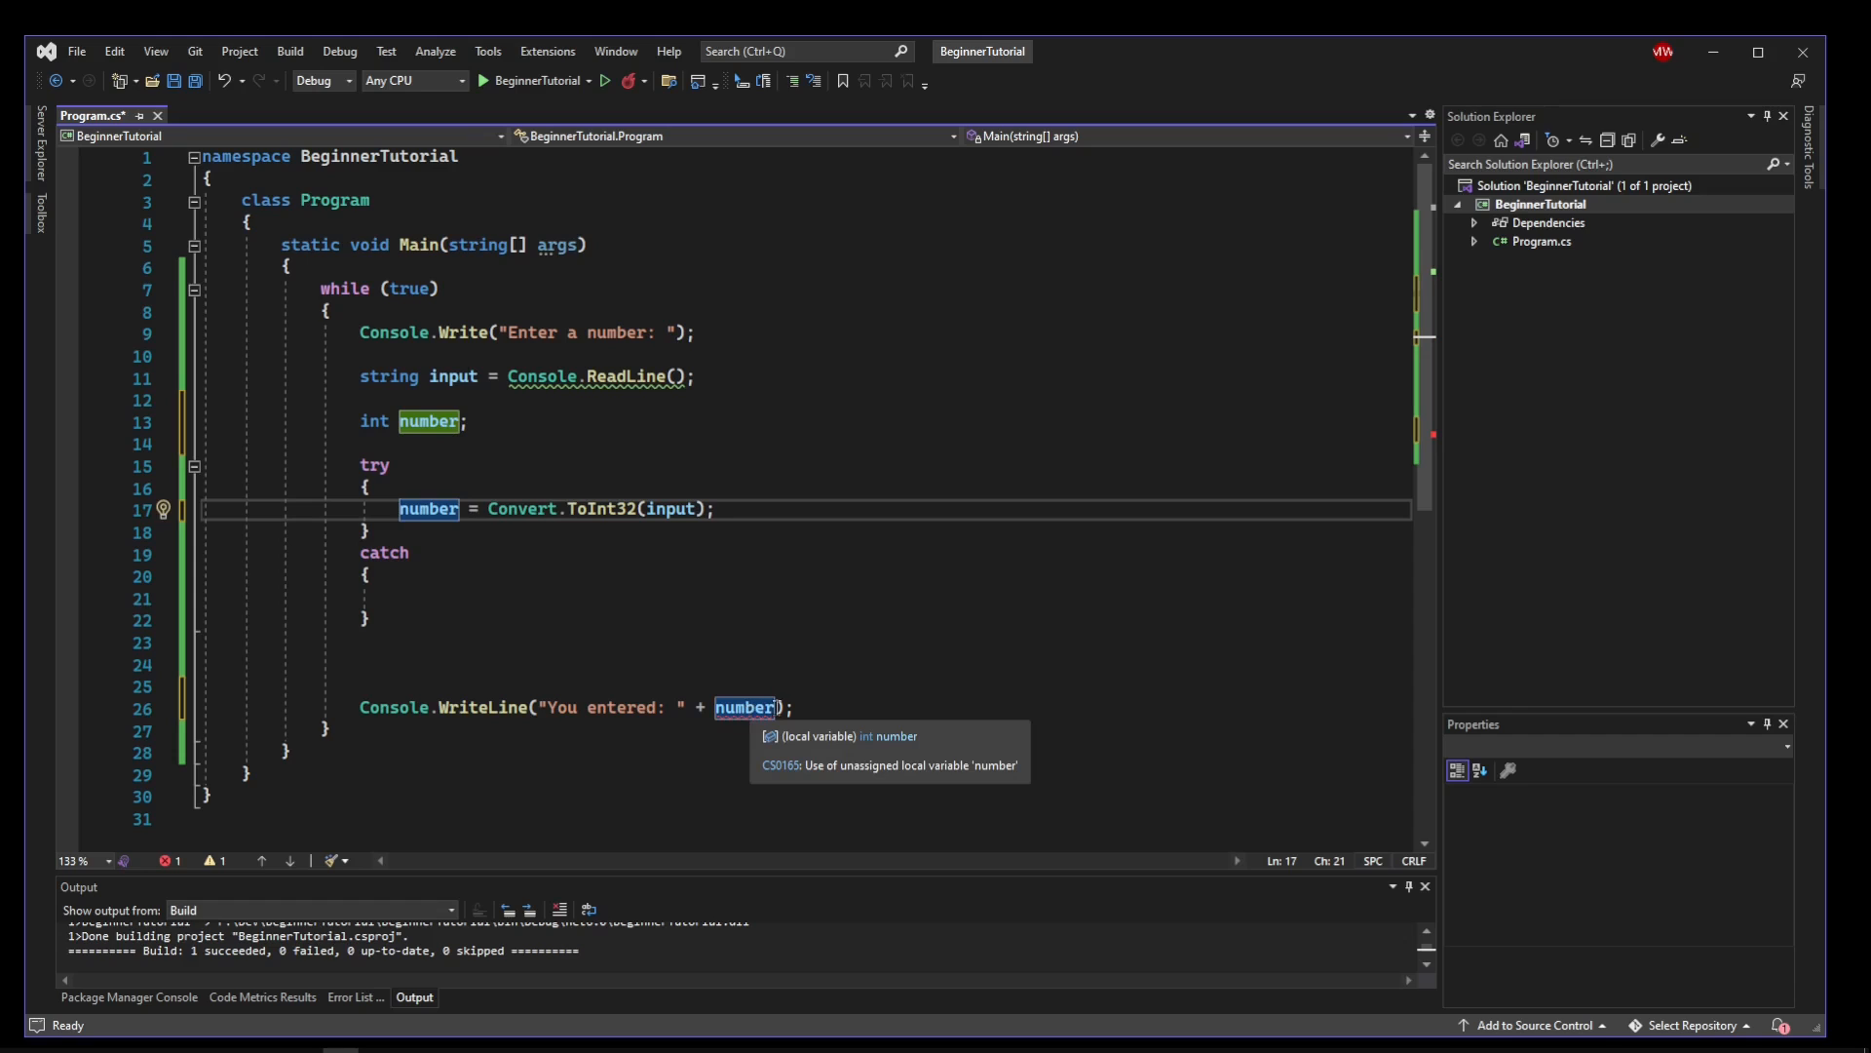
{"action": "mouse_move", "coordinate": [760, 707]}
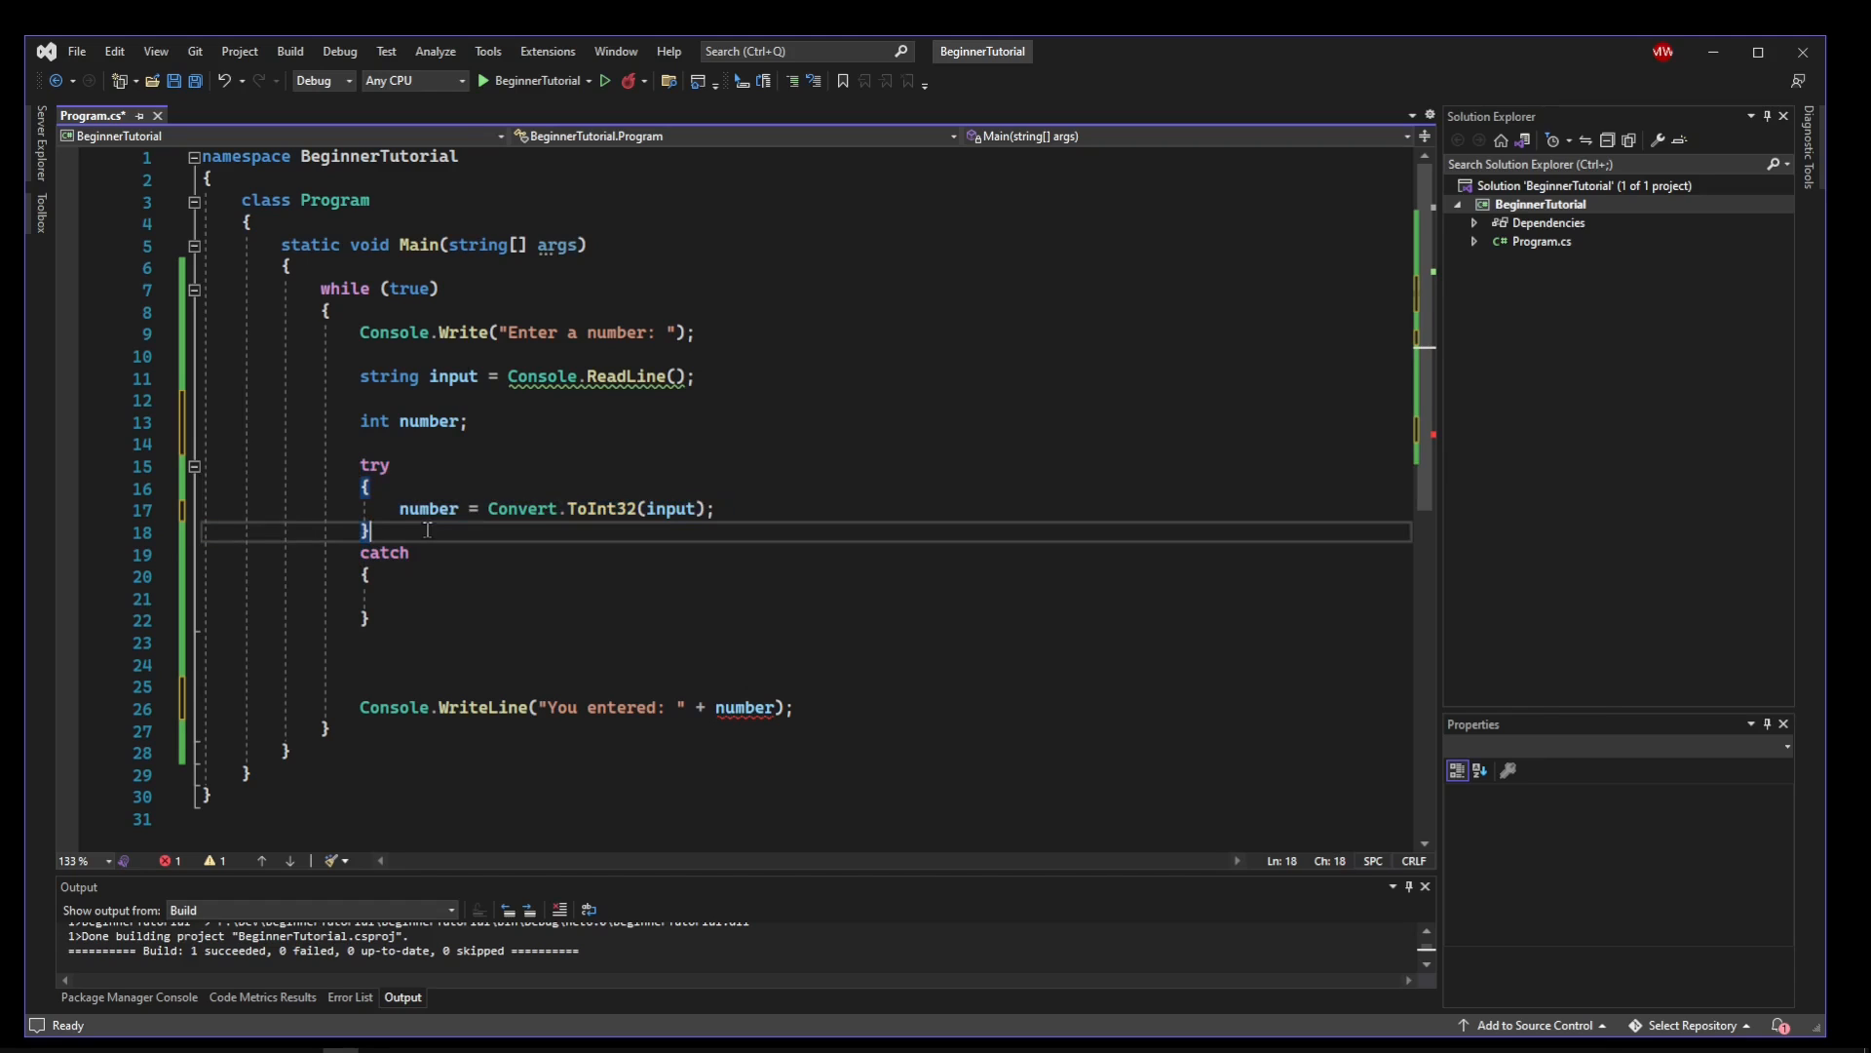
{"action": "mouse_move", "coordinate": [741, 707]}
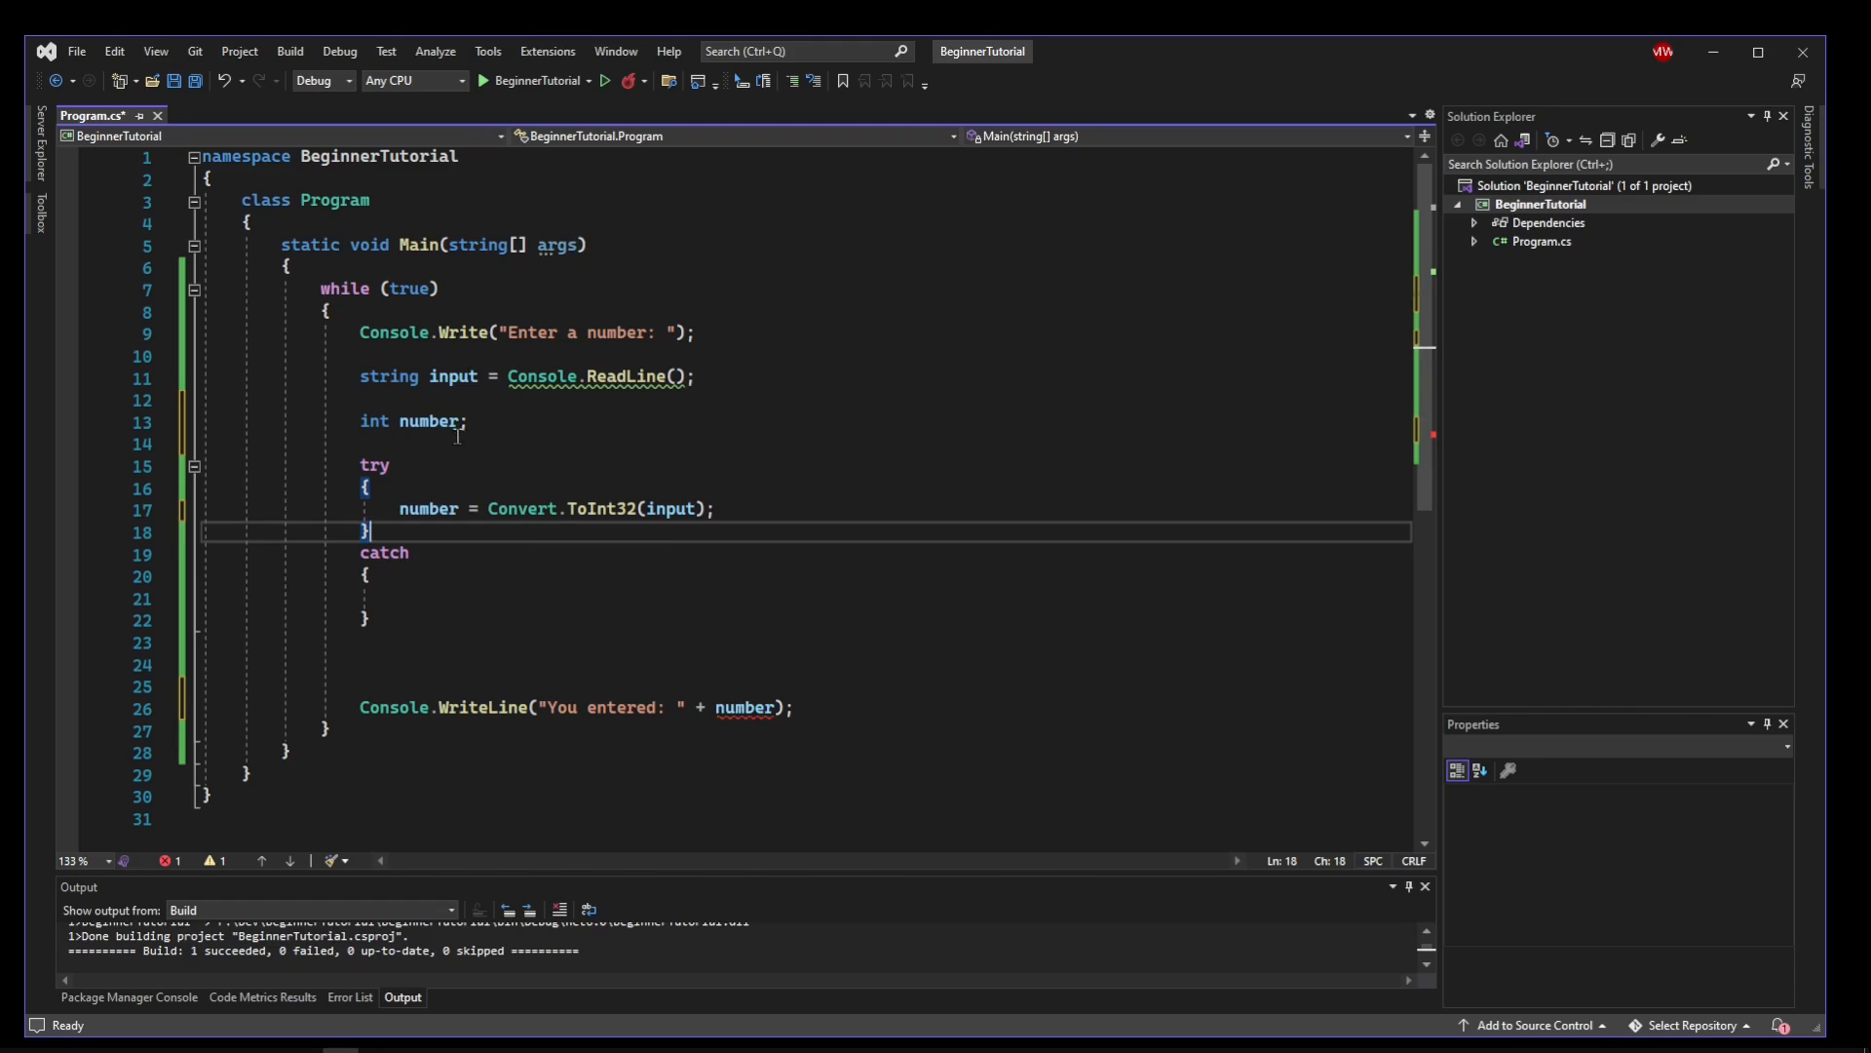
{"action": "type", "text": "= 0"}
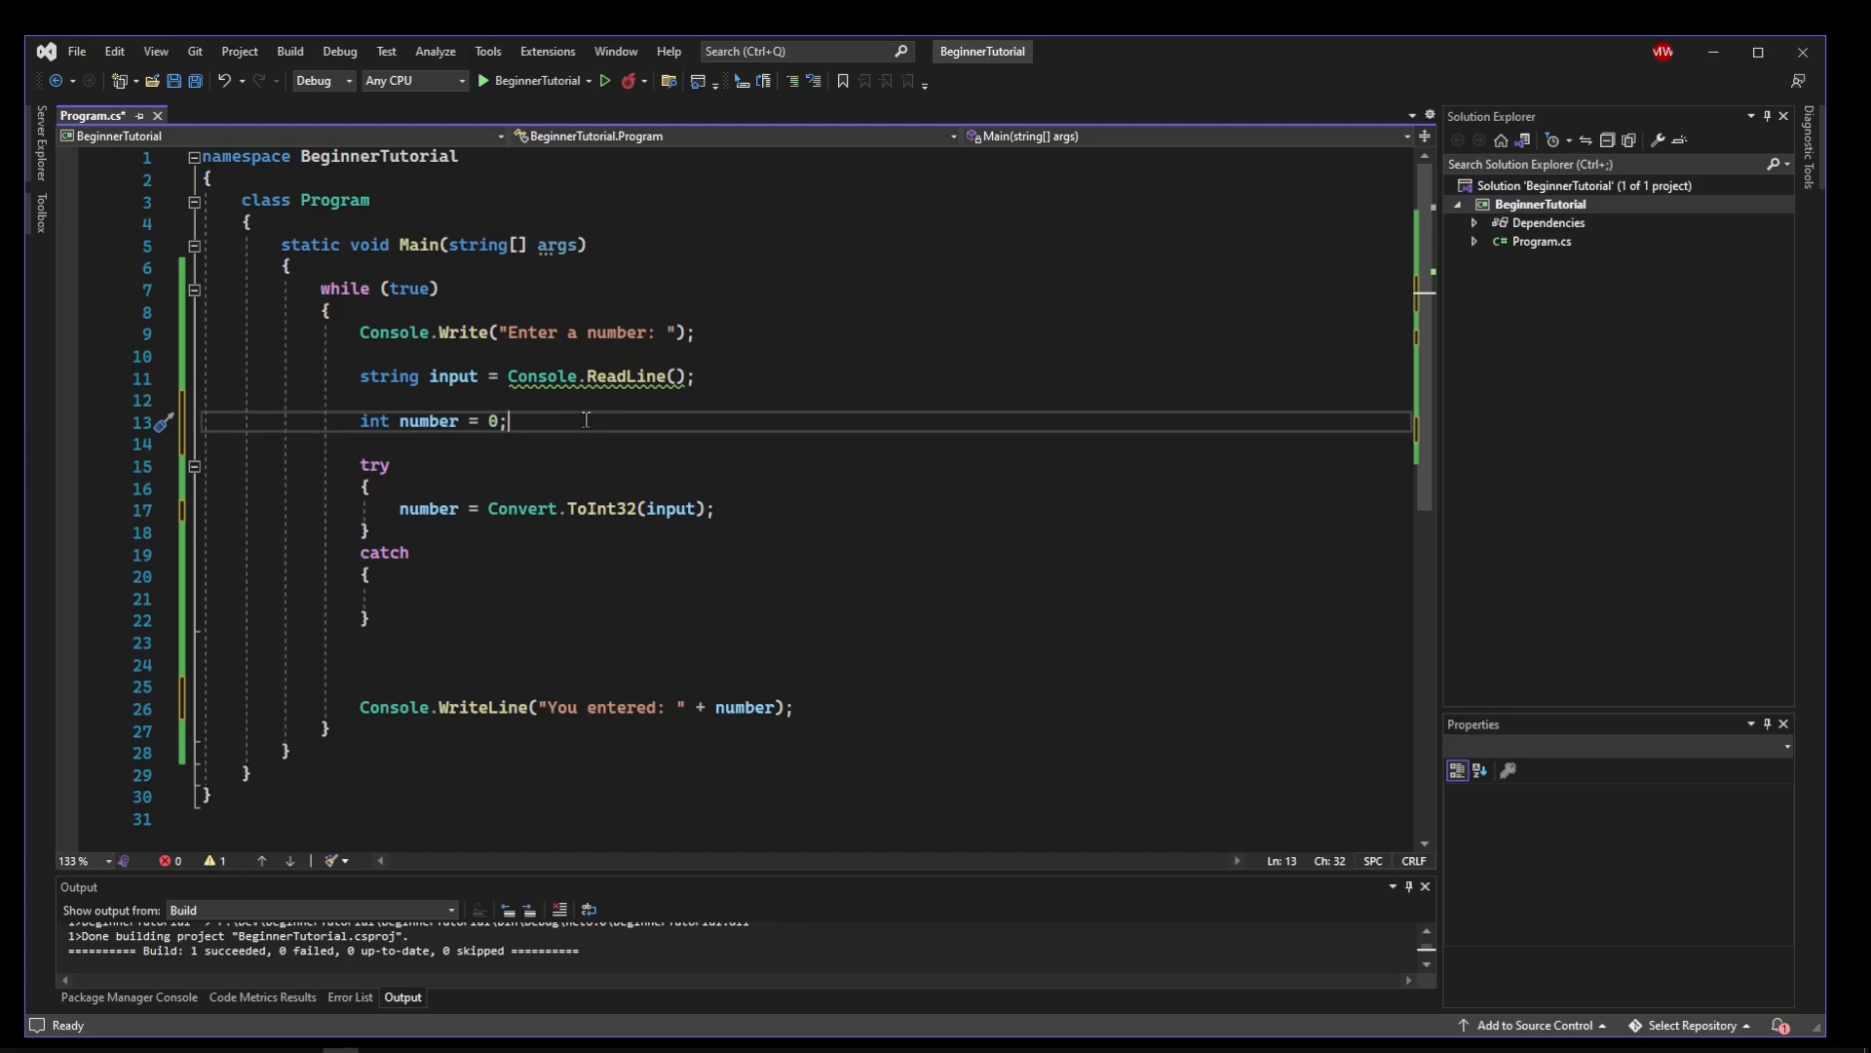
{"action": "mouse_move", "coordinate": [511, 507]}
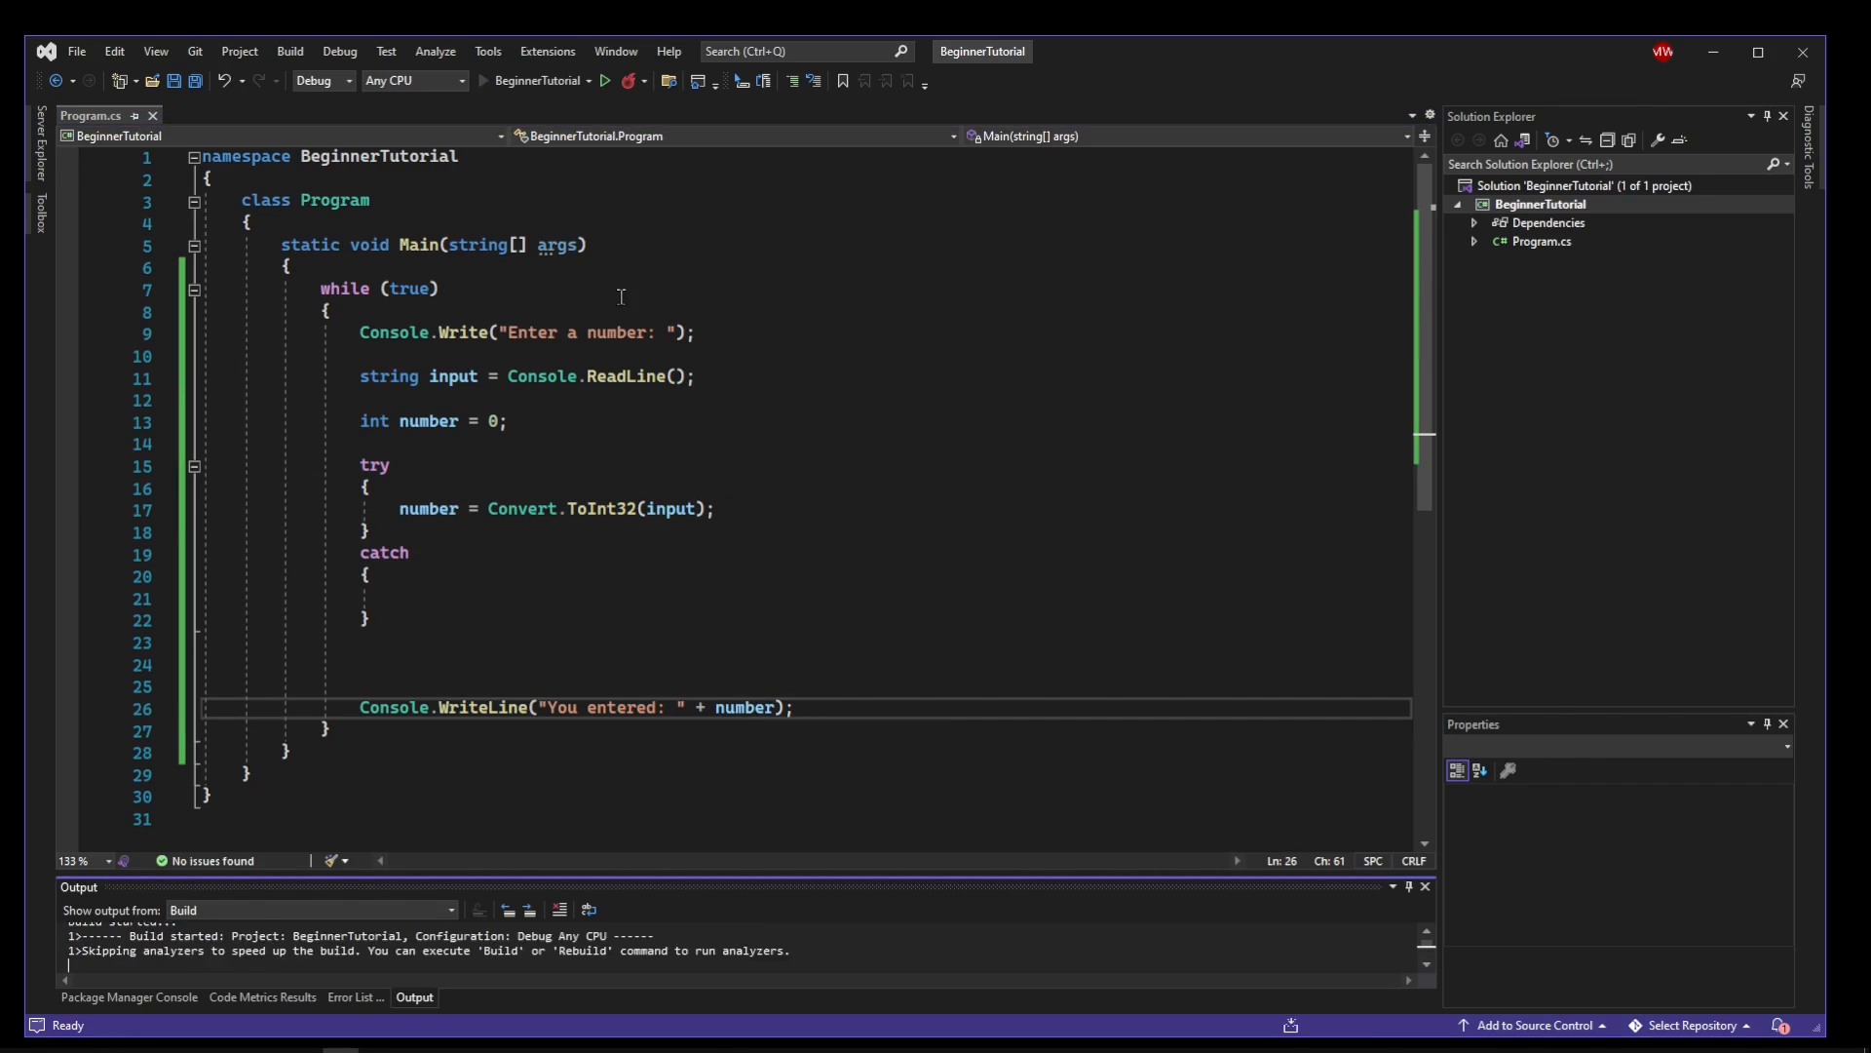
Rerun the revised program and check the Output window for the FormatException
{"action": "left_click", "coordinate": [605, 80]}
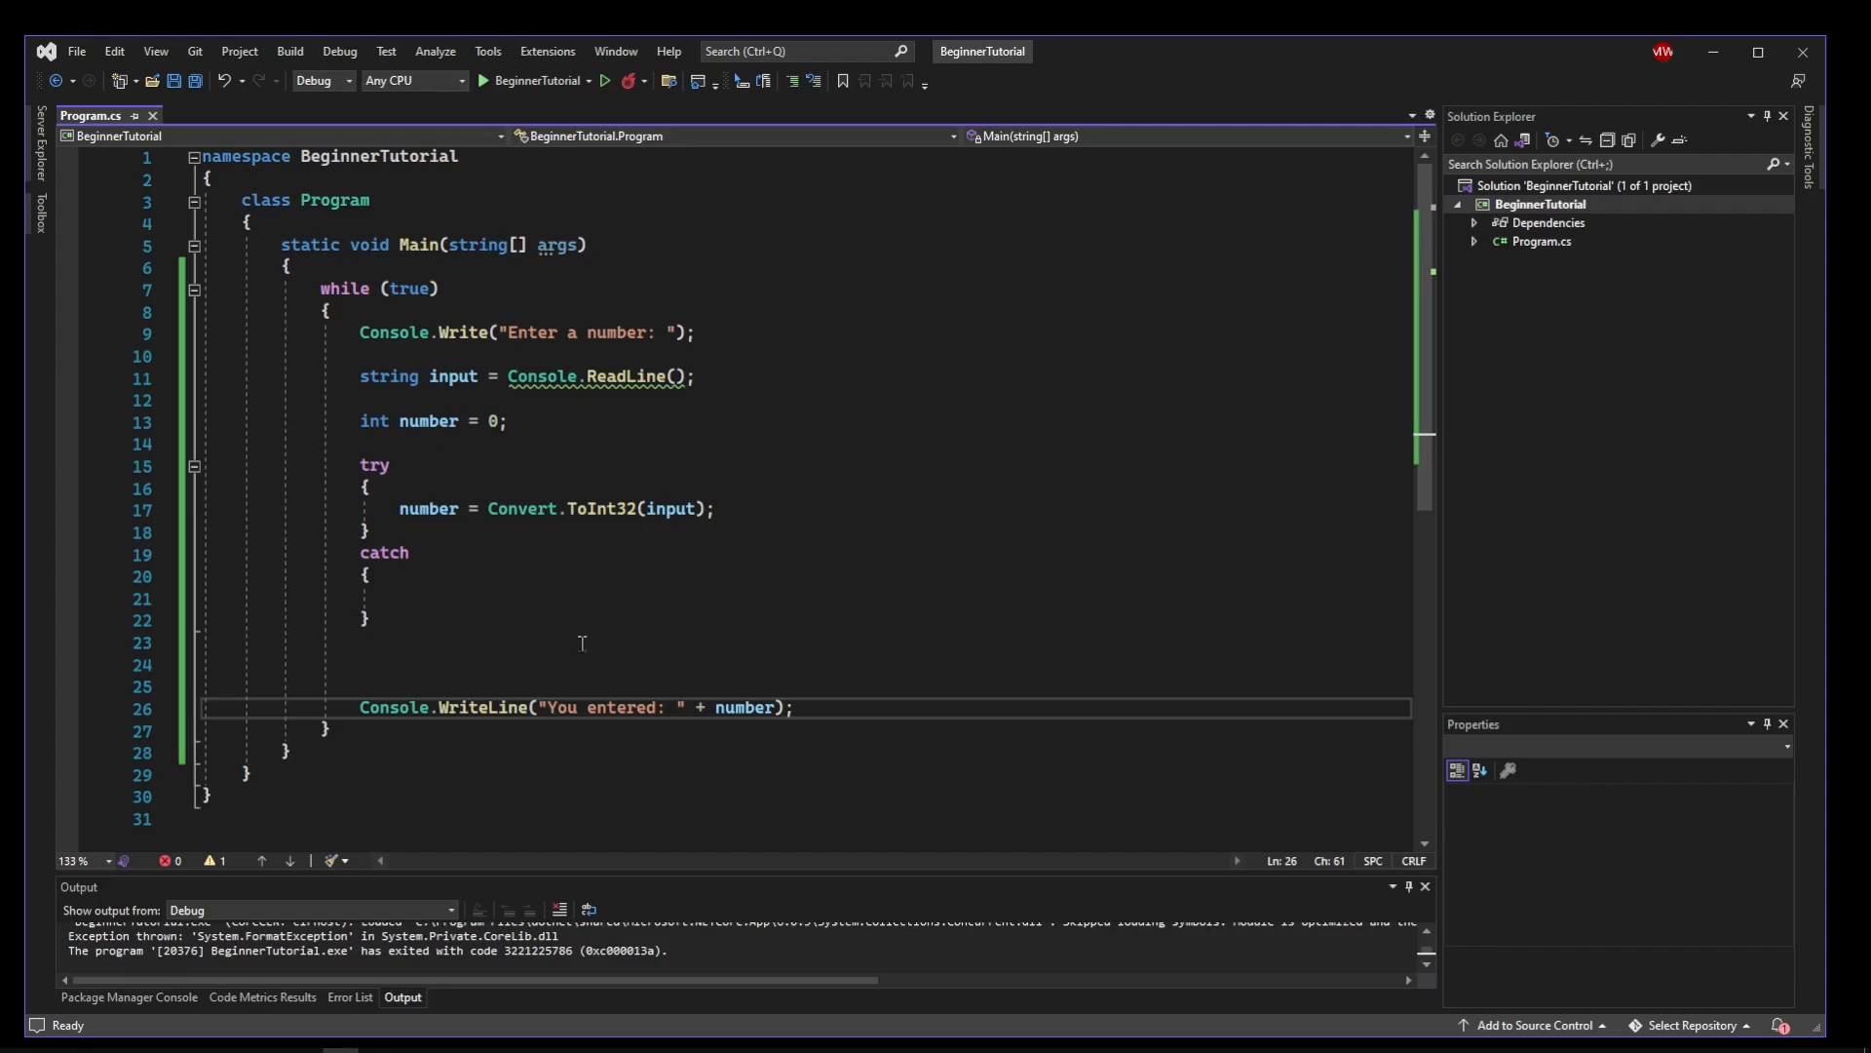
{"action": "mouse_move", "coordinate": [937, 622]}
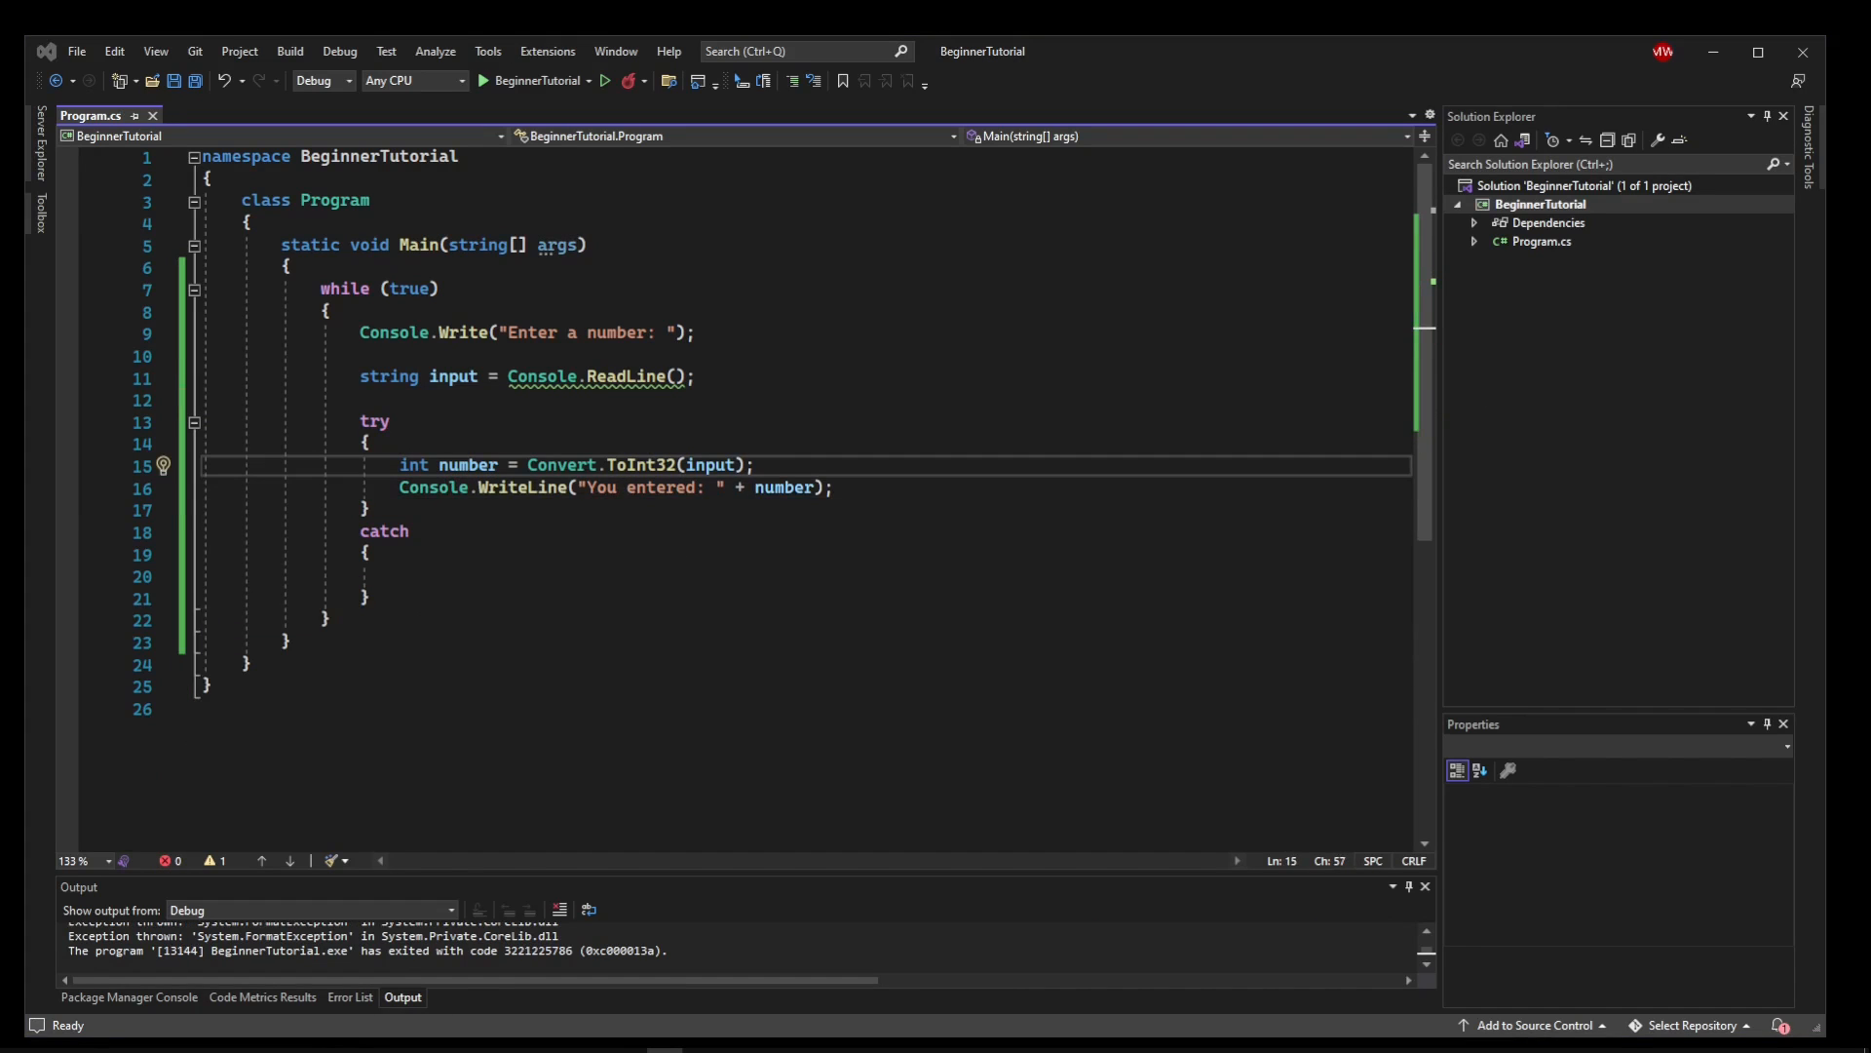
{"action": "left_click_drag", "start_coordinate": [530, 464], "coordinate": [755, 464]}
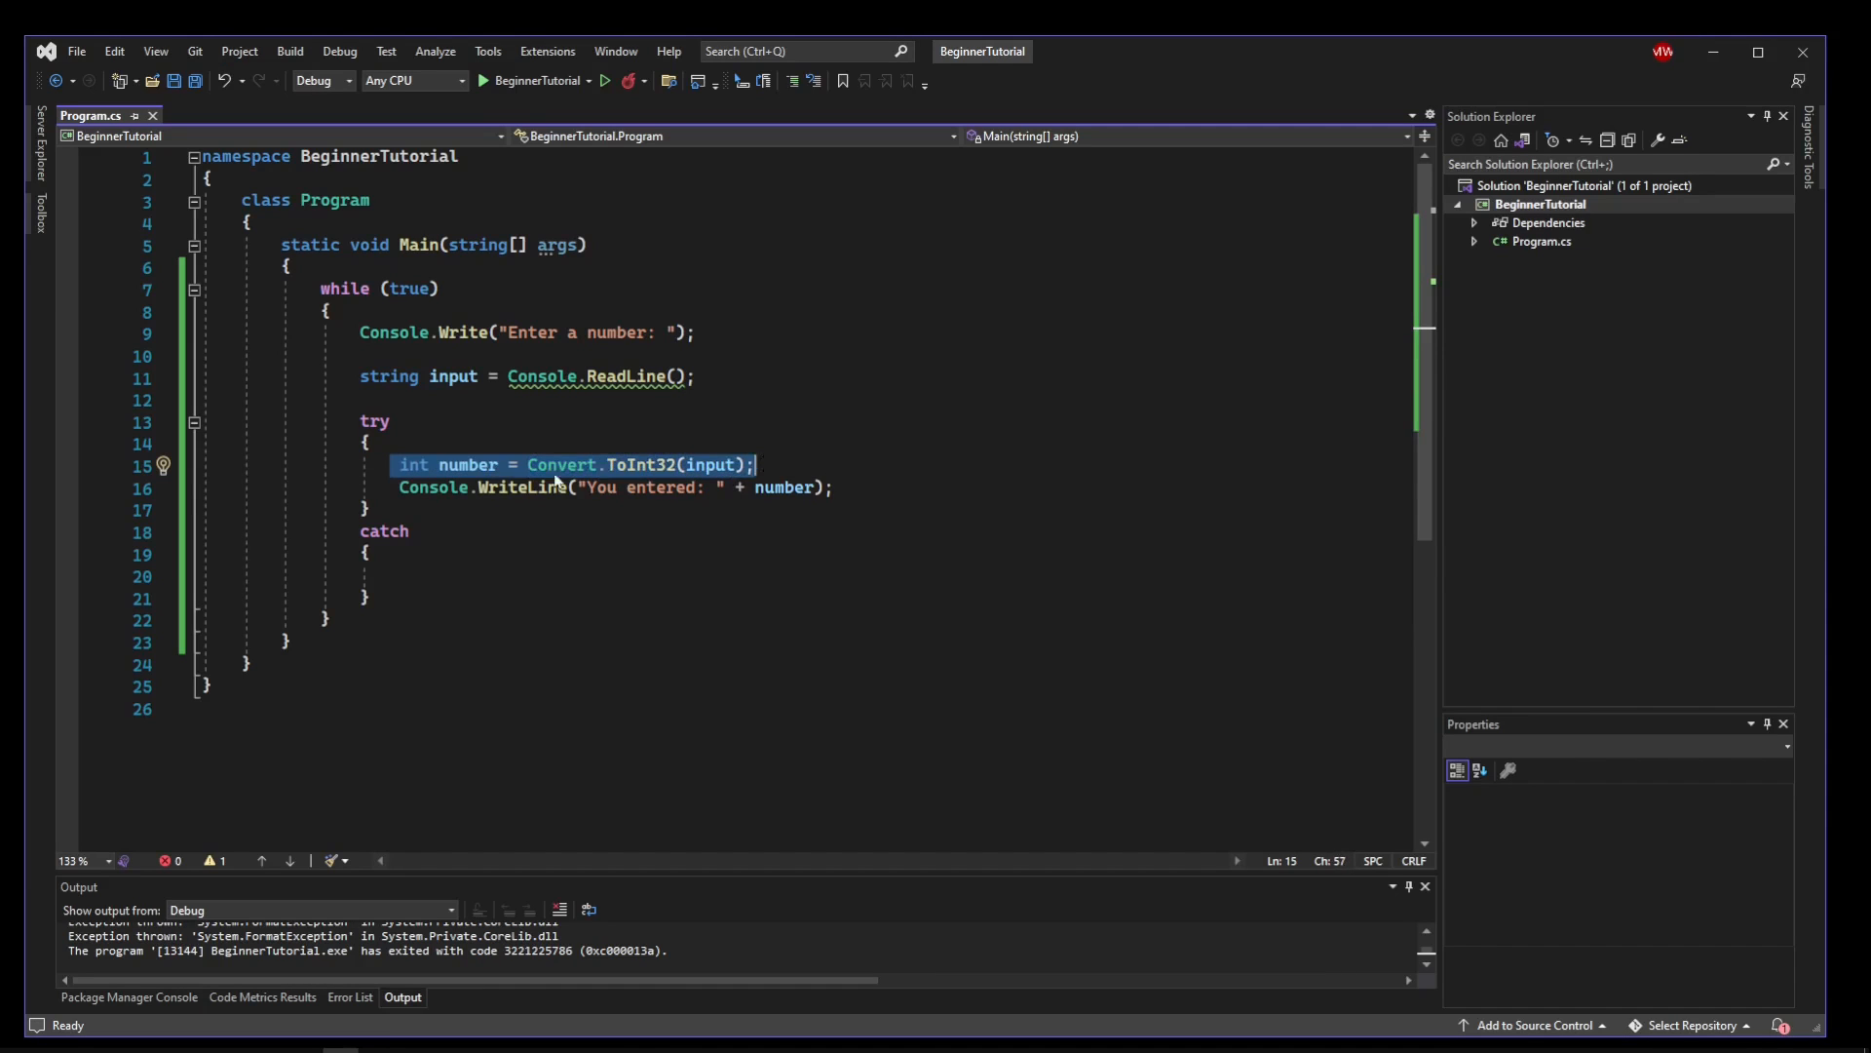
{"action": "left_click", "coordinate": [839, 487]}
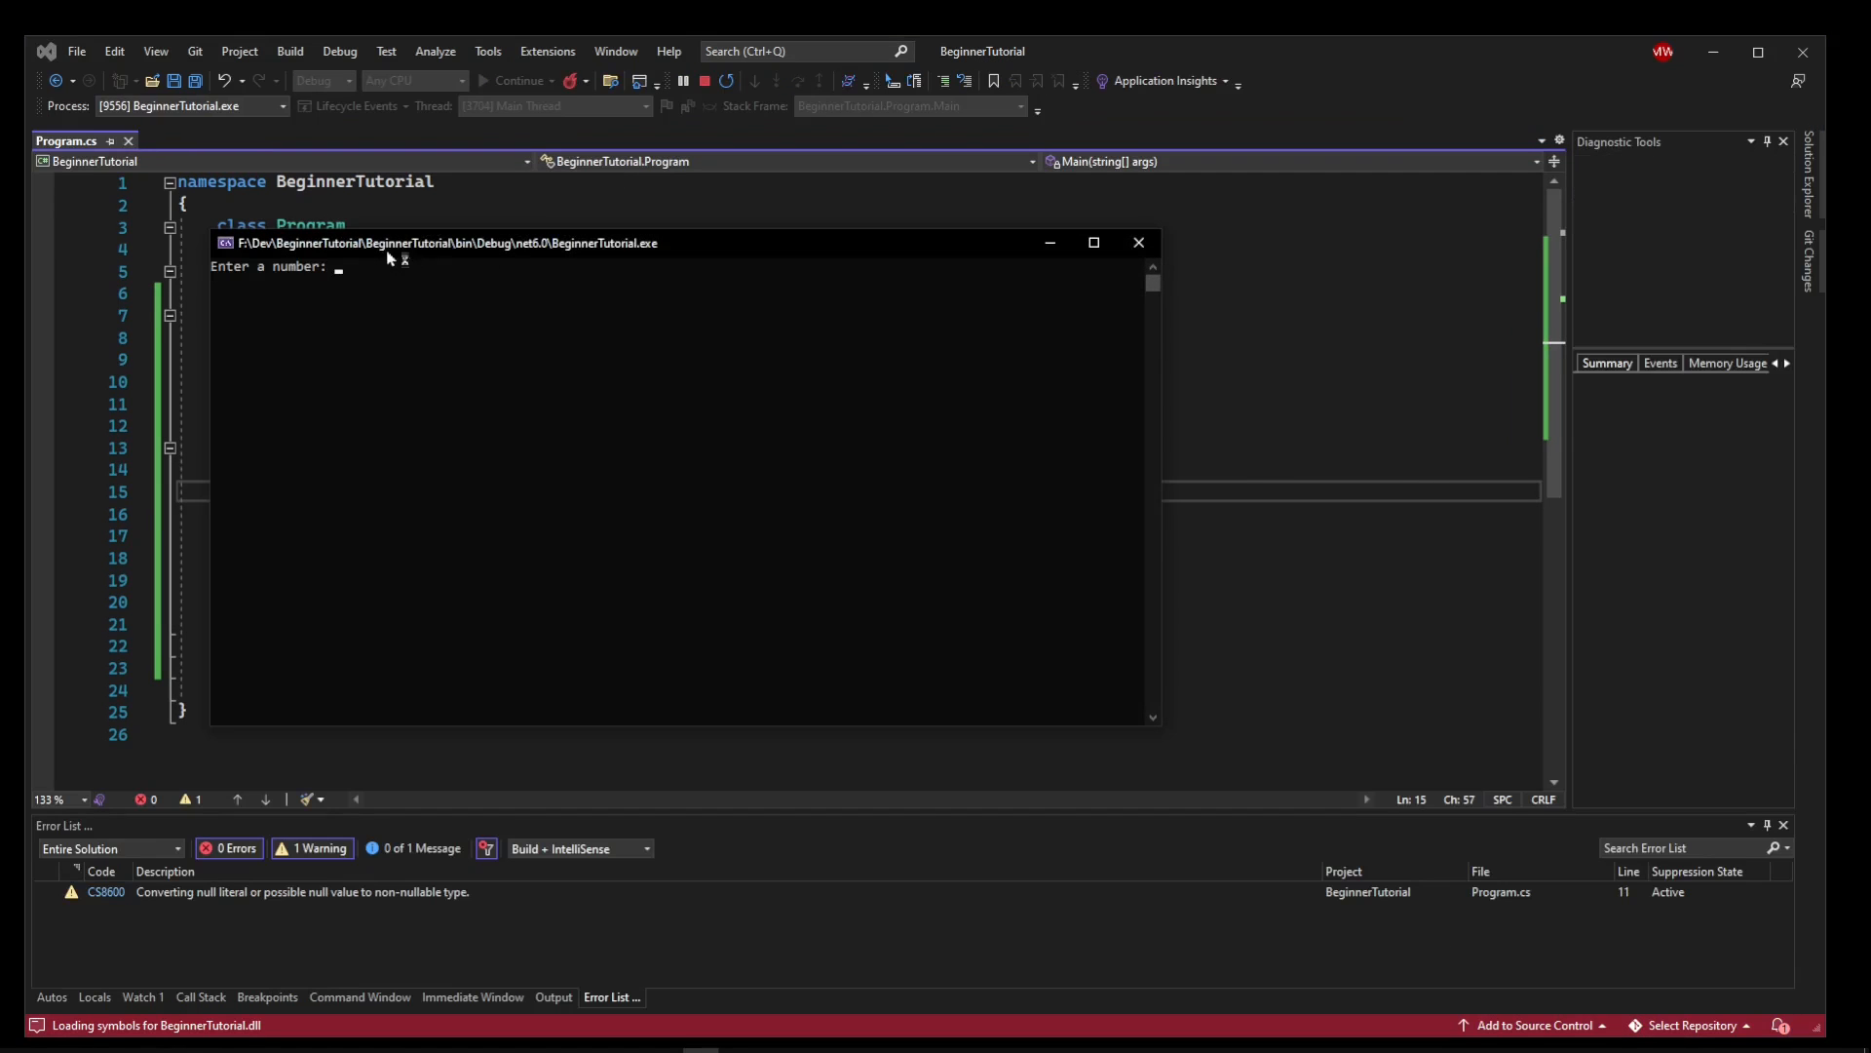
Enter 1234 and asdf in the console, then close the console window
{"action": "type", "text": "1234"}
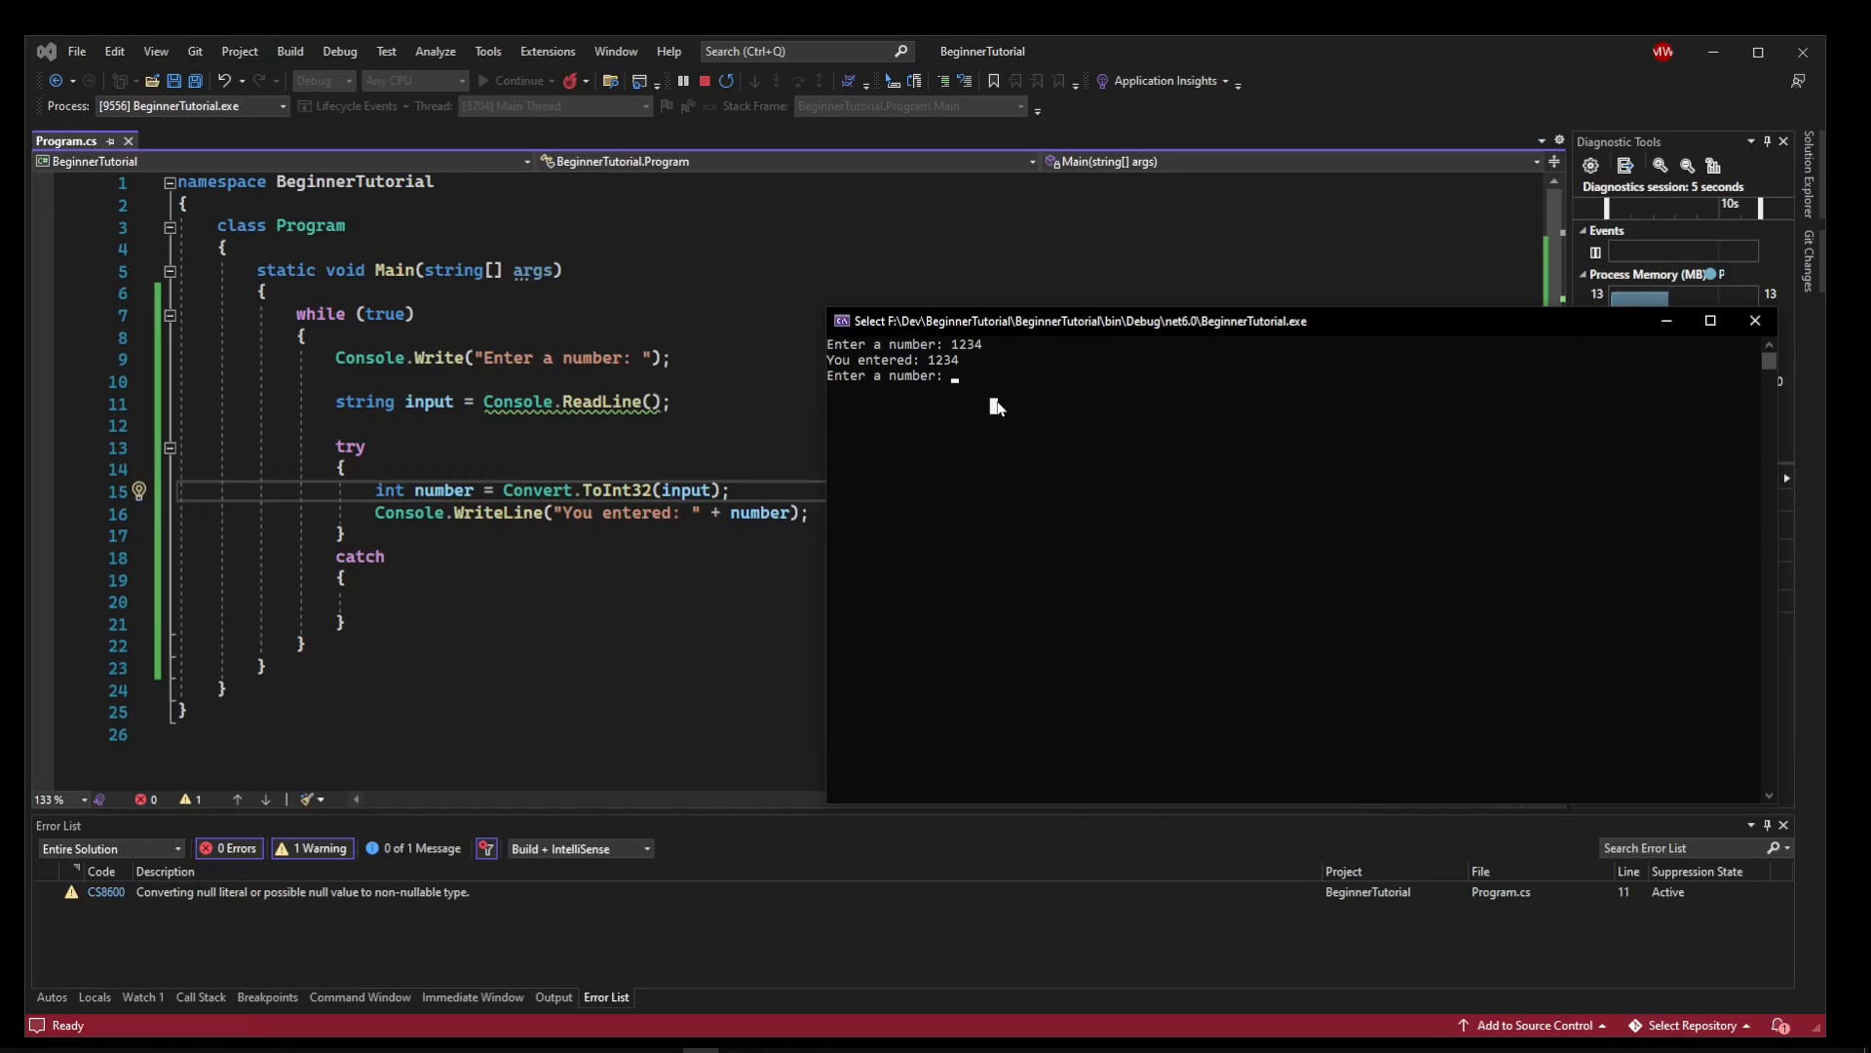
{"action": "type", "text": "asdf"}
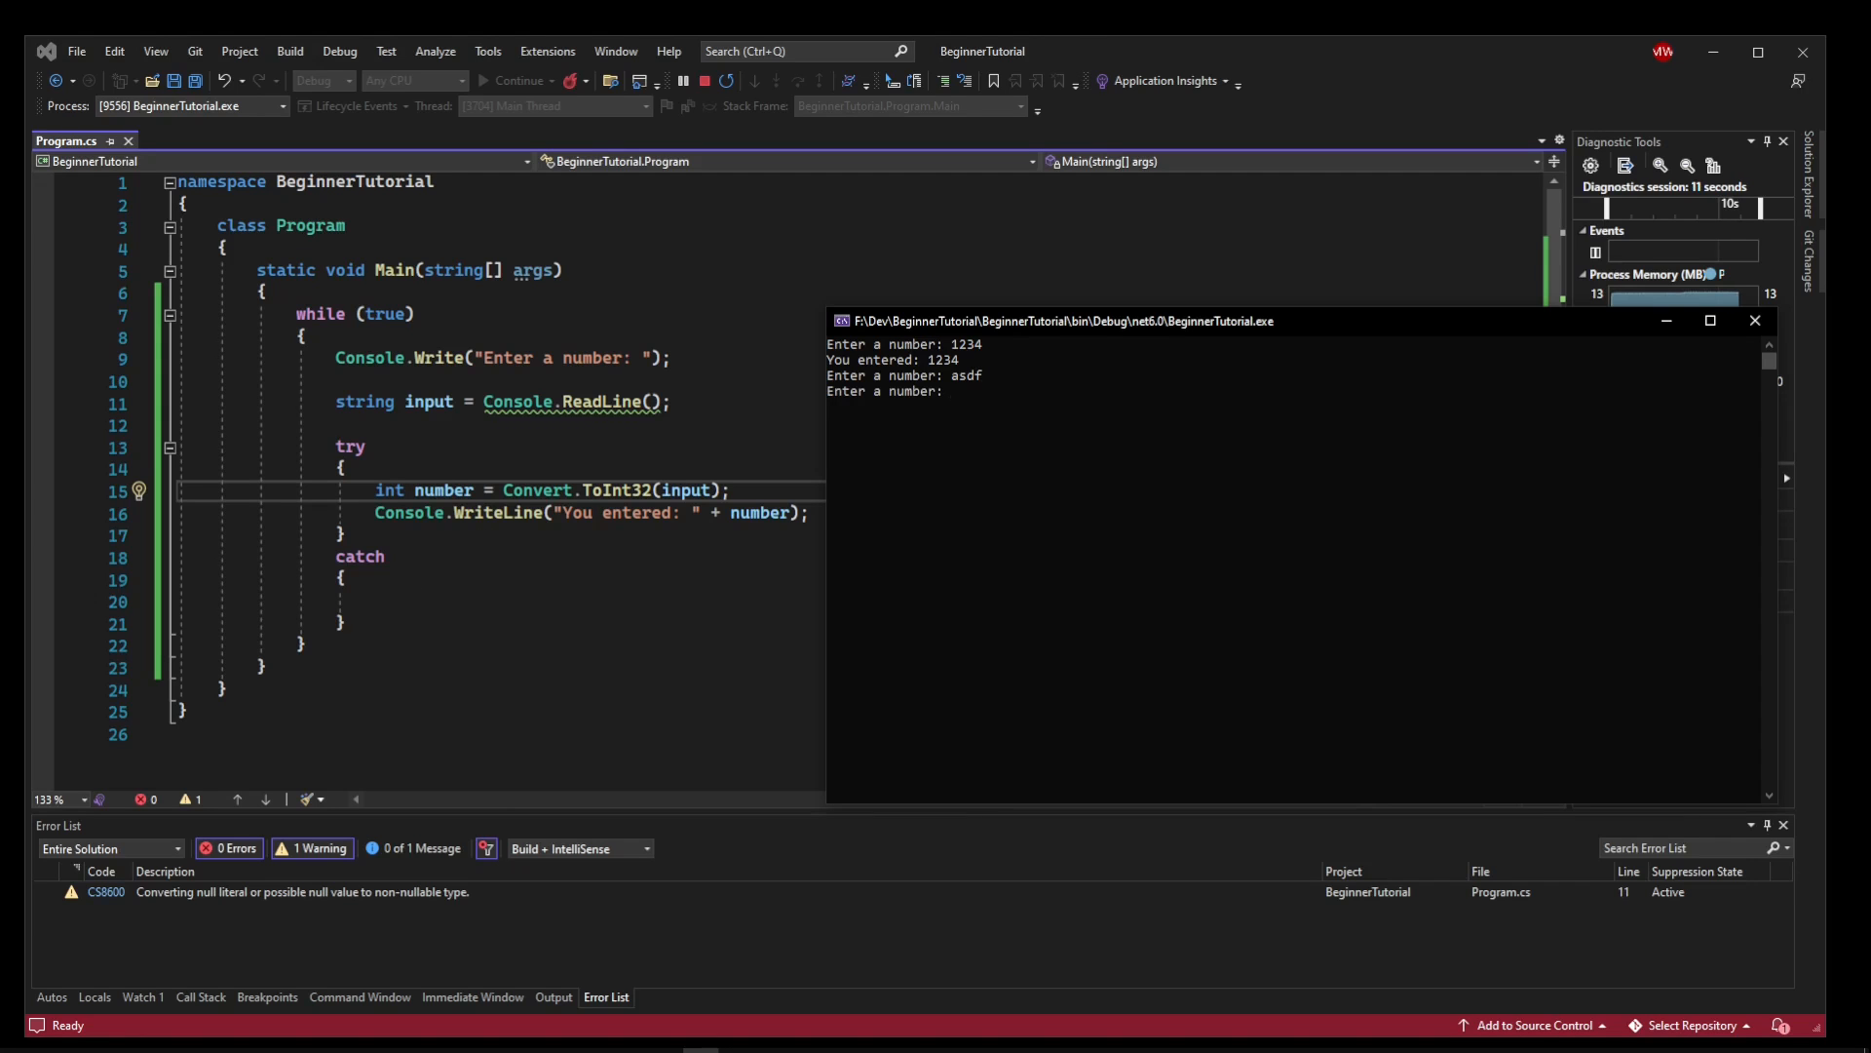
{"action": "left_click", "coordinate": [726, 79]}
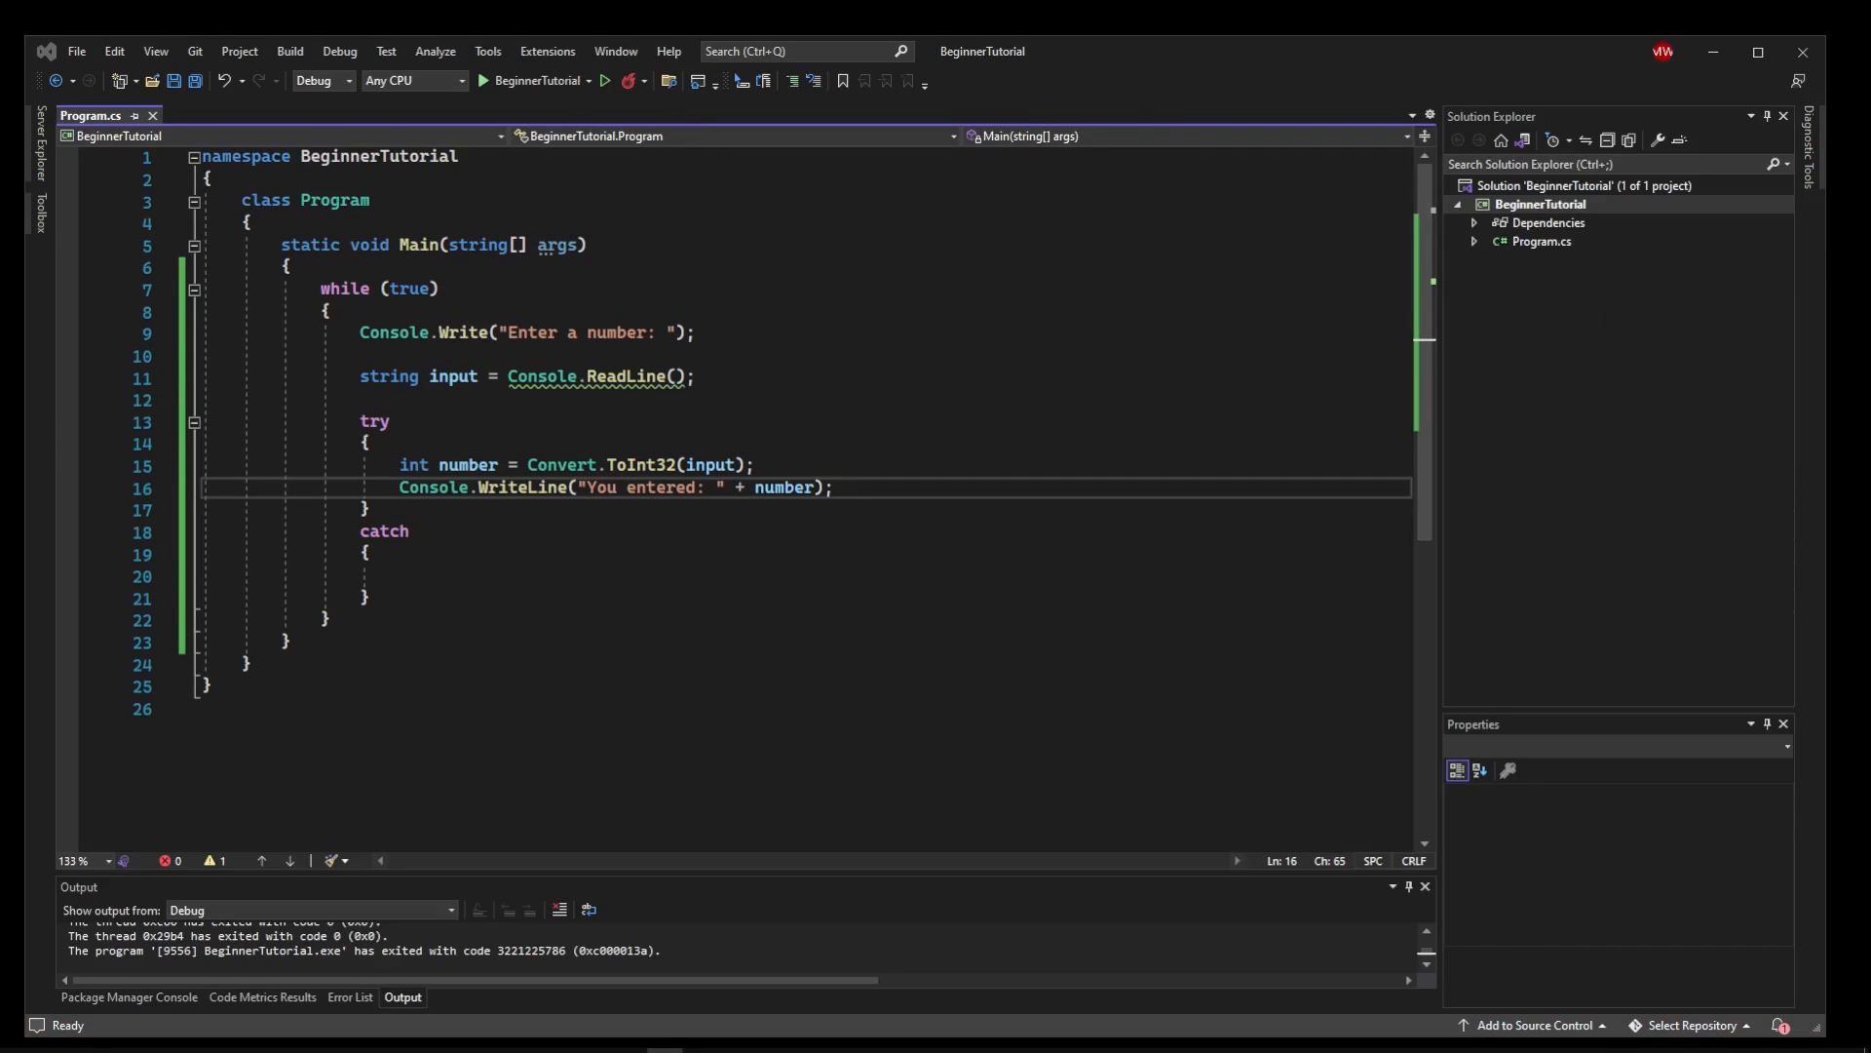
{"action": "left_click_drag", "start_coordinate": [401, 464], "coordinate": [585, 463]}
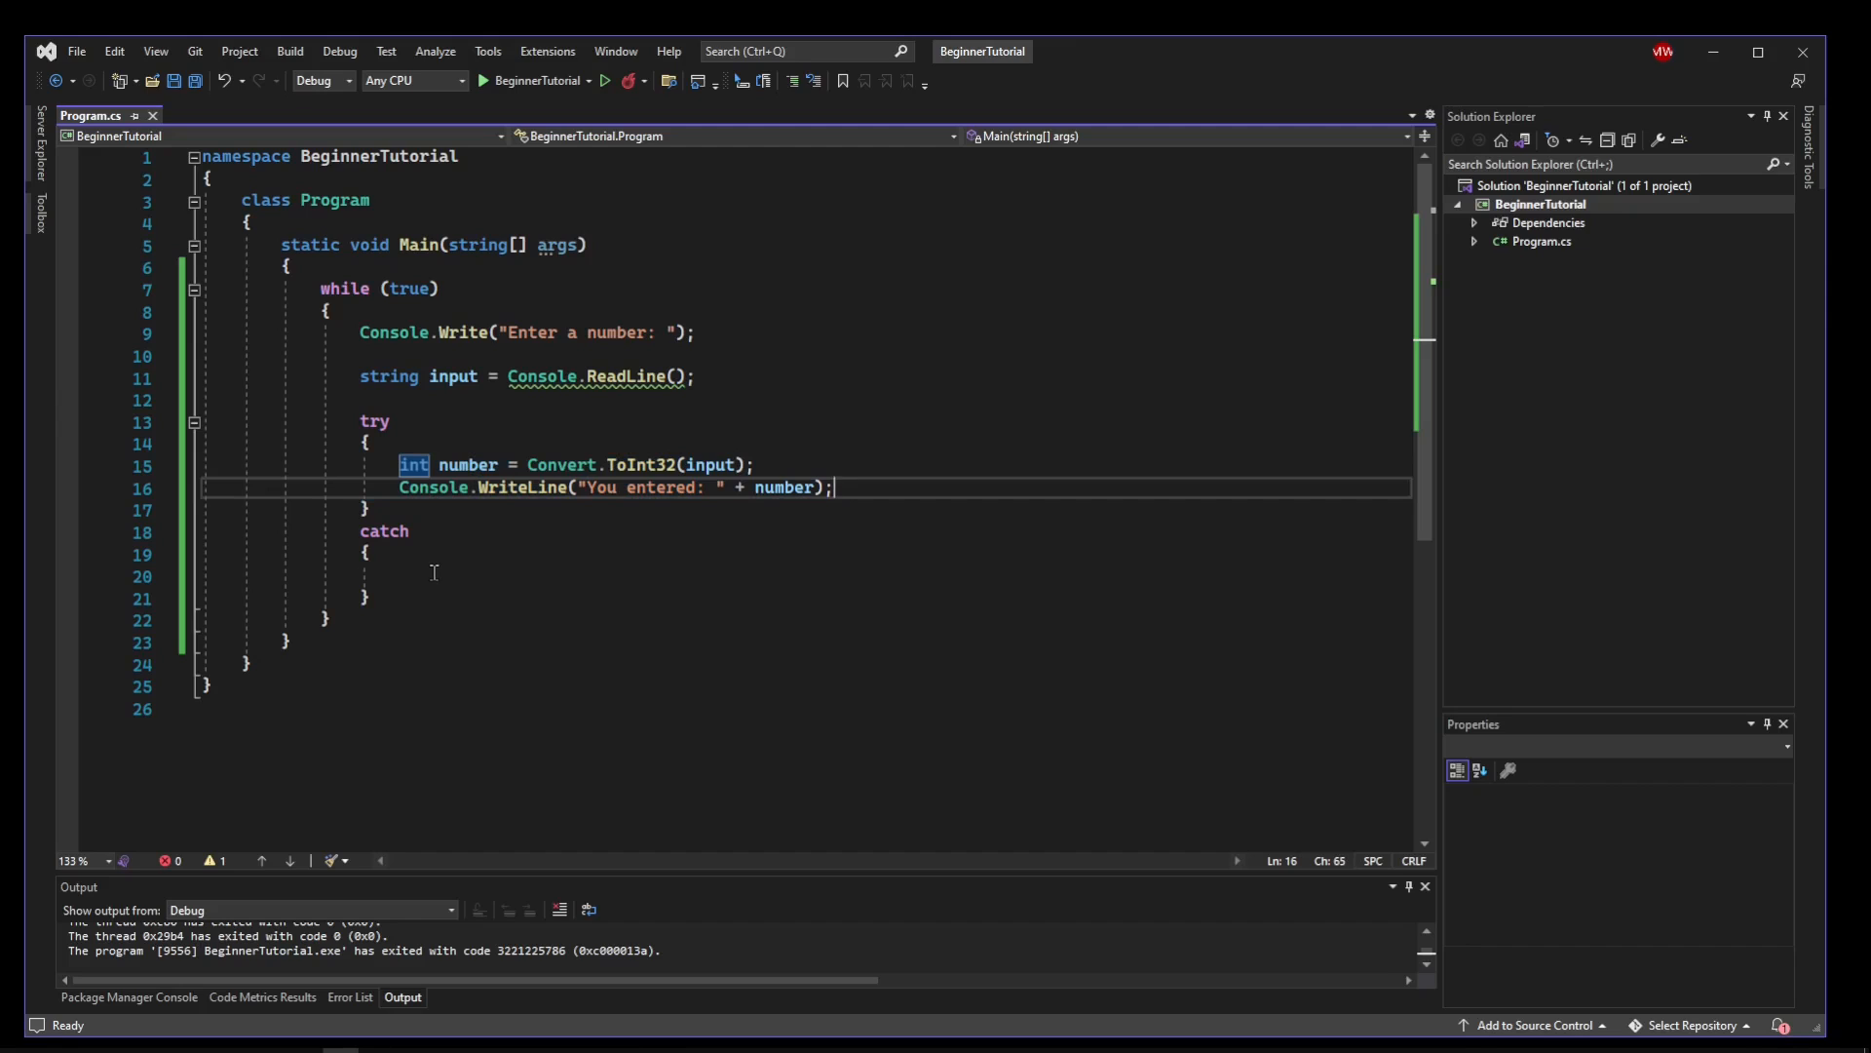
{"action": "left_click", "coordinate": [433, 574]}
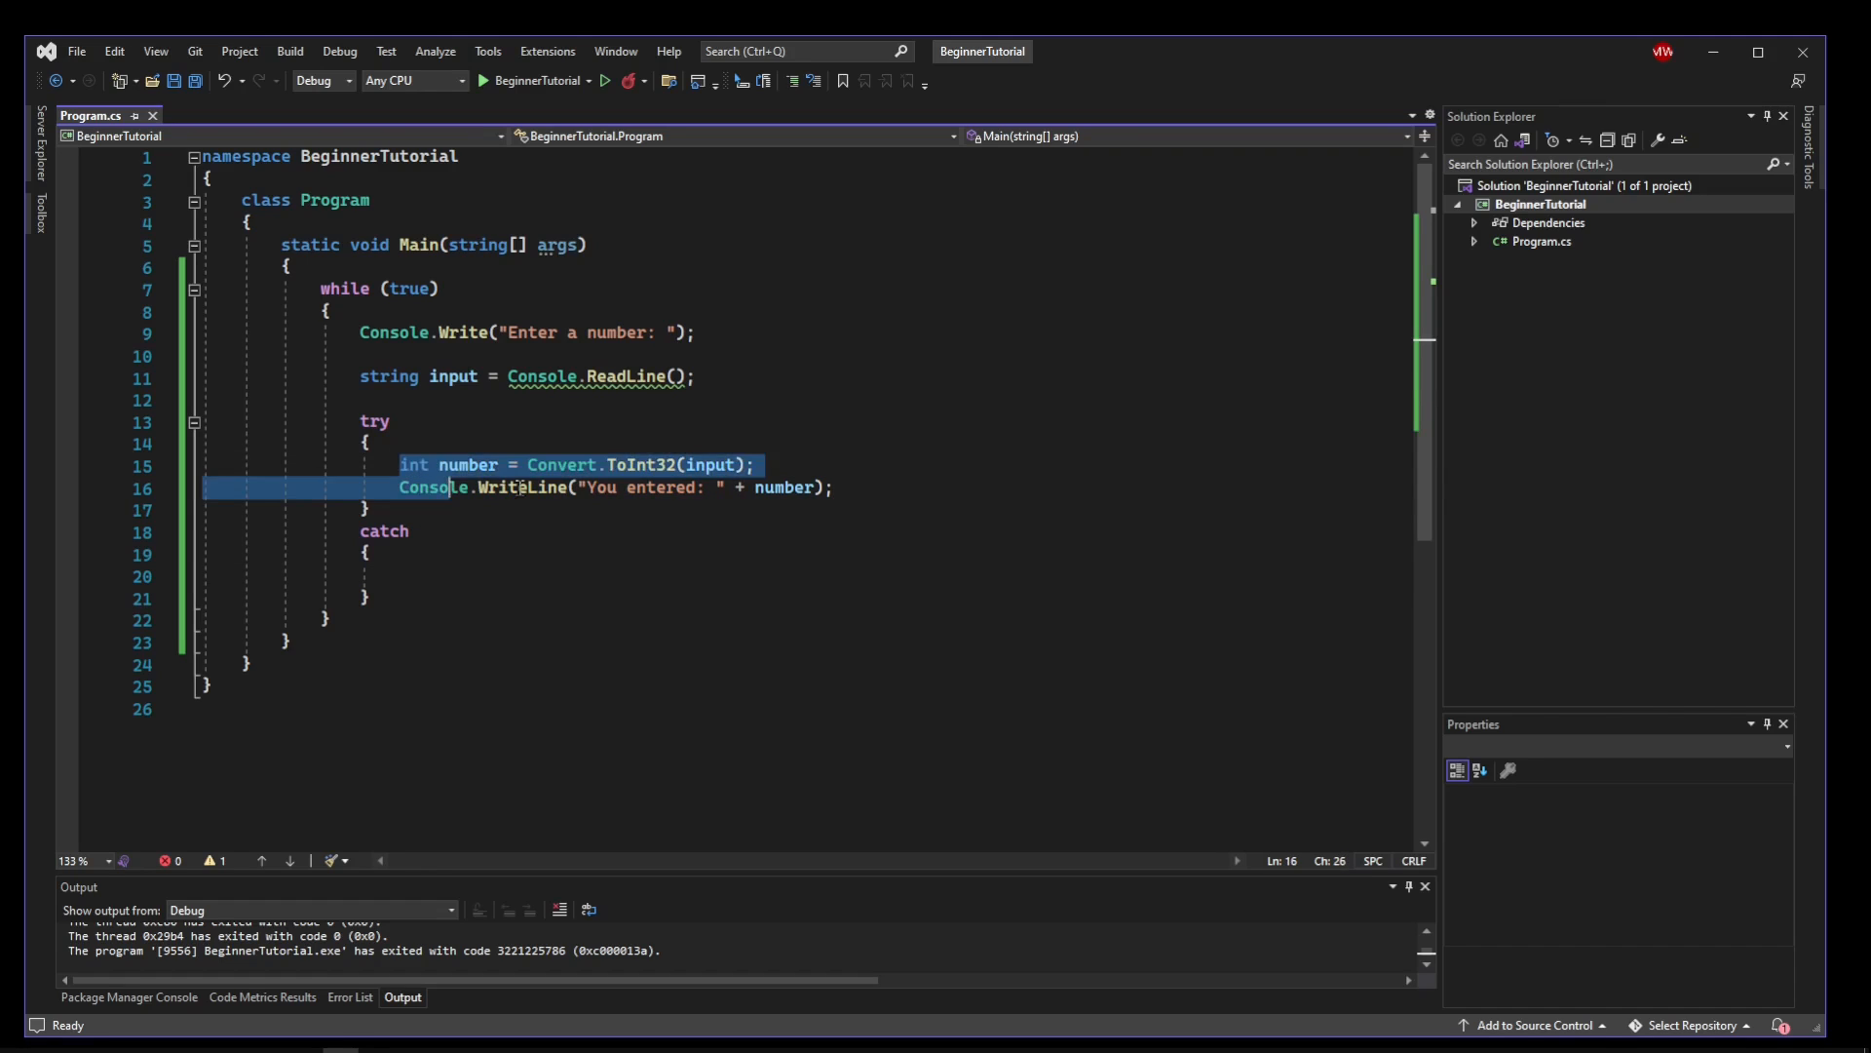
{"action": "left_click", "coordinate": [831, 488]}
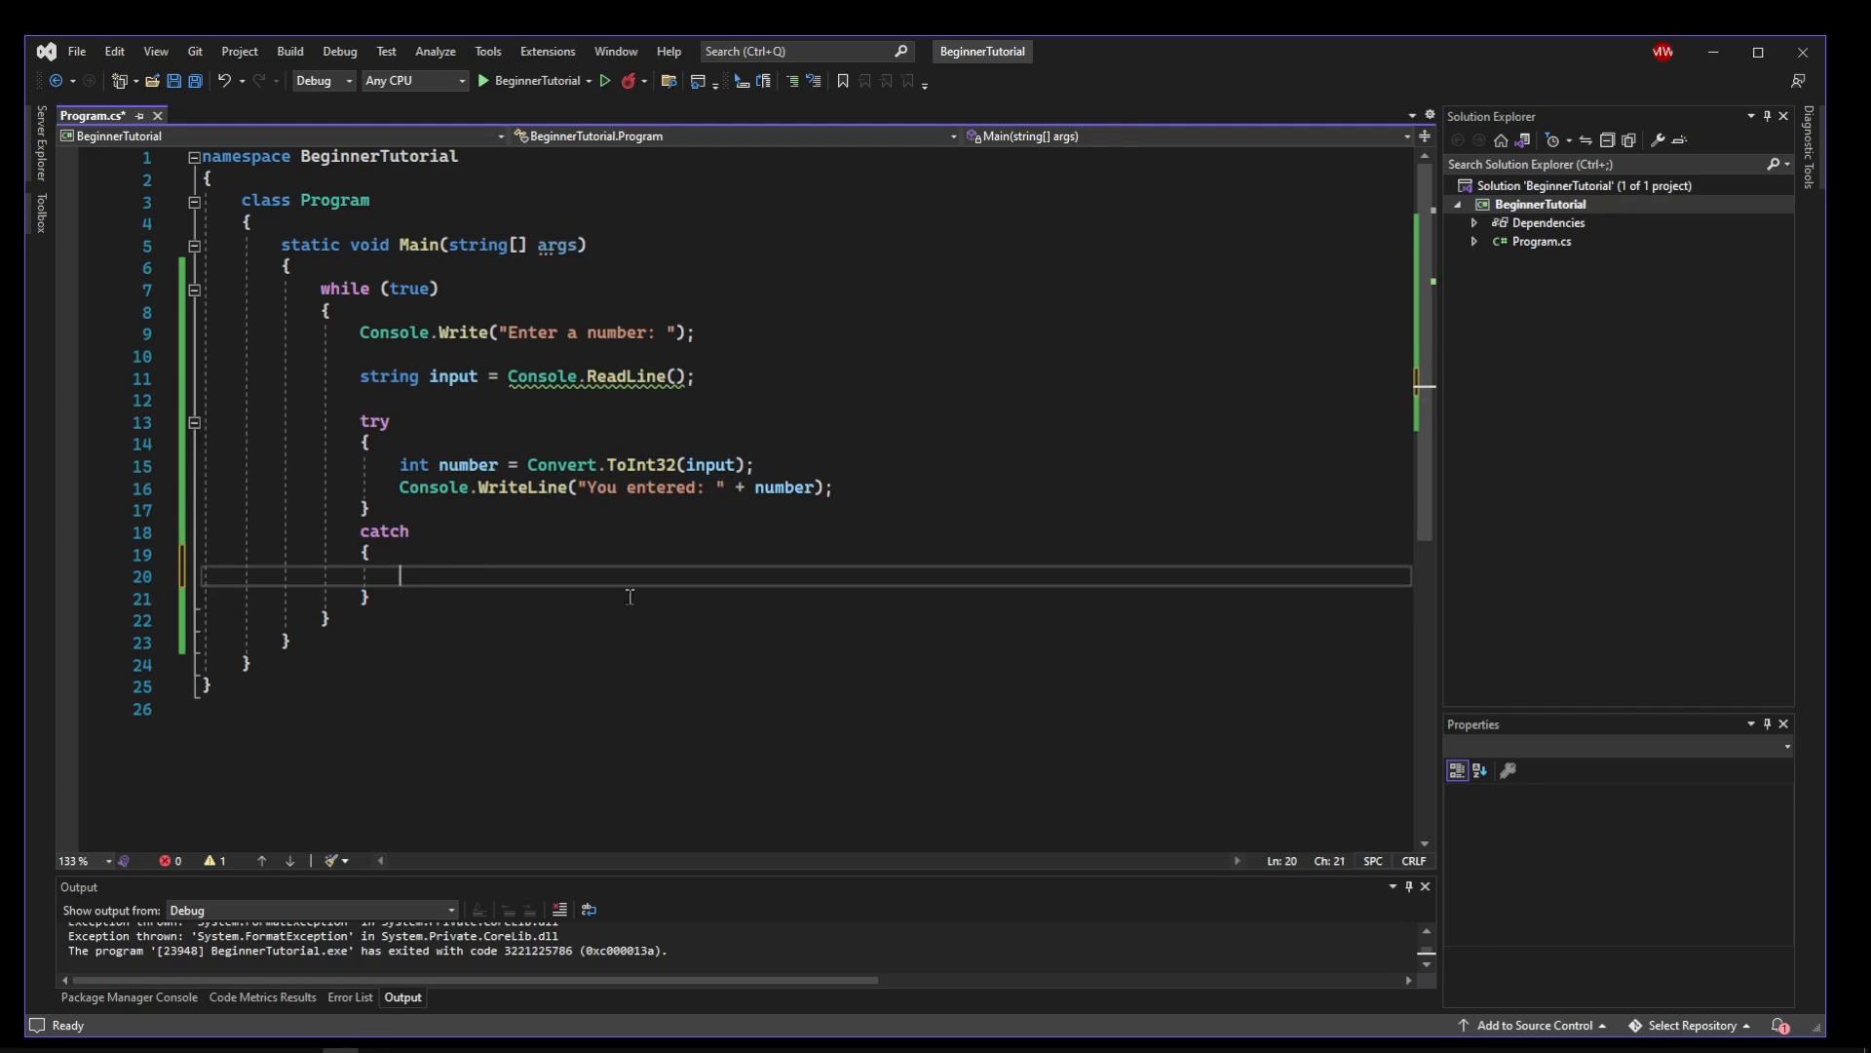
Add Console.WriteLine("Error! You must enter a number!"); inside the catch braces
{"action": "type", "text": "Console."}
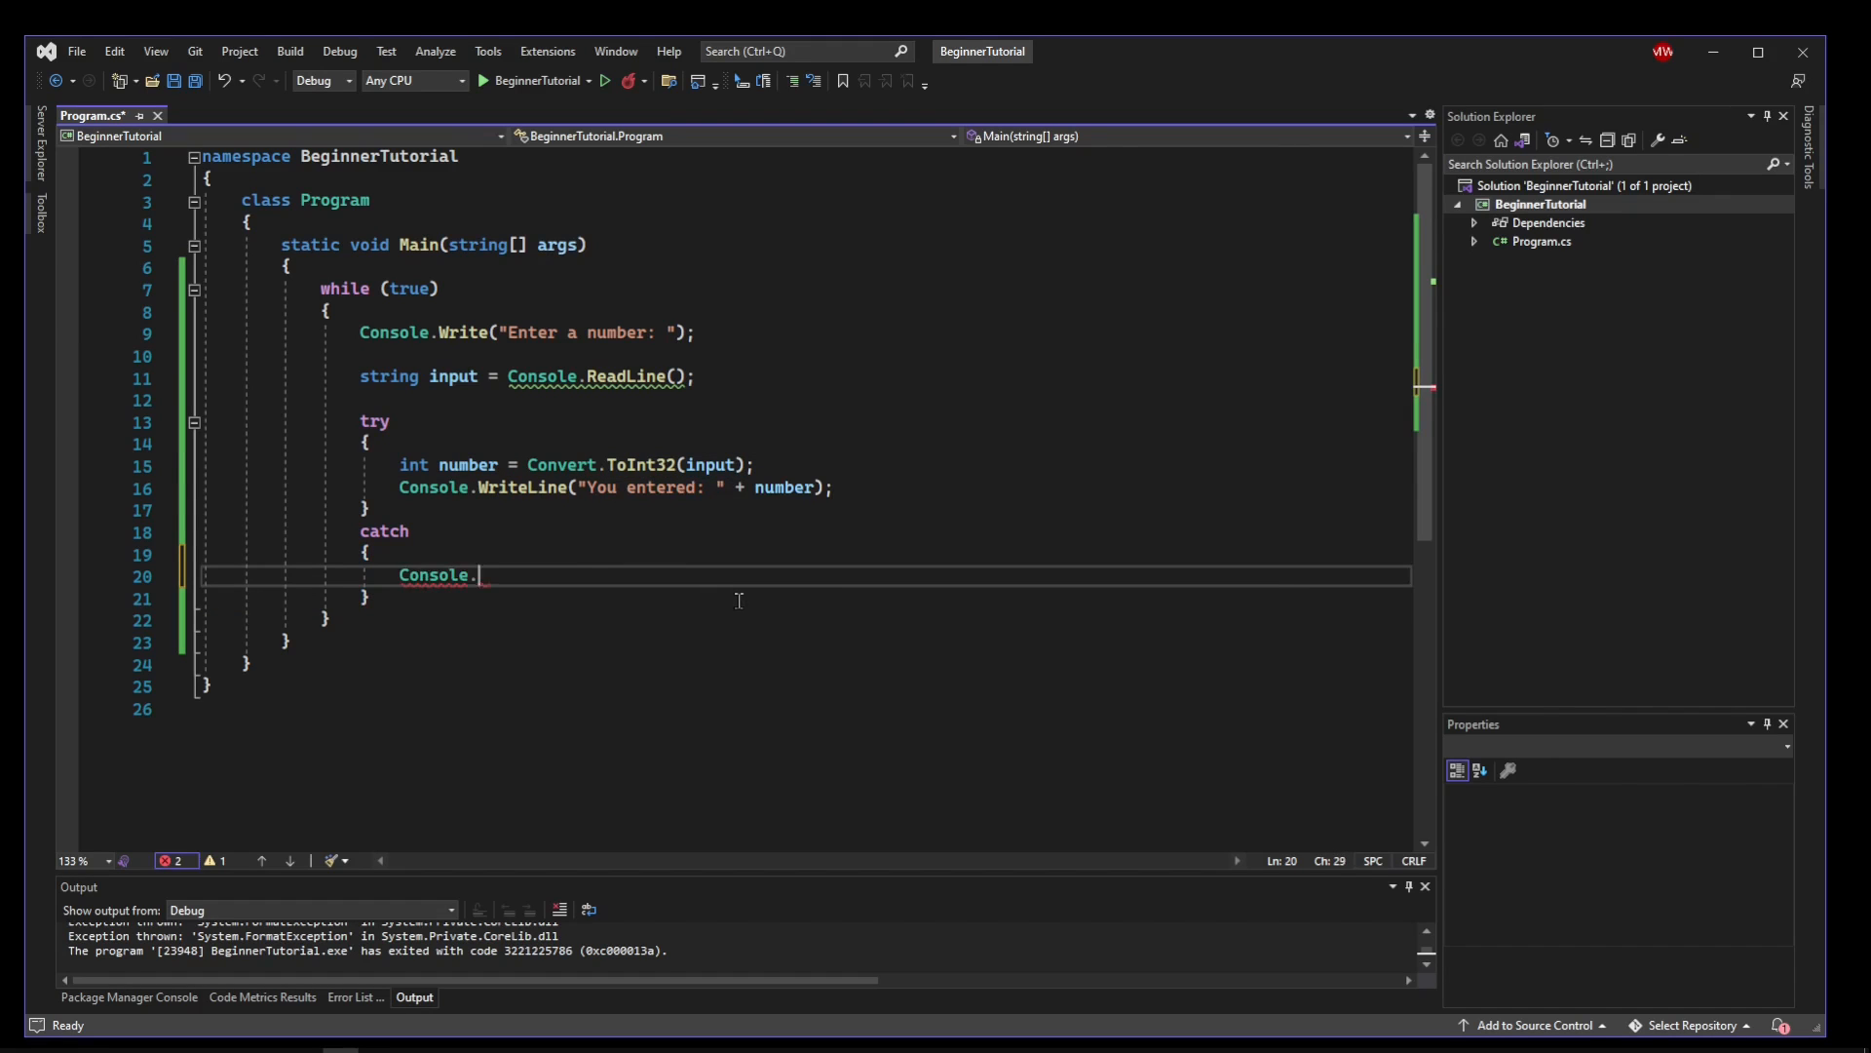
{"action": "type", "text": "WriteLine(\"E\""}
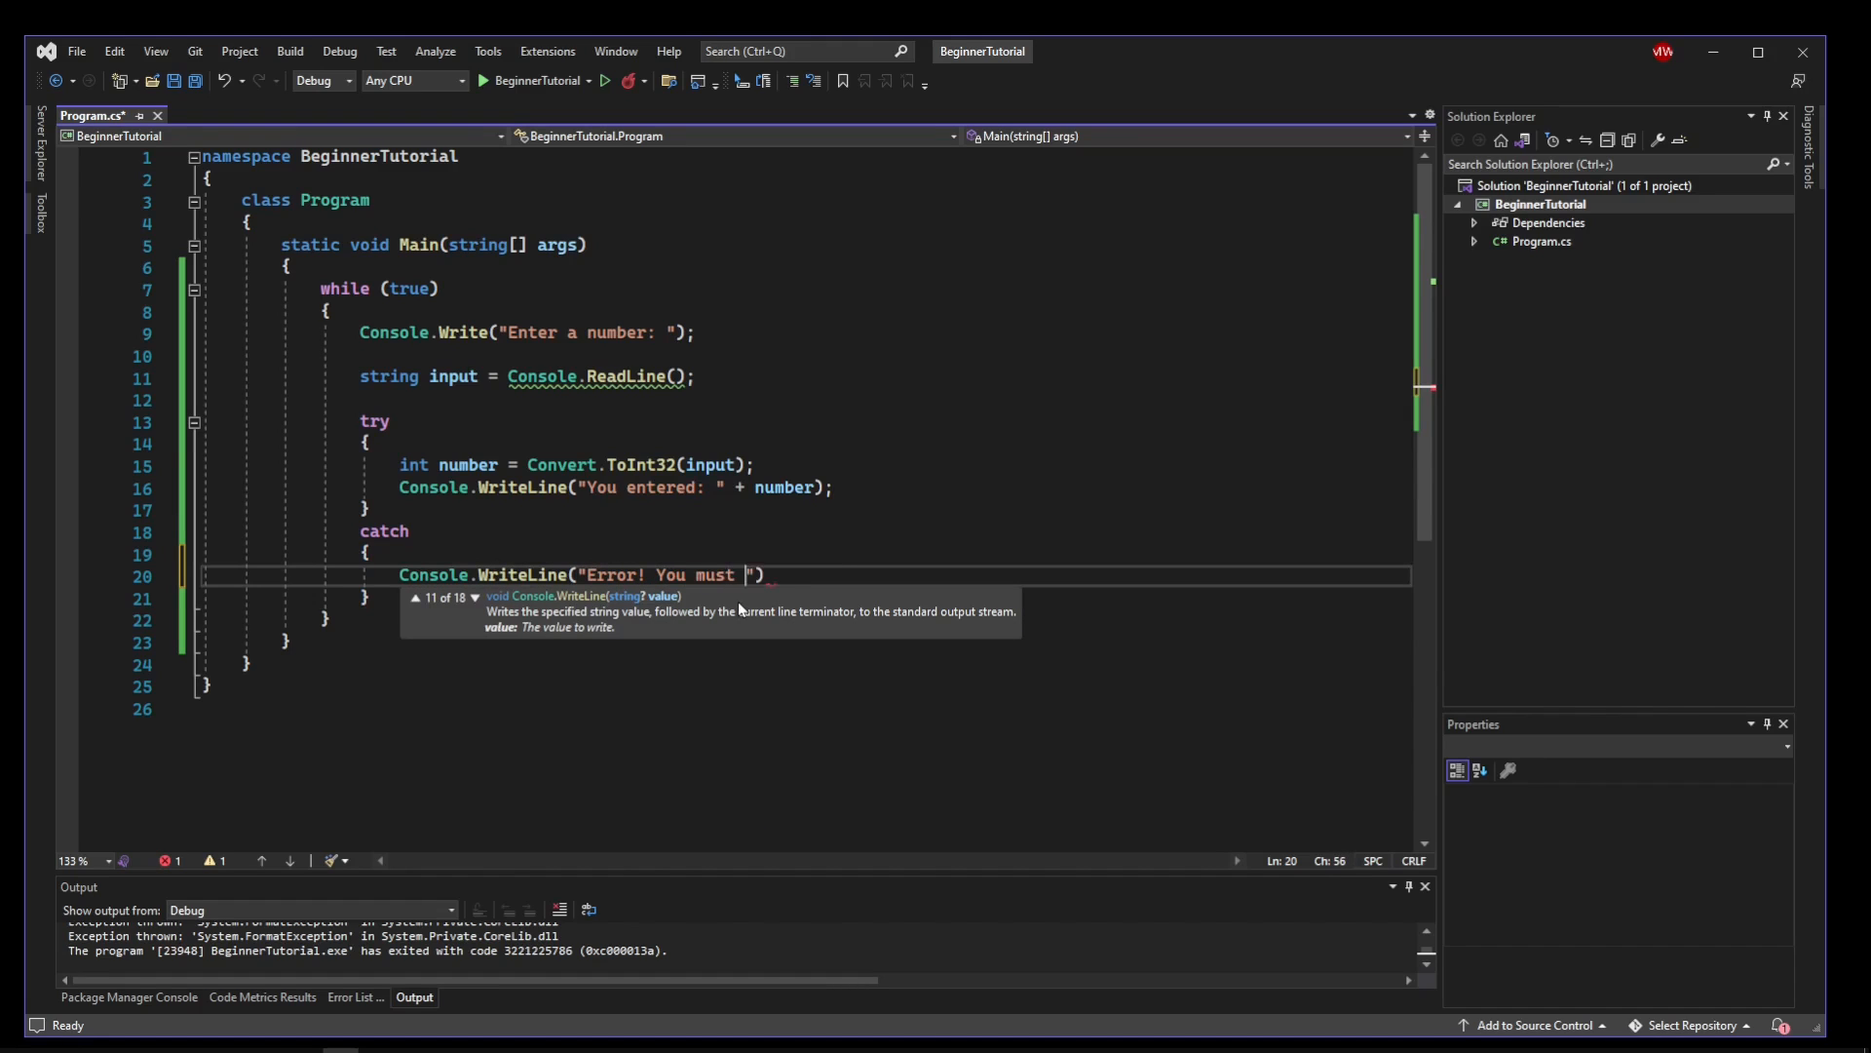
{"action": "type", "text": "enter a number!"}
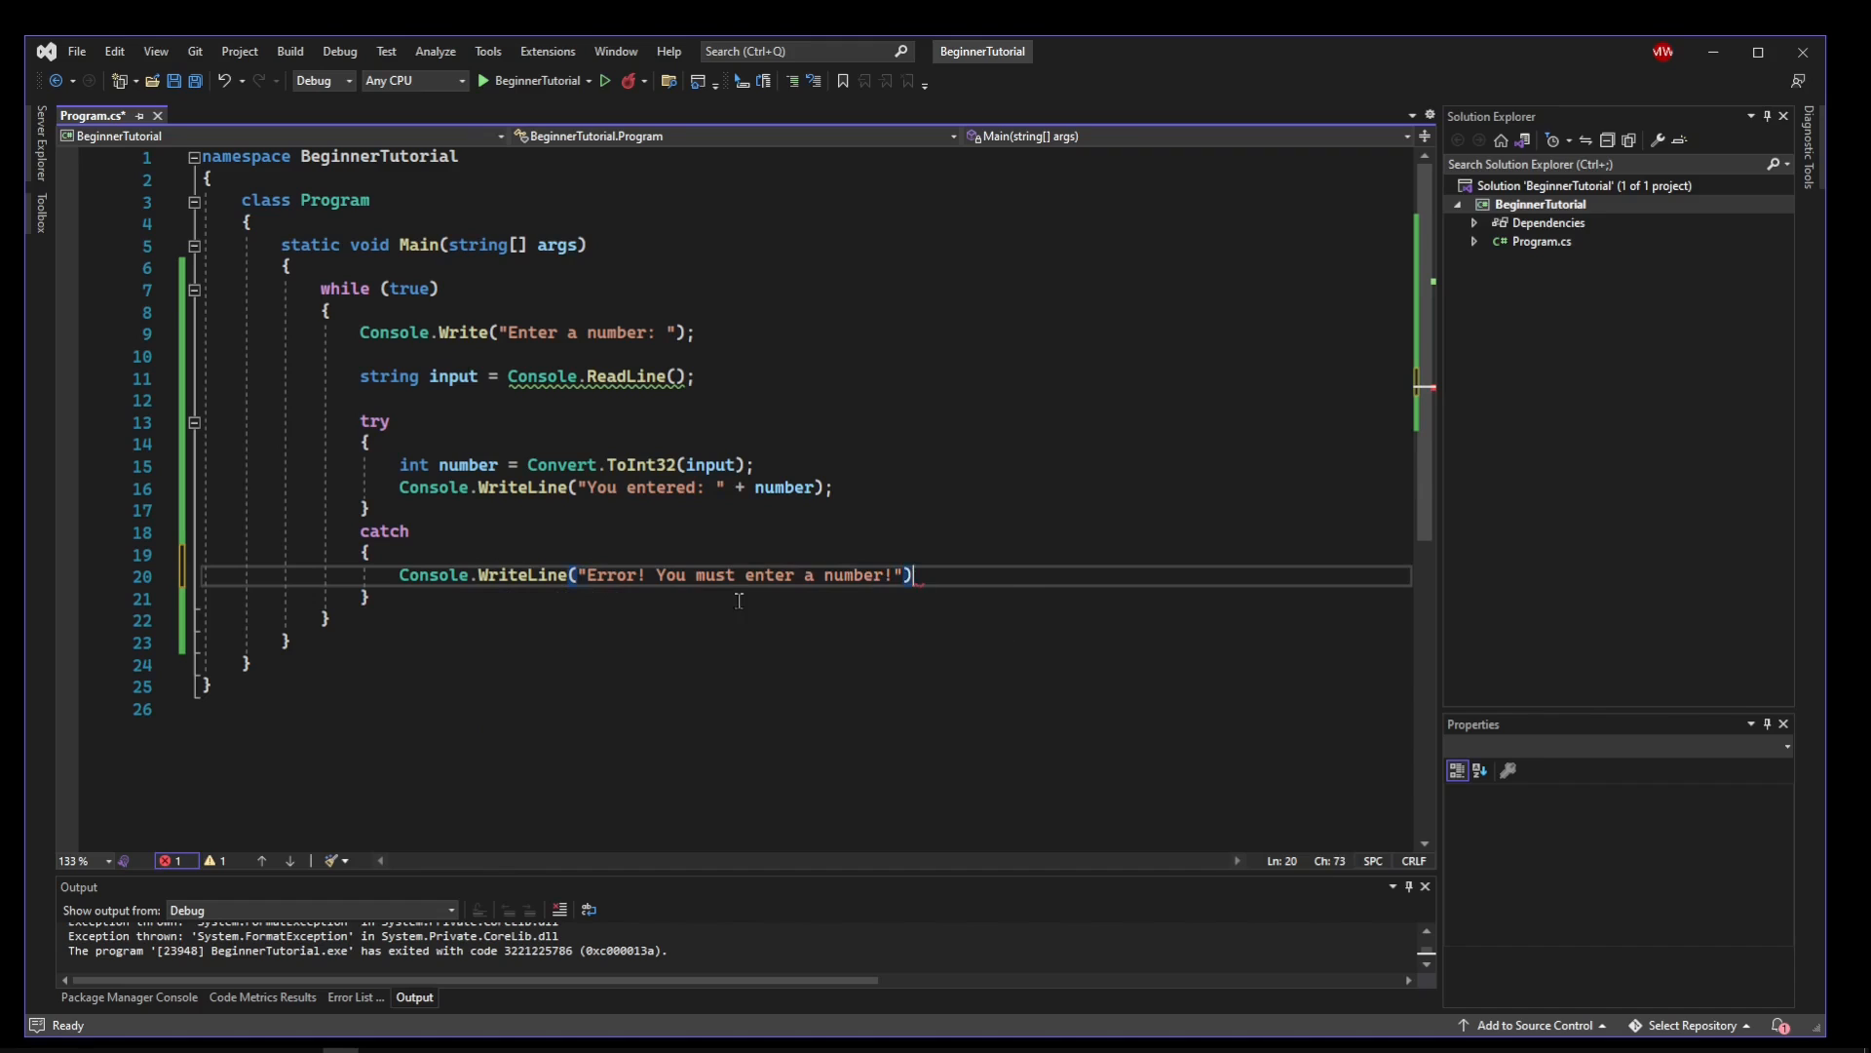
{"action": "type", "text": ";"}
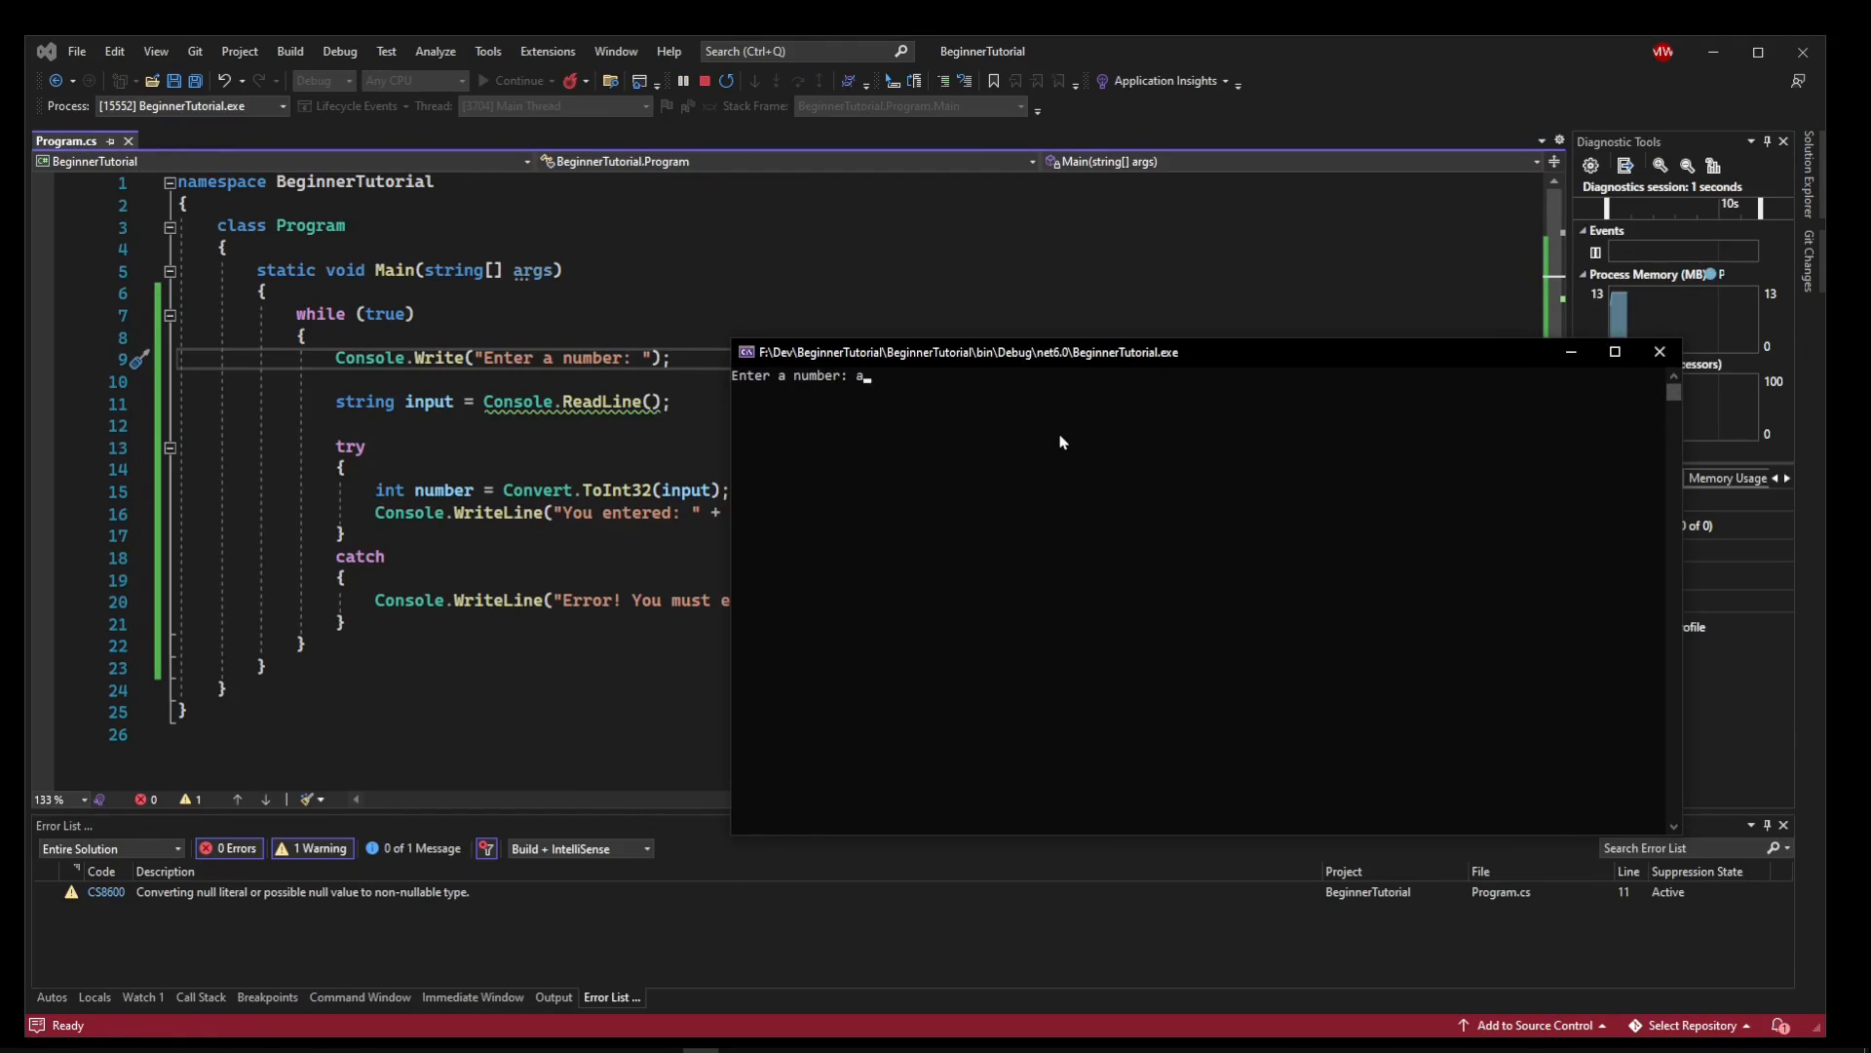
Submit a non-numeric test input, then type finally on a new line after the catch block
{"action": "key", "text": "enter"}
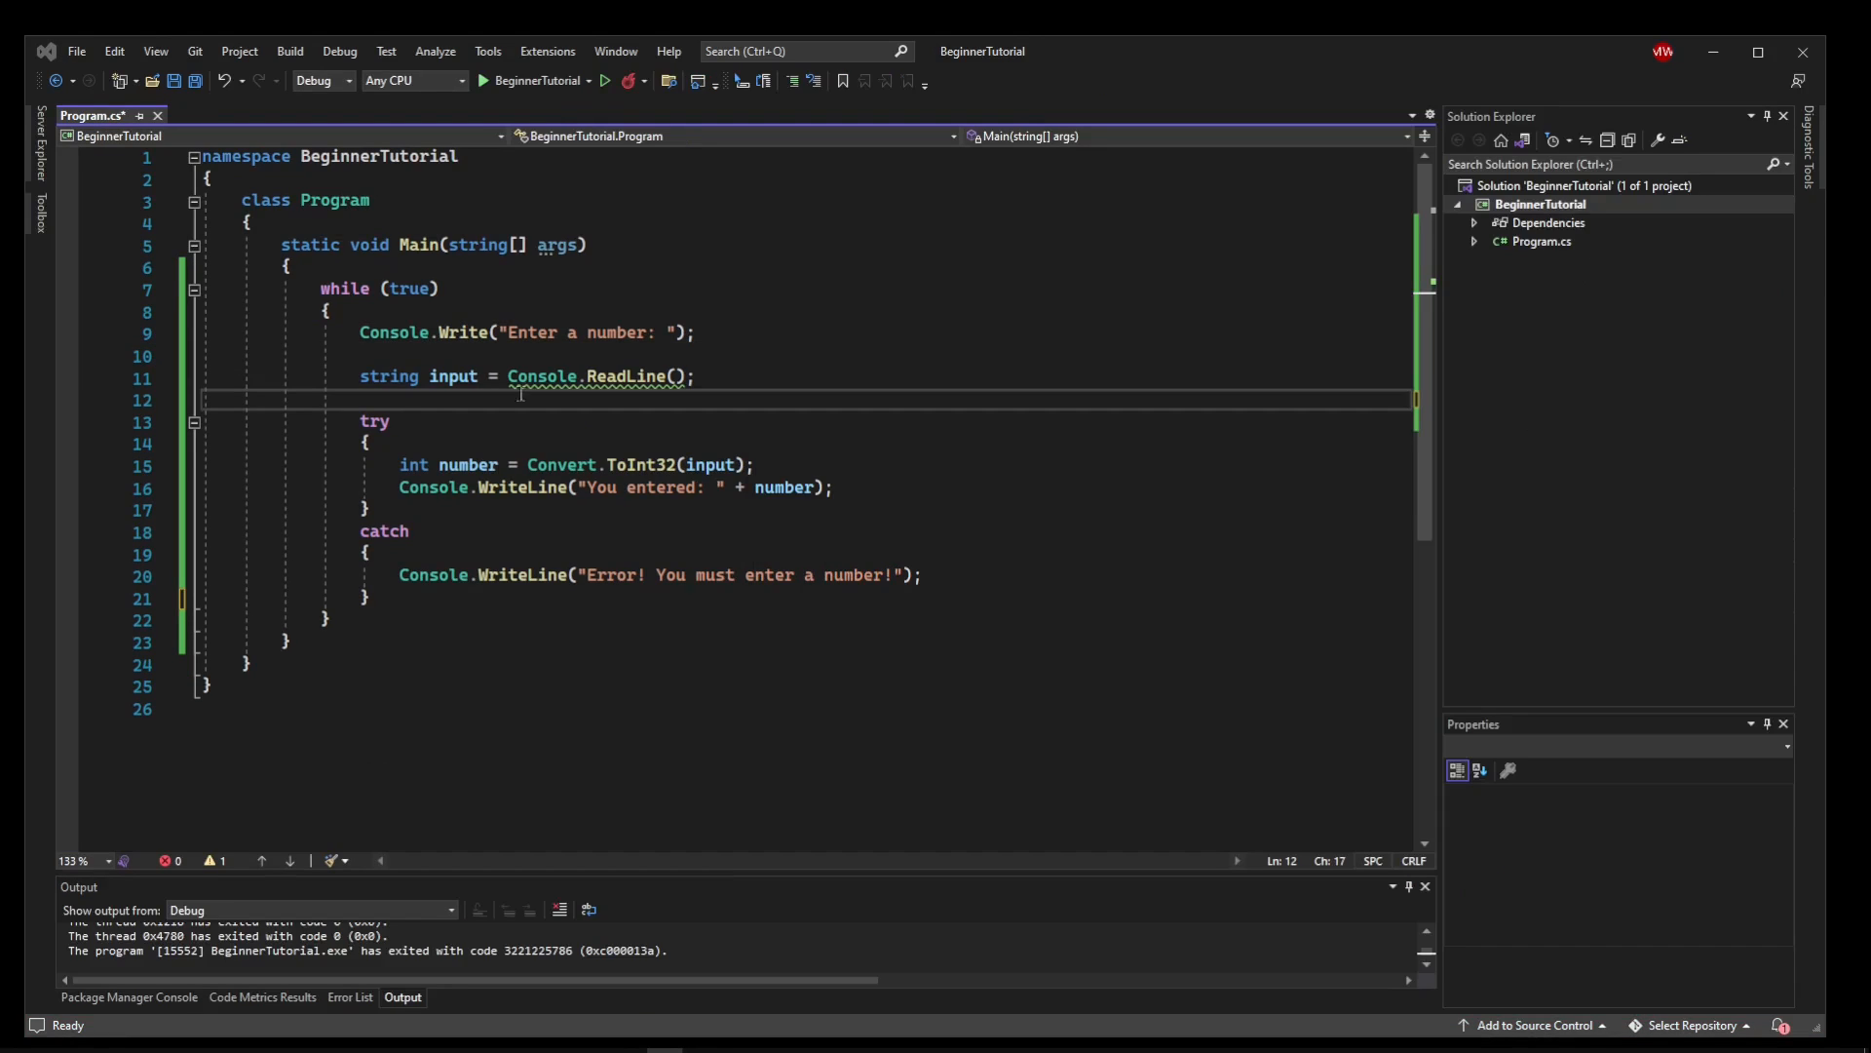
{"action": "left_click_drag", "start_coordinate": [358, 421], "coordinate": [370, 599]}
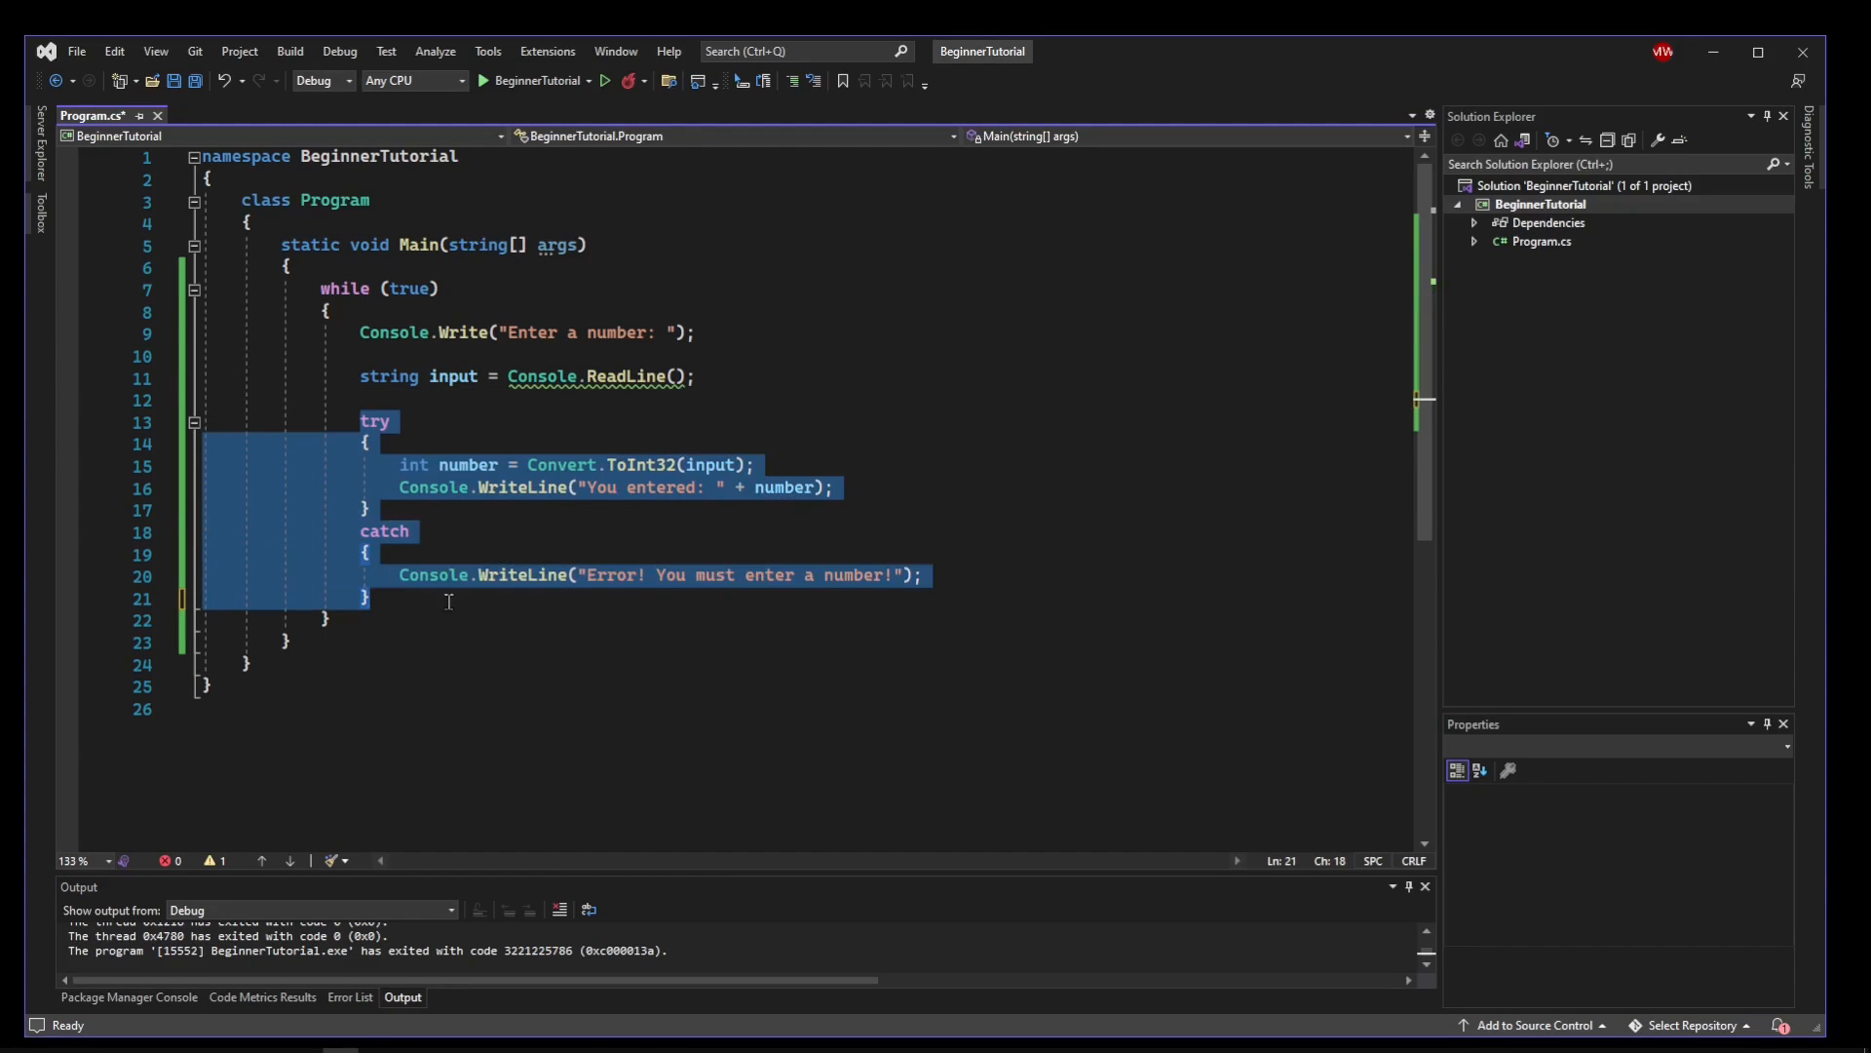
{"action": "left_click", "coordinate": [447, 600]}
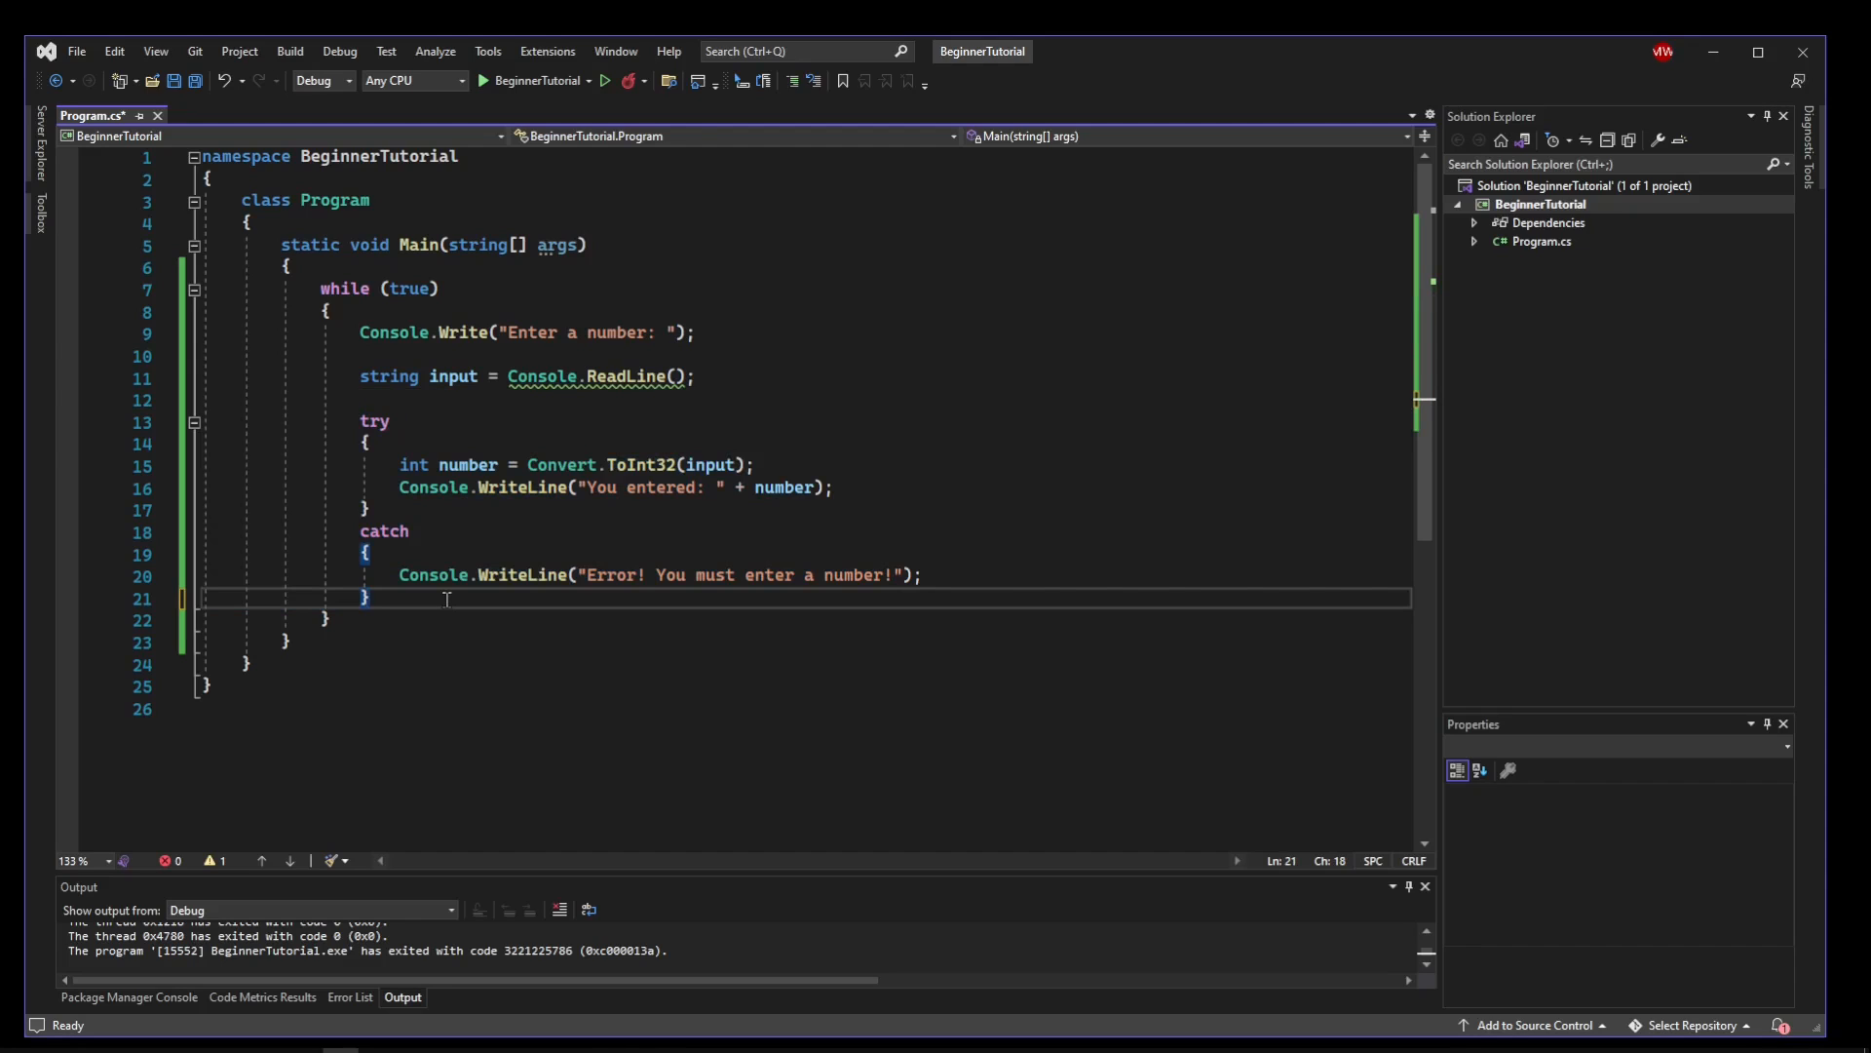
{"action": "type", "text": "finally"}
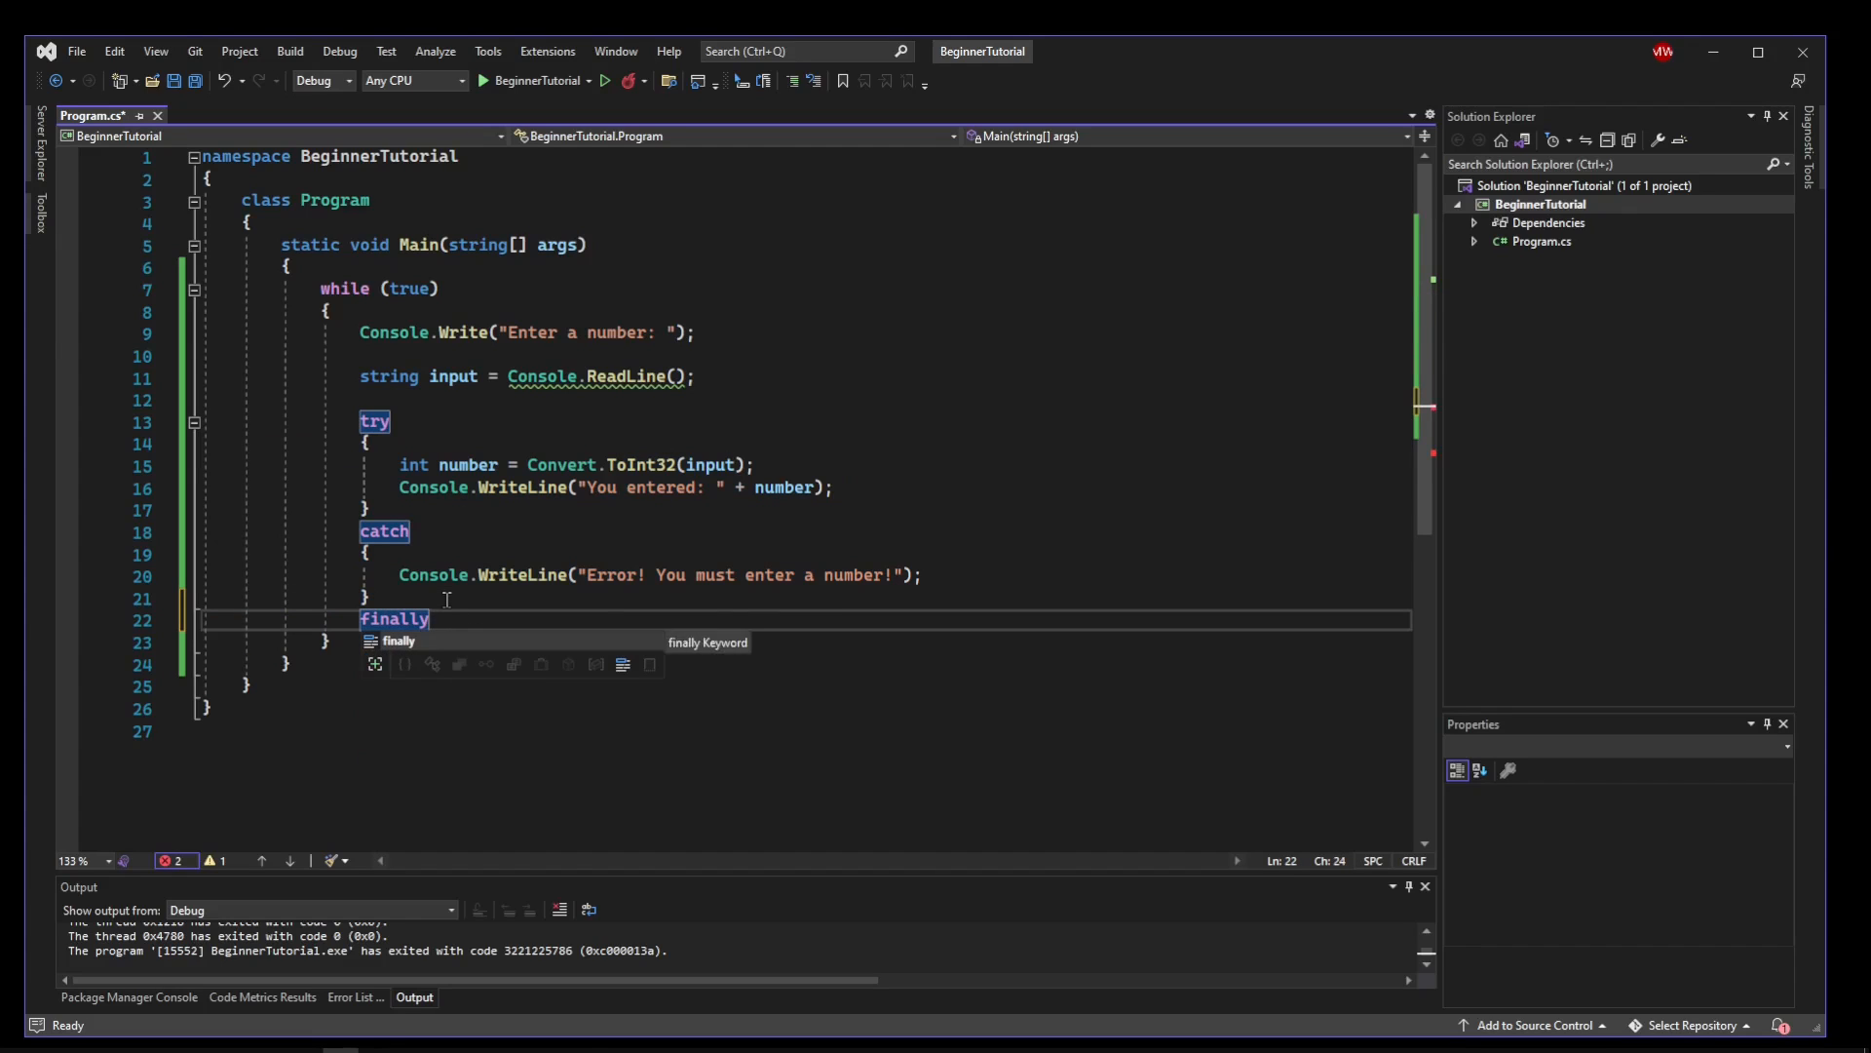
Put an empty Console.WriteLine(); call inside the finally block and relaunch the program
{"action": "type", "text": "Console.WriteLine("}
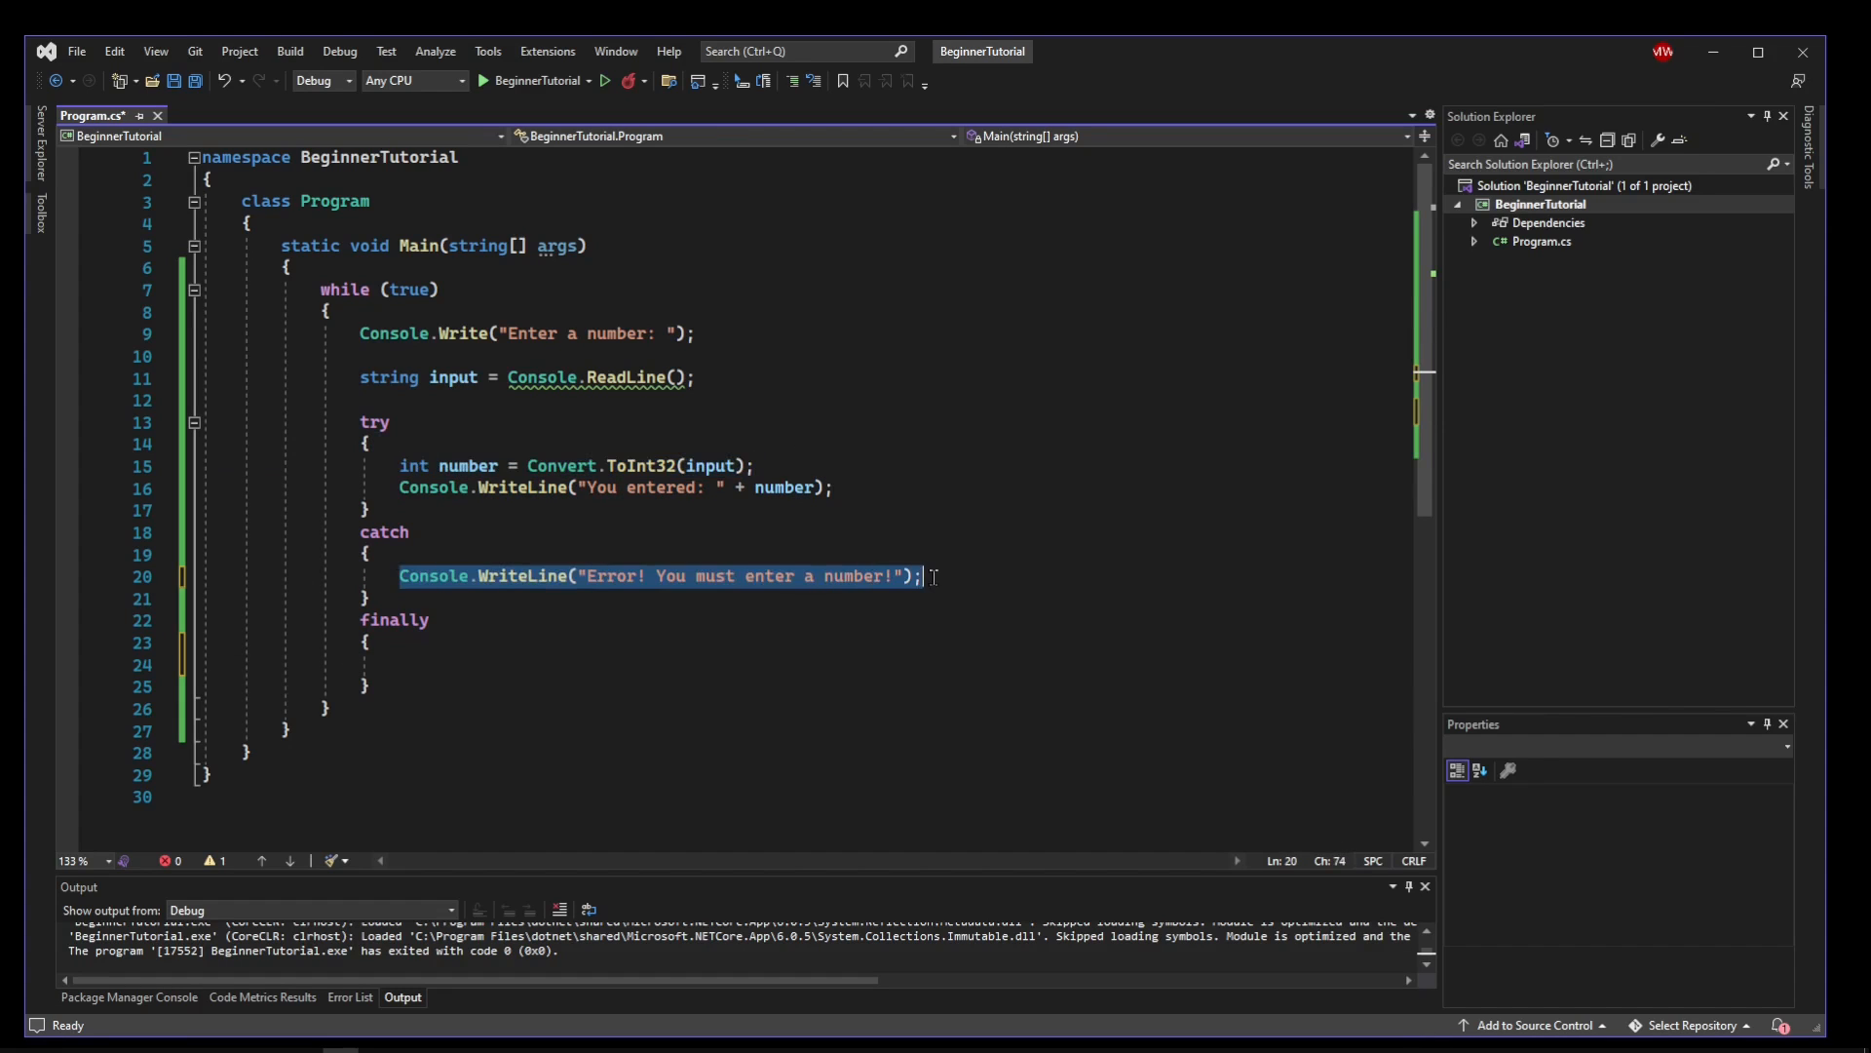
{"action": "left_click", "coordinate": [430, 663]}
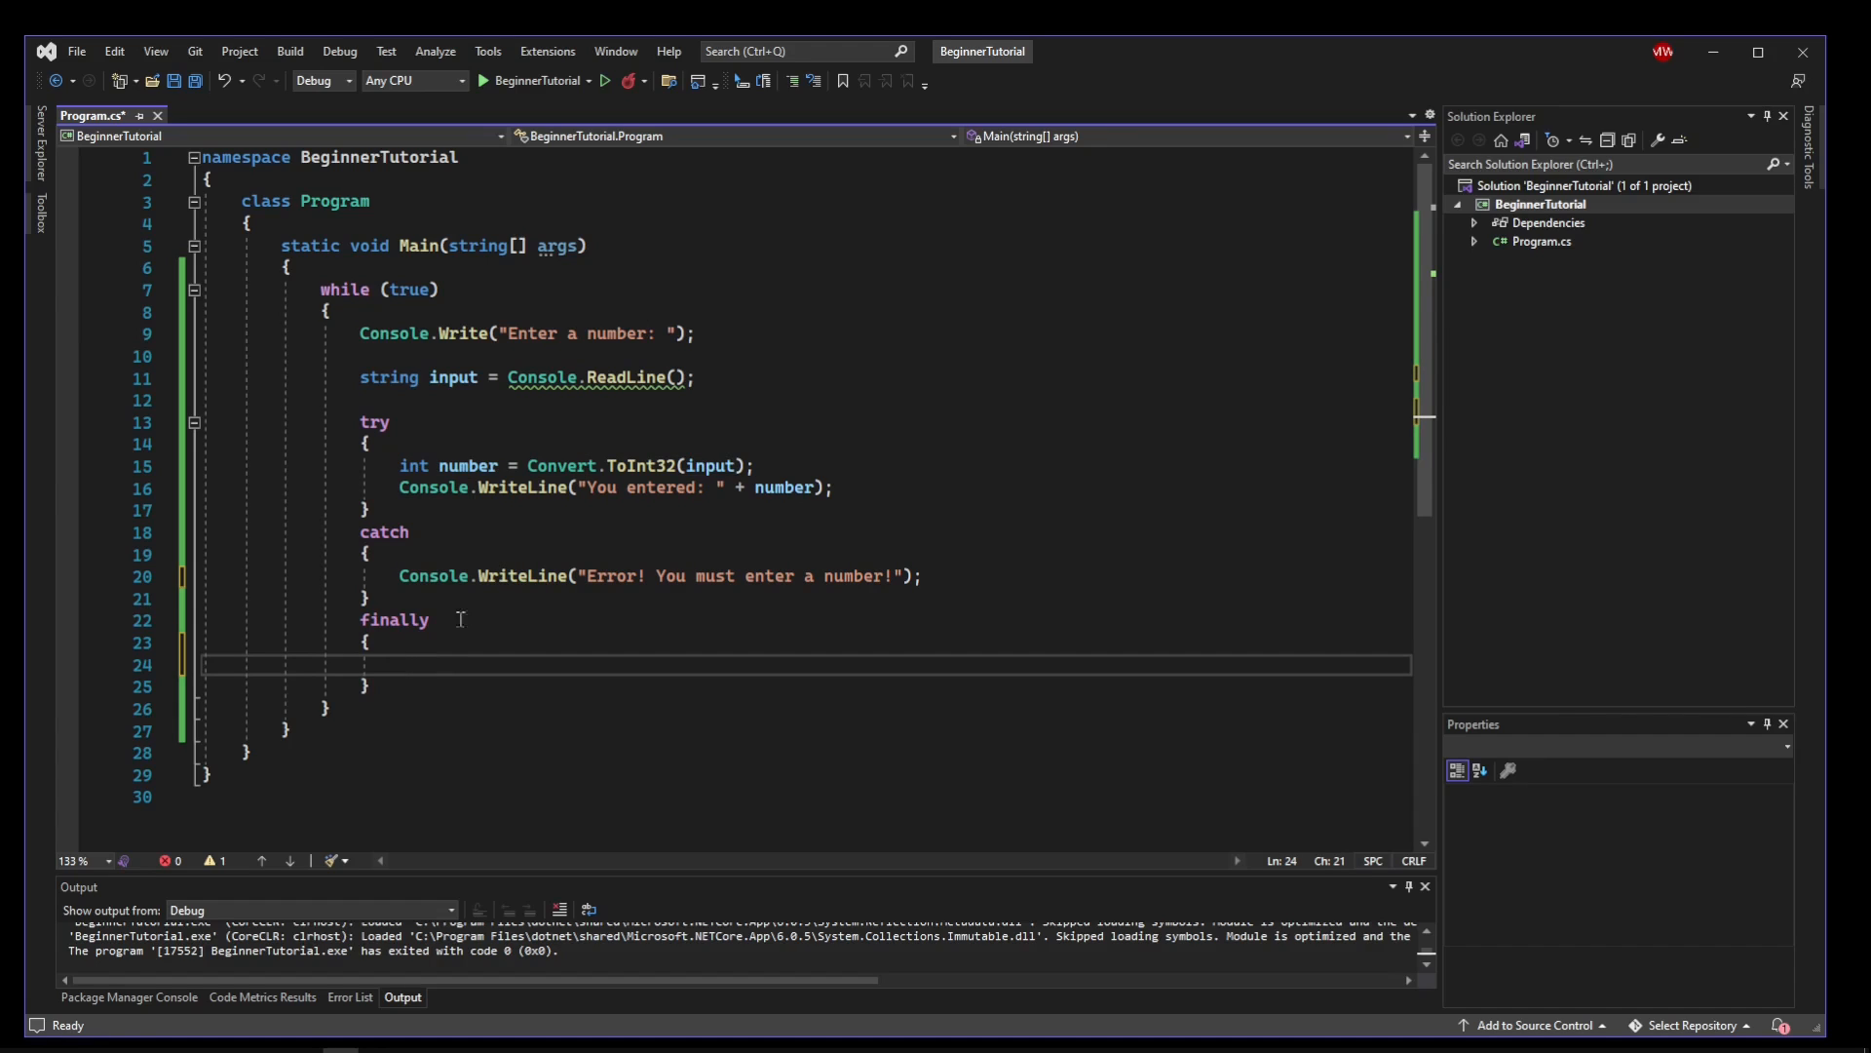
{"action": "mouse_move", "coordinate": [484, 432]}
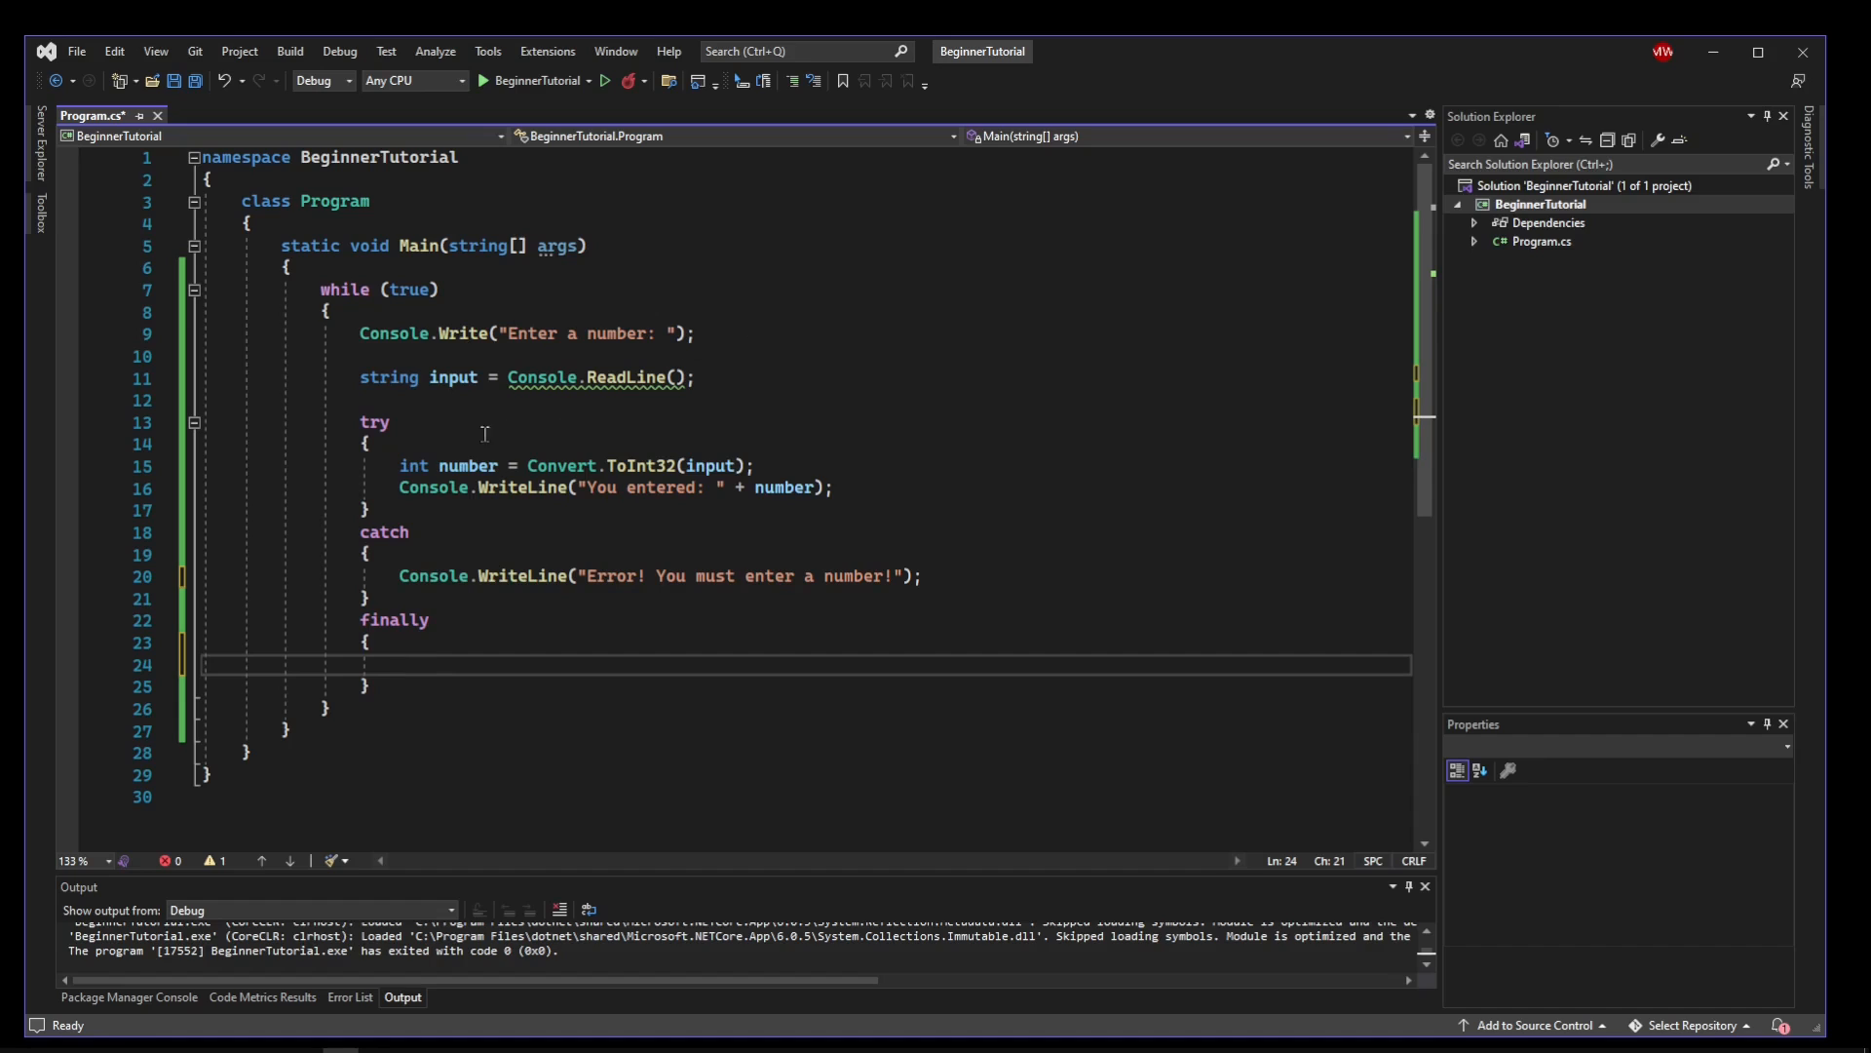
{"action": "left_click_drag", "start_coordinate": [585, 487], "coordinate": [755, 487]}
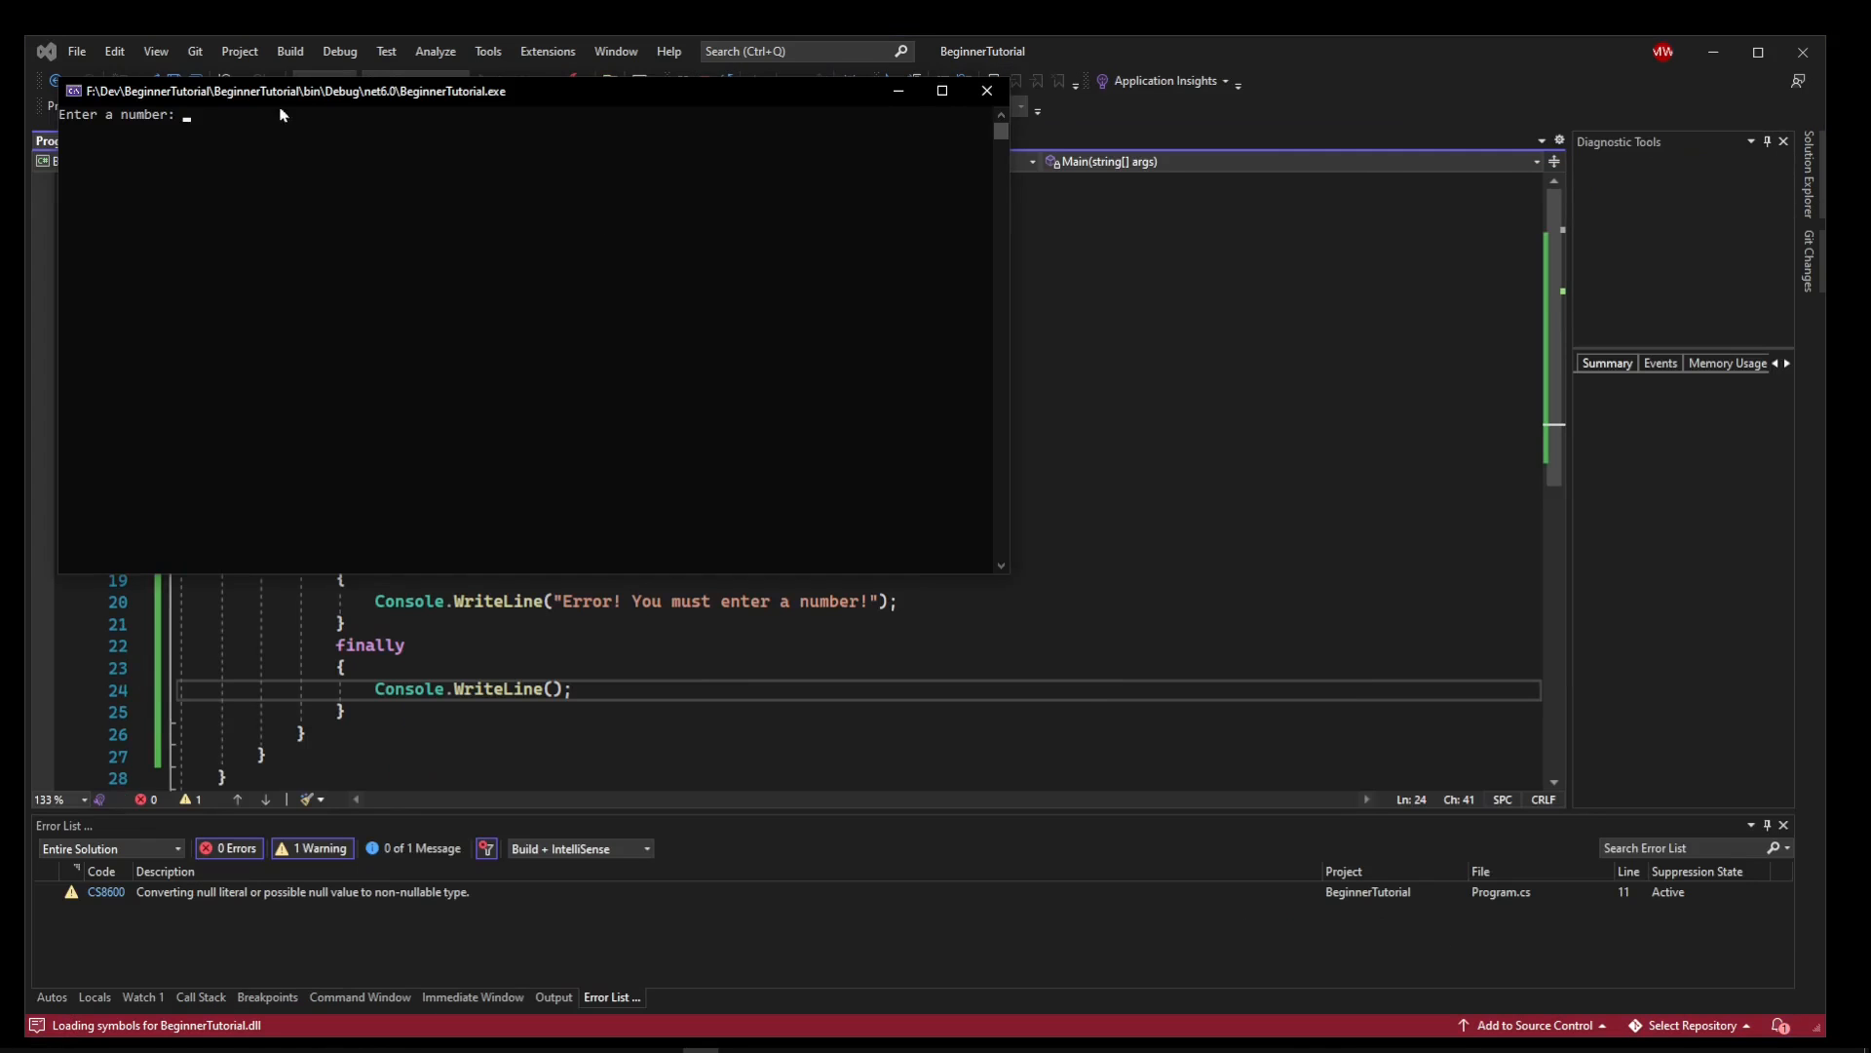
Enter 1234 and asdf in the console to check the echo and error message
{"action": "type", "text": "1234"}
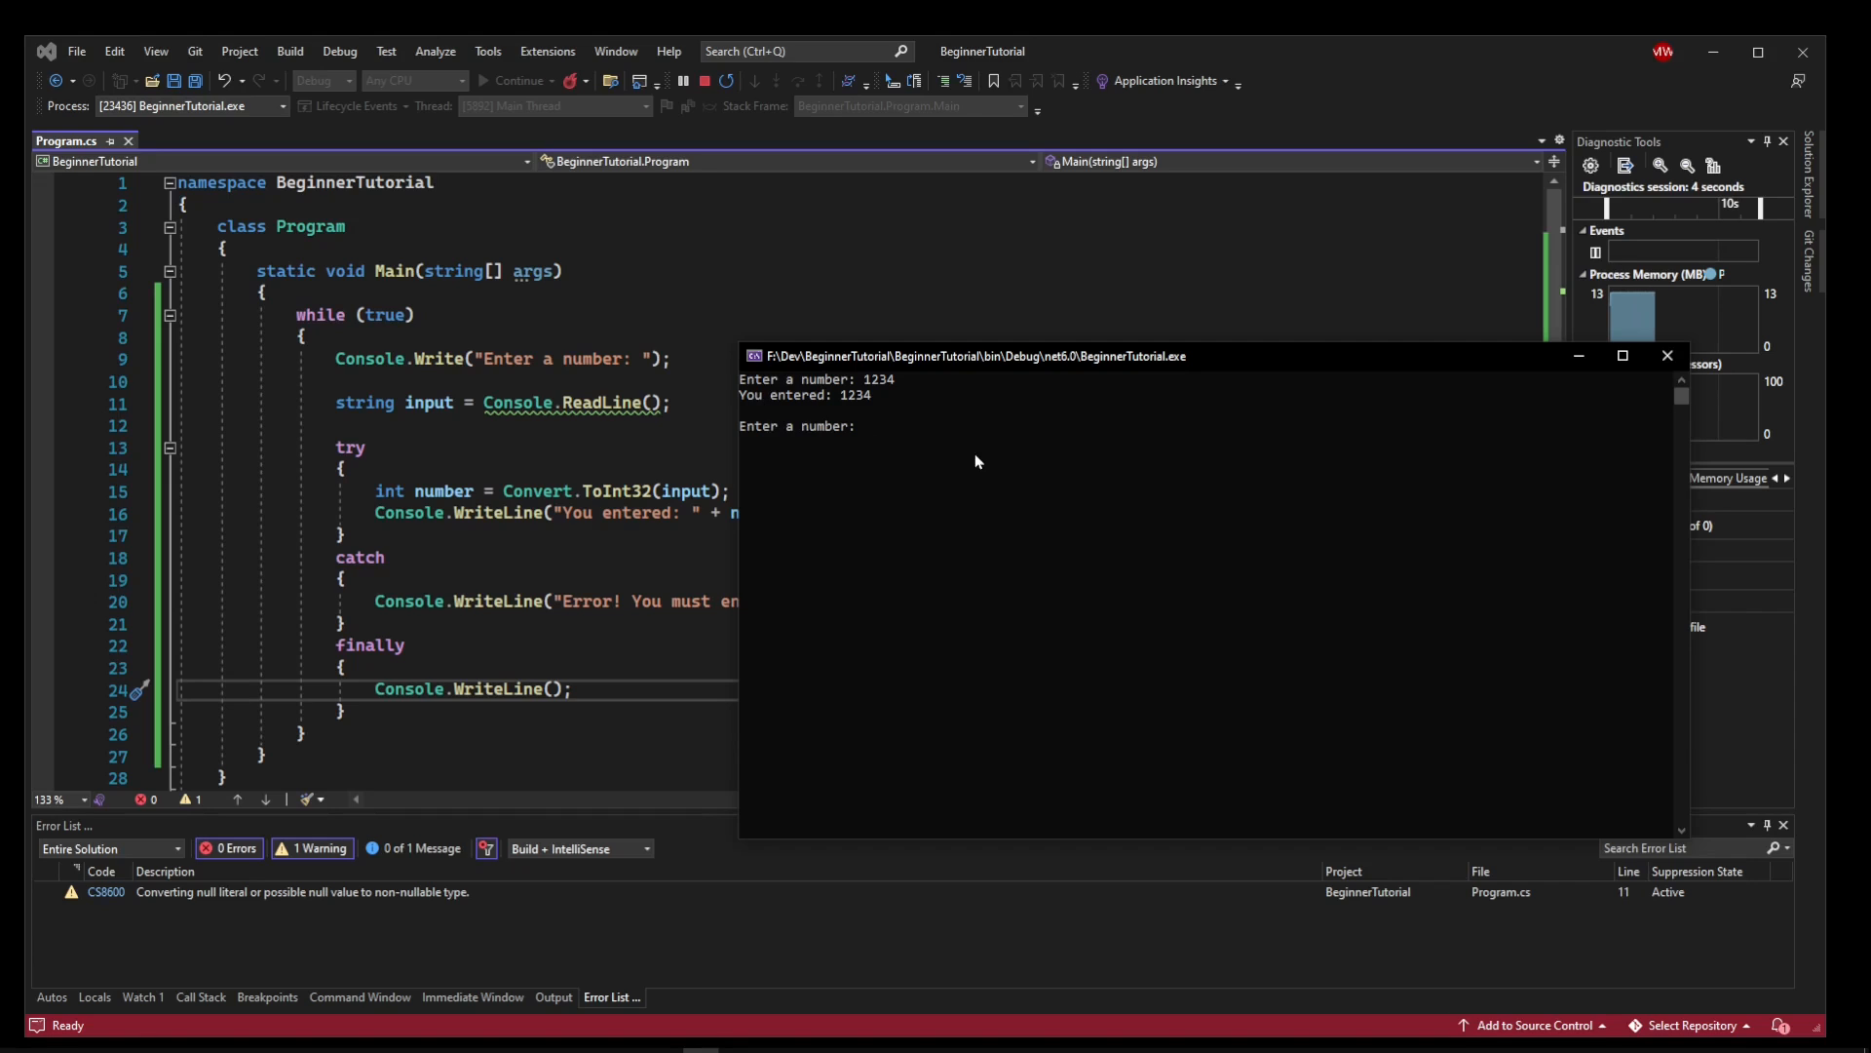
{"action": "type", "text": "asdf"}
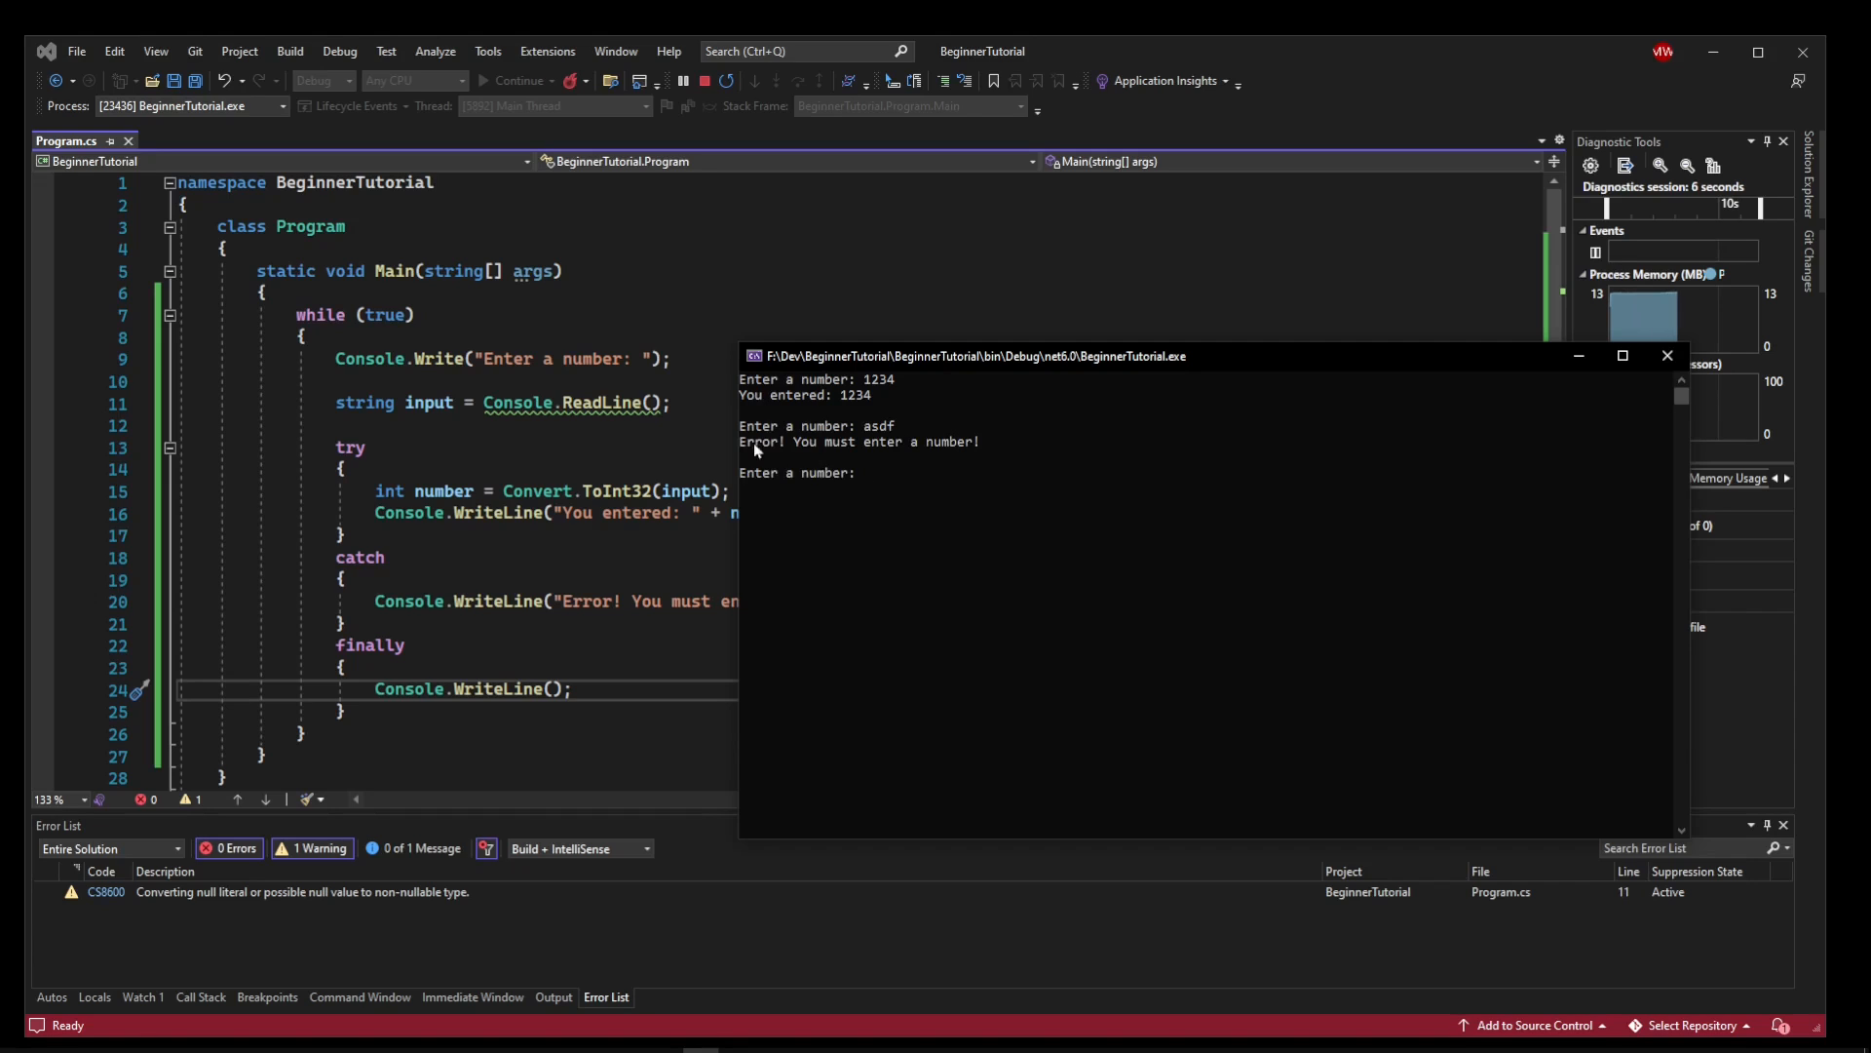
{"action": "mouse_move", "coordinate": [900, 473]}
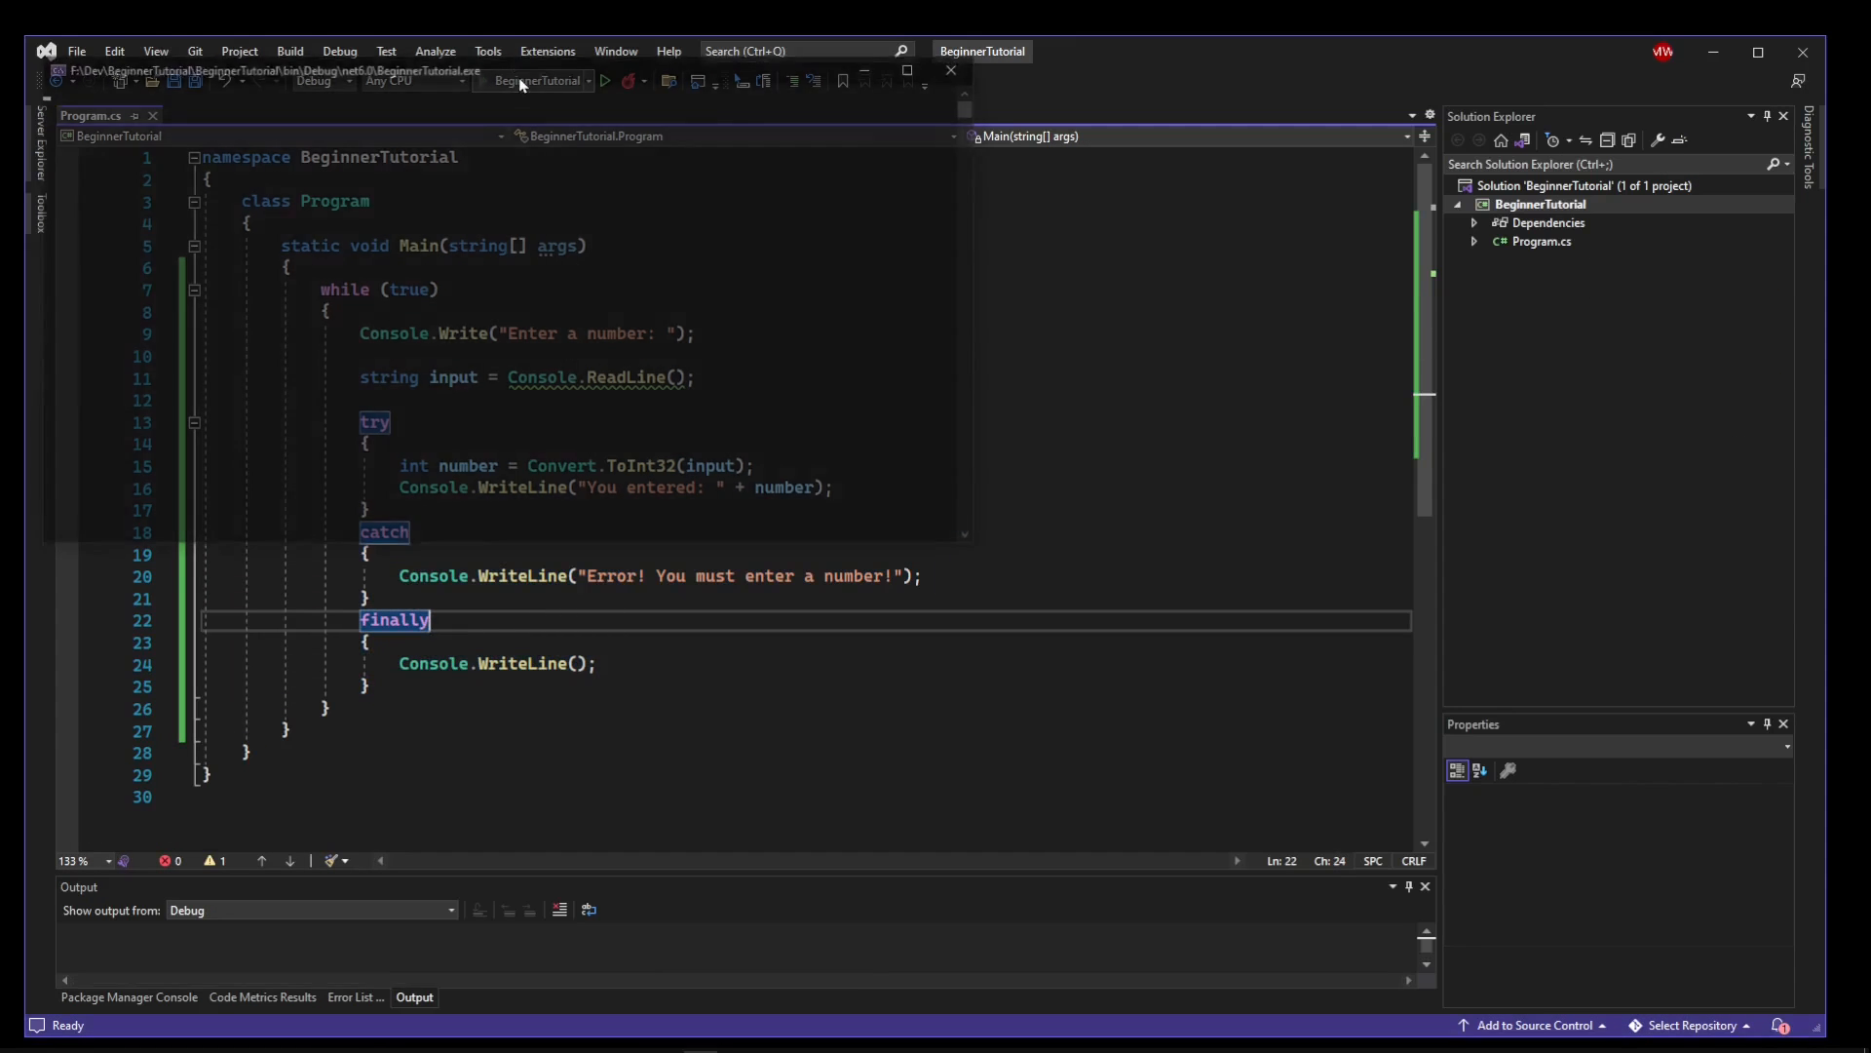
Run the program again and submit an oversized number to trigger the overflow error message
{"action": "left_click", "coordinate": [606, 80]}
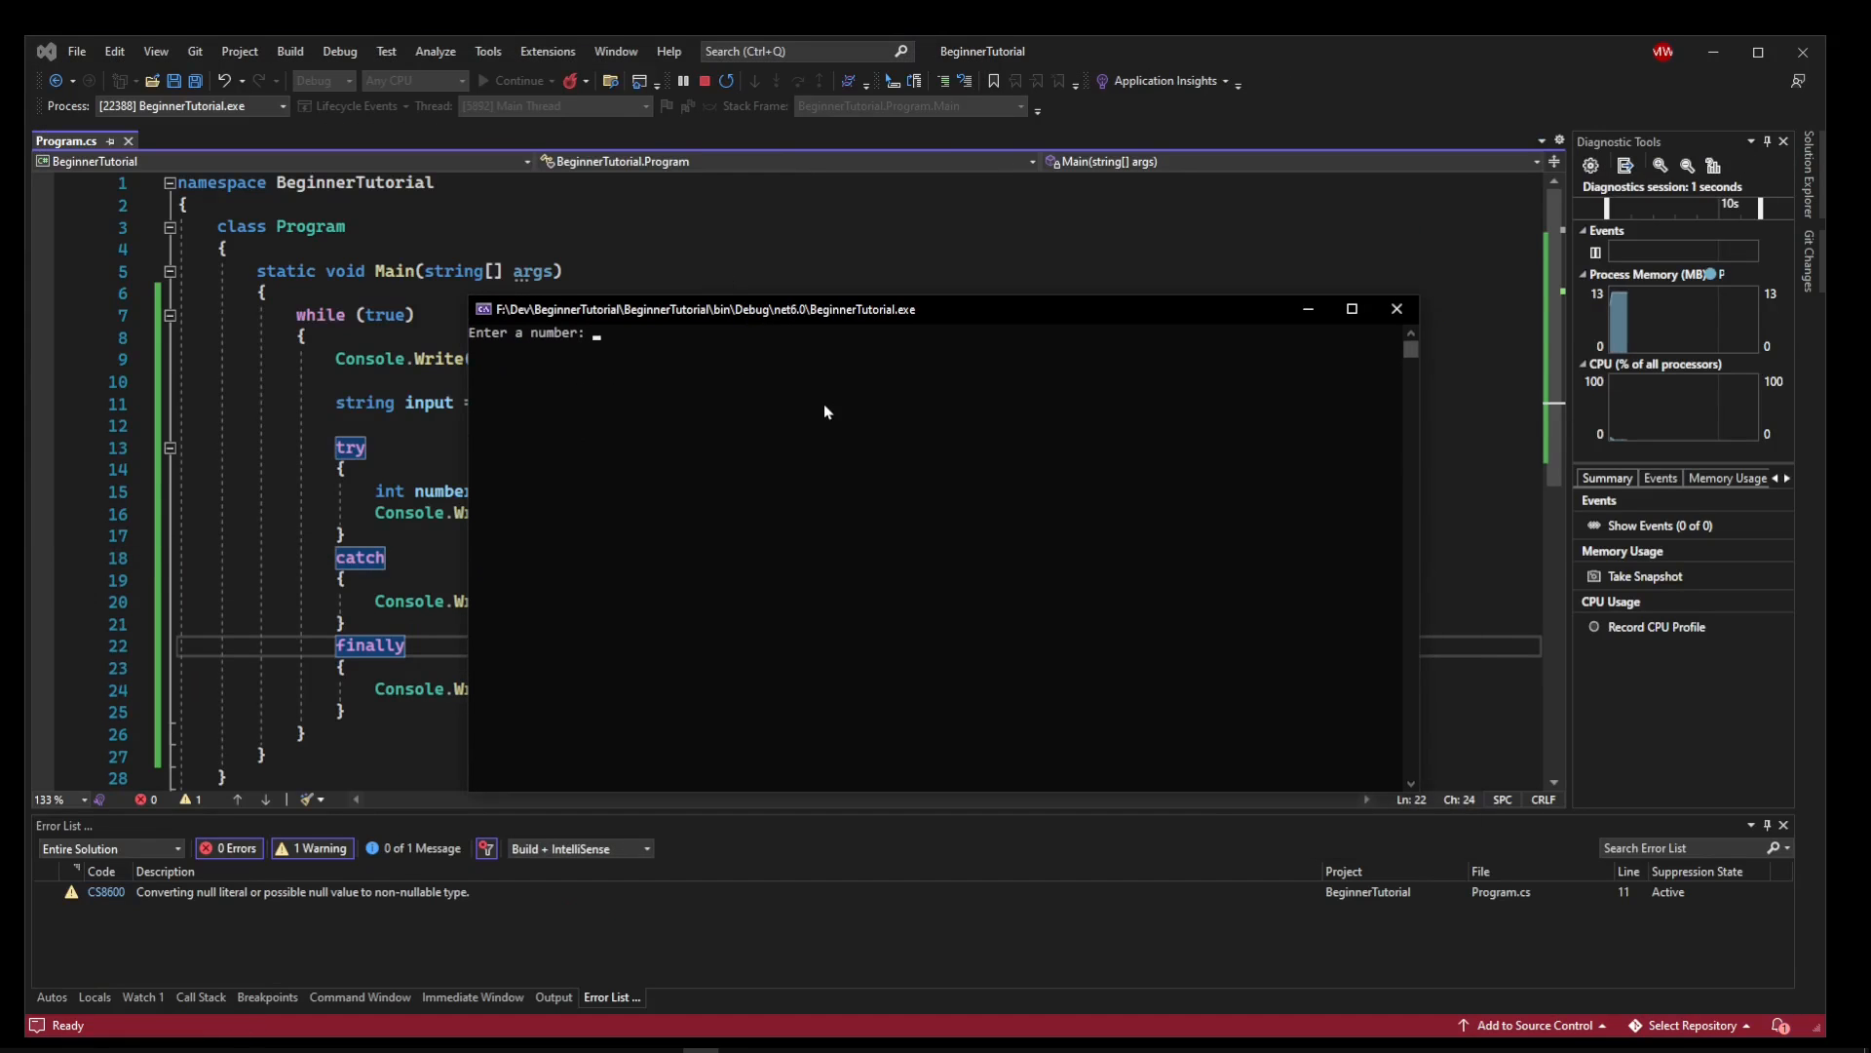
{"action": "type", "text": "2938475938475938457"}
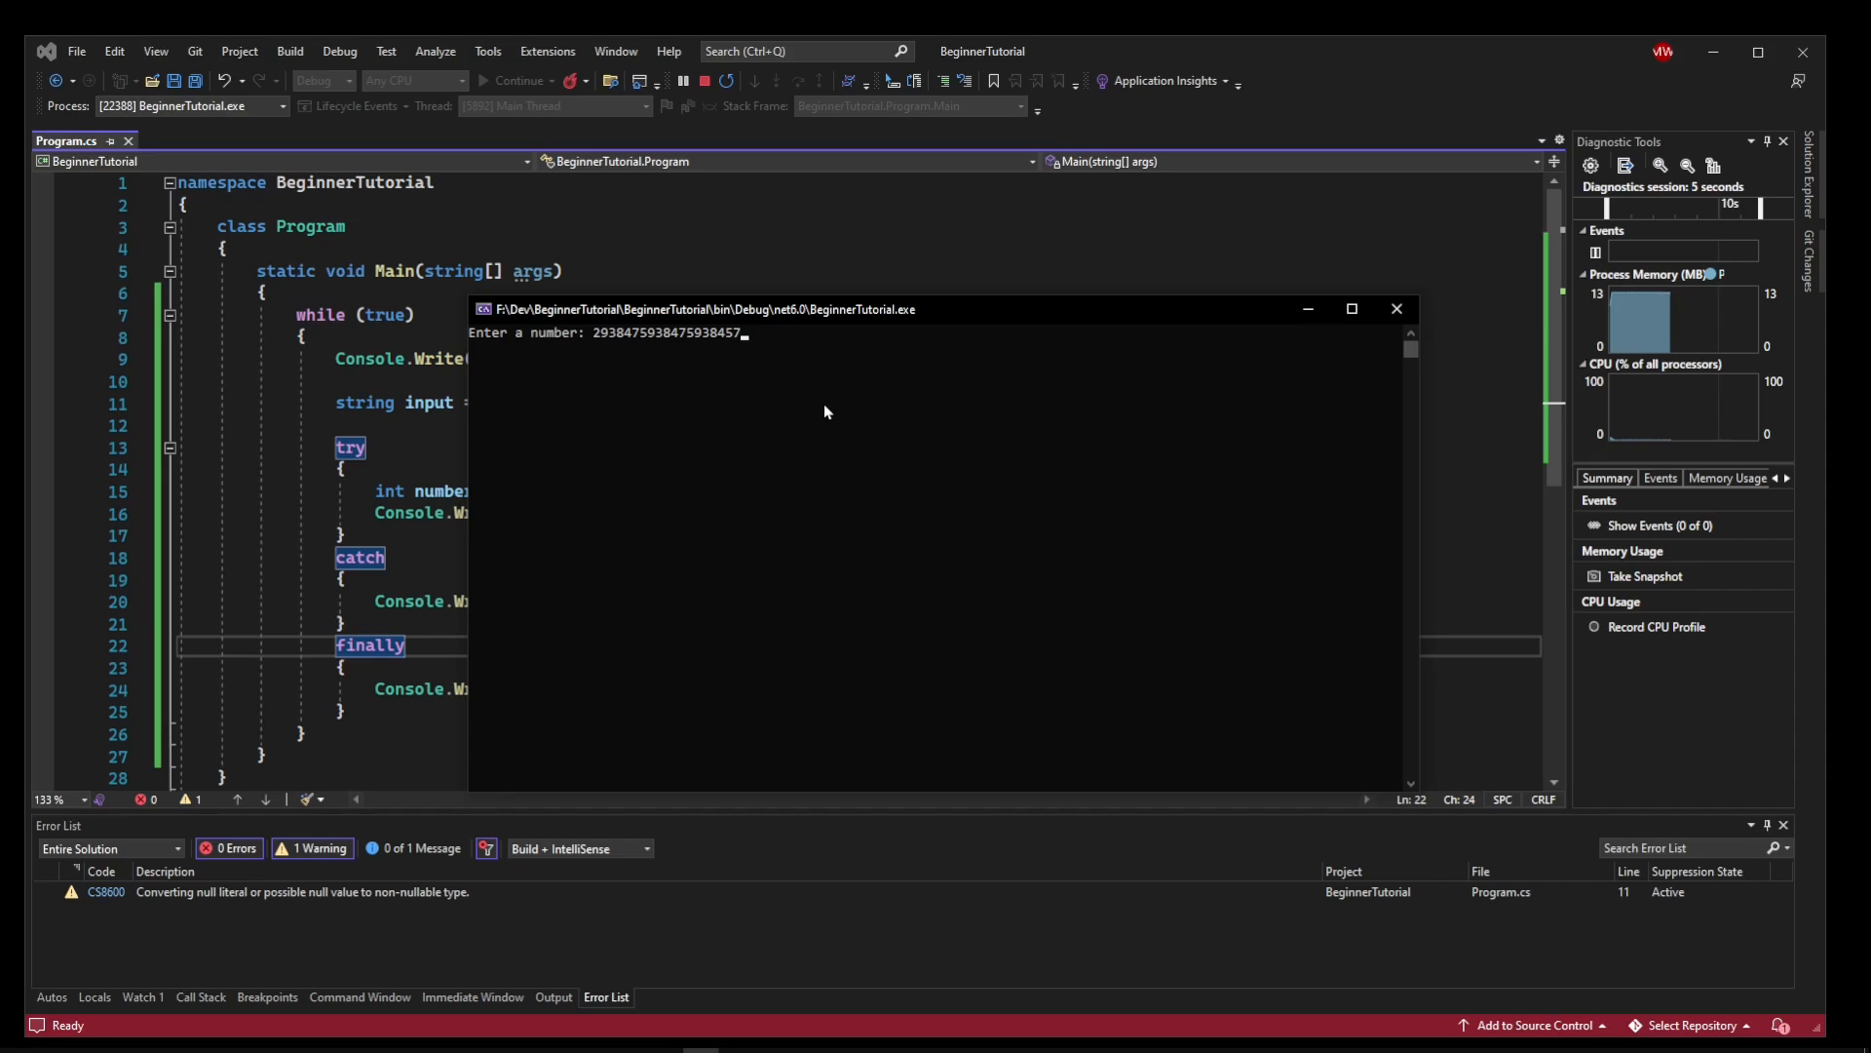
{"action": "key", "text": "enter"}
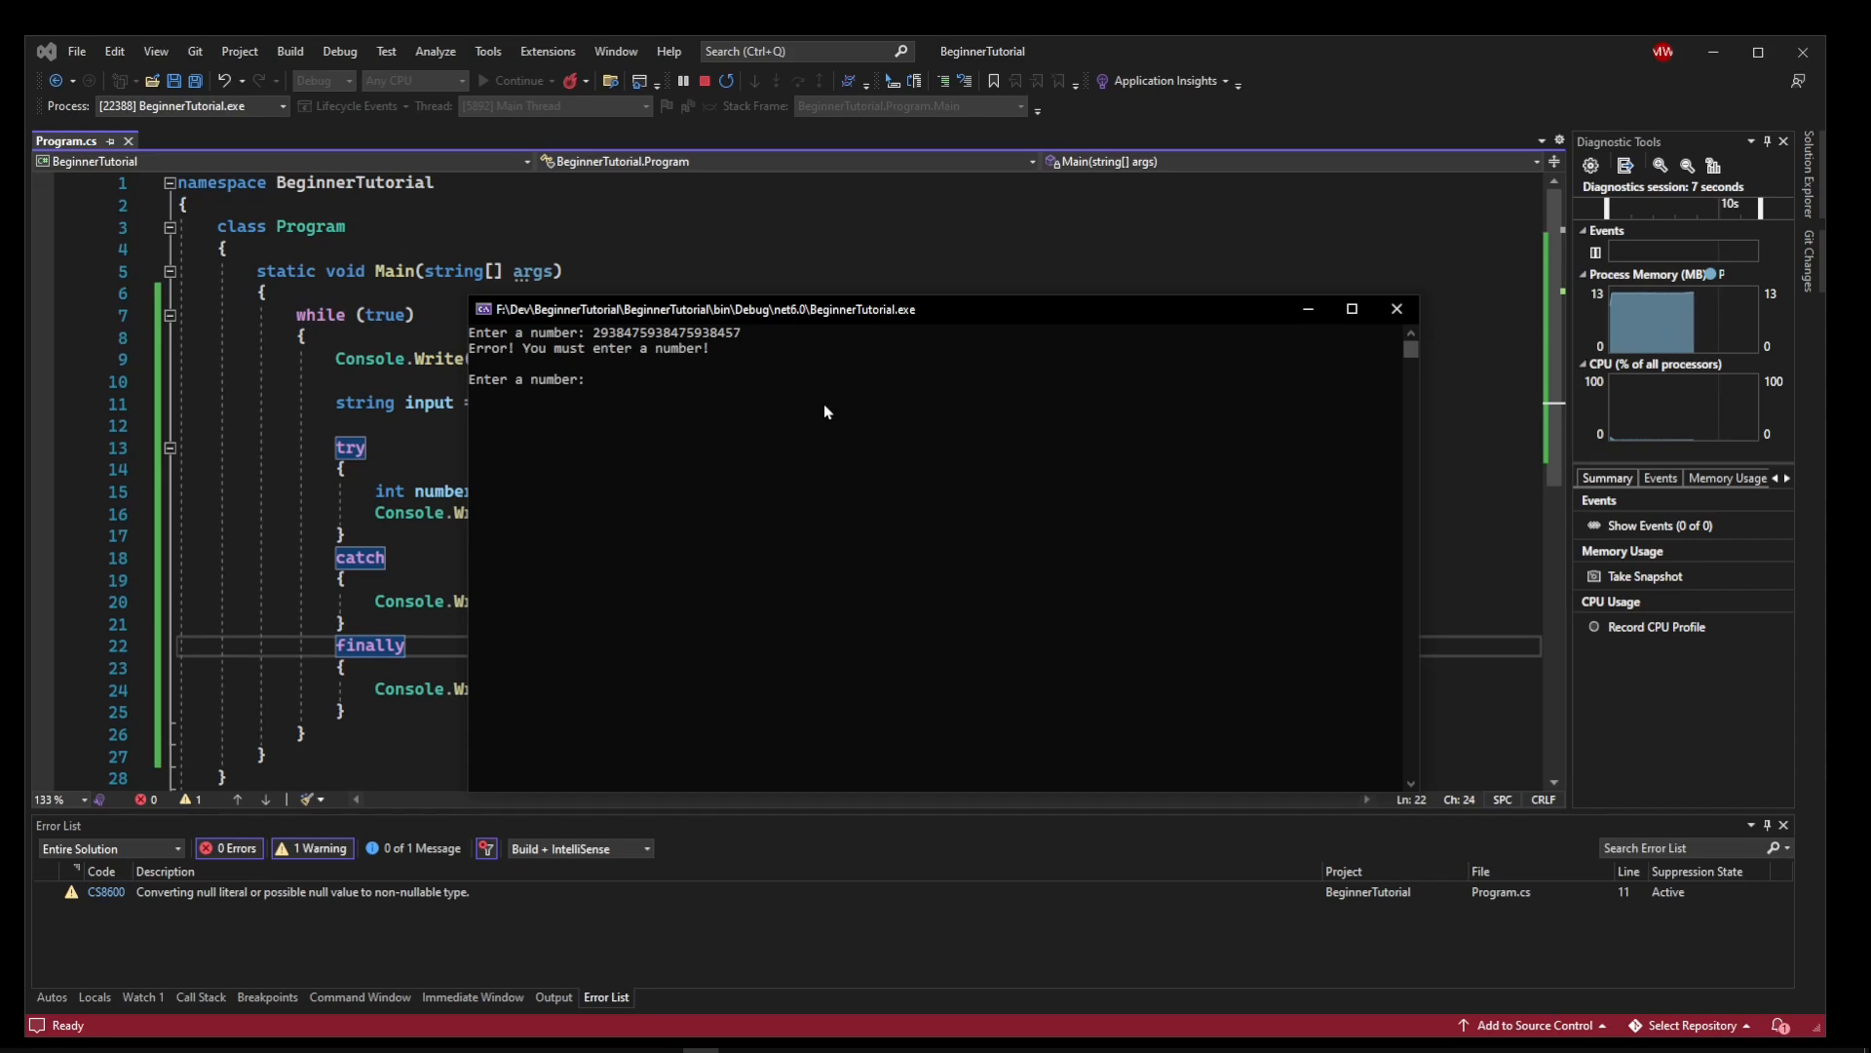
{"action": "mouse_move", "coordinate": [669, 362]}
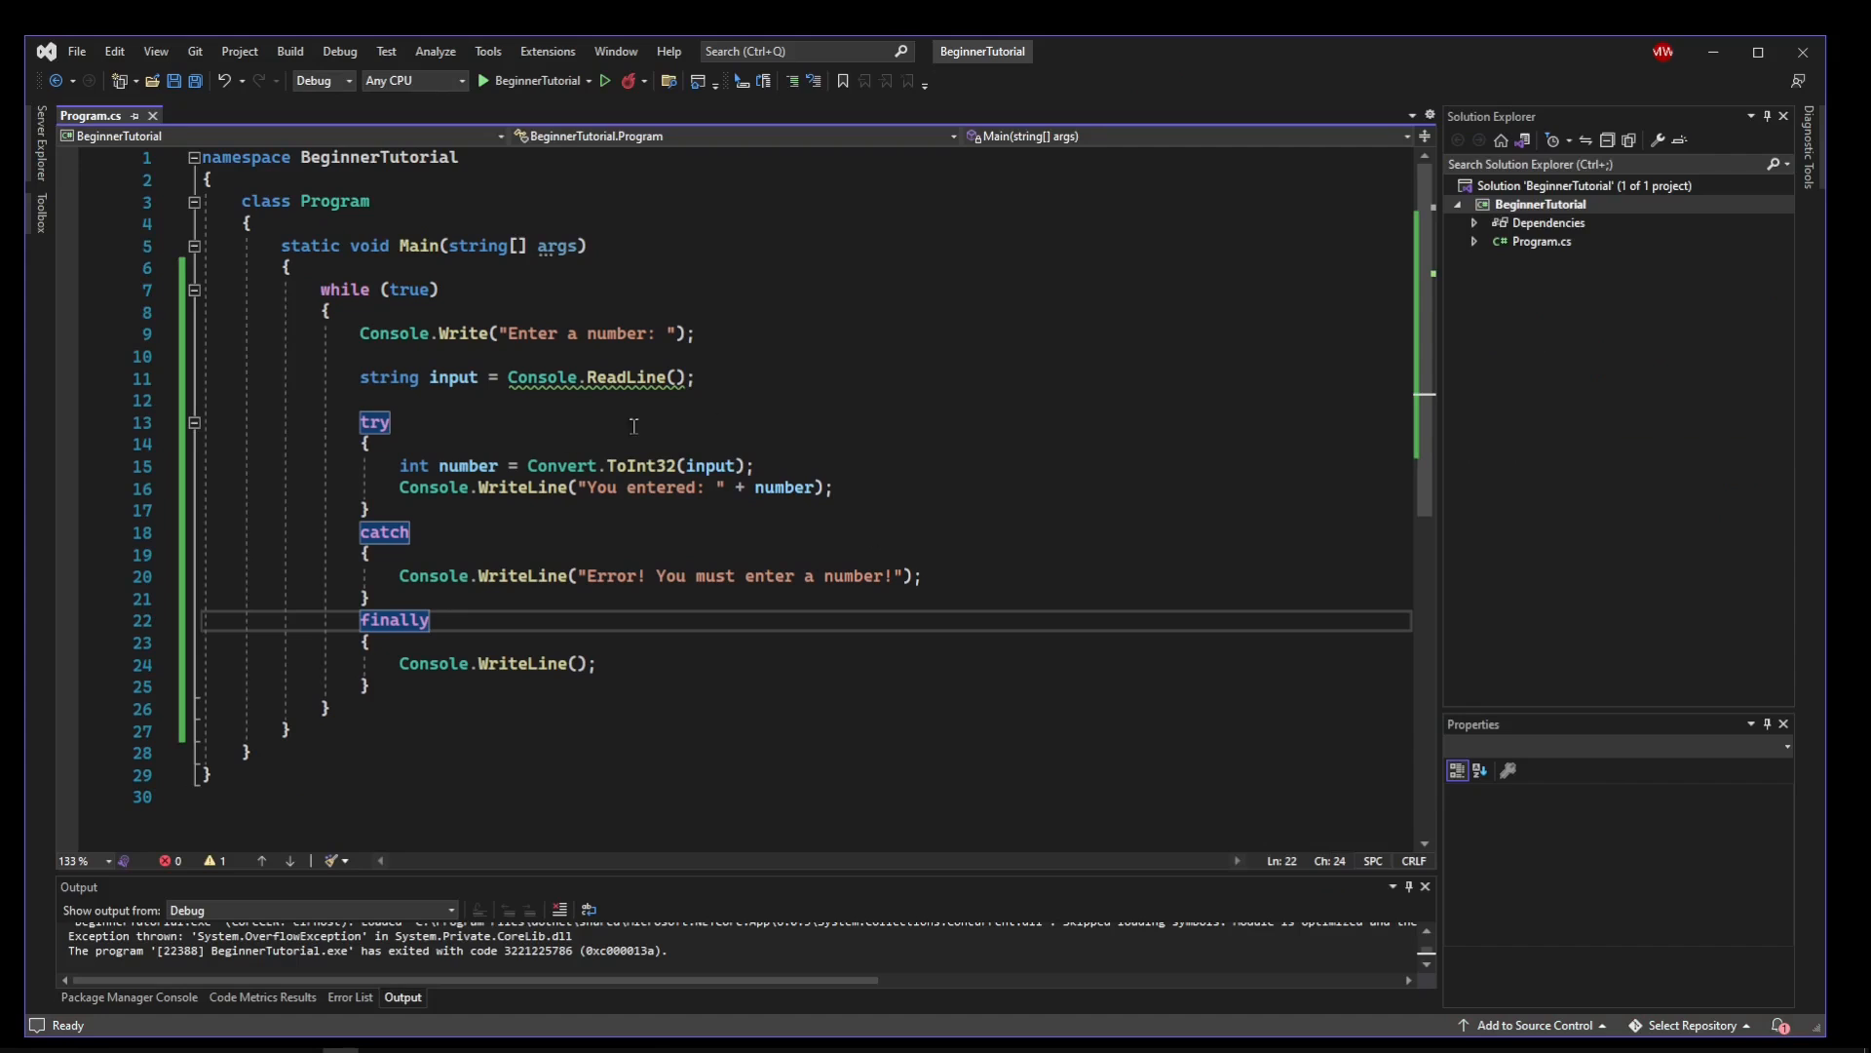
{"action": "mouse_move", "coordinate": [648, 464]}
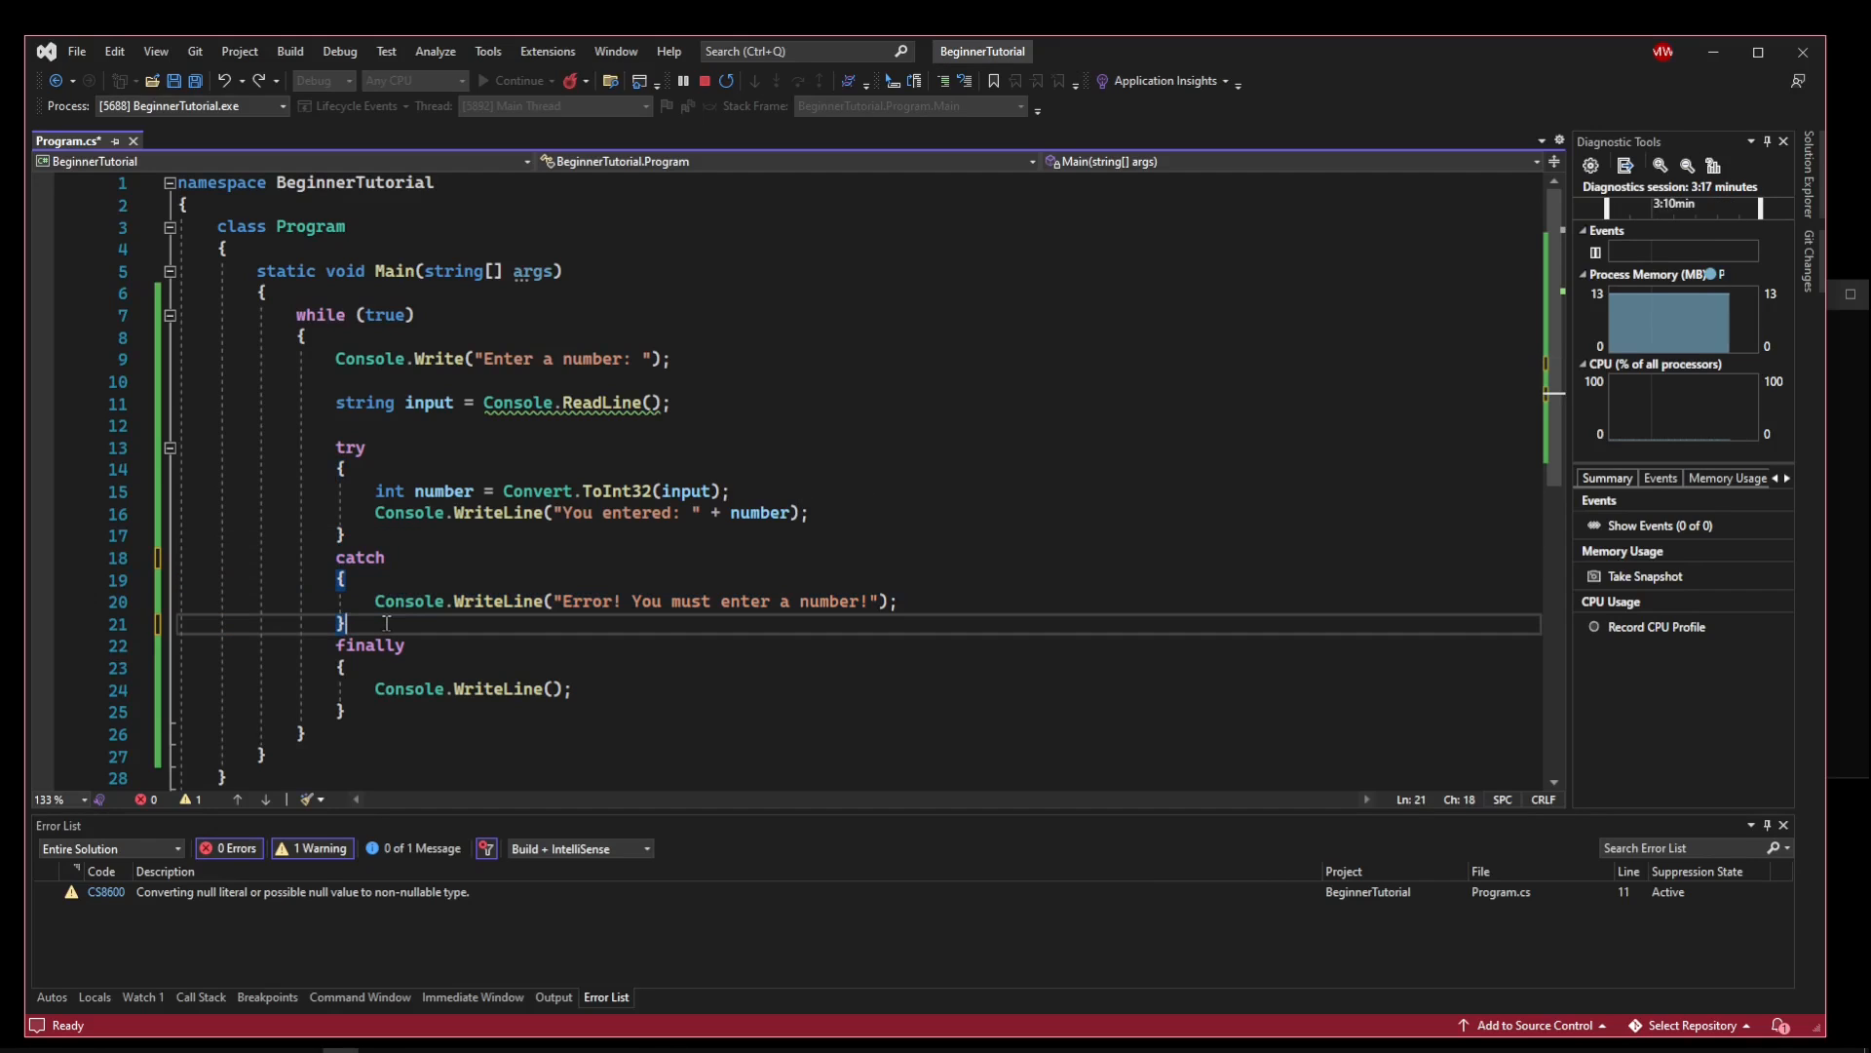
{"action": "mouse_move", "coordinate": [561, 600]}
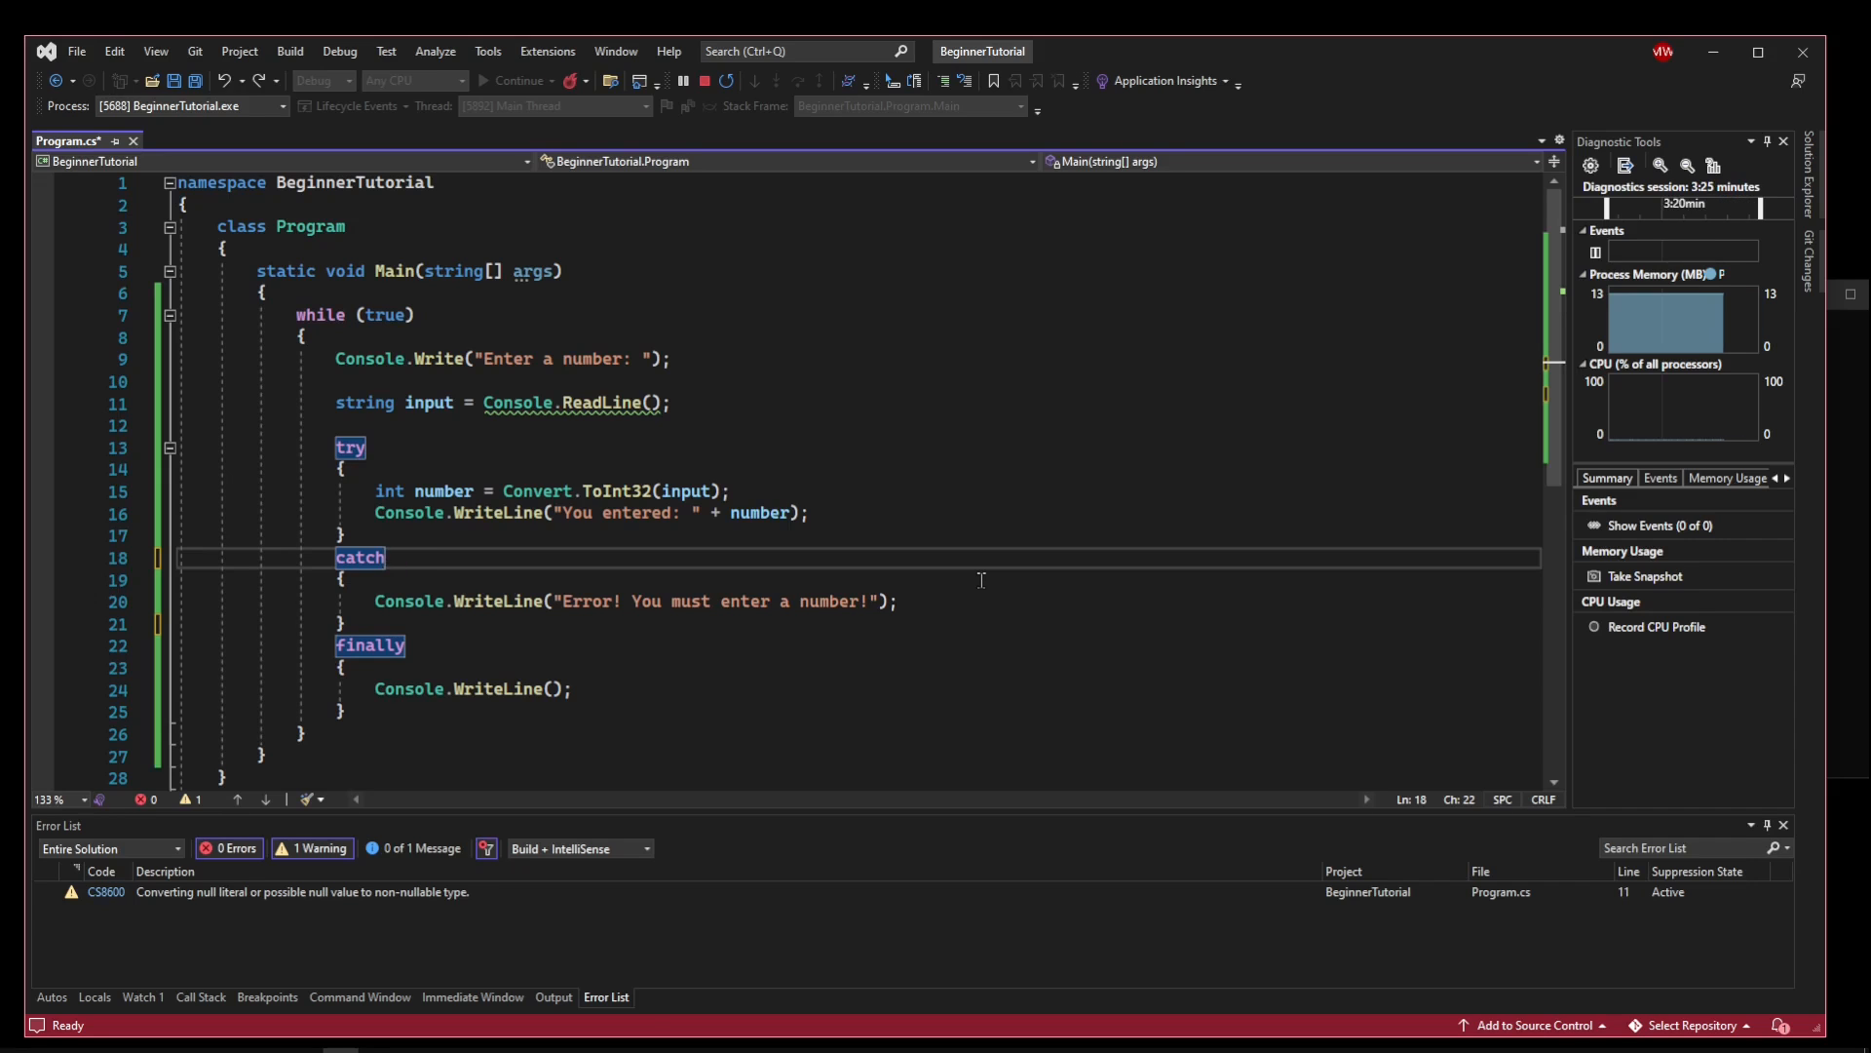
Narrow the catch clause to FormatException only and start a new debug run
{"action": "type", "text": "(FormatException"}
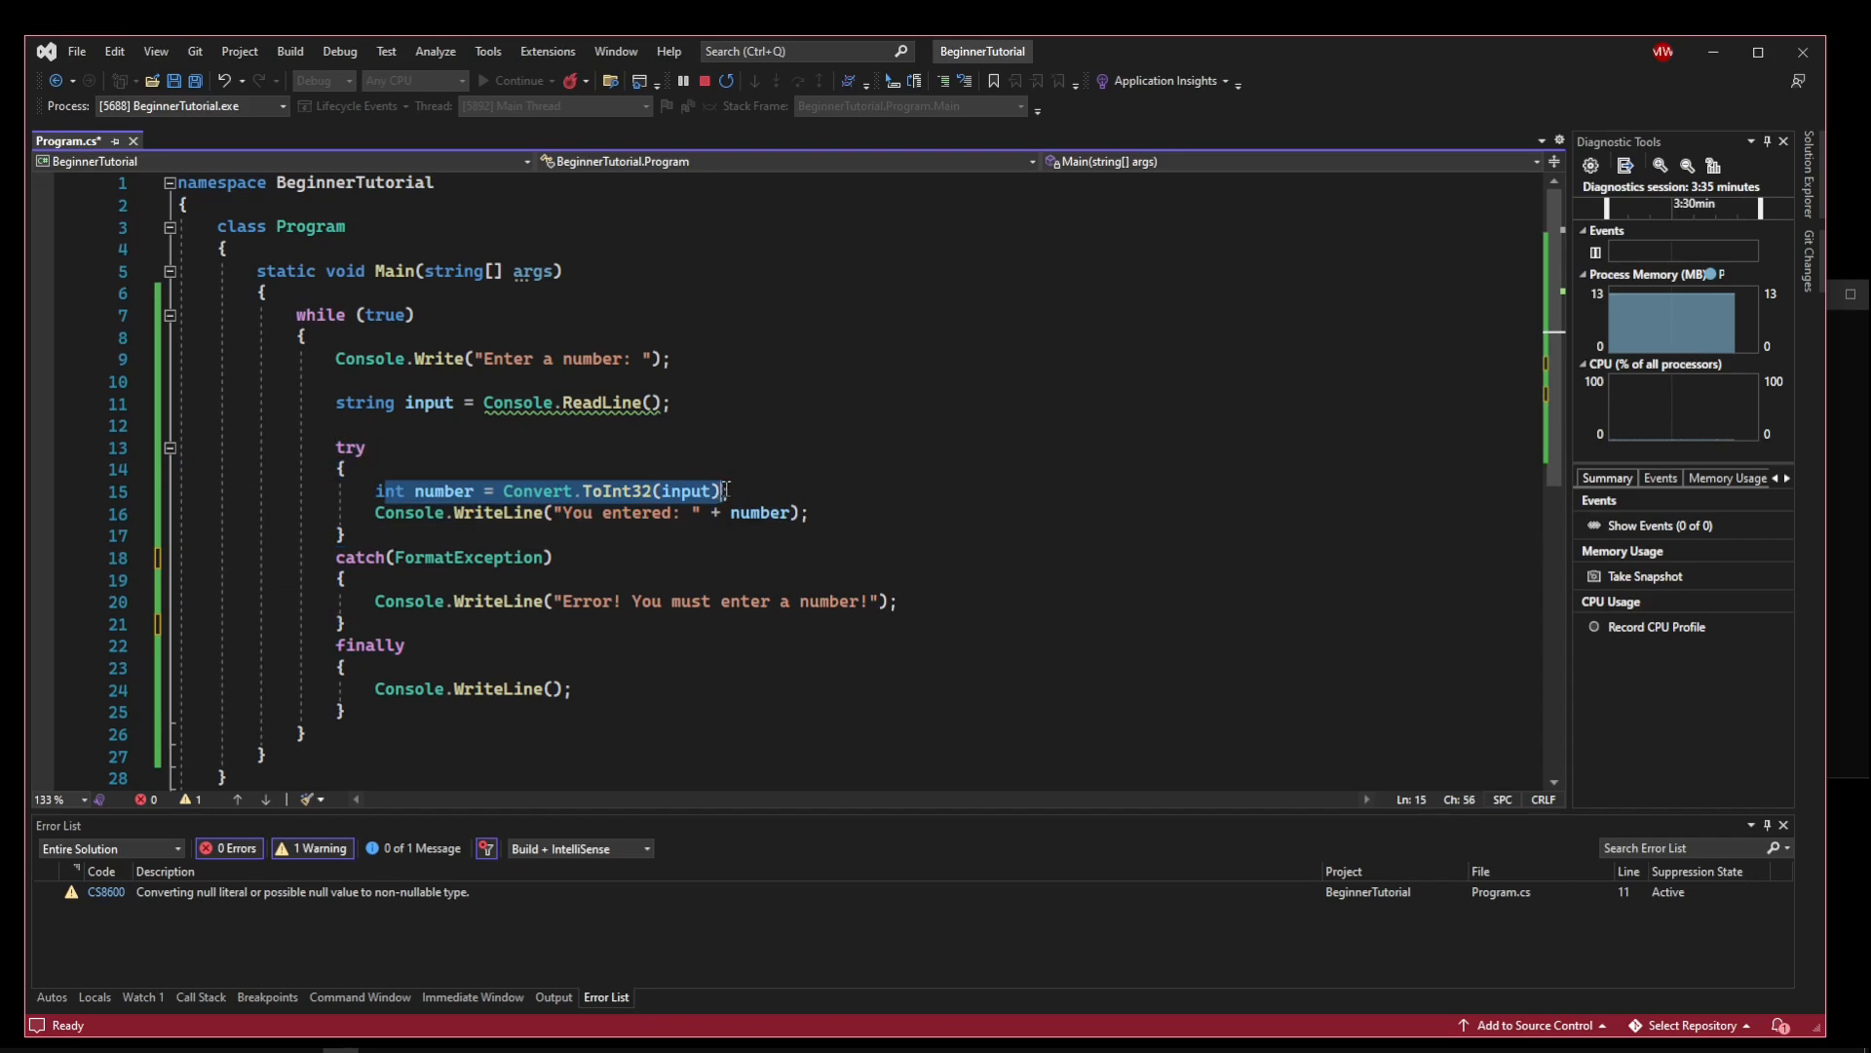
{"action": "left_click", "coordinate": [375, 600]}
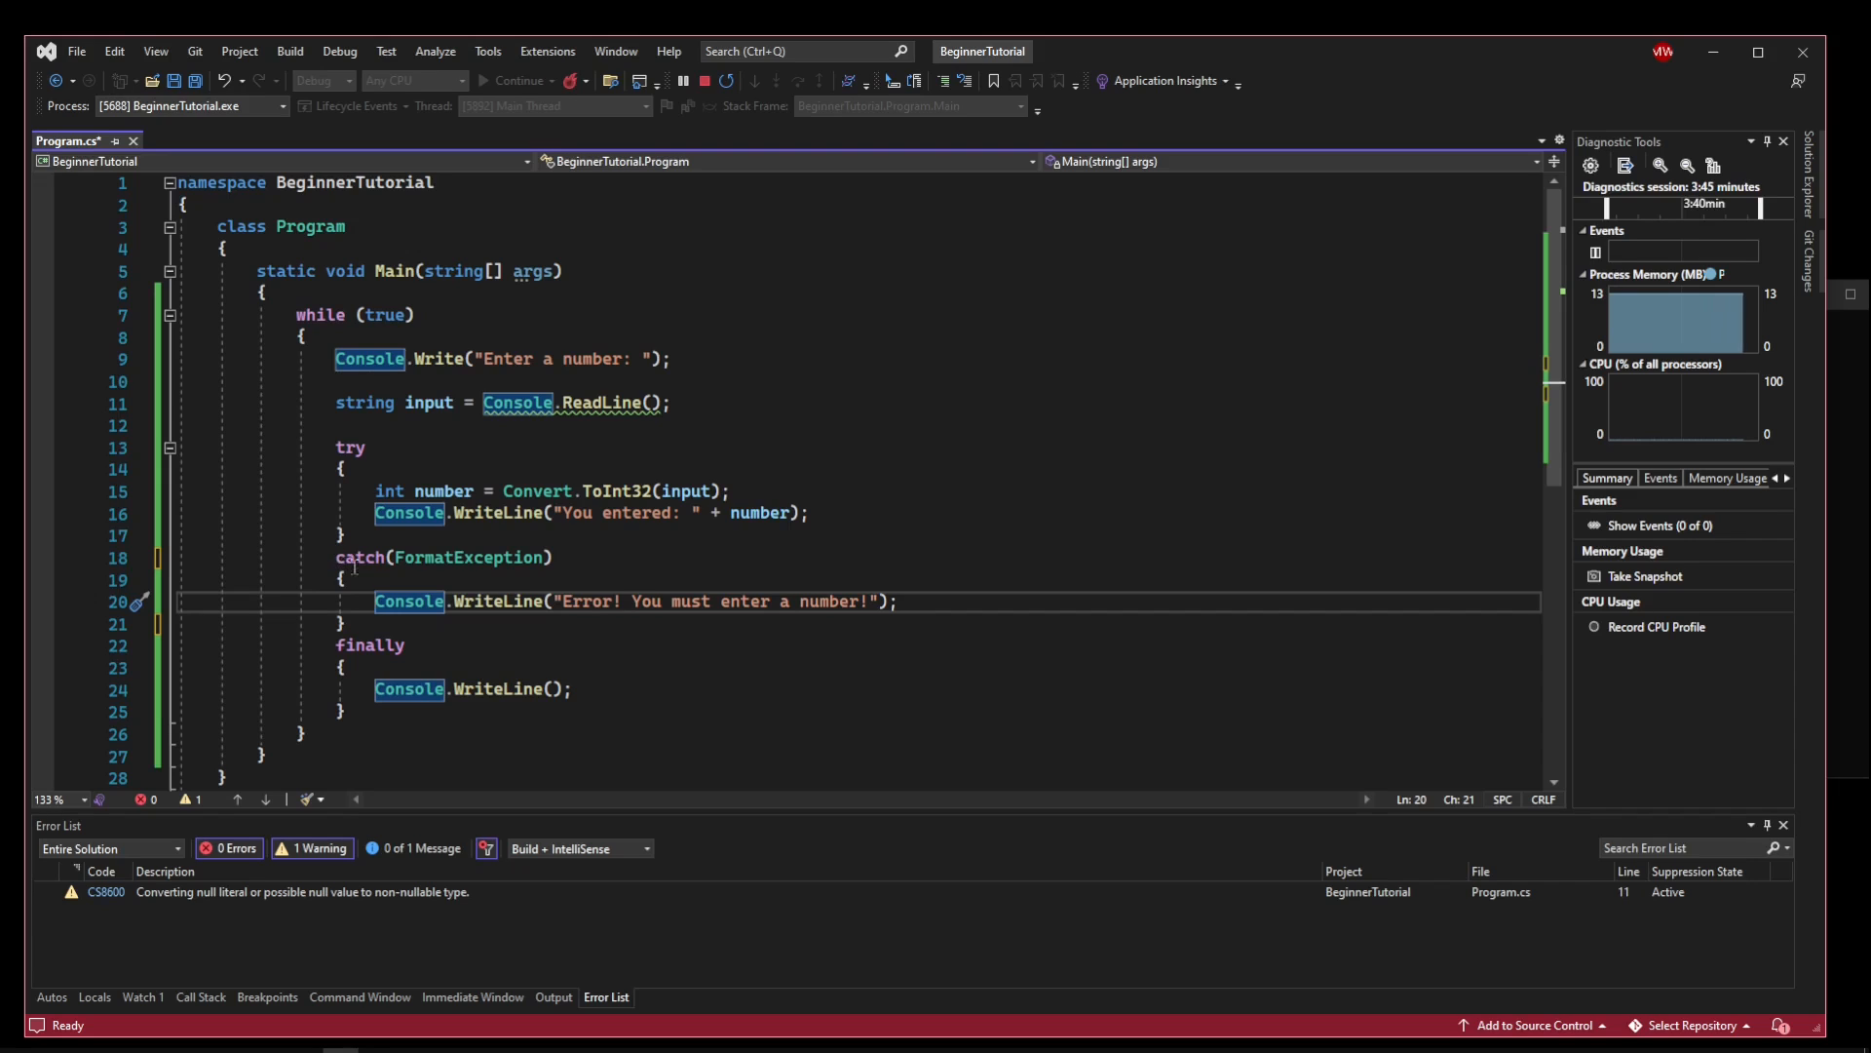
{"action": "left_click", "coordinate": [346, 622]}
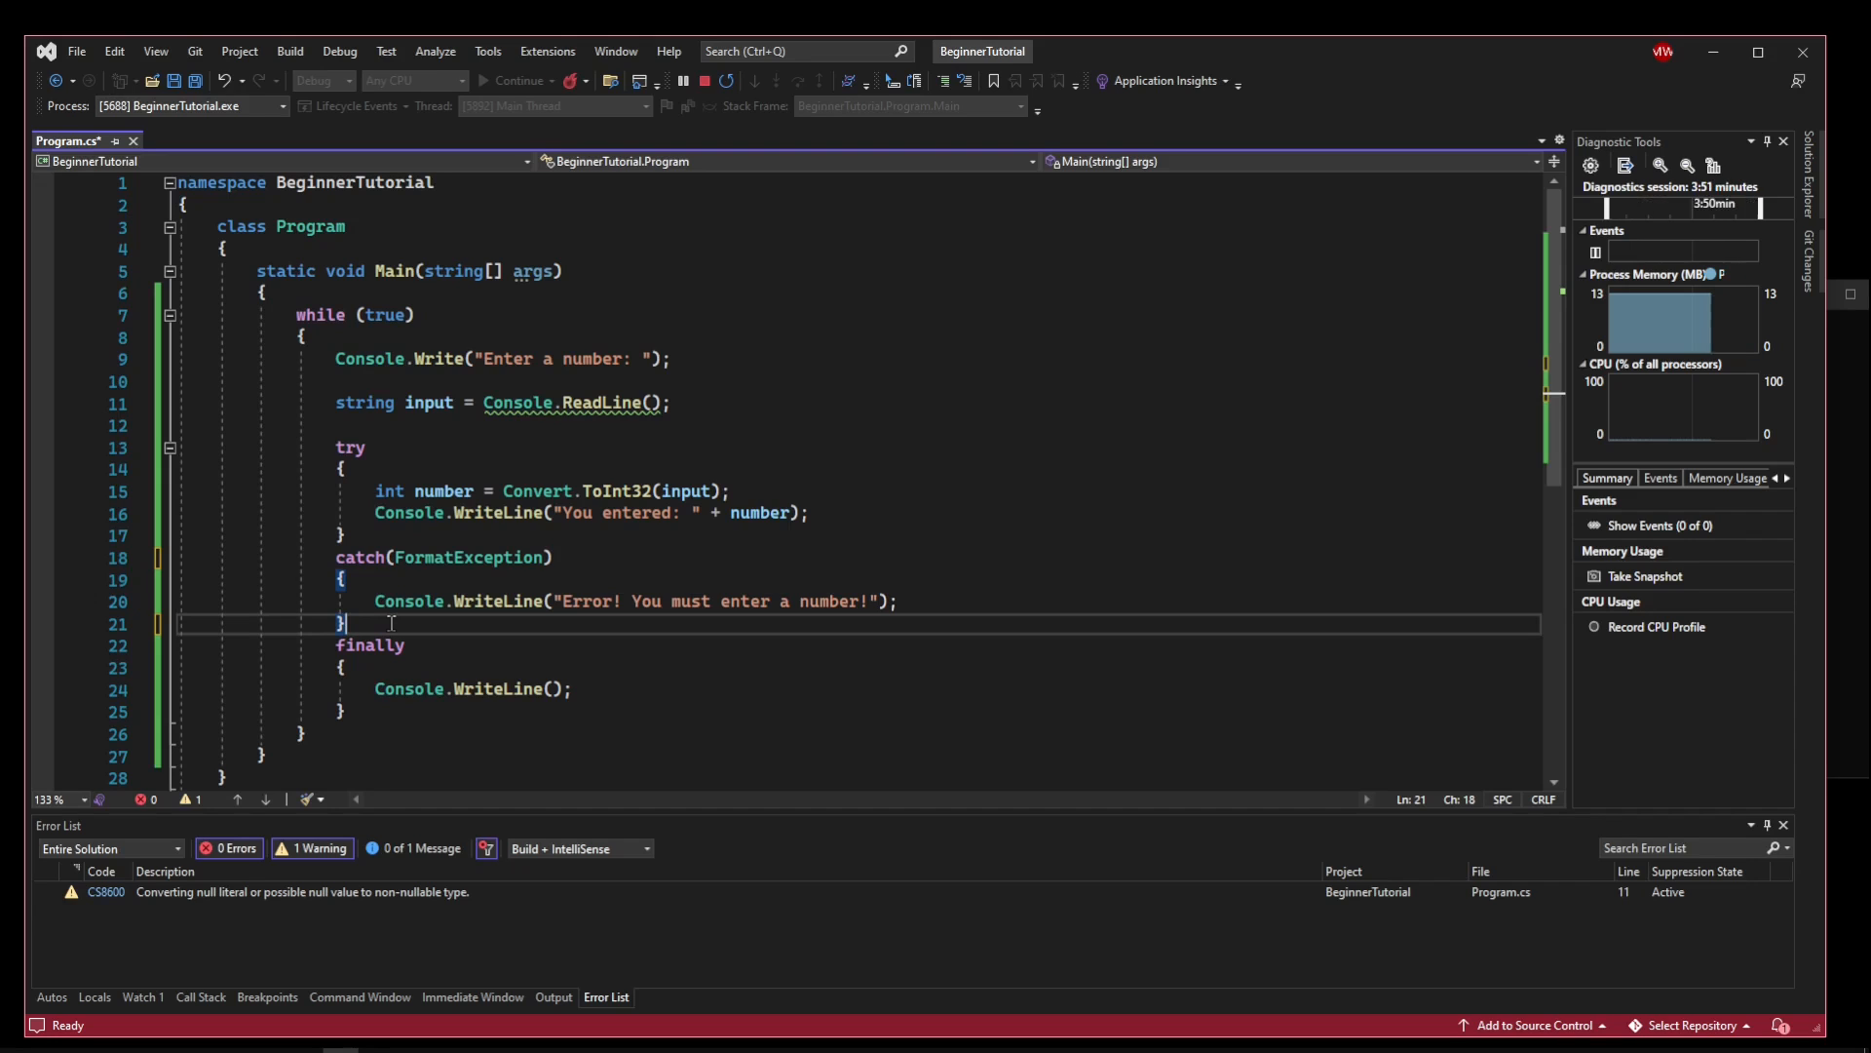
Add catch (OverflowException) printing "Error! Your number is too big!" after the FormatException catch
{"action": "type", "text": "catch (OverflowException"}
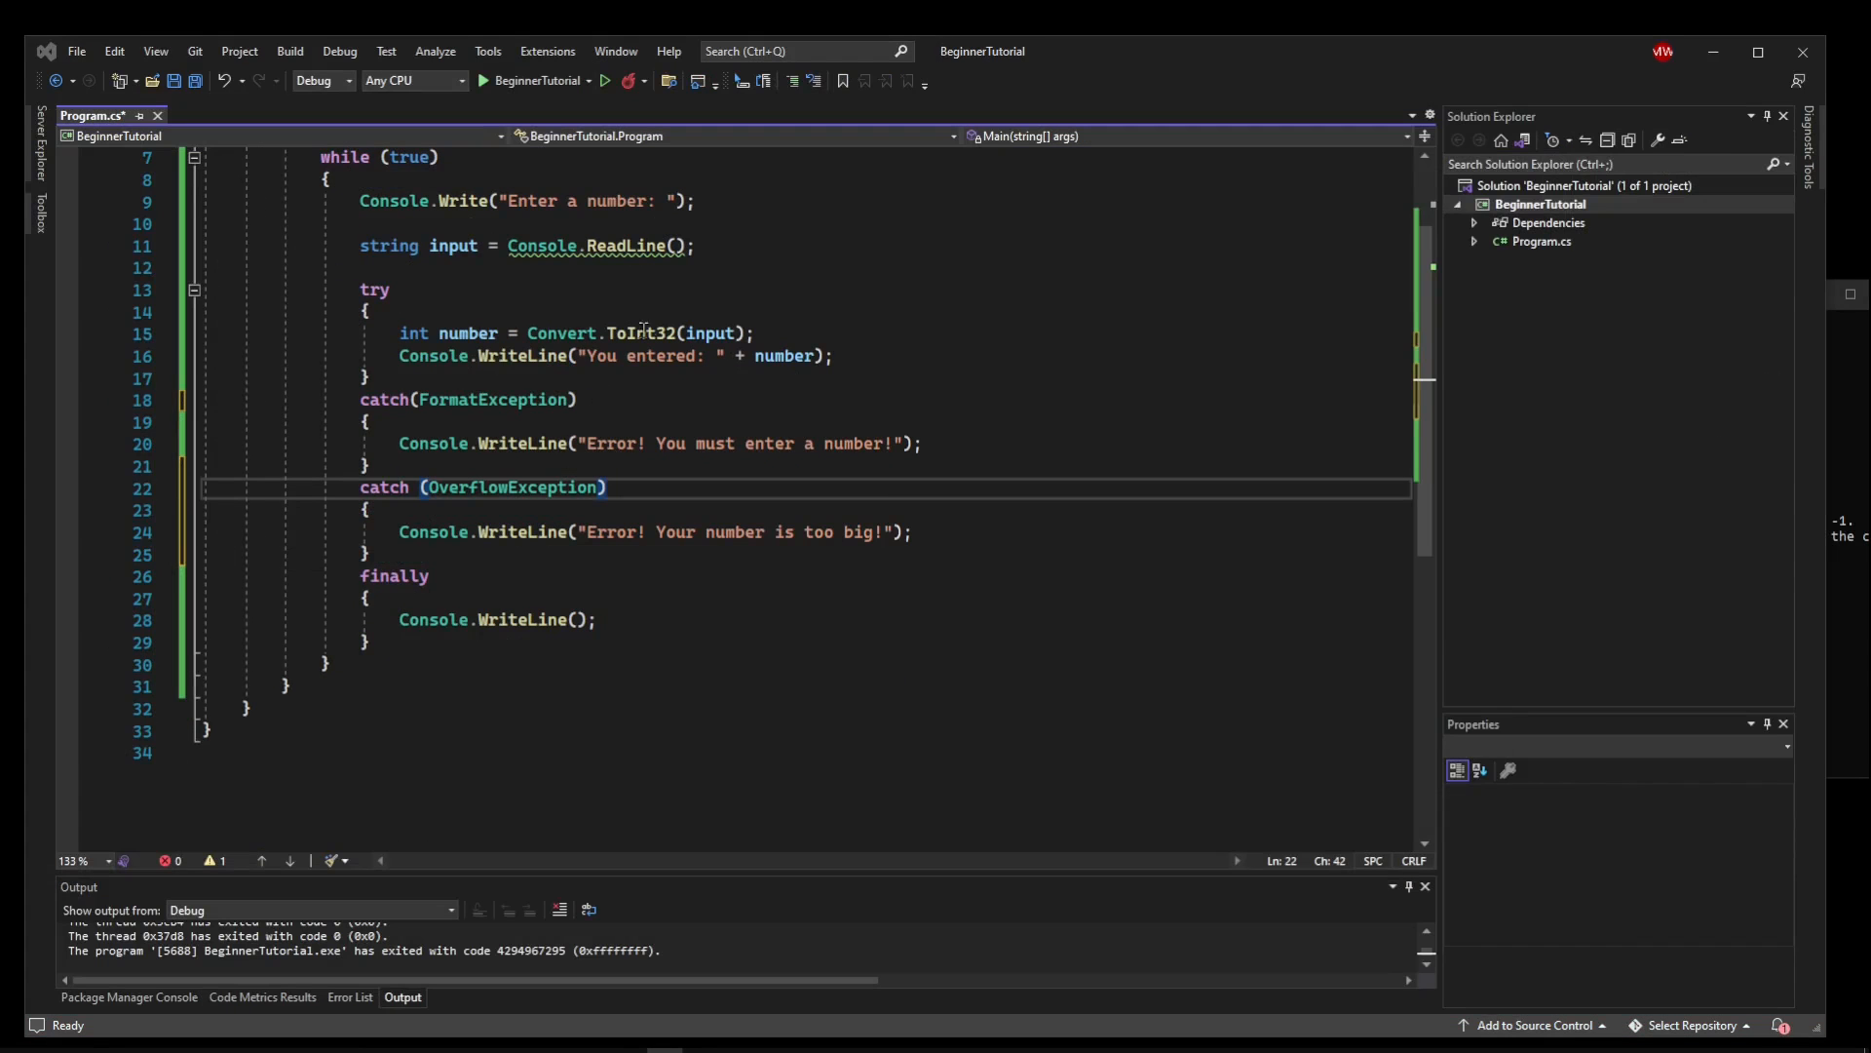
{"action": "mouse_move", "coordinate": [642, 332]}
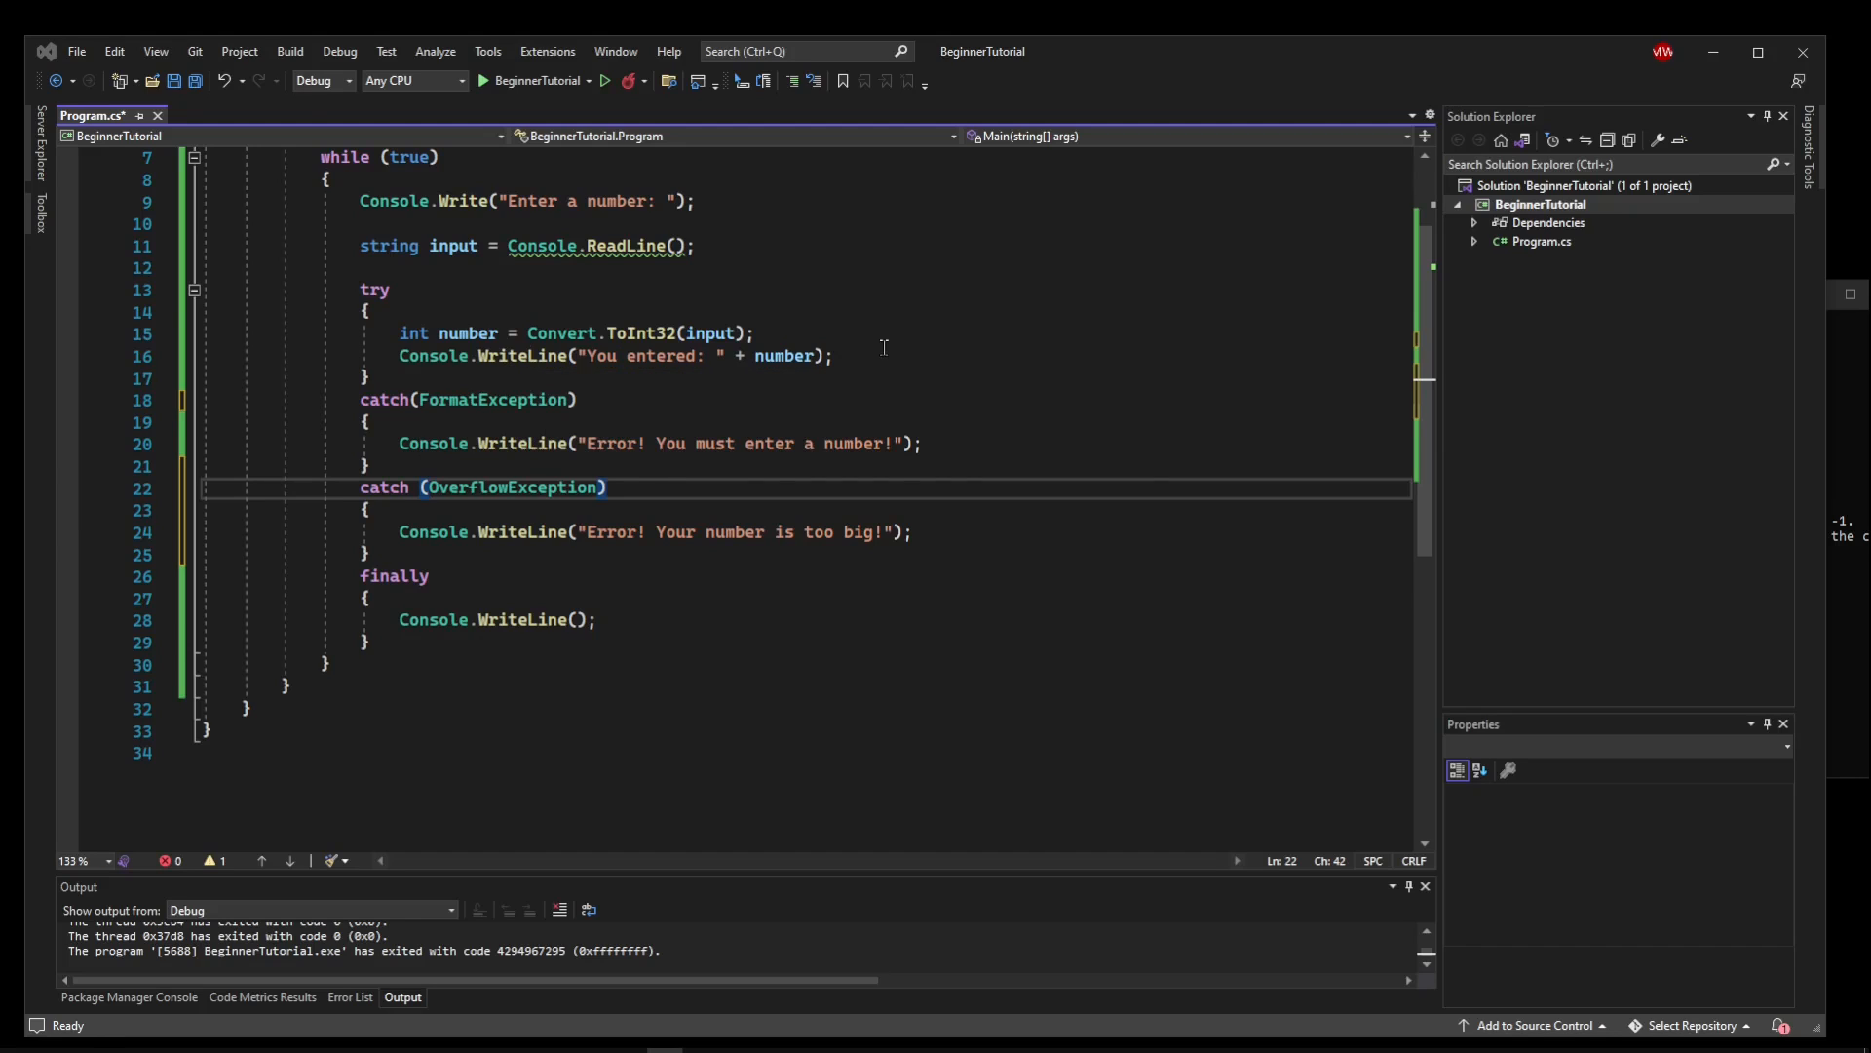
{"action": "mouse_move", "coordinate": [601, 393]}
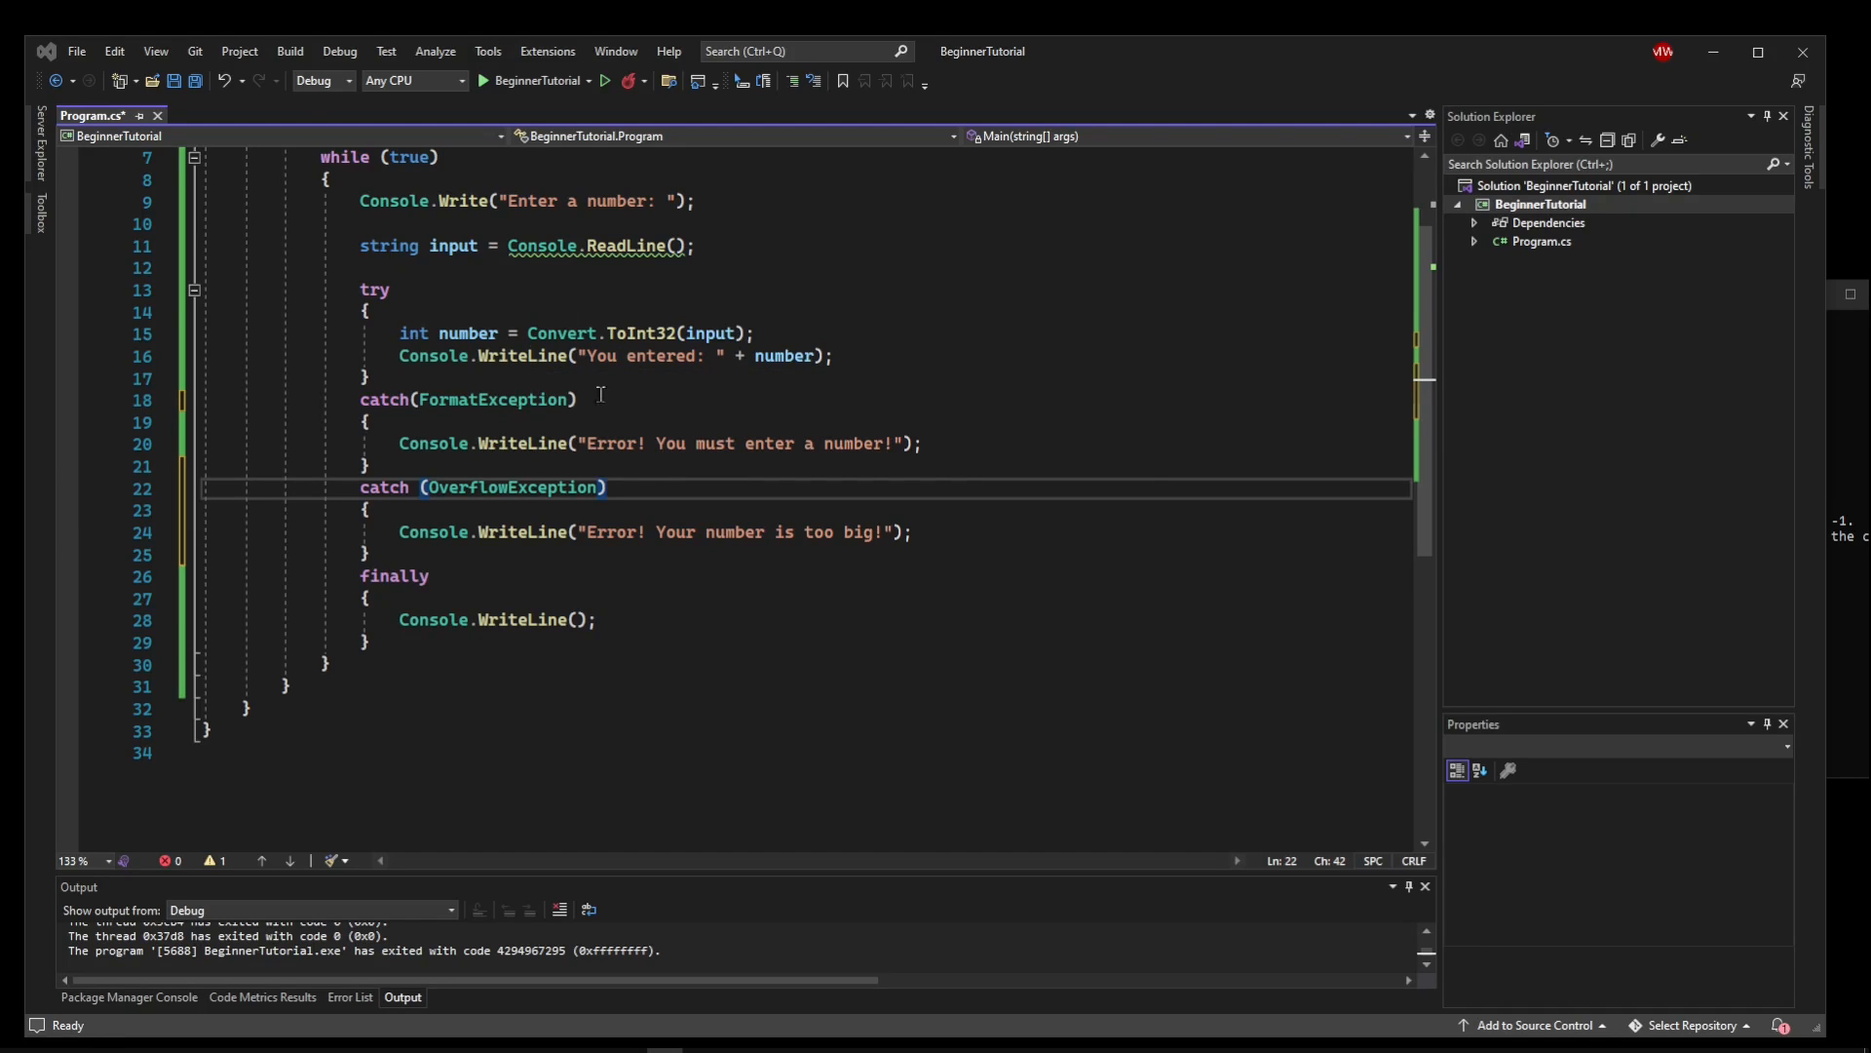
{"action": "left_click", "coordinate": [836, 355]}
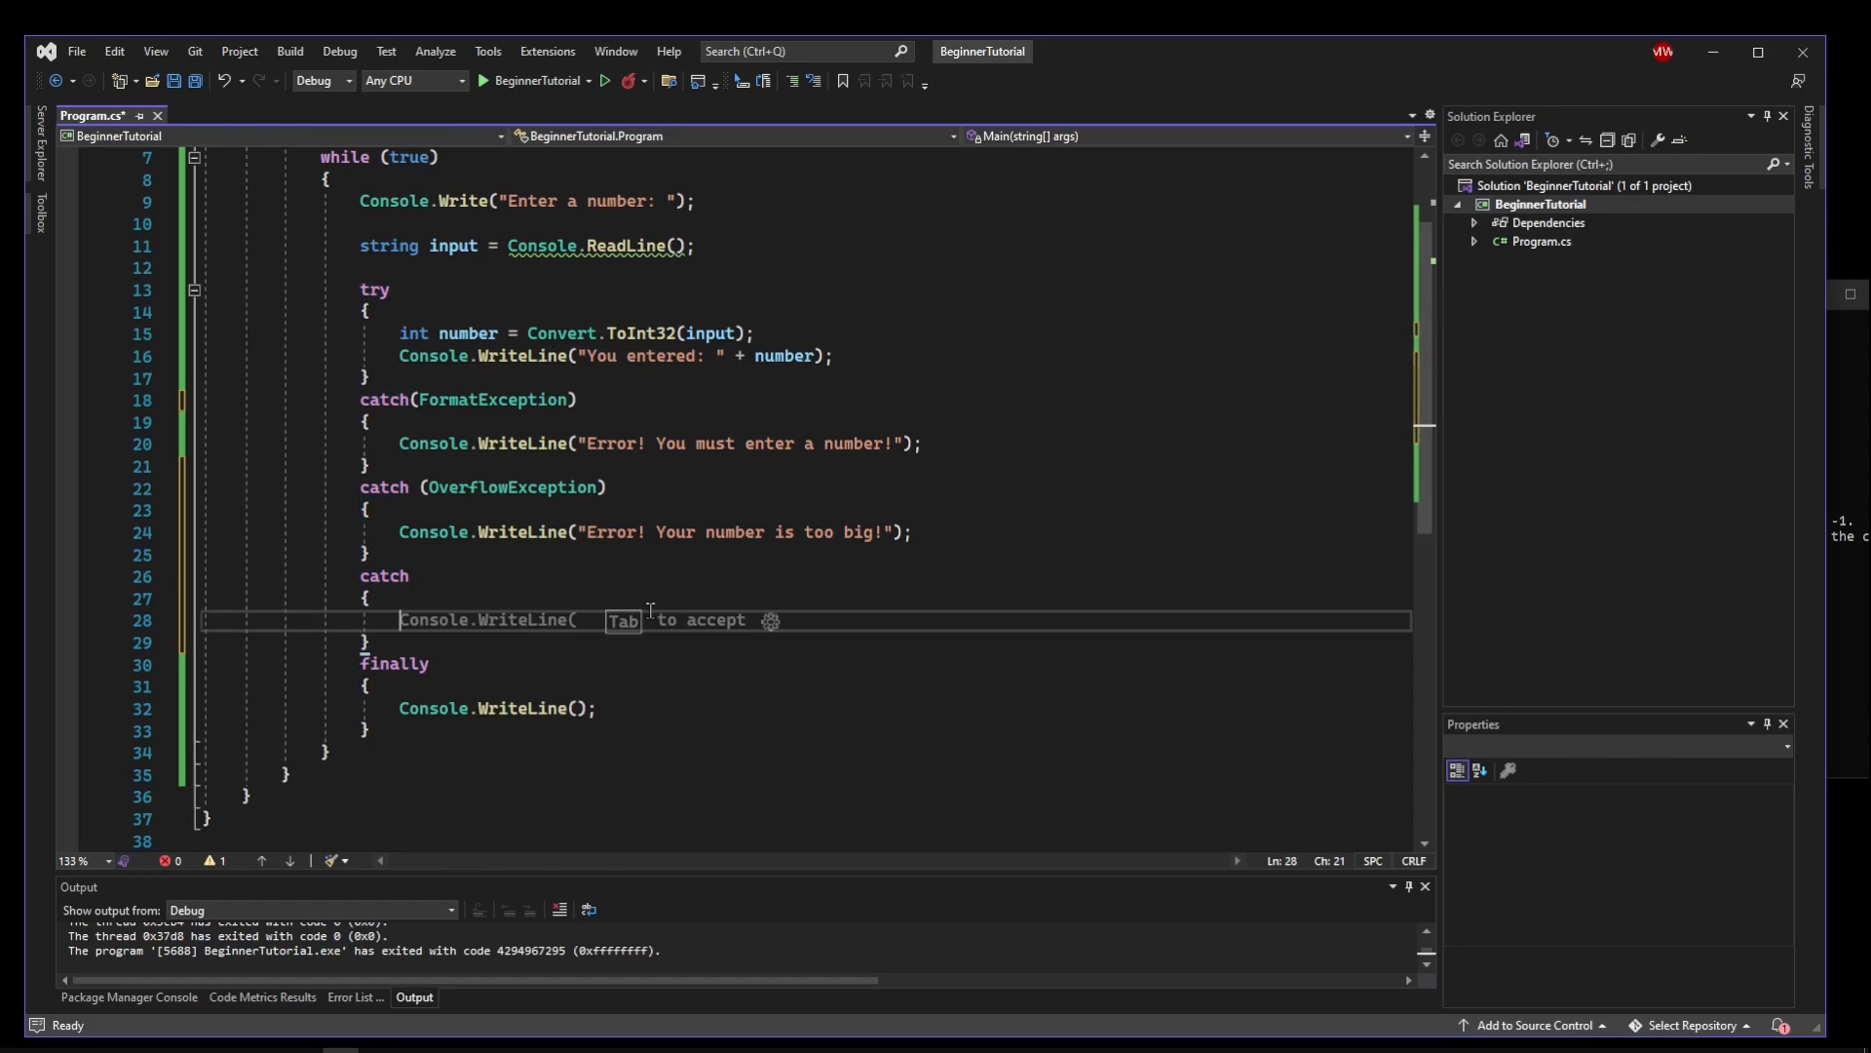
Write a bare catch block printing "Error: Something bad happened."
{"action": "type", "text": ");"}
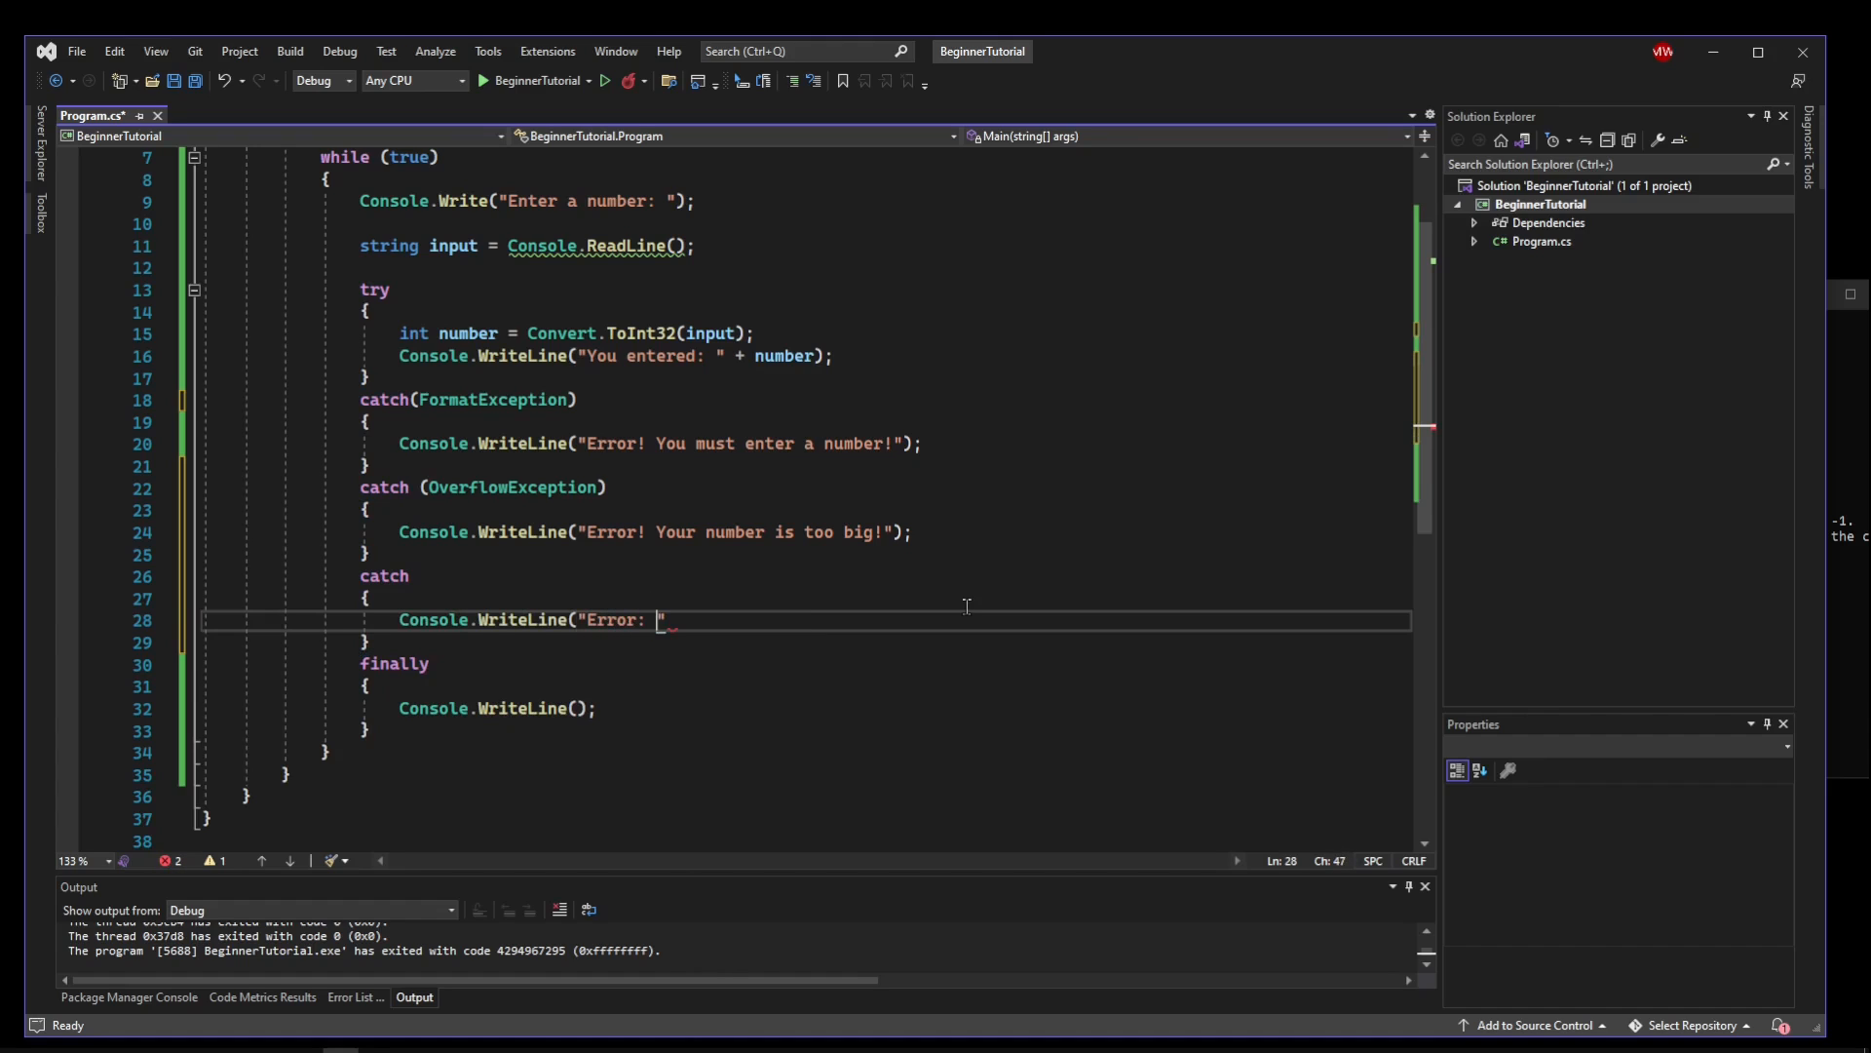
{"action": "type", "text": "Something bad hap"}
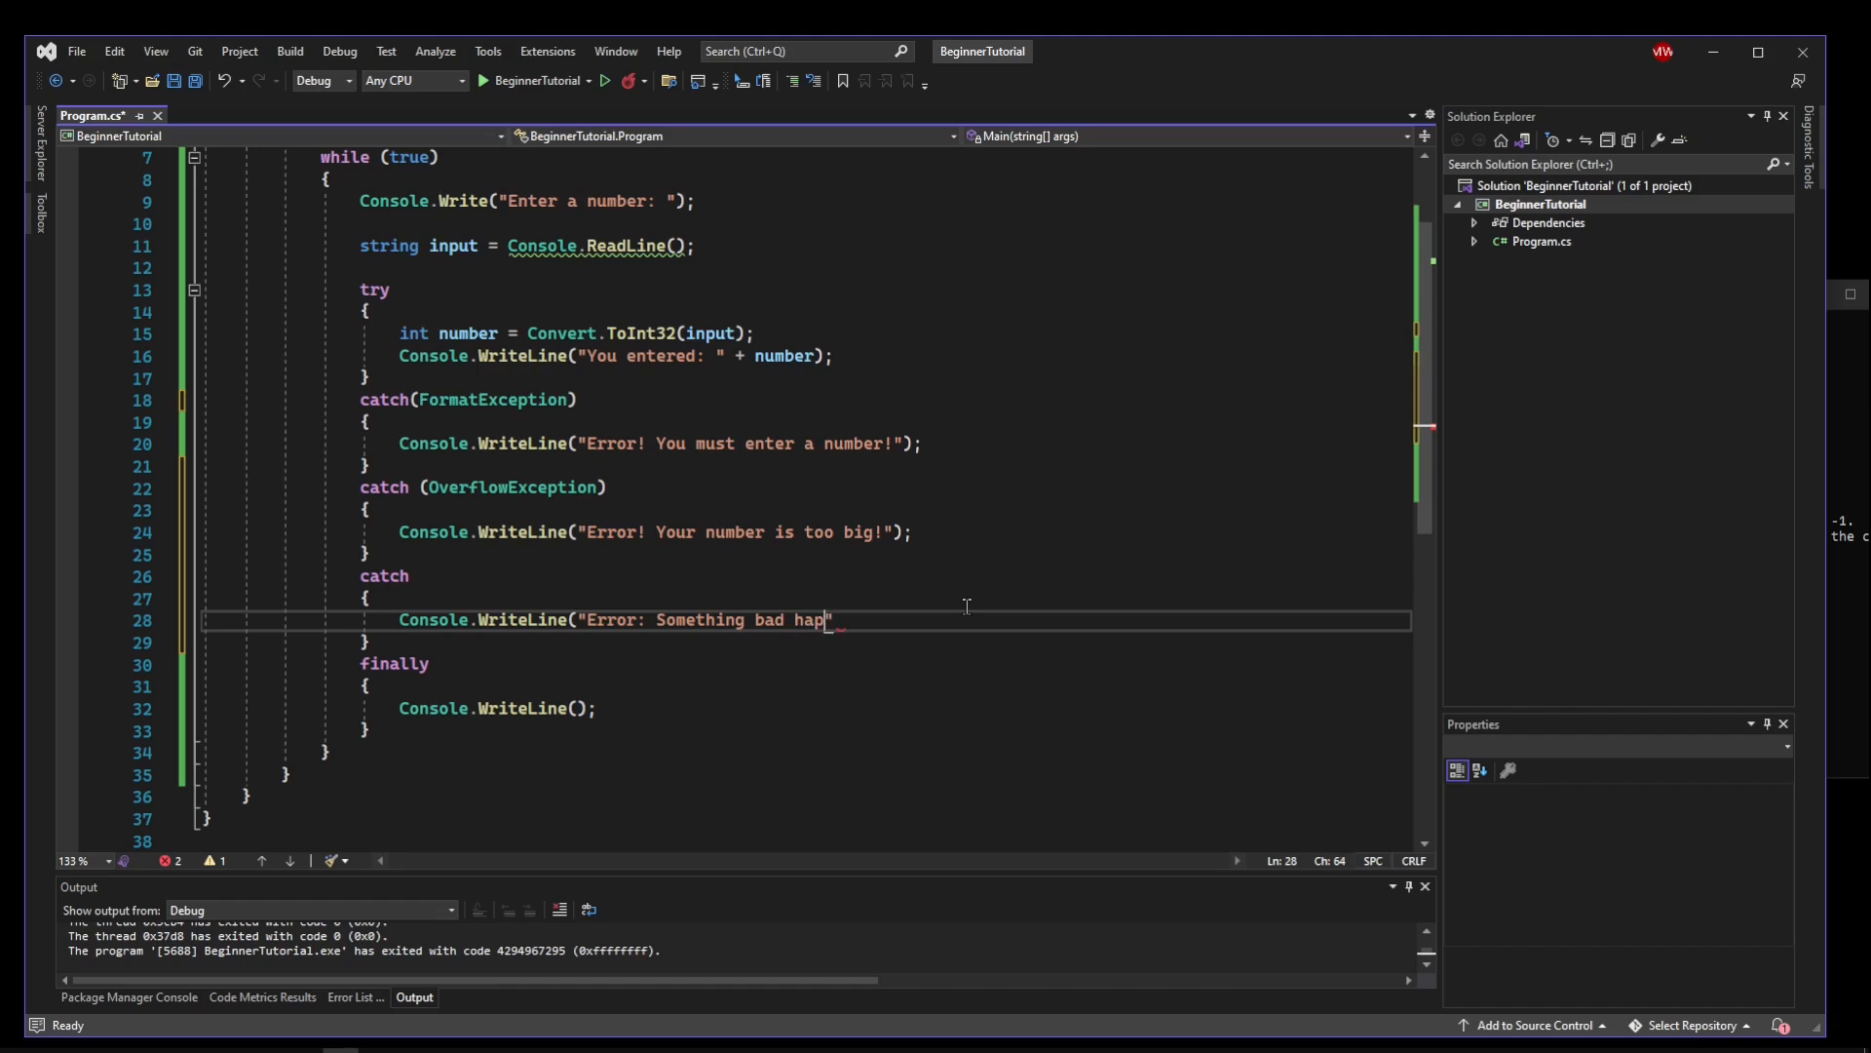
{"action": "type", "text": "pened.\");"}
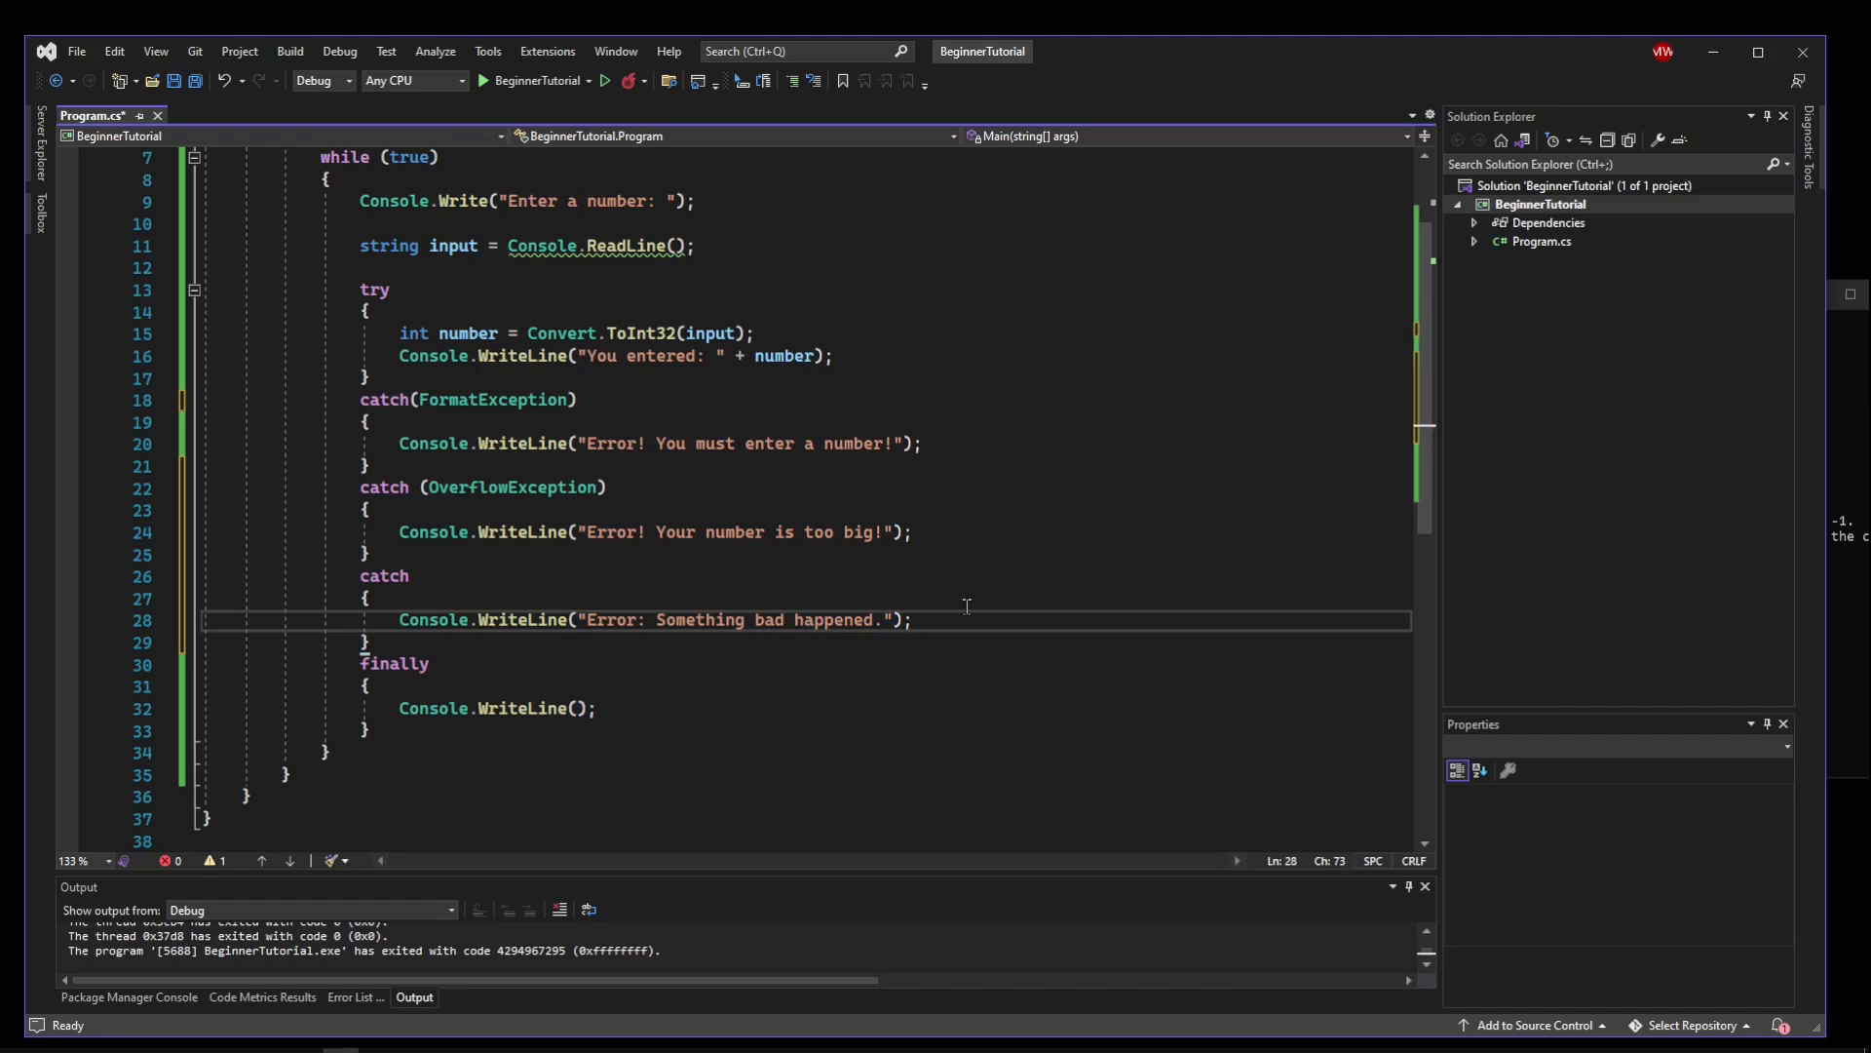
Review the three catch handlers, including the FormatException block, and run the program
{"action": "left_click", "coordinate": [360, 399]}
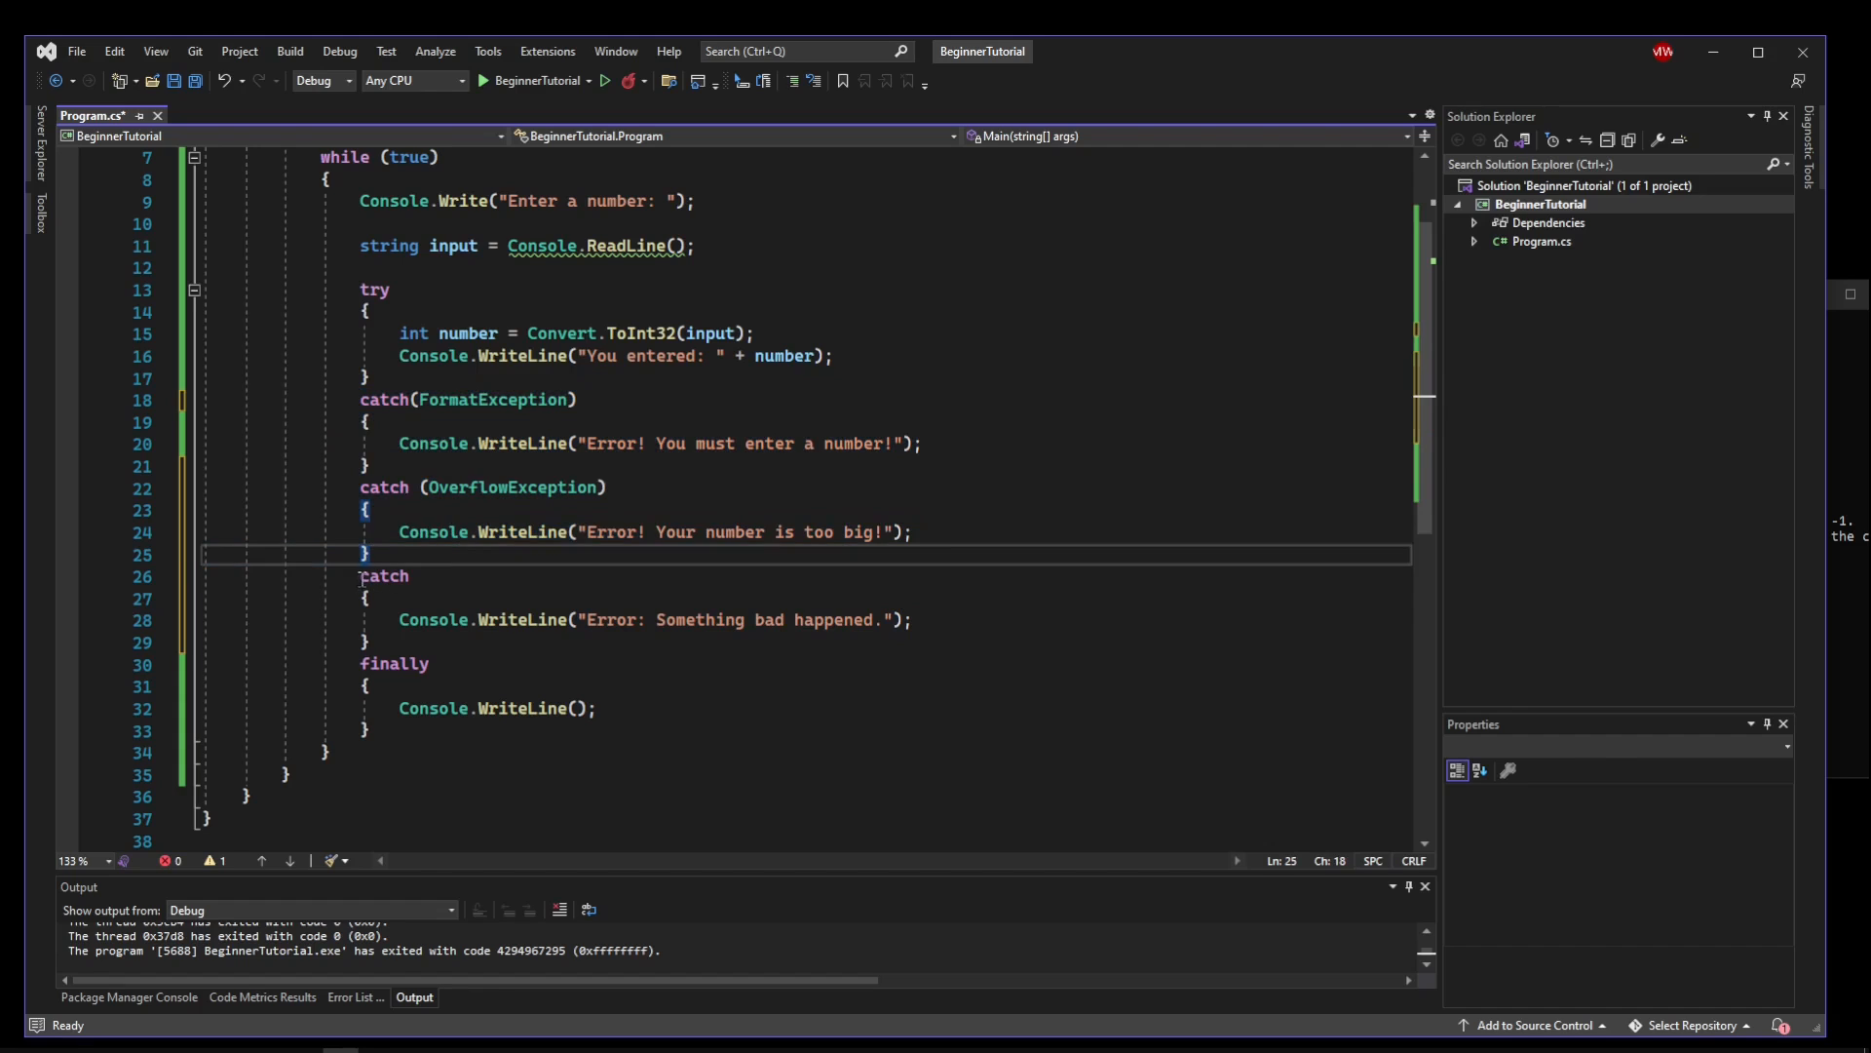
{"action": "left_click", "coordinate": [412, 641]}
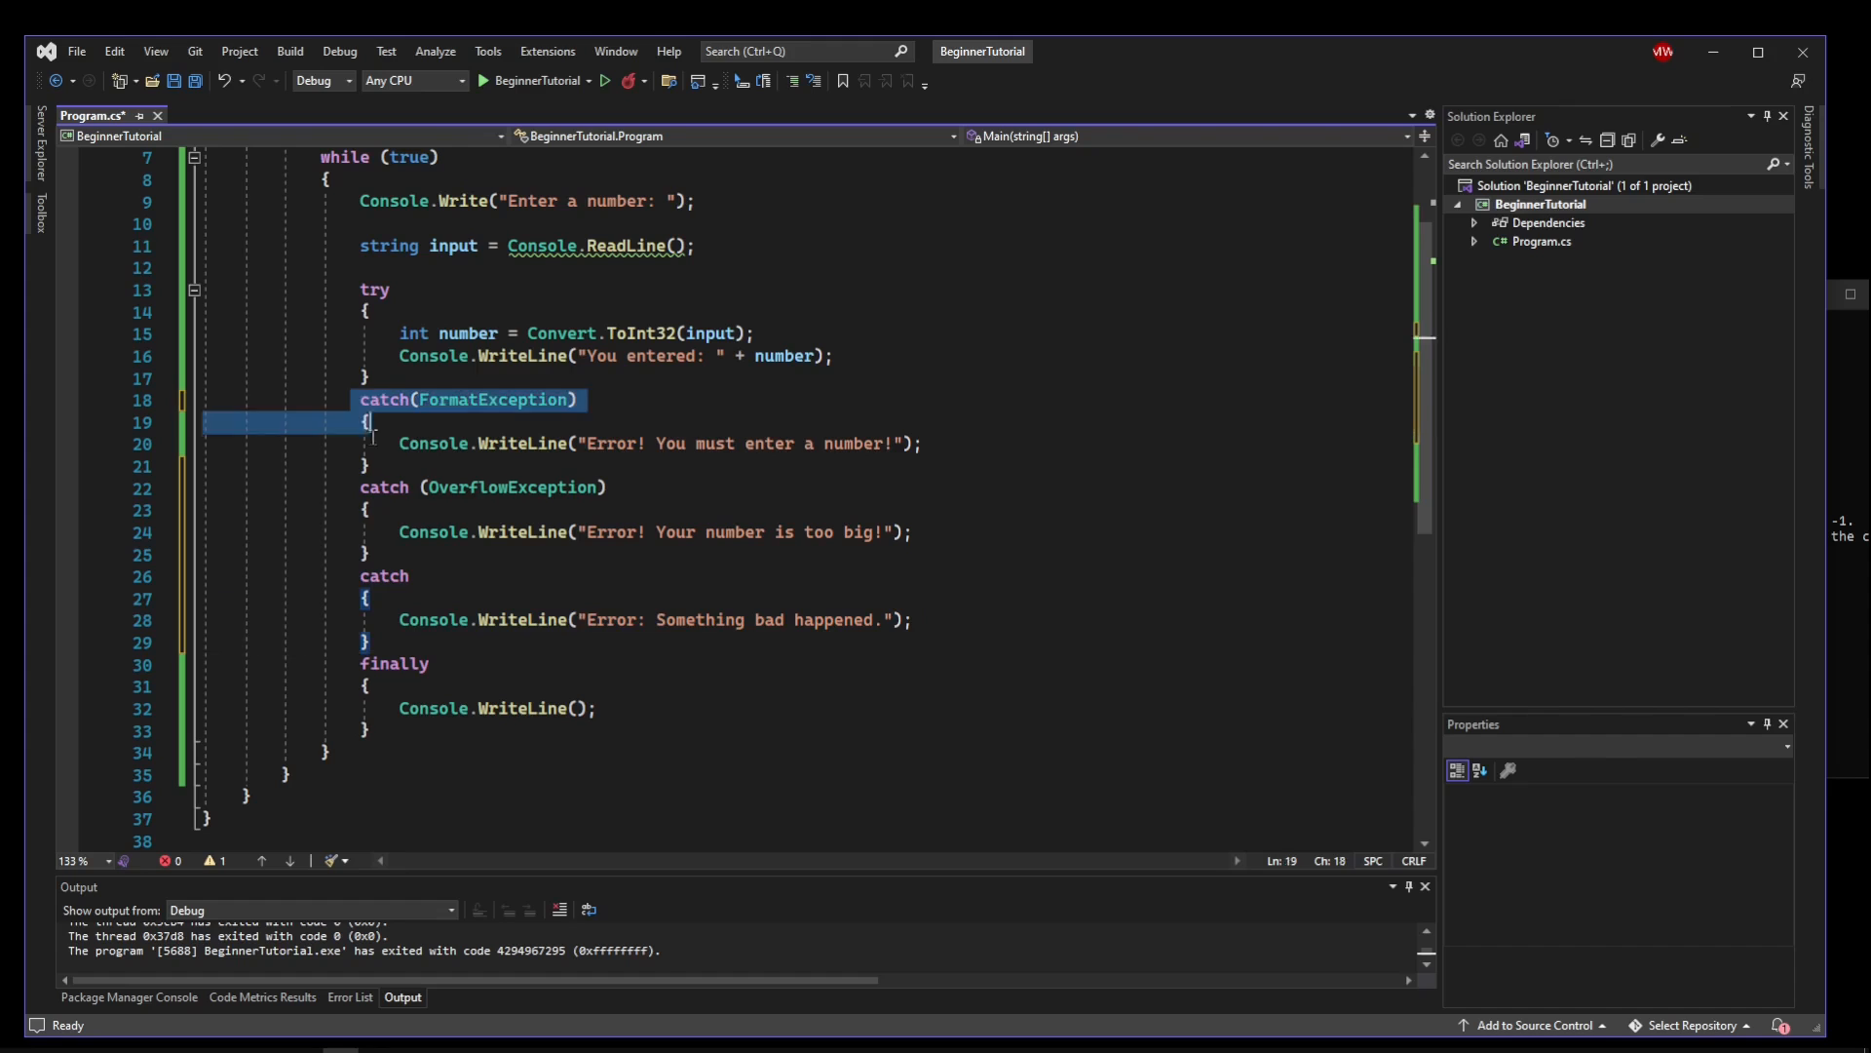
{"action": "left_click", "coordinate": [384, 576]}
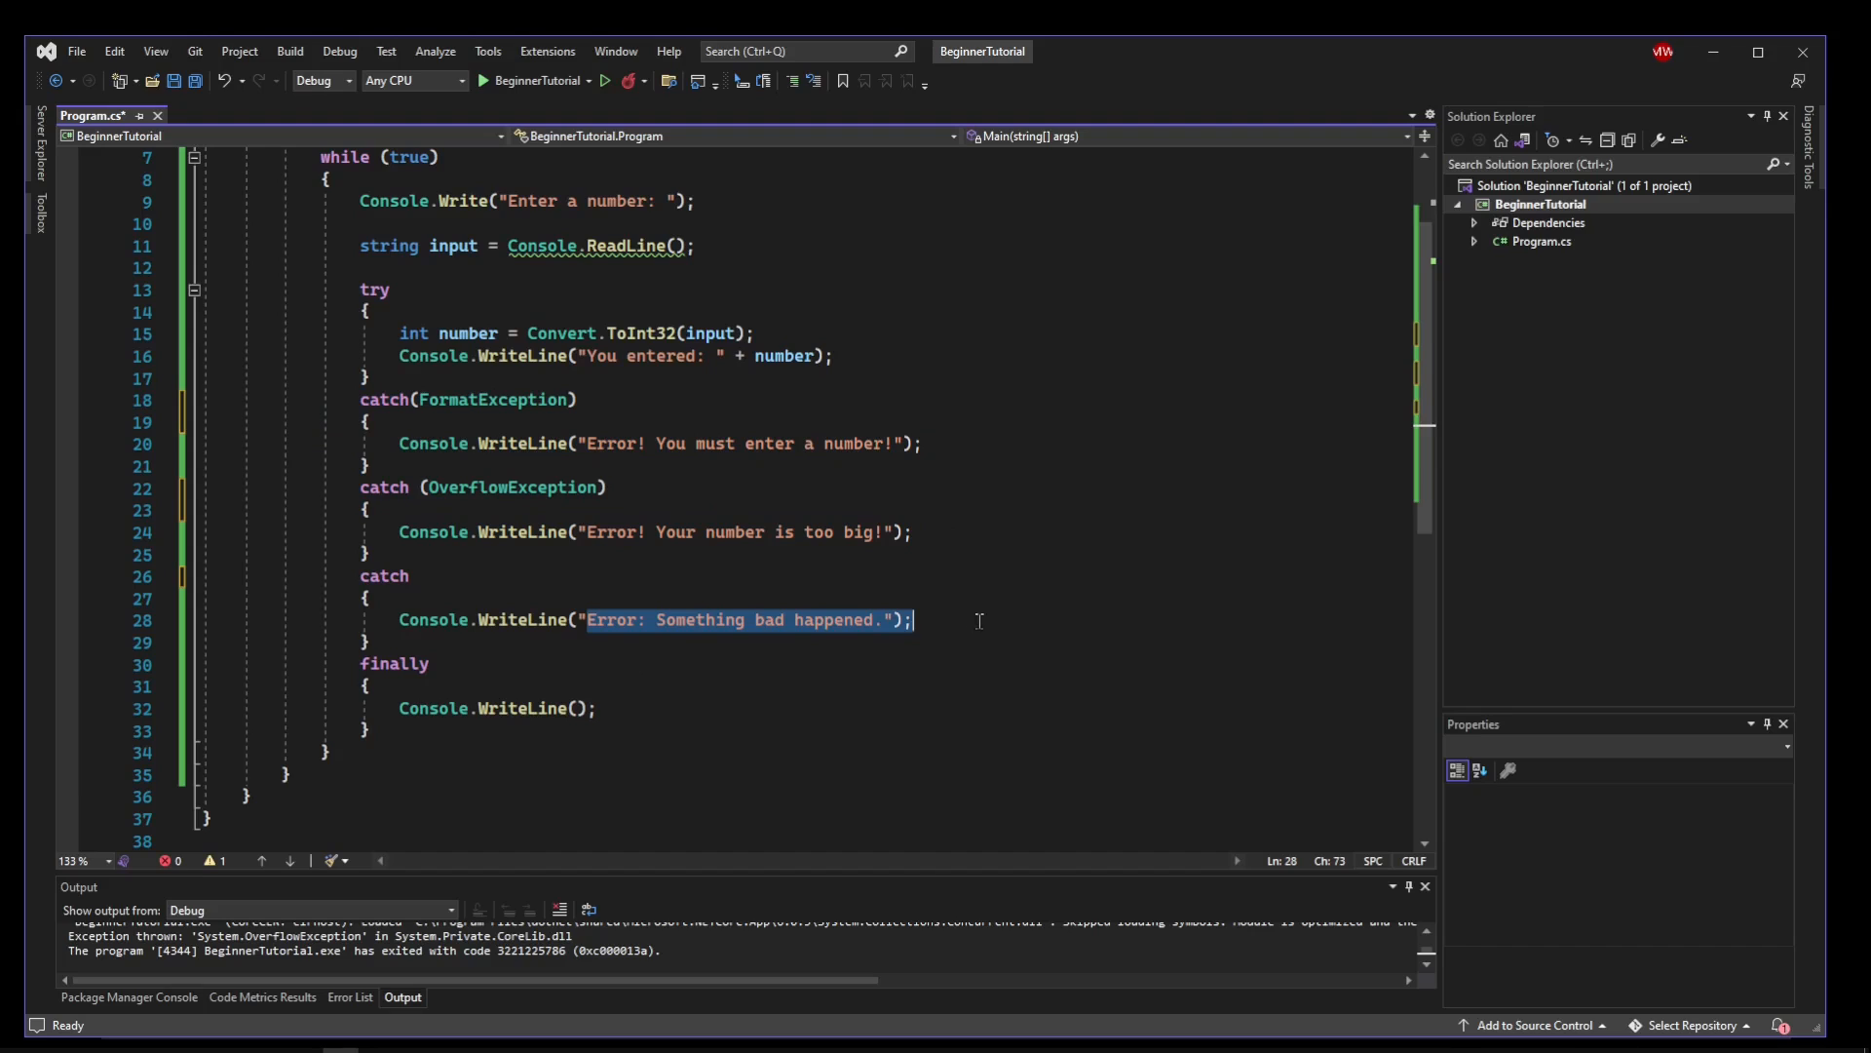
{"action": "left_click", "coordinate": [963, 620]}
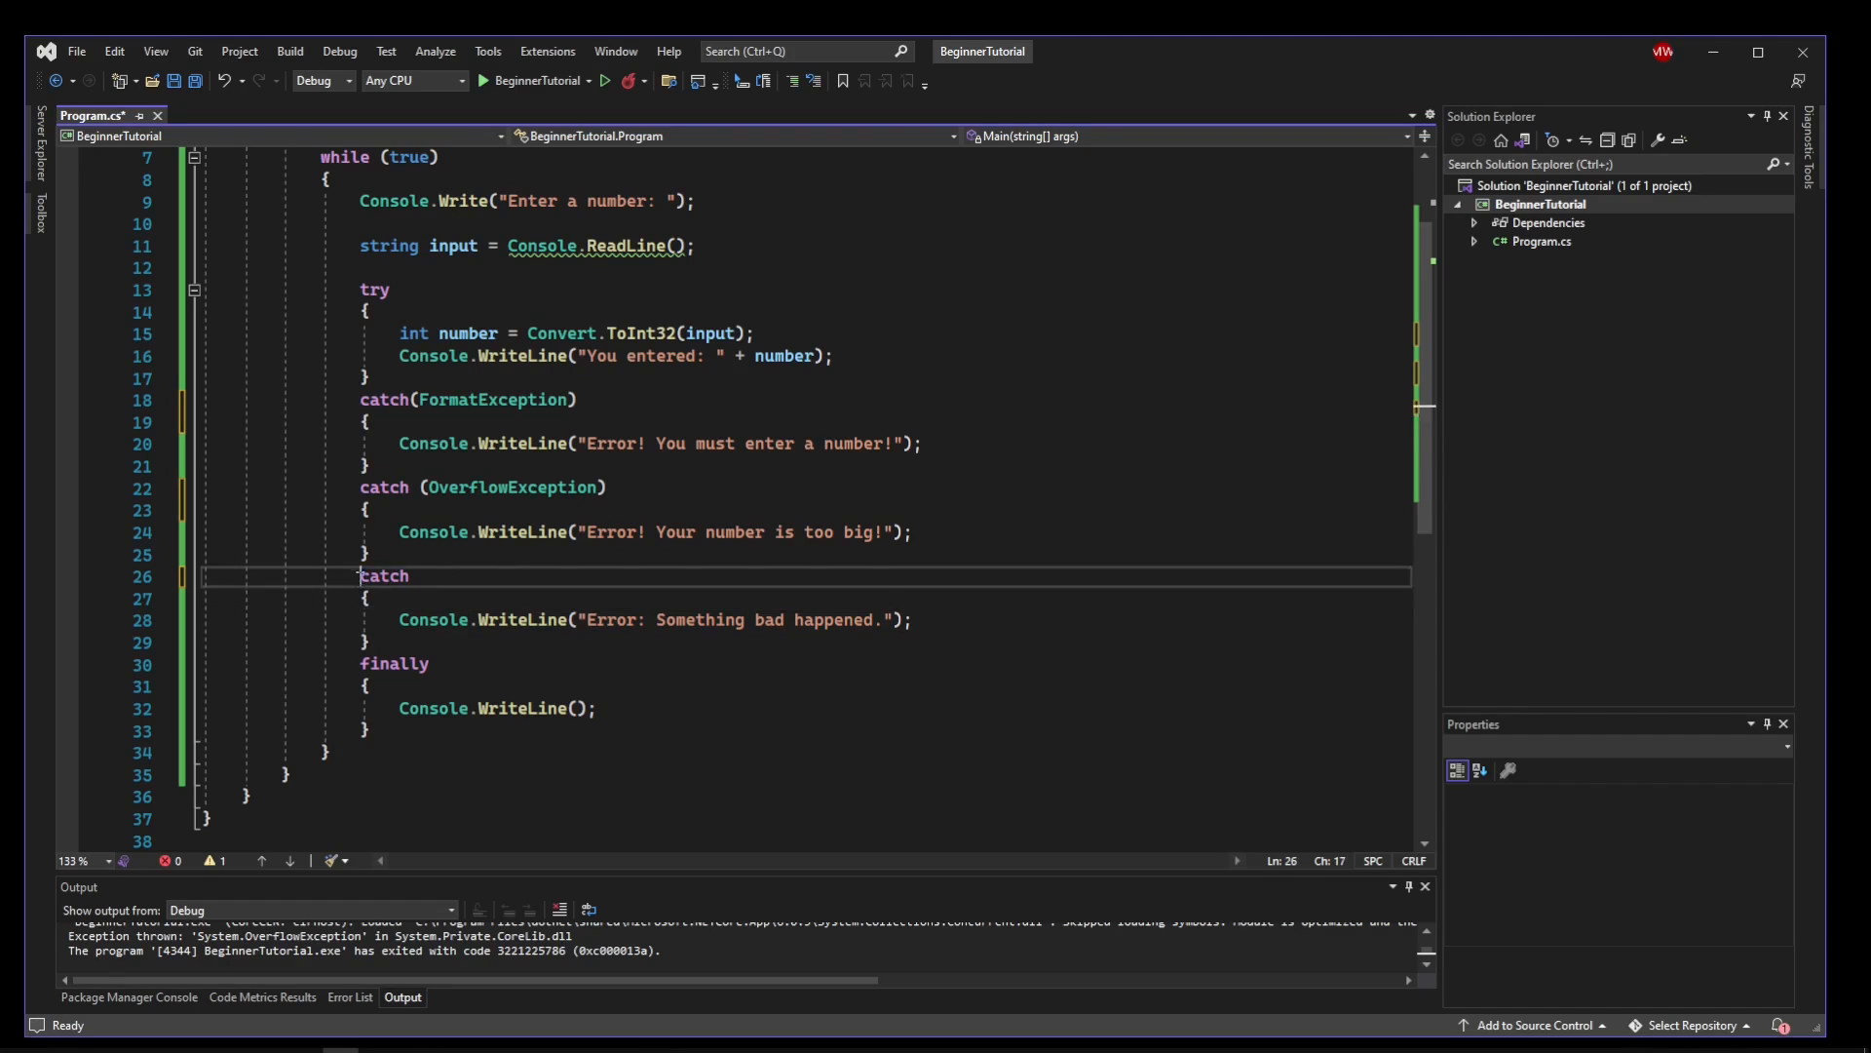
Change the bare catch to catch (Exception ex)
{"action": "left_click_drag", "start_coordinate": [360, 575], "coordinate": [371, 642]}
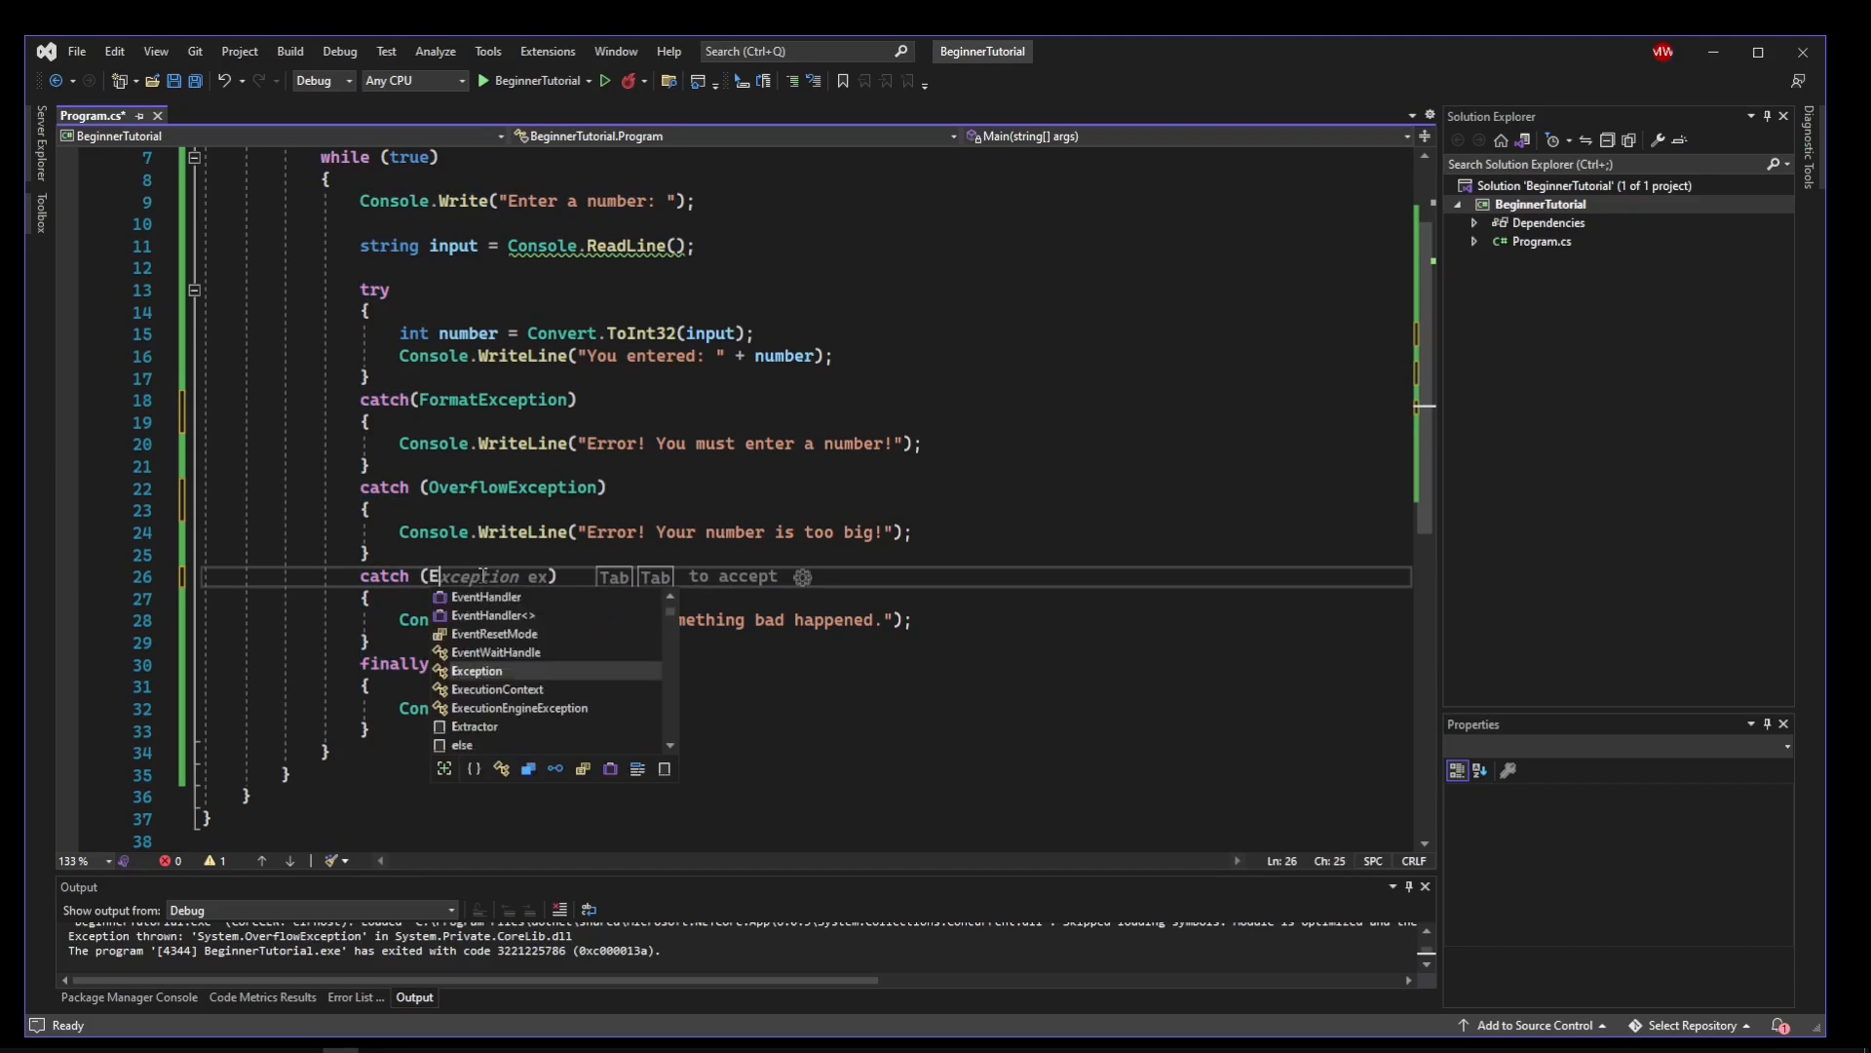
{"action": "key", "text": "Tab"}
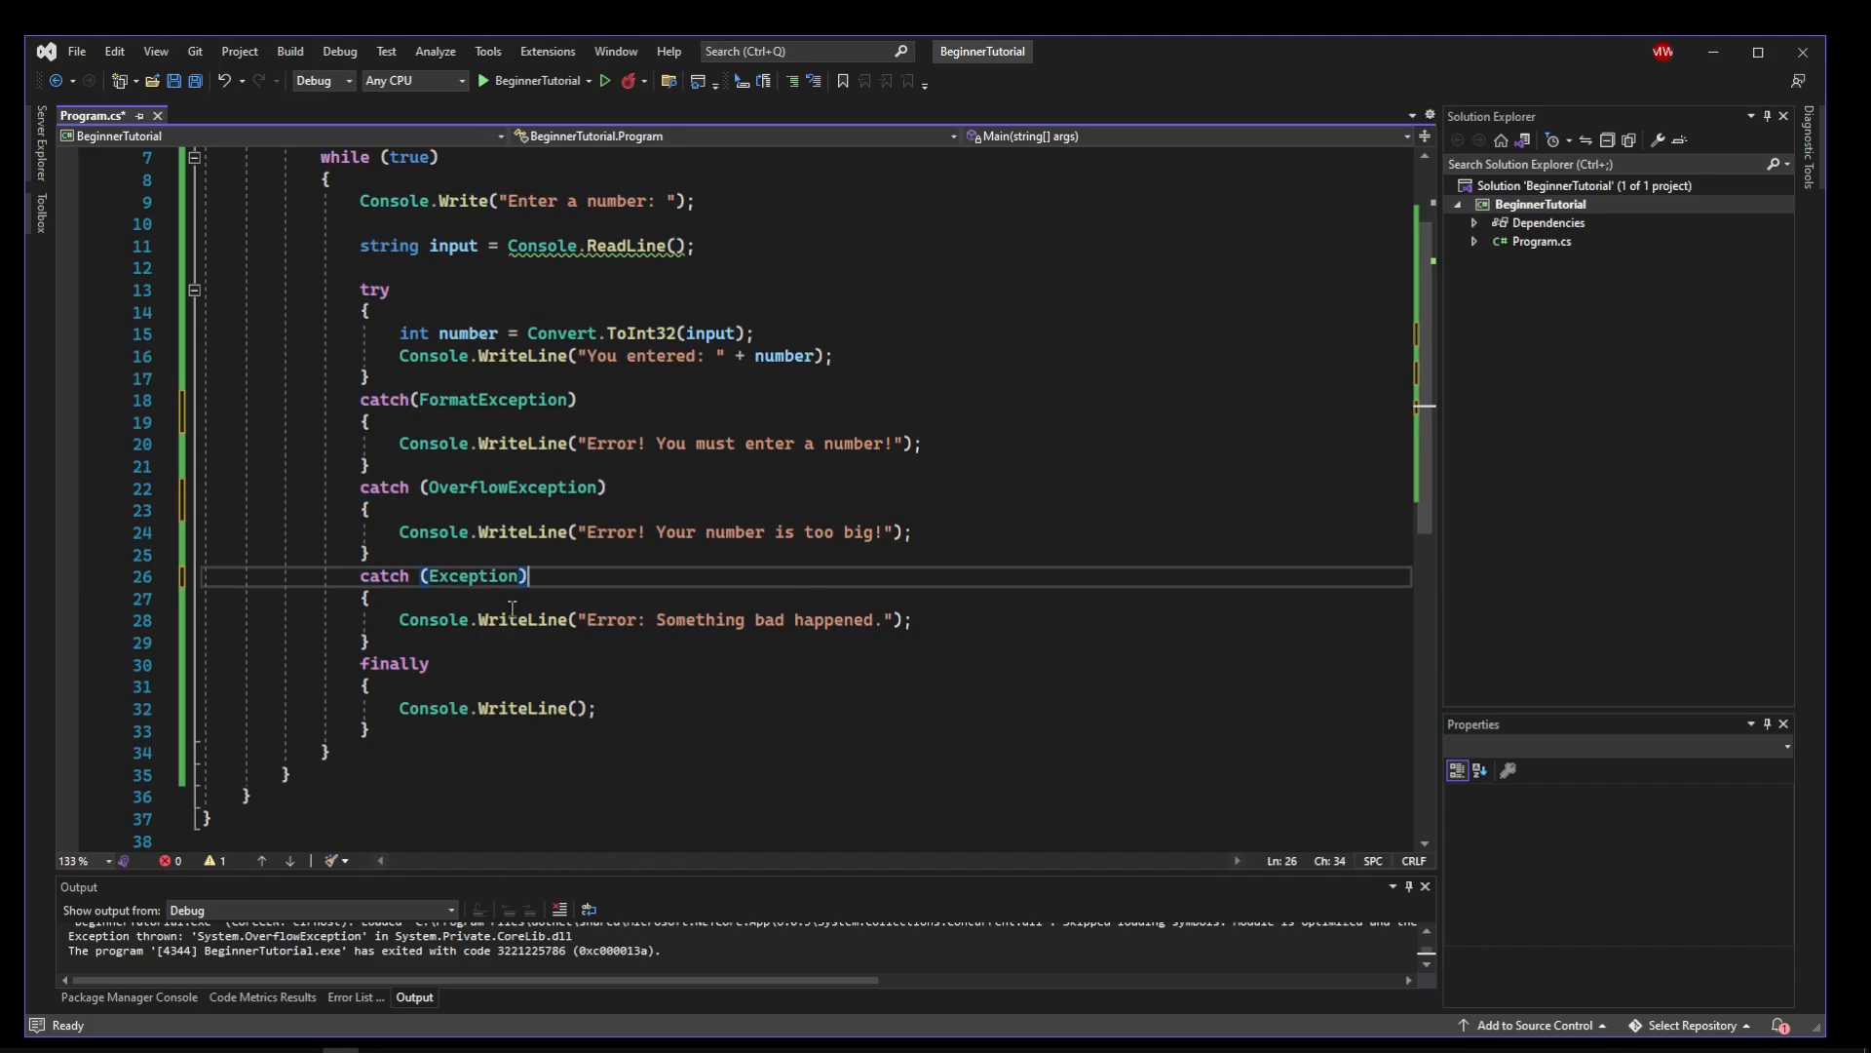
{"action": "double_click", "coordinate": [471, 575]}
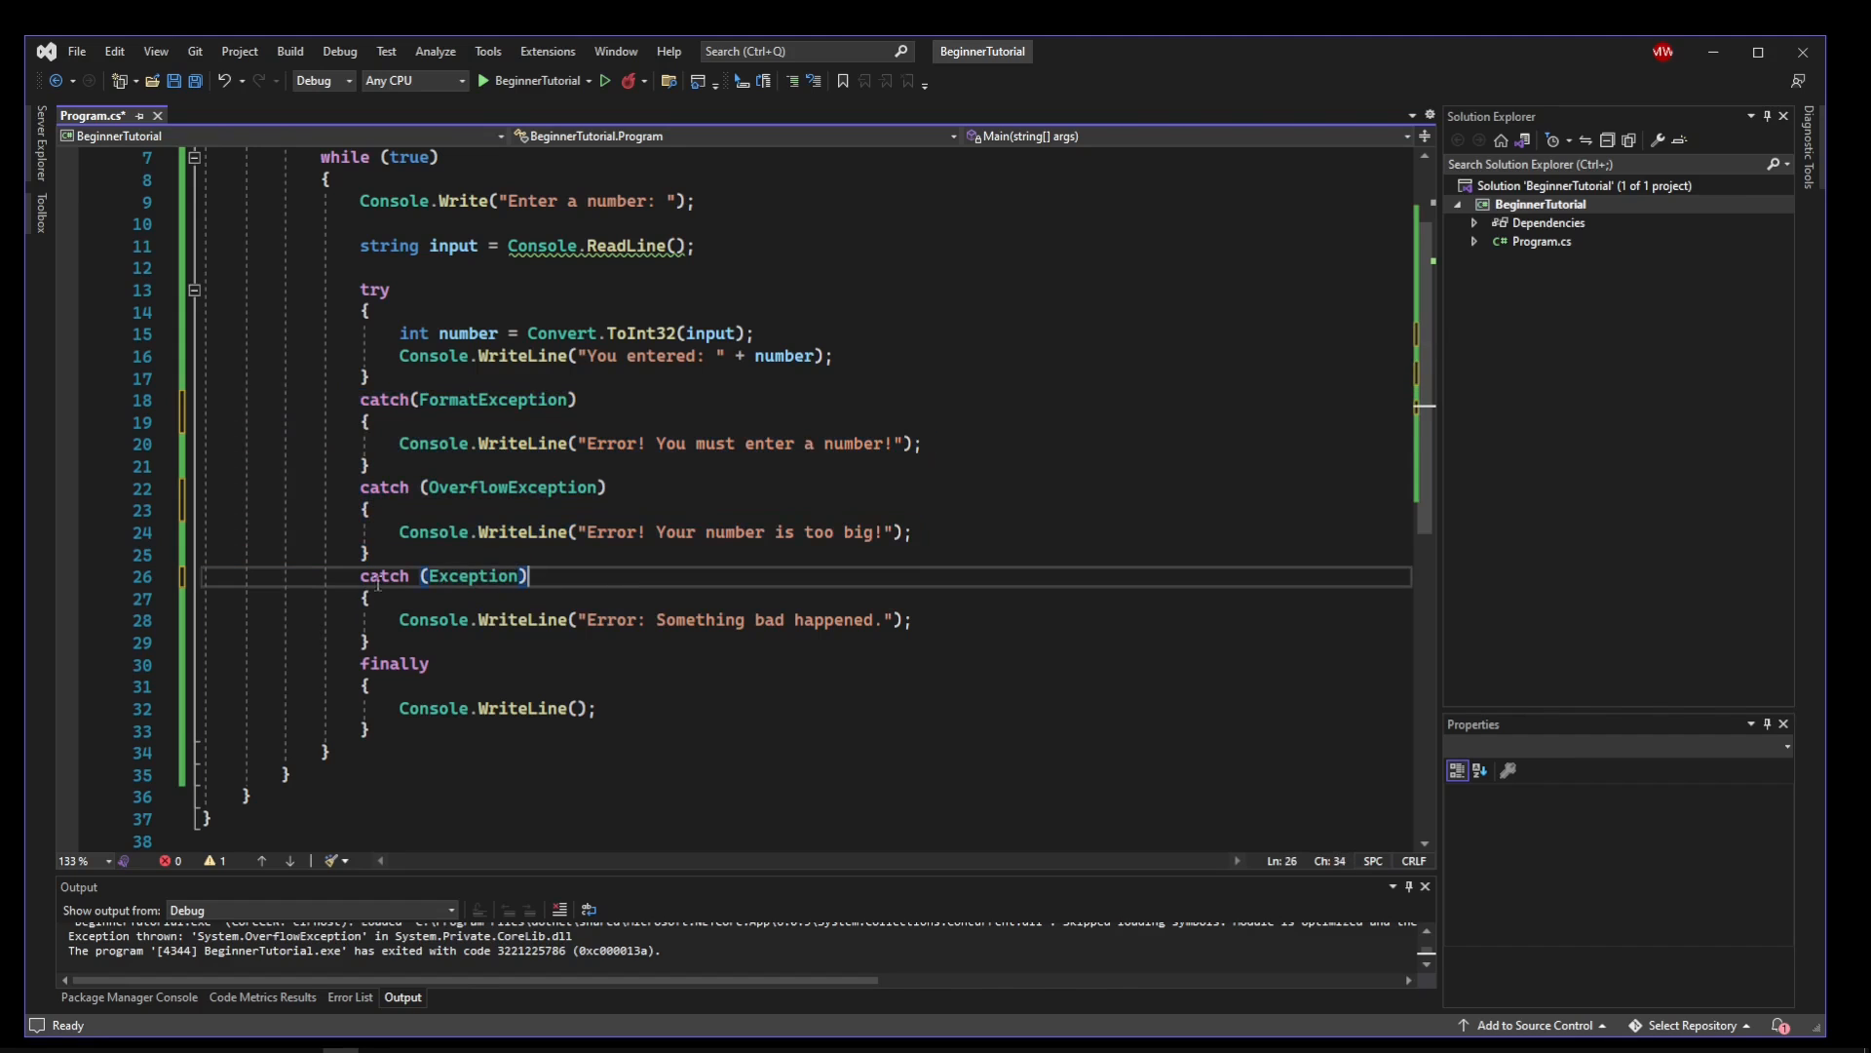
{"action": "left_click", "coordinate": [363, 642]}
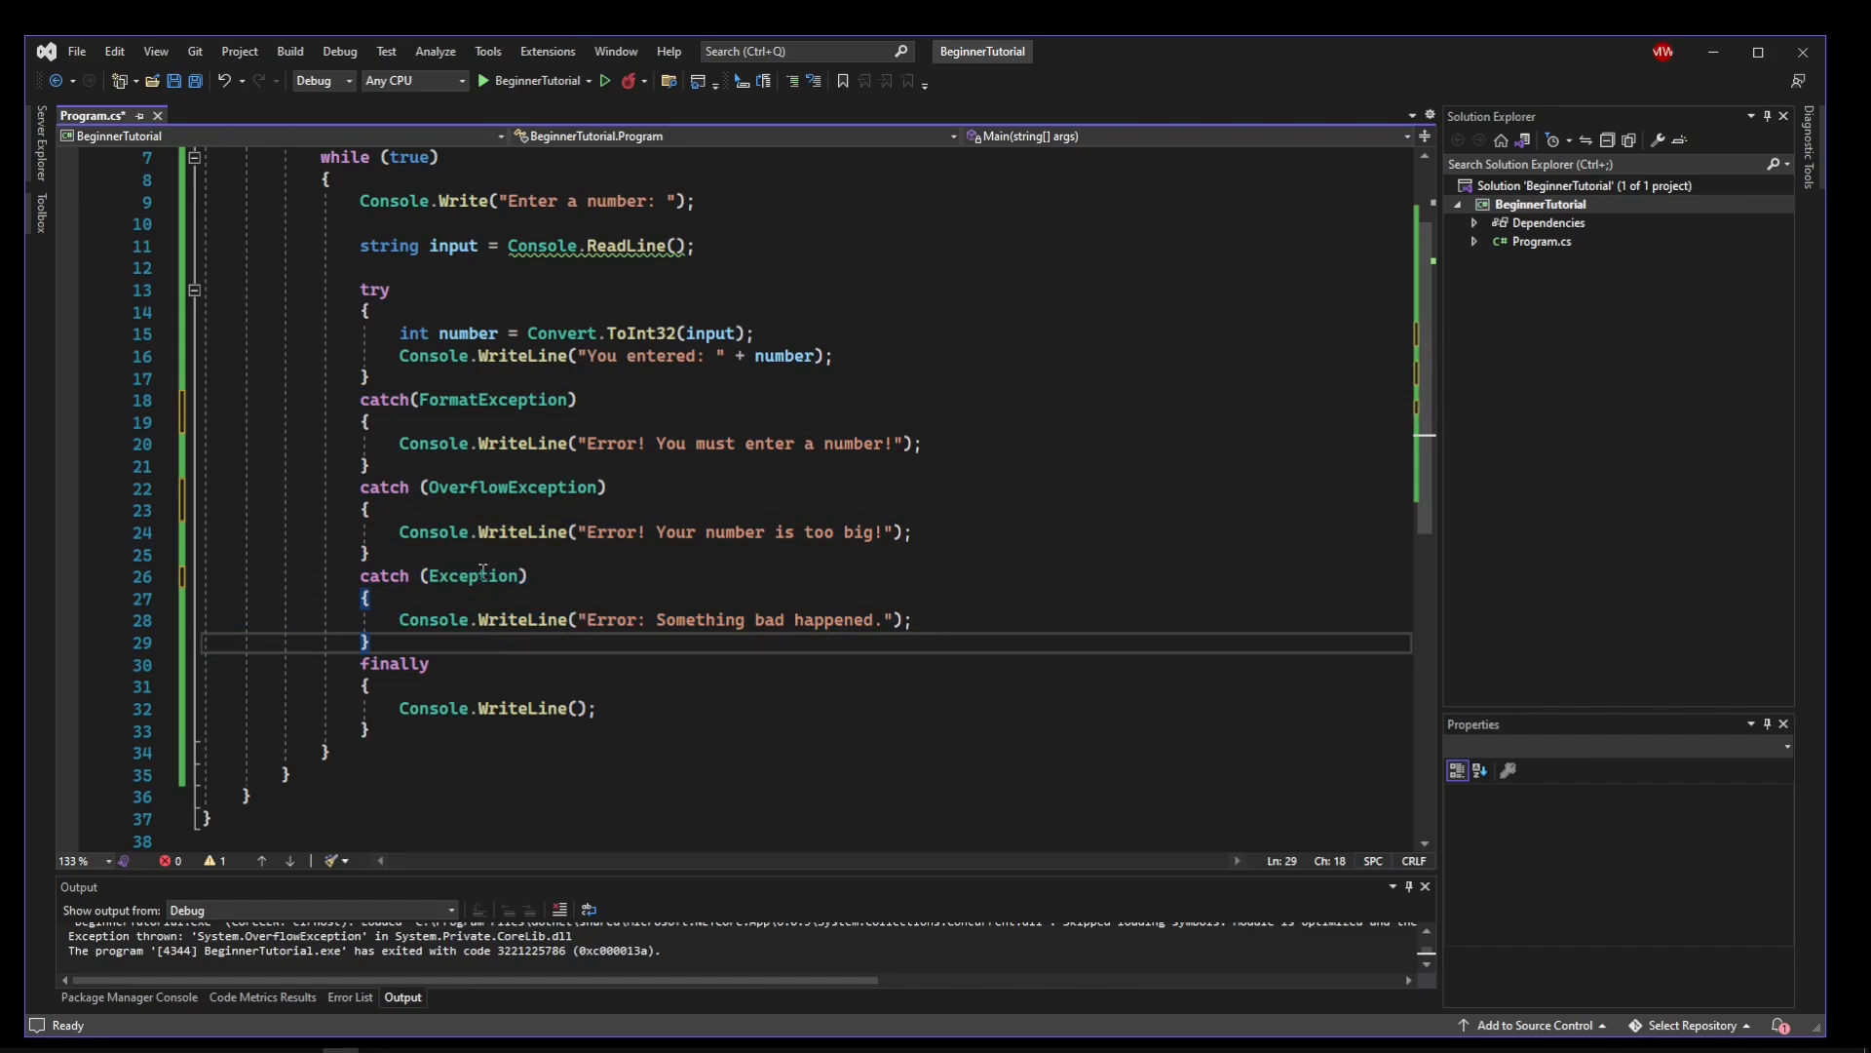
{"action": "left_click", "coordinate": [472, 575]}
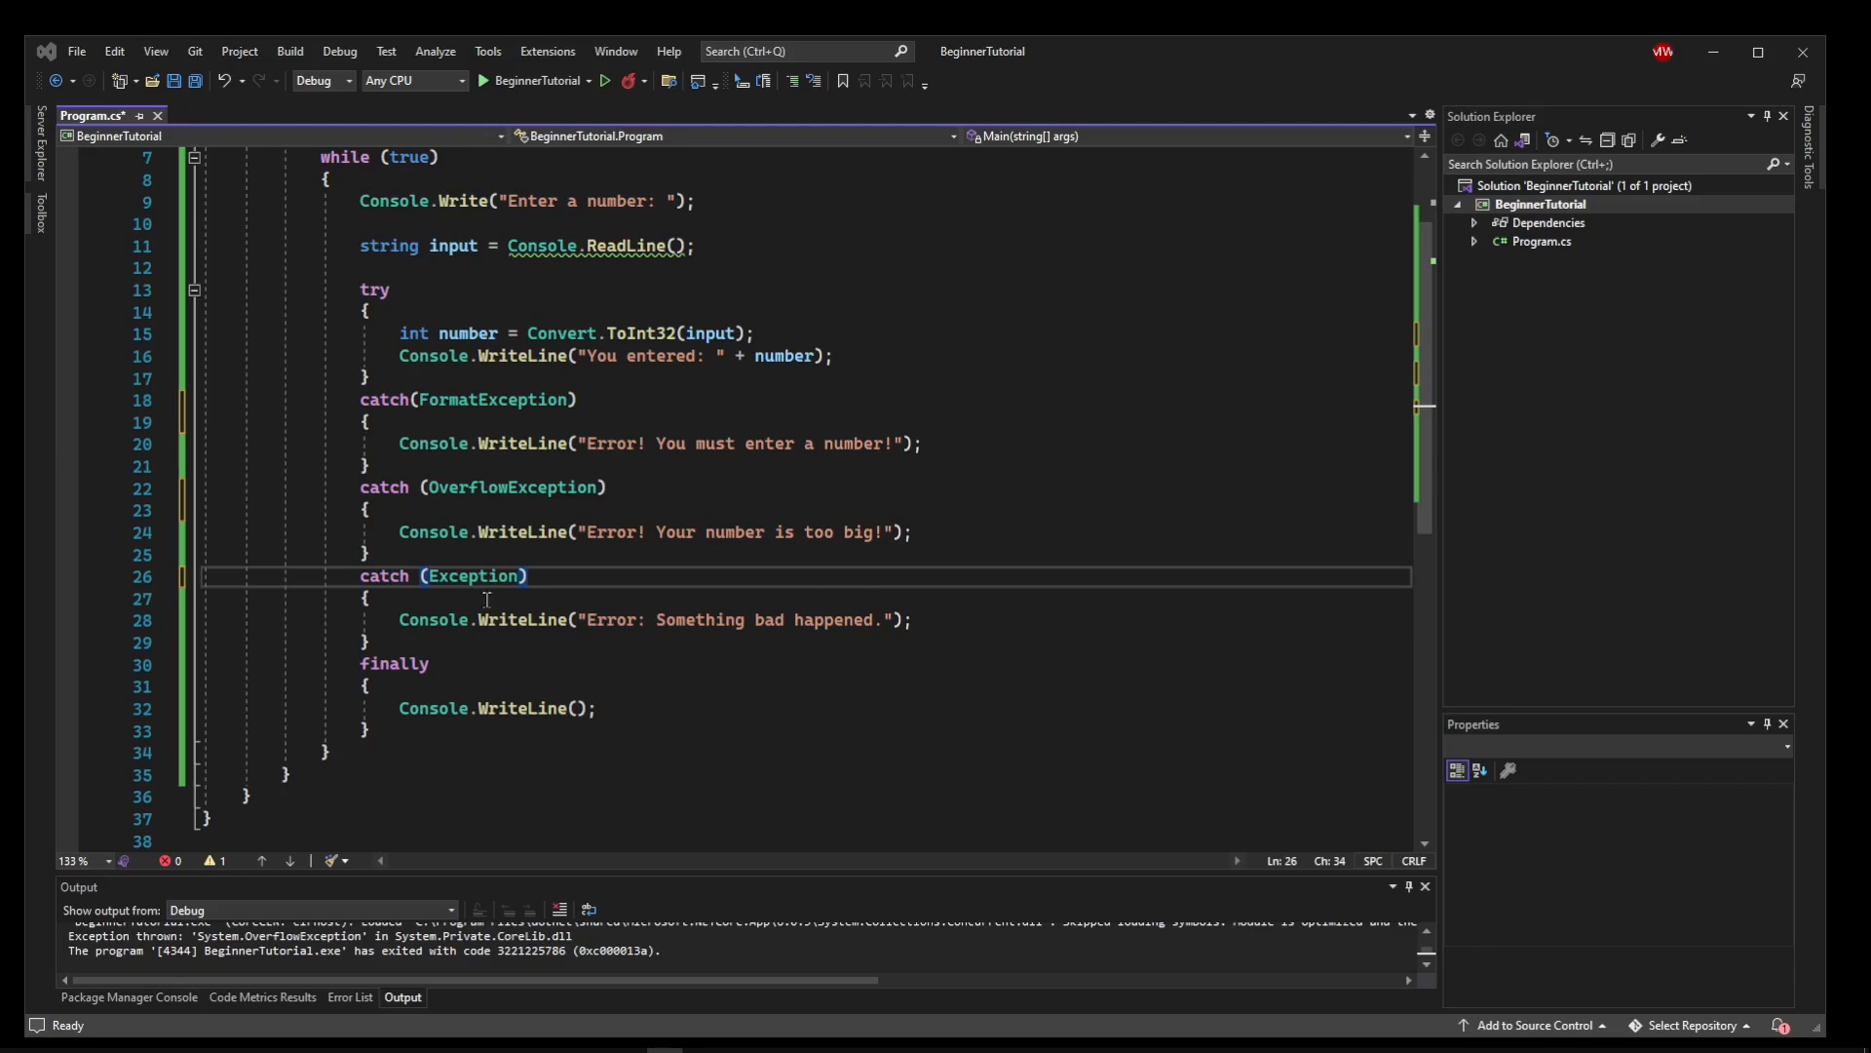
{"action": "double_click", "coordinate": [474, 575]}
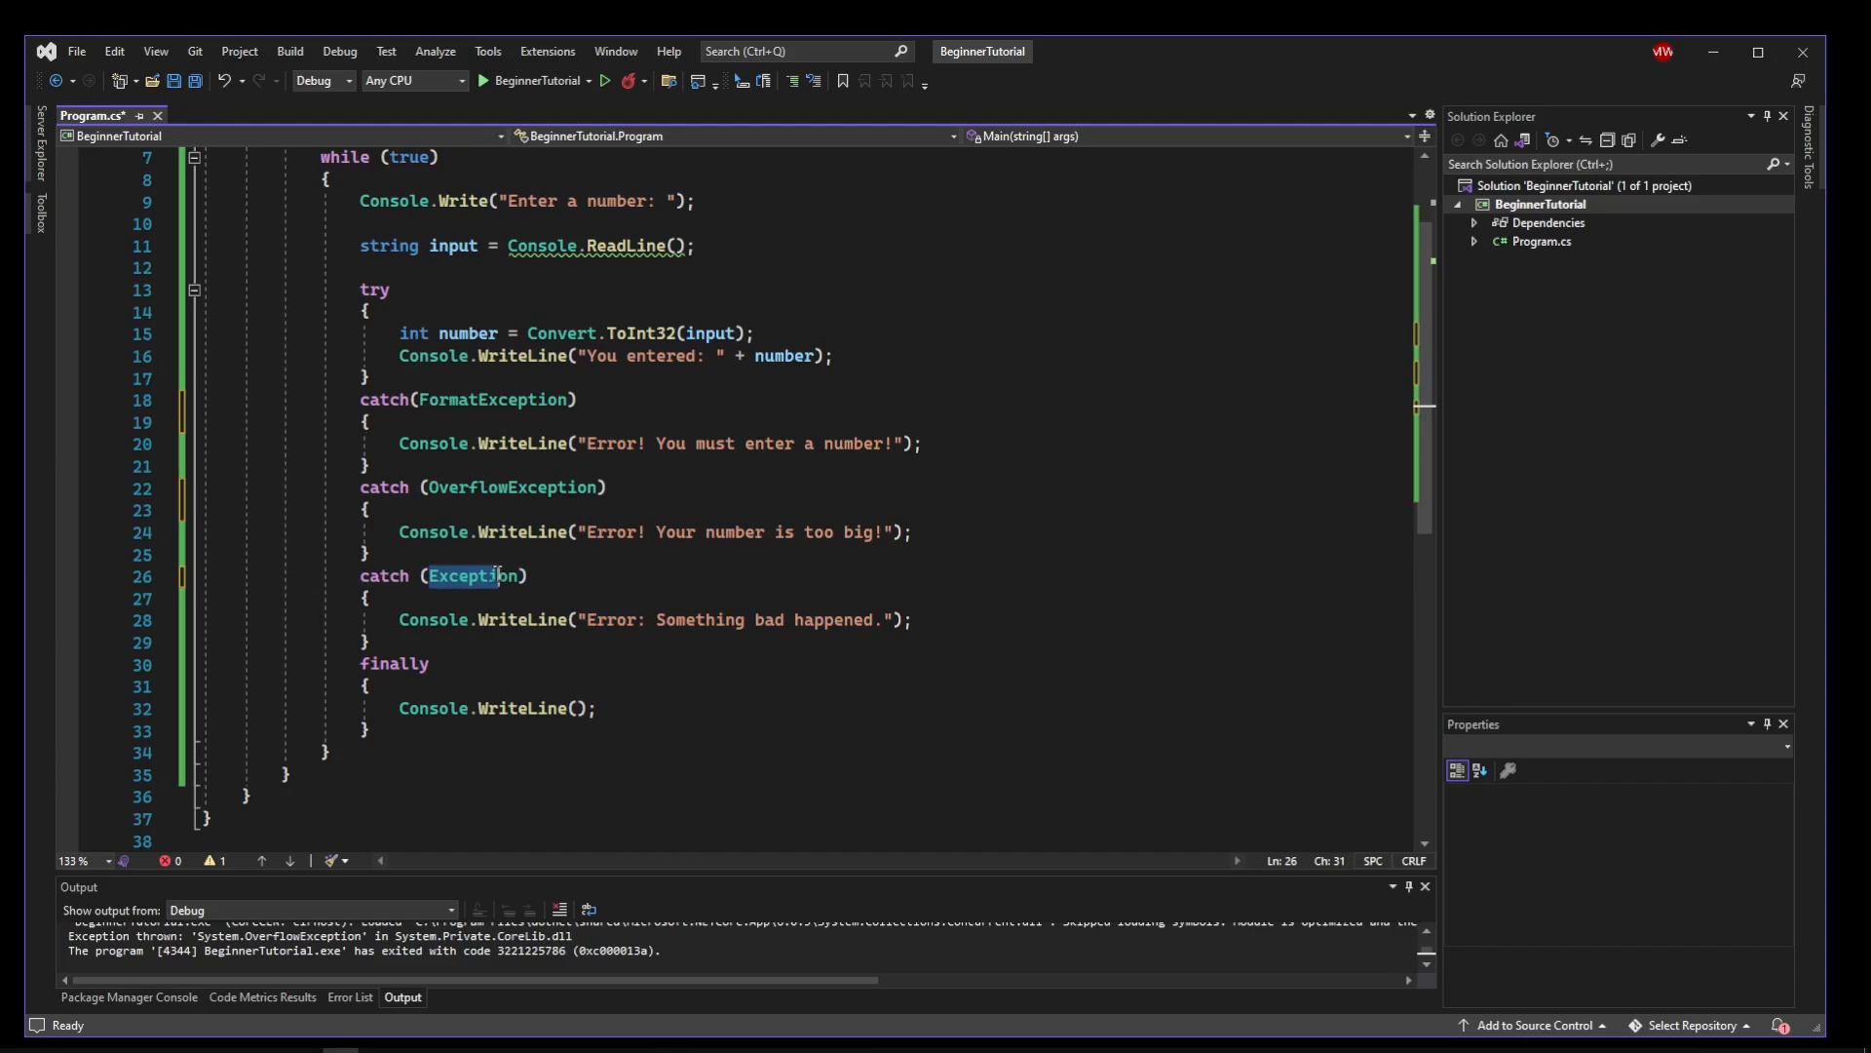
{"action": "type", "text": "ex"}
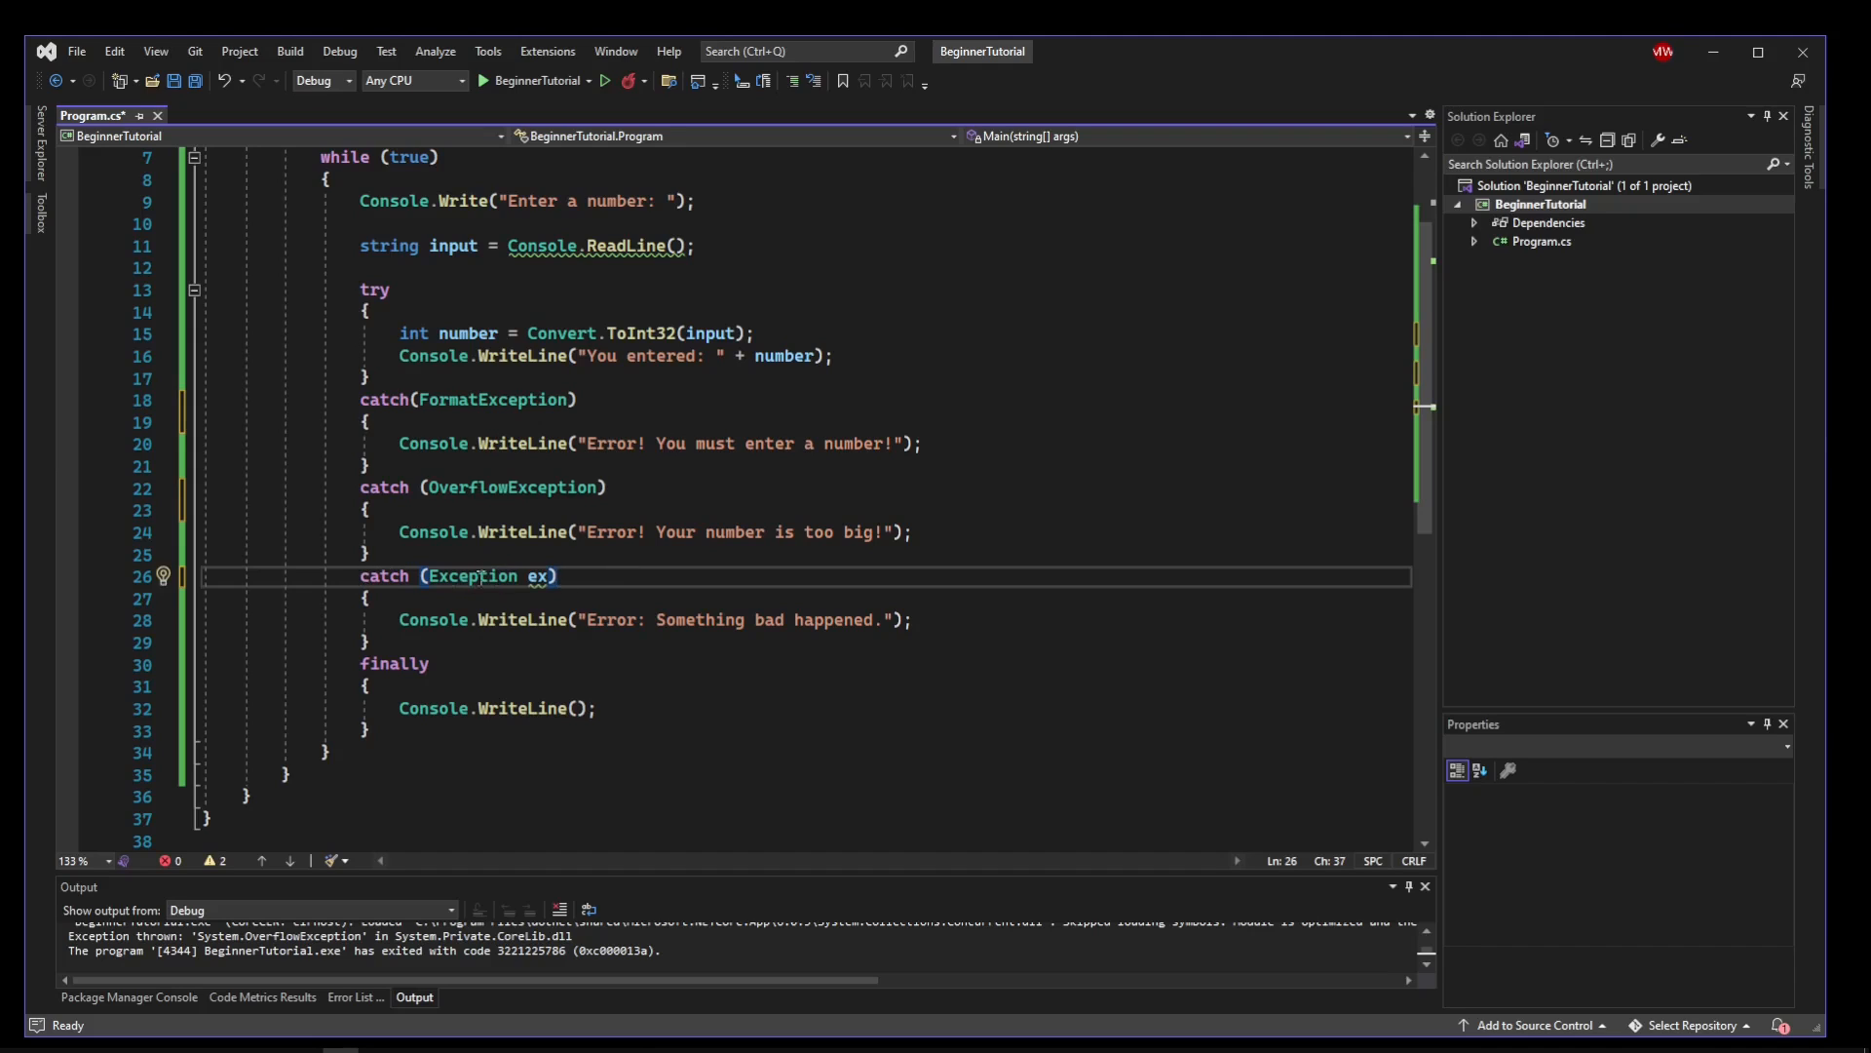
Replace the general catch's message with "Error: " + ex.Message
{"action": "double_click", "coordinate": [536, 576]}
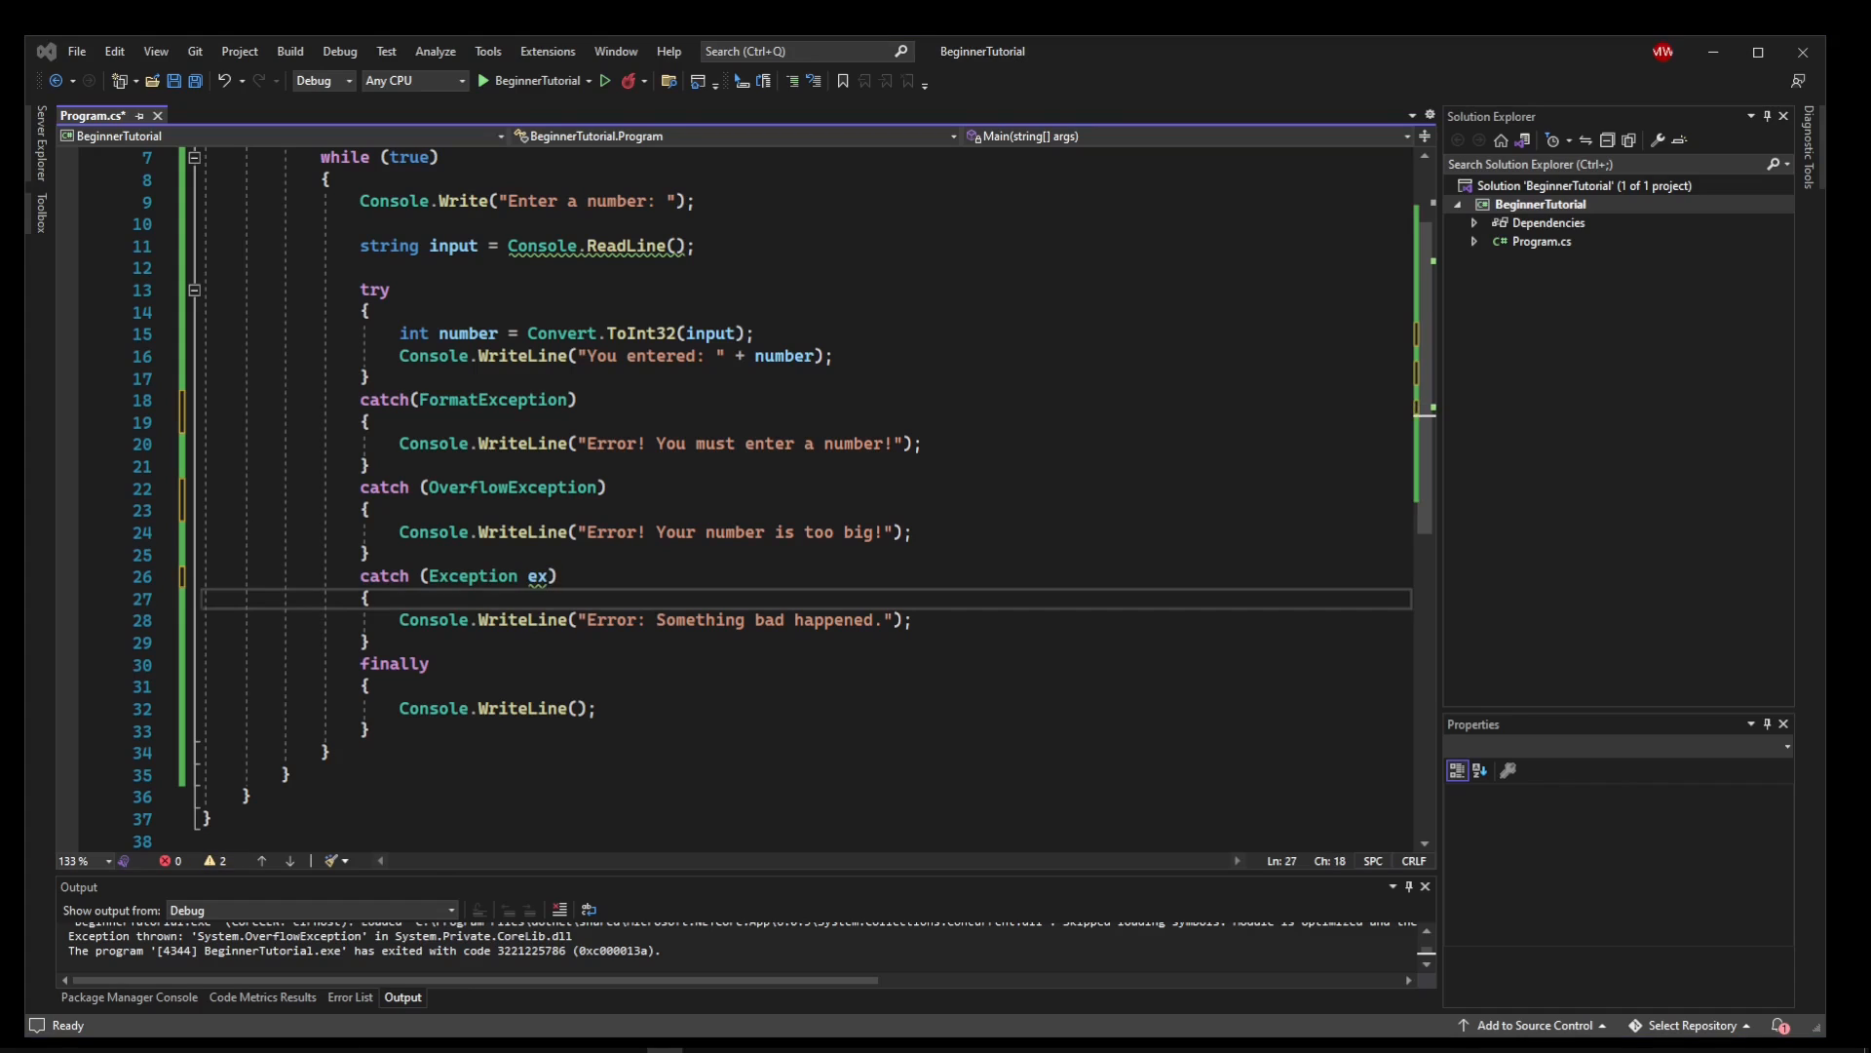
{"action": "mouse_move", "coordinate": [654, 620]}
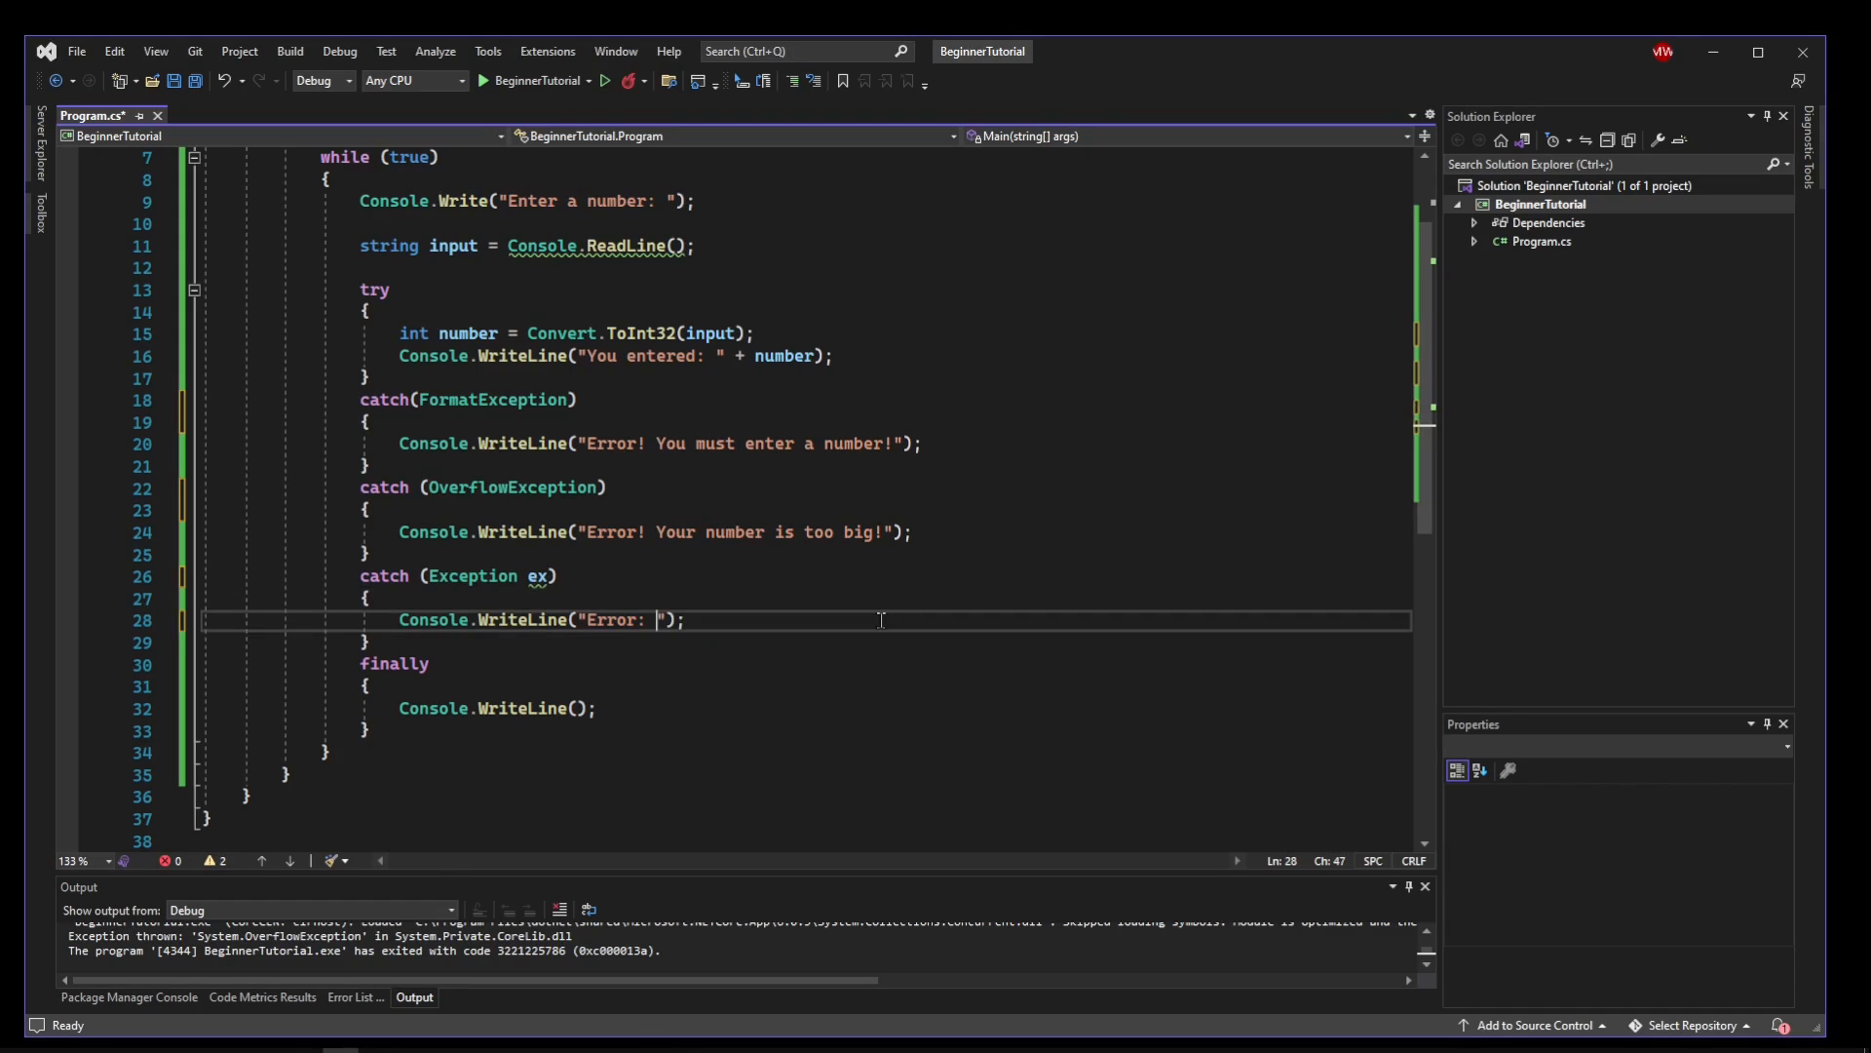
{"action": "type", "text": "+"}
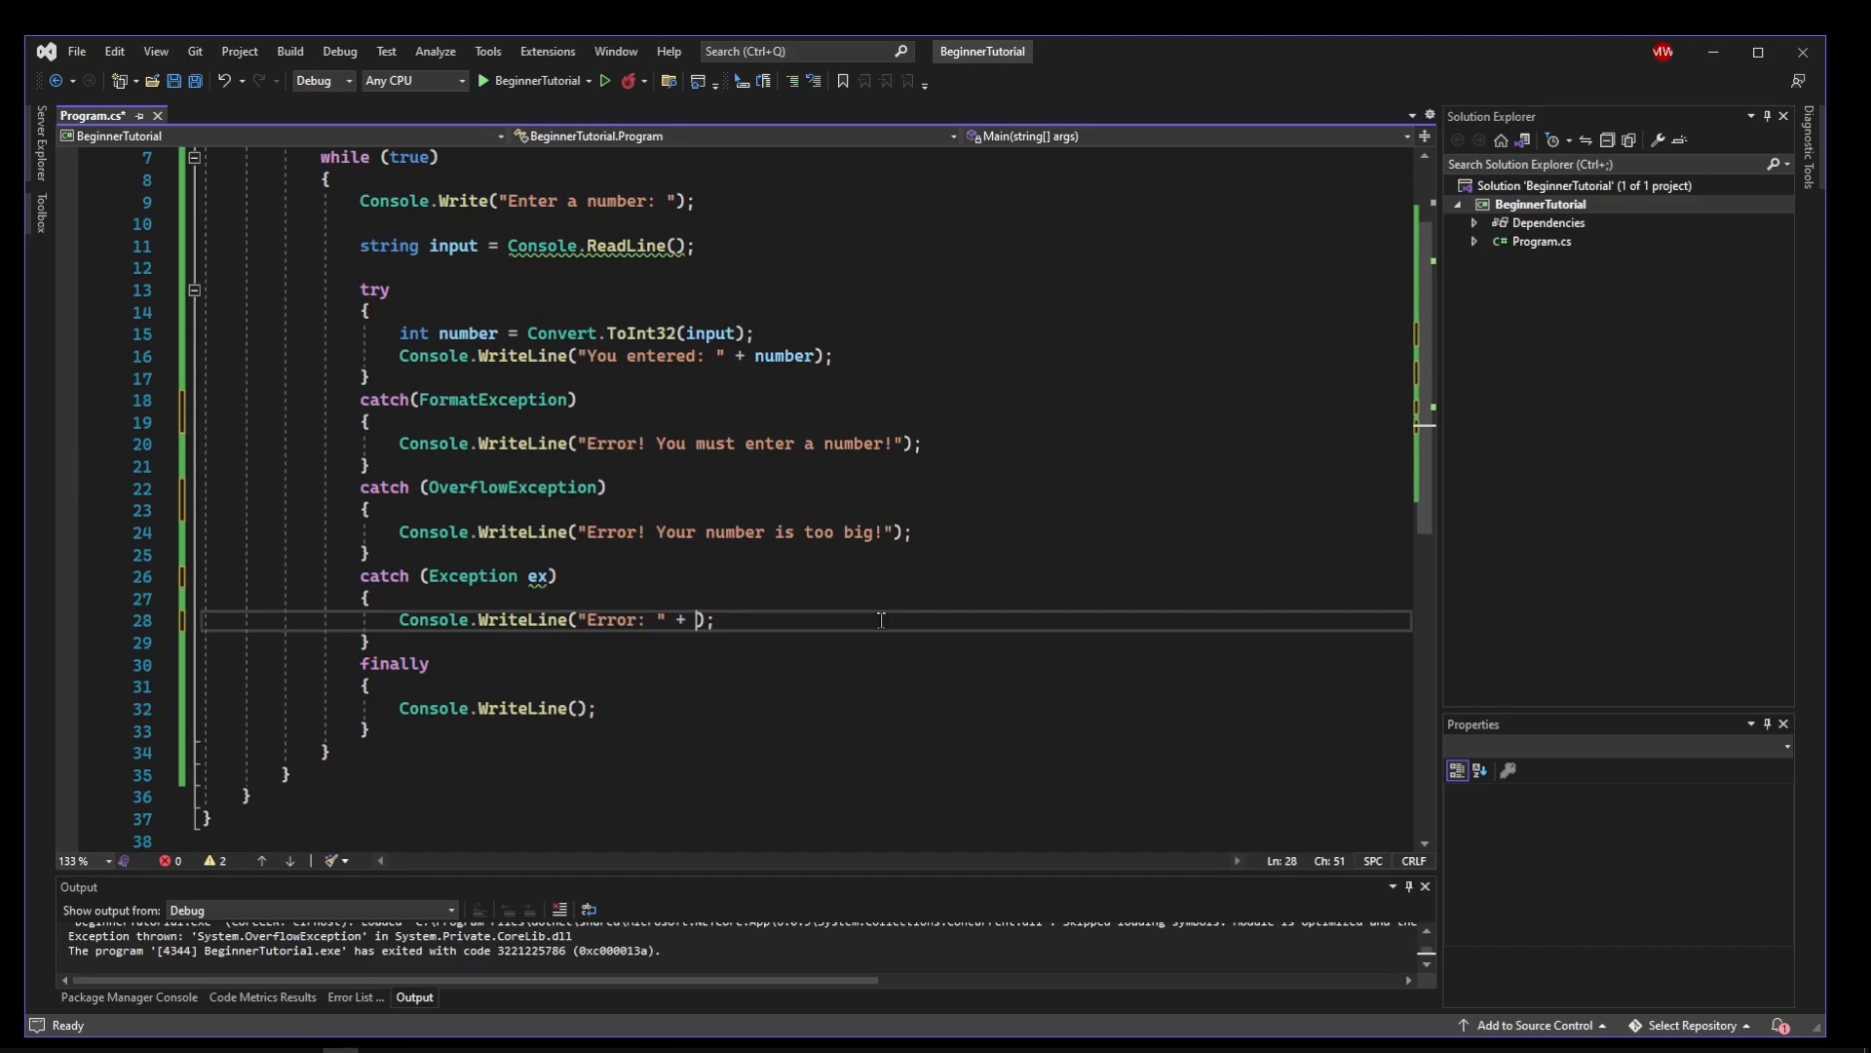
{"action": "type", "text": "ex.Message"}
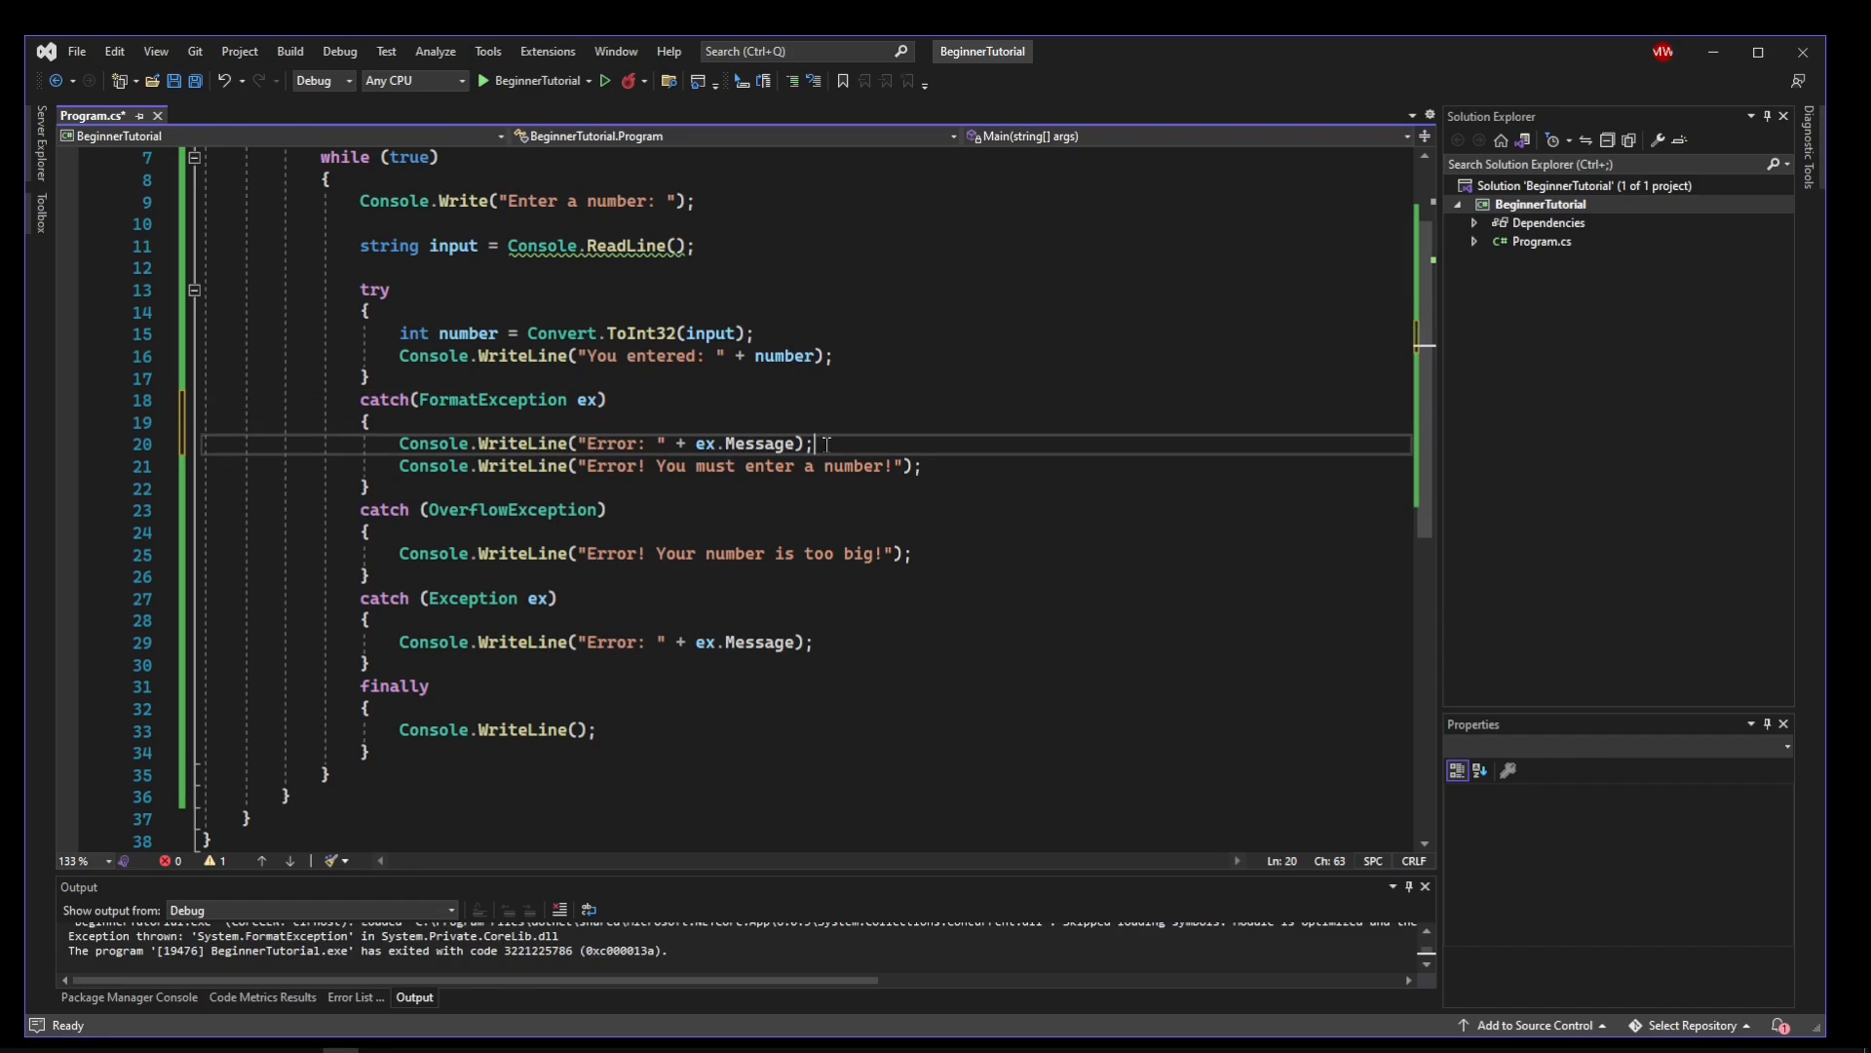
Give catch (FormatException) an ex variable and first print "Error: " + ex.Message
{"action": "left_click", "coordinate": [485, 80]}
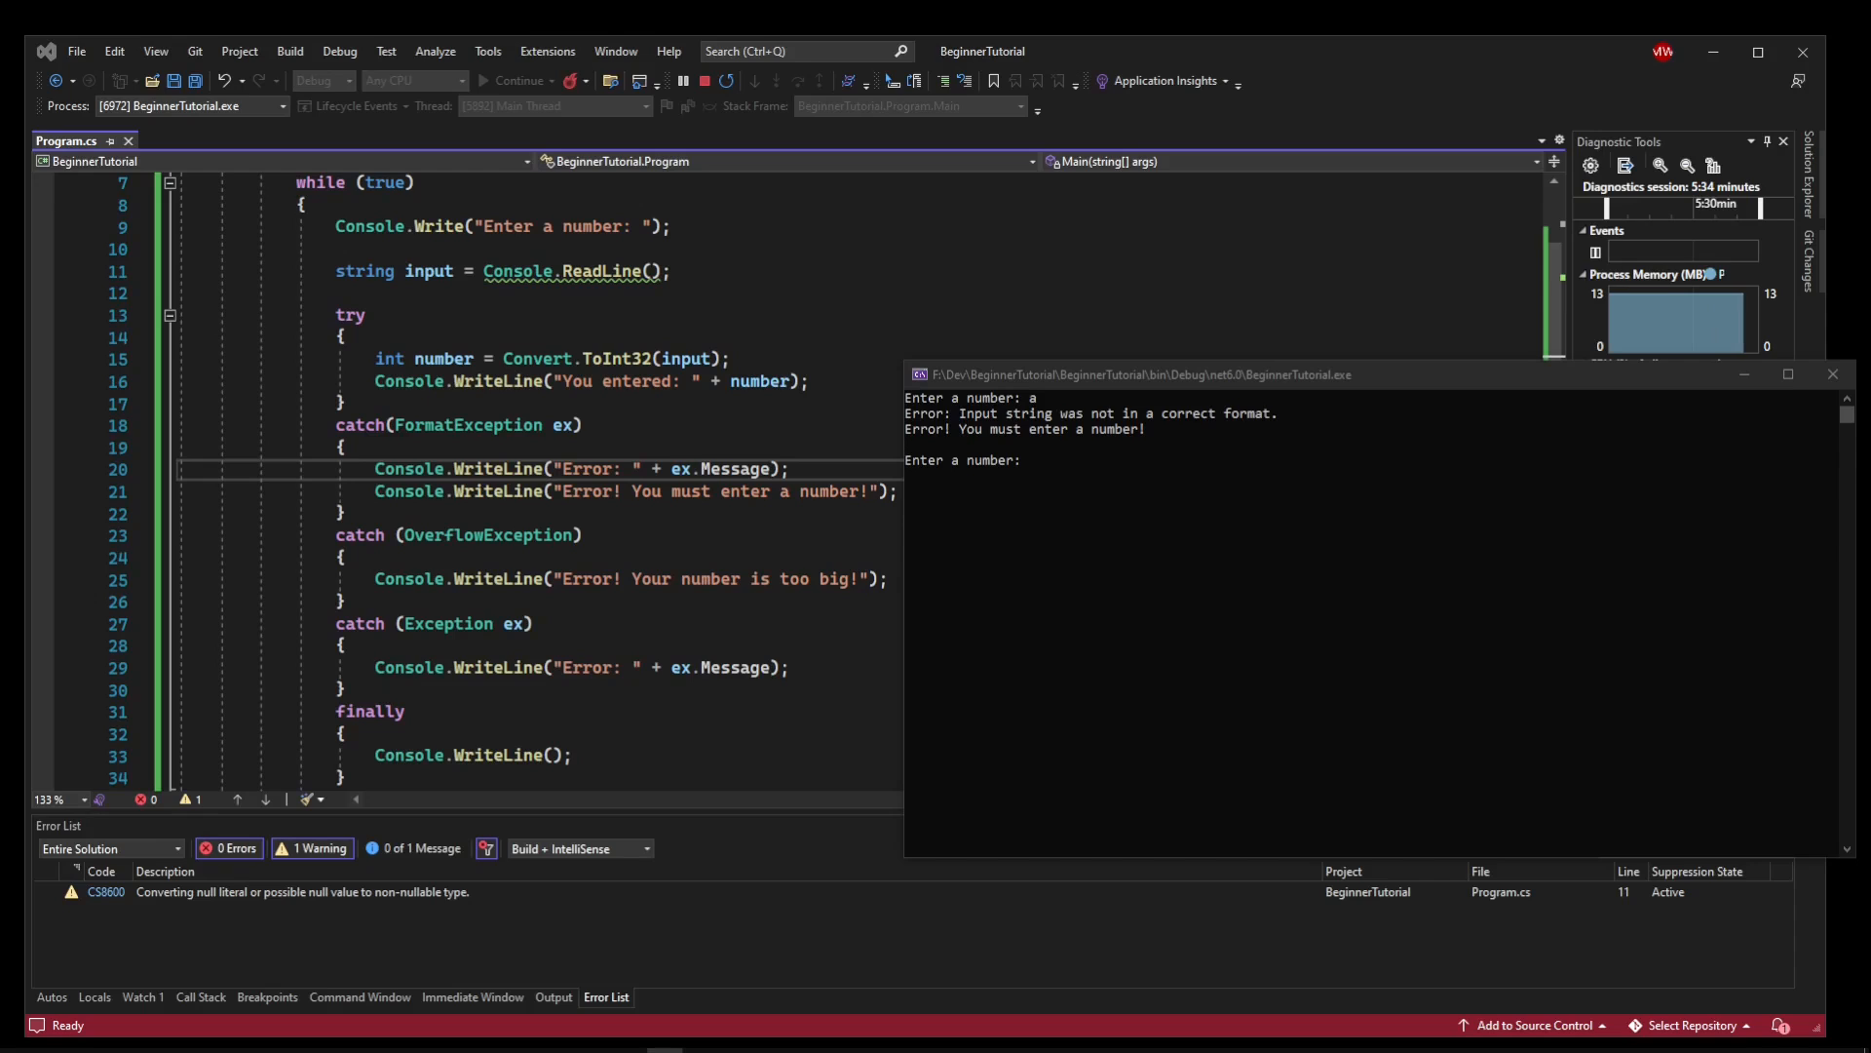
{"action": "mouse_move", "coordinate": [1091, 425]}
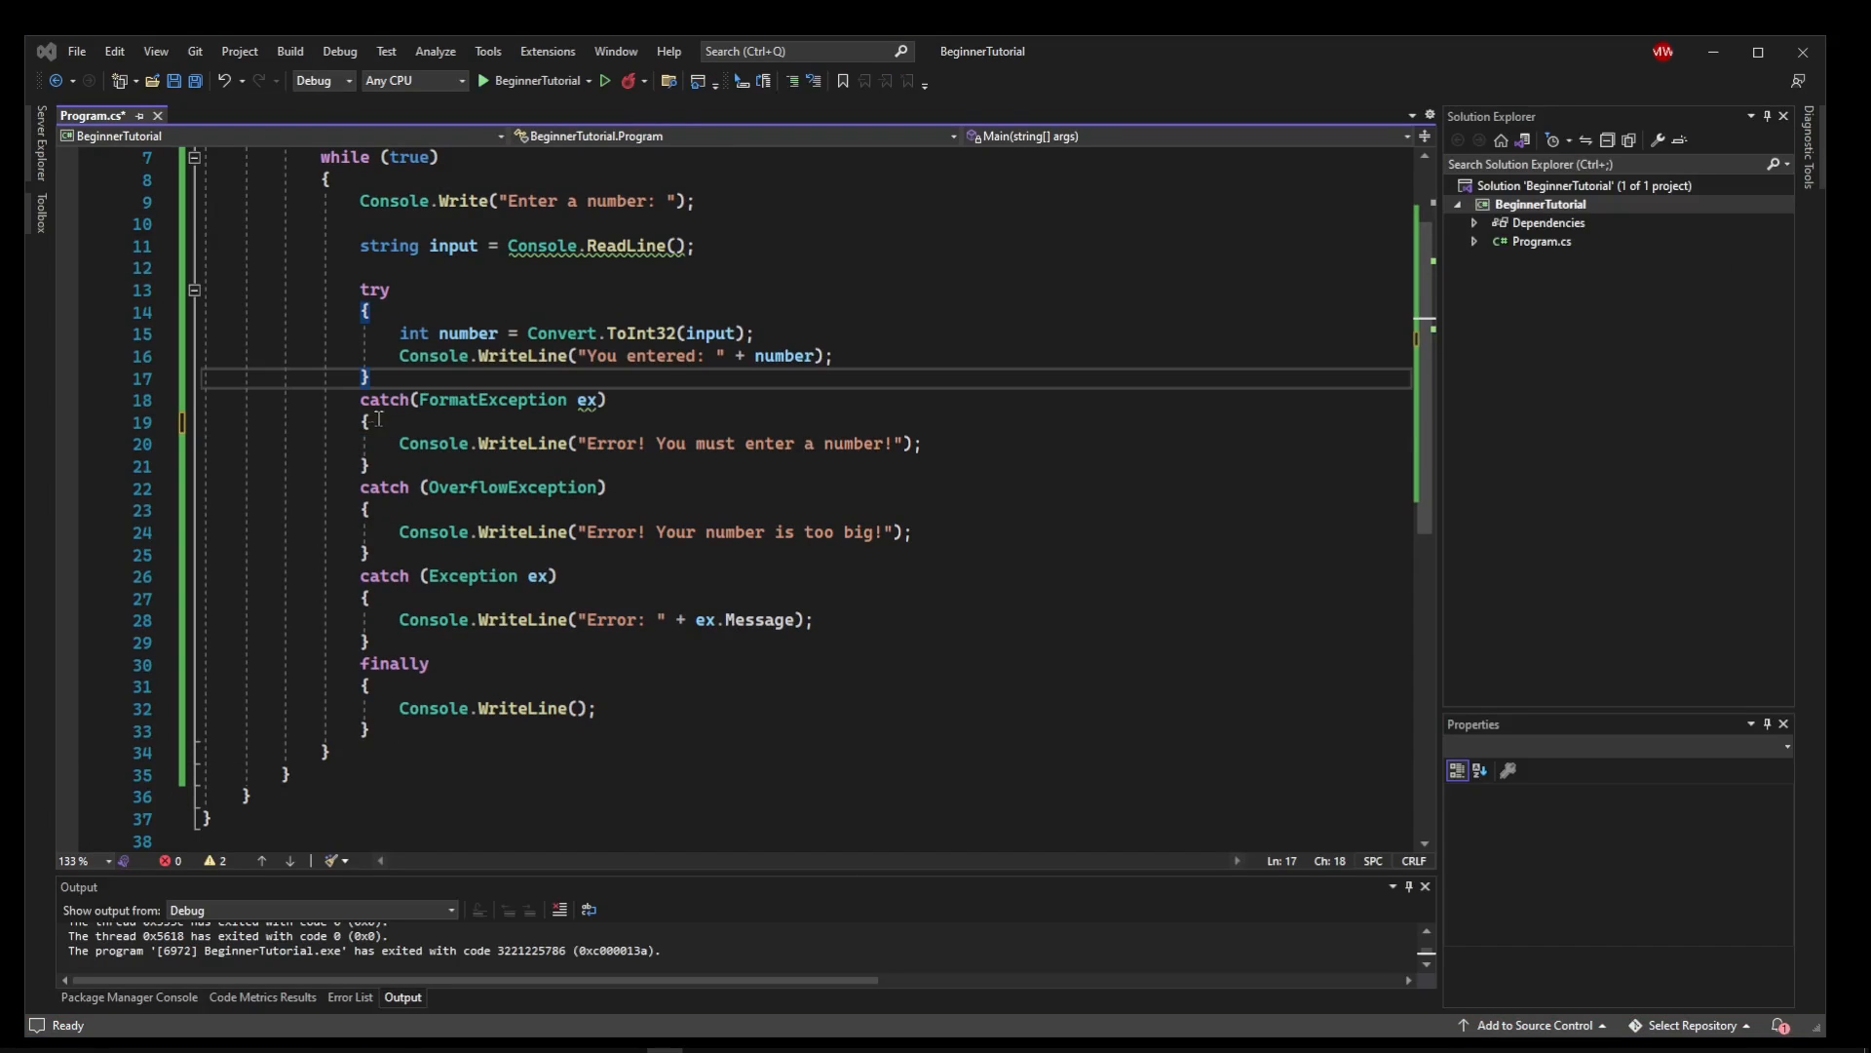
Move the catch (Exception ex) block above the FormatException and OverflowException catches
{"action": "left_click_drag", "start_coordinate": [360, 398], "coordinate": [371, 641]}
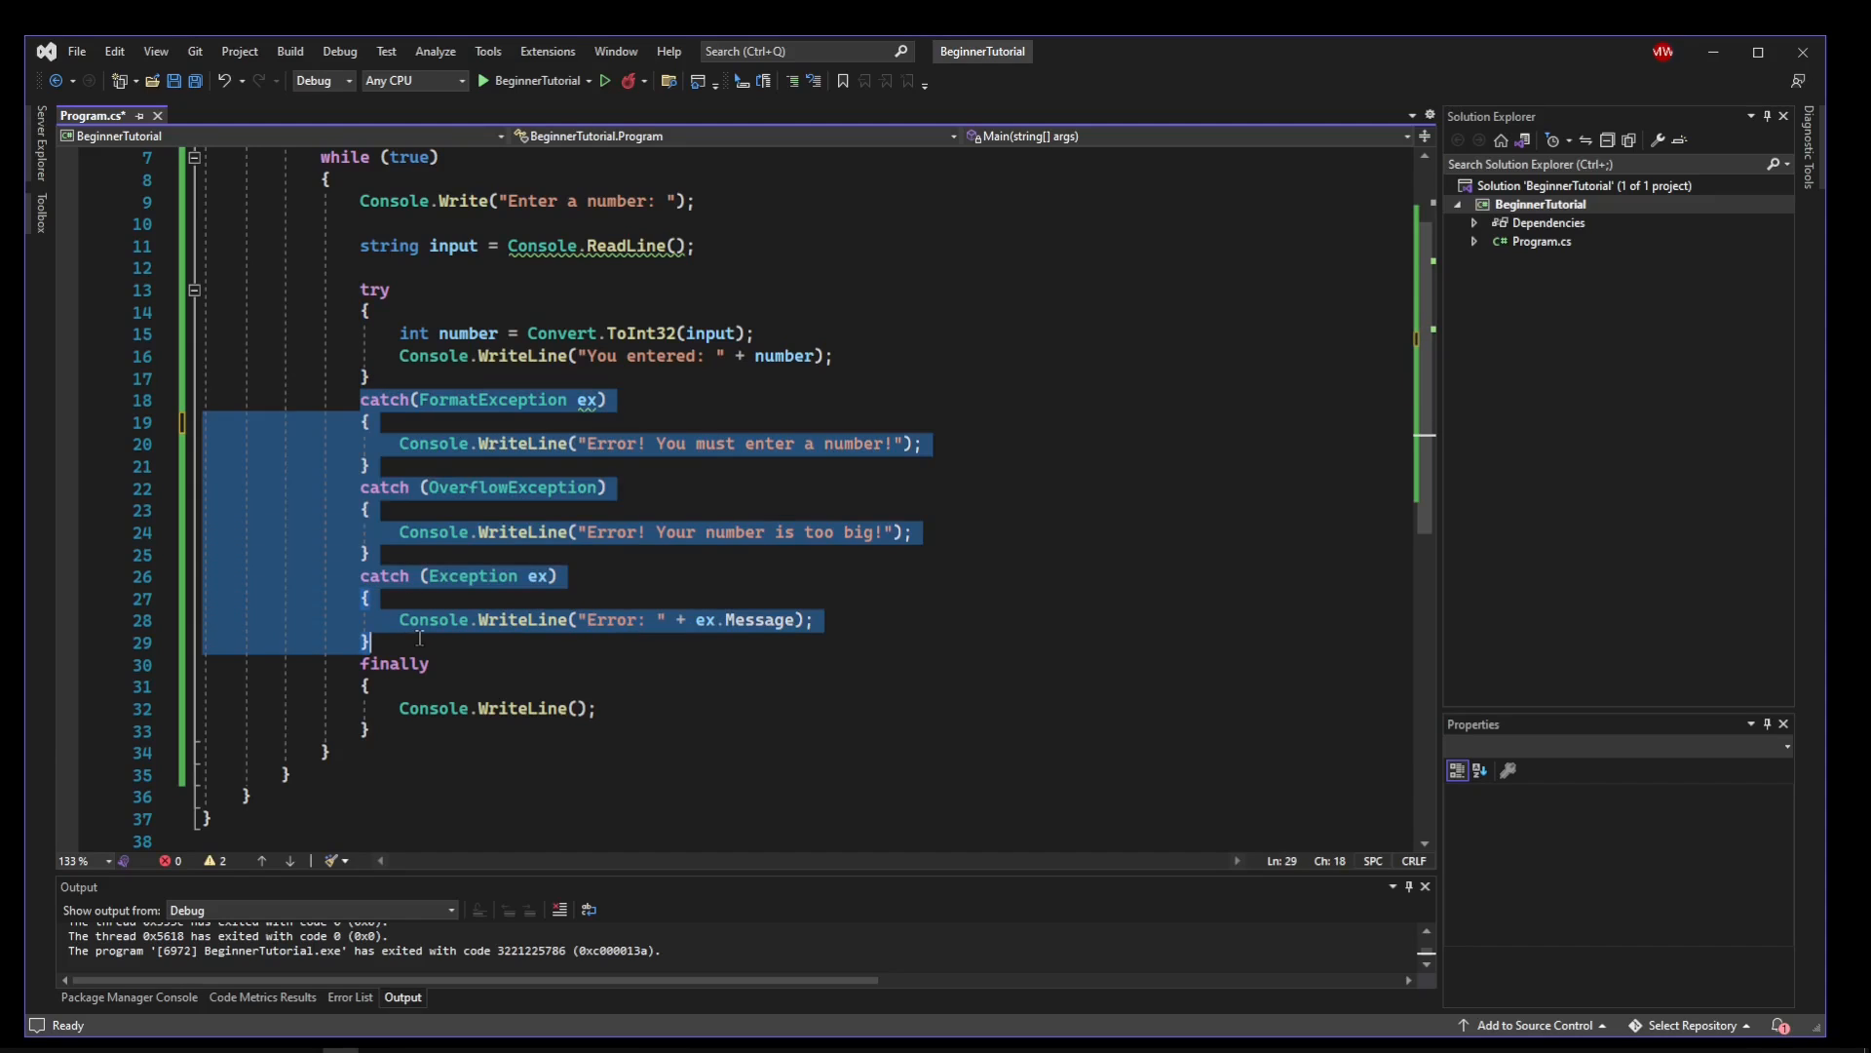
{"action": "left_click", "coordinate": [371, 642]}
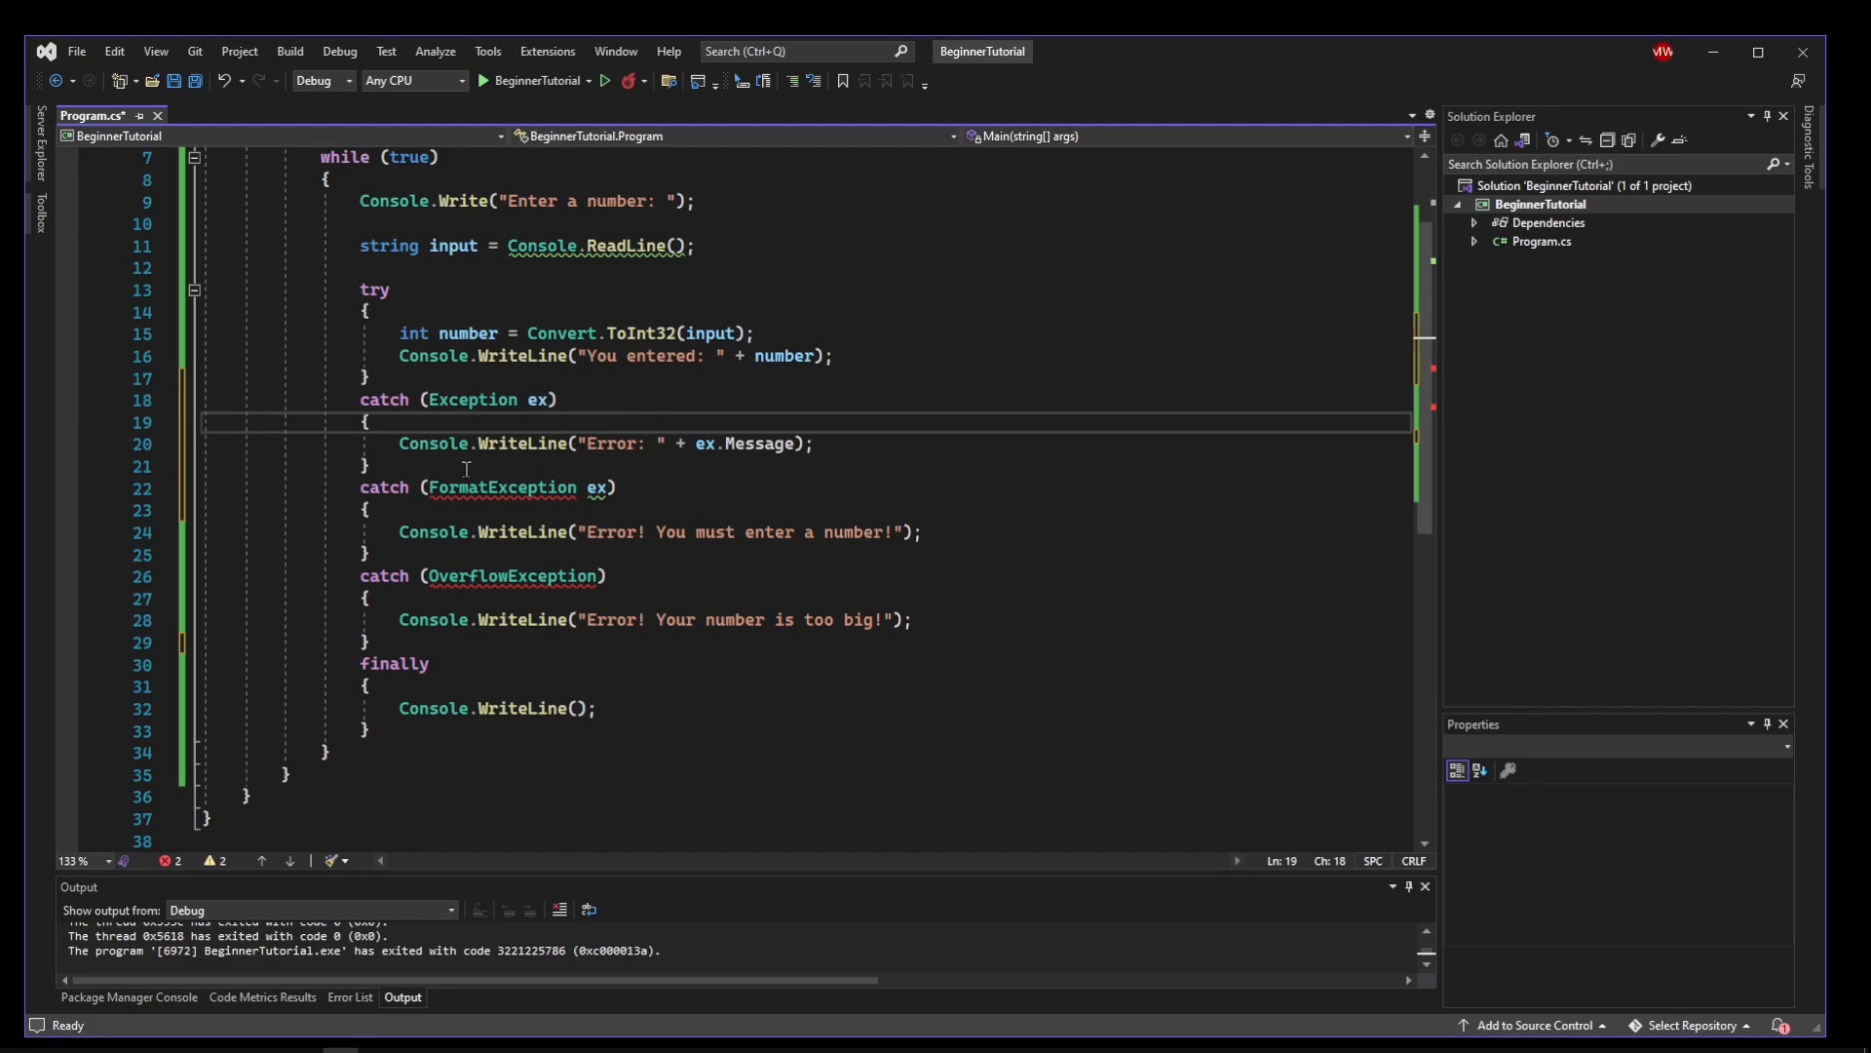
Inside catch (Exception ex), write if (ex is FormatException) / else if (ex is OverflowException) / else checks, removing the separate catches
{"action": "type", "text": "if"}
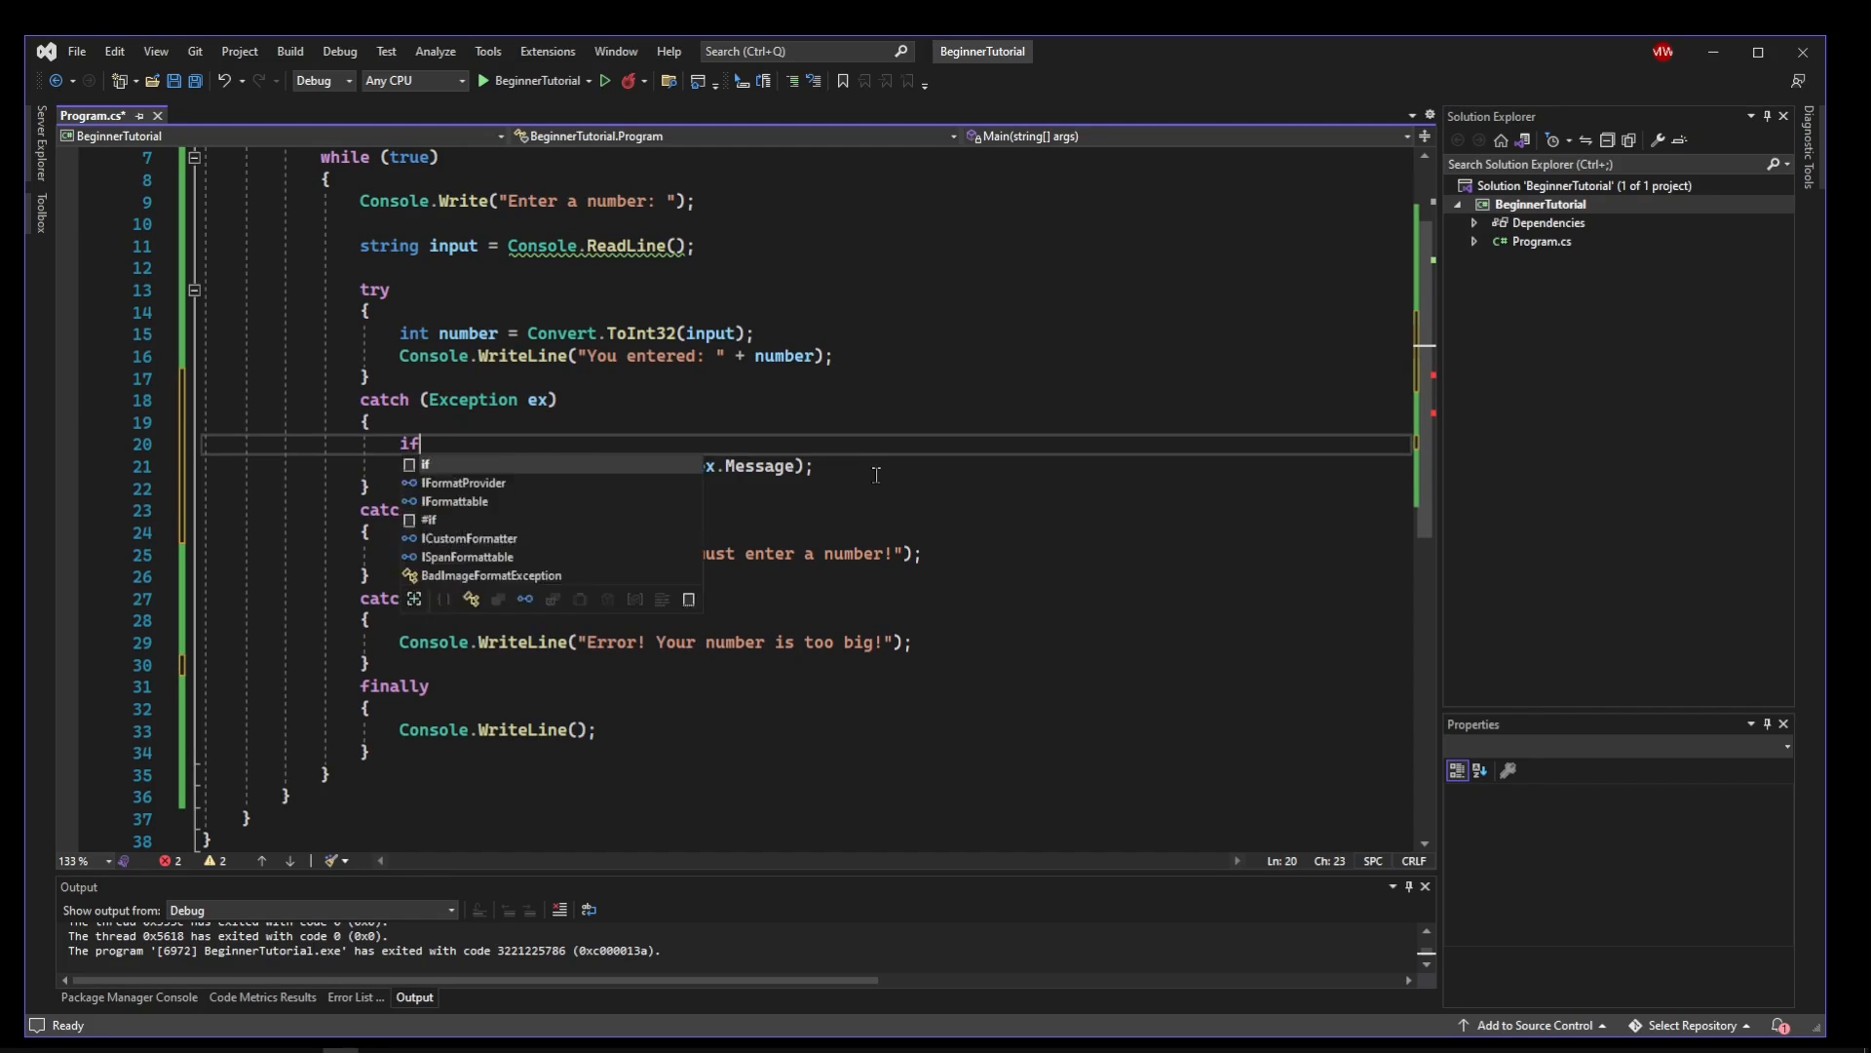
{"action": "type", "text": "(ex is FO"}
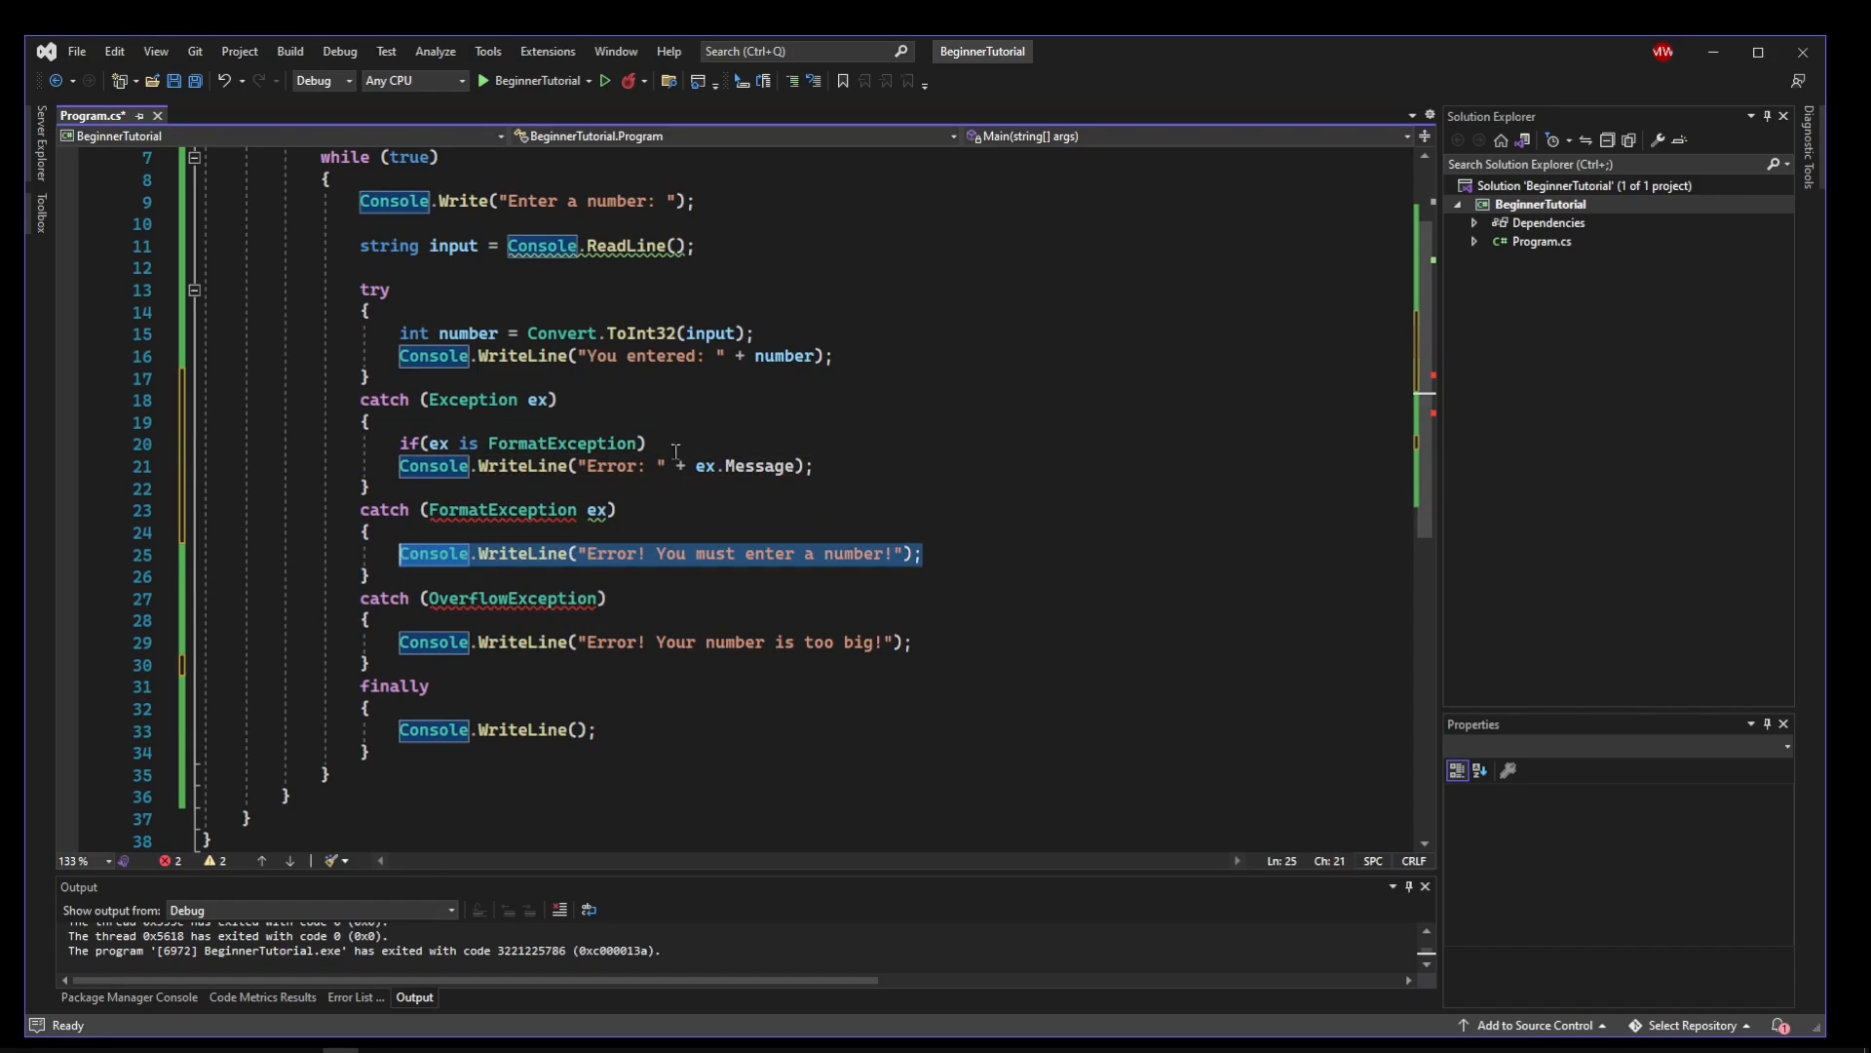
{"action": "type", "text": "else if(ex is OverflowException"}
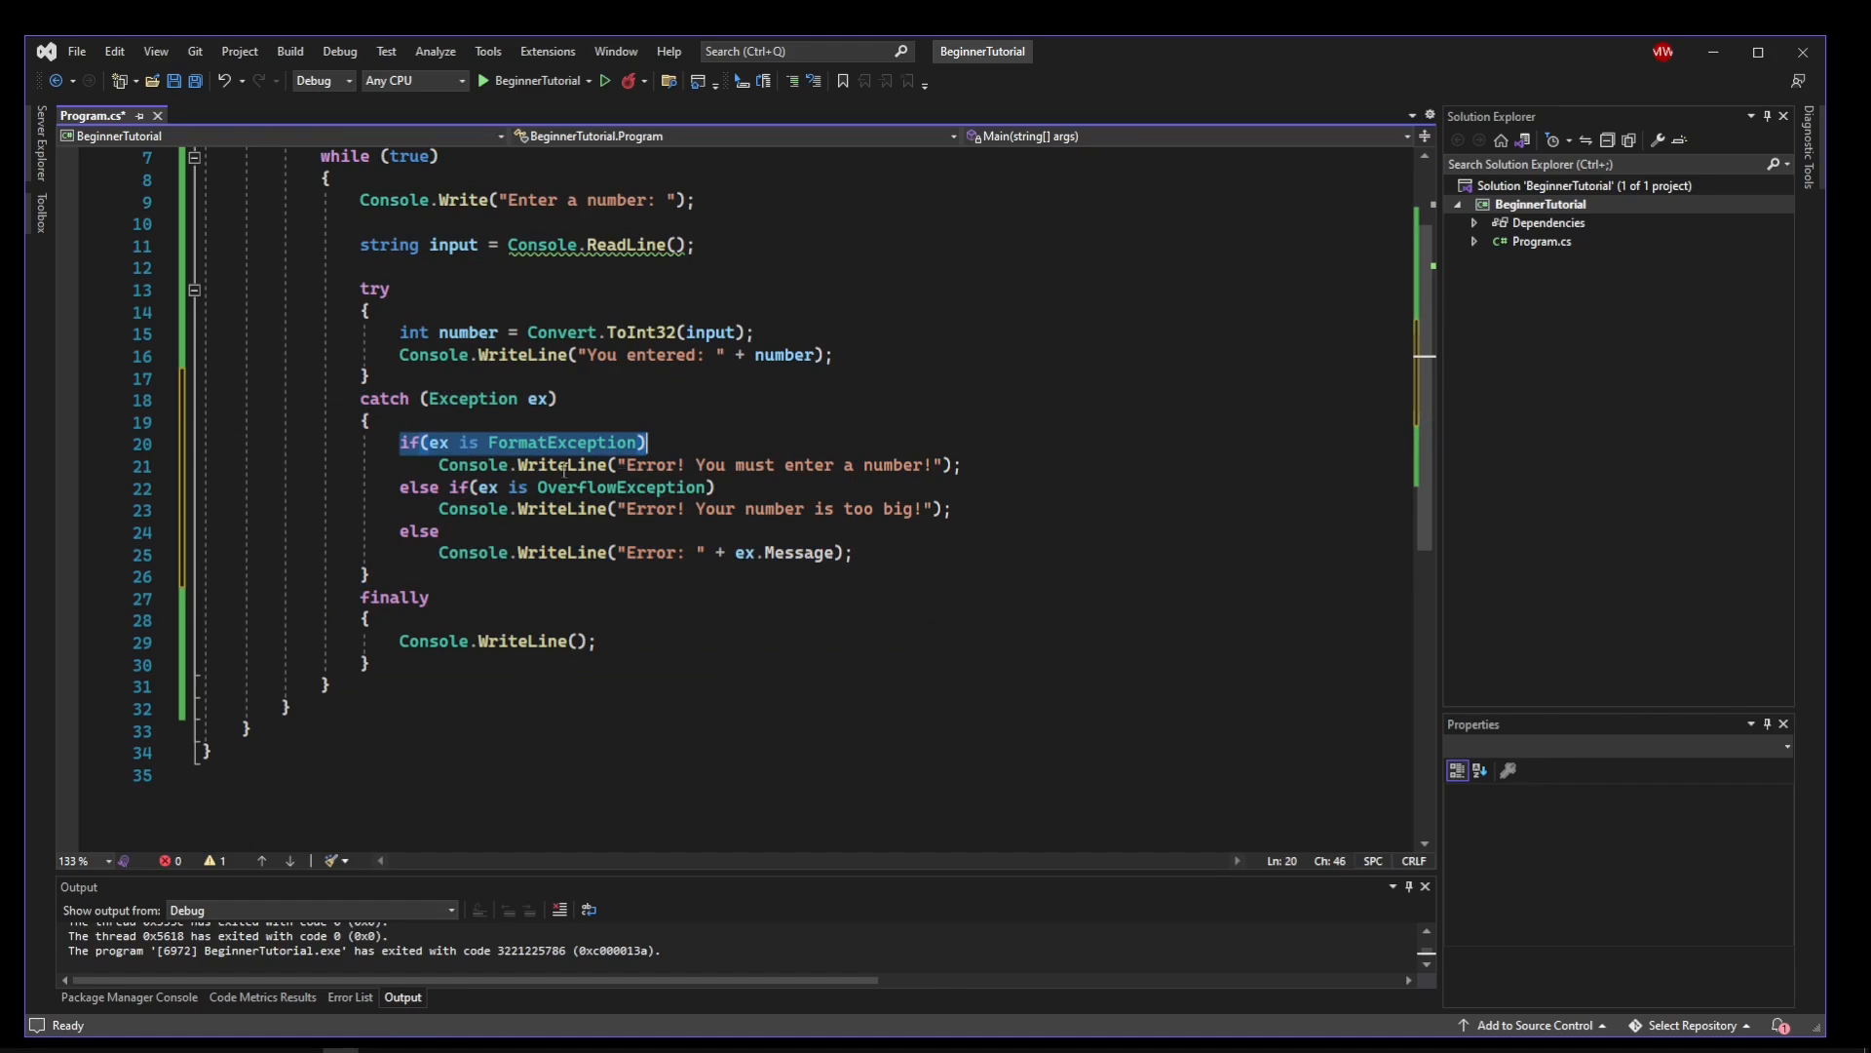
{"action": "left_click", "coordinate": [469, 443]}
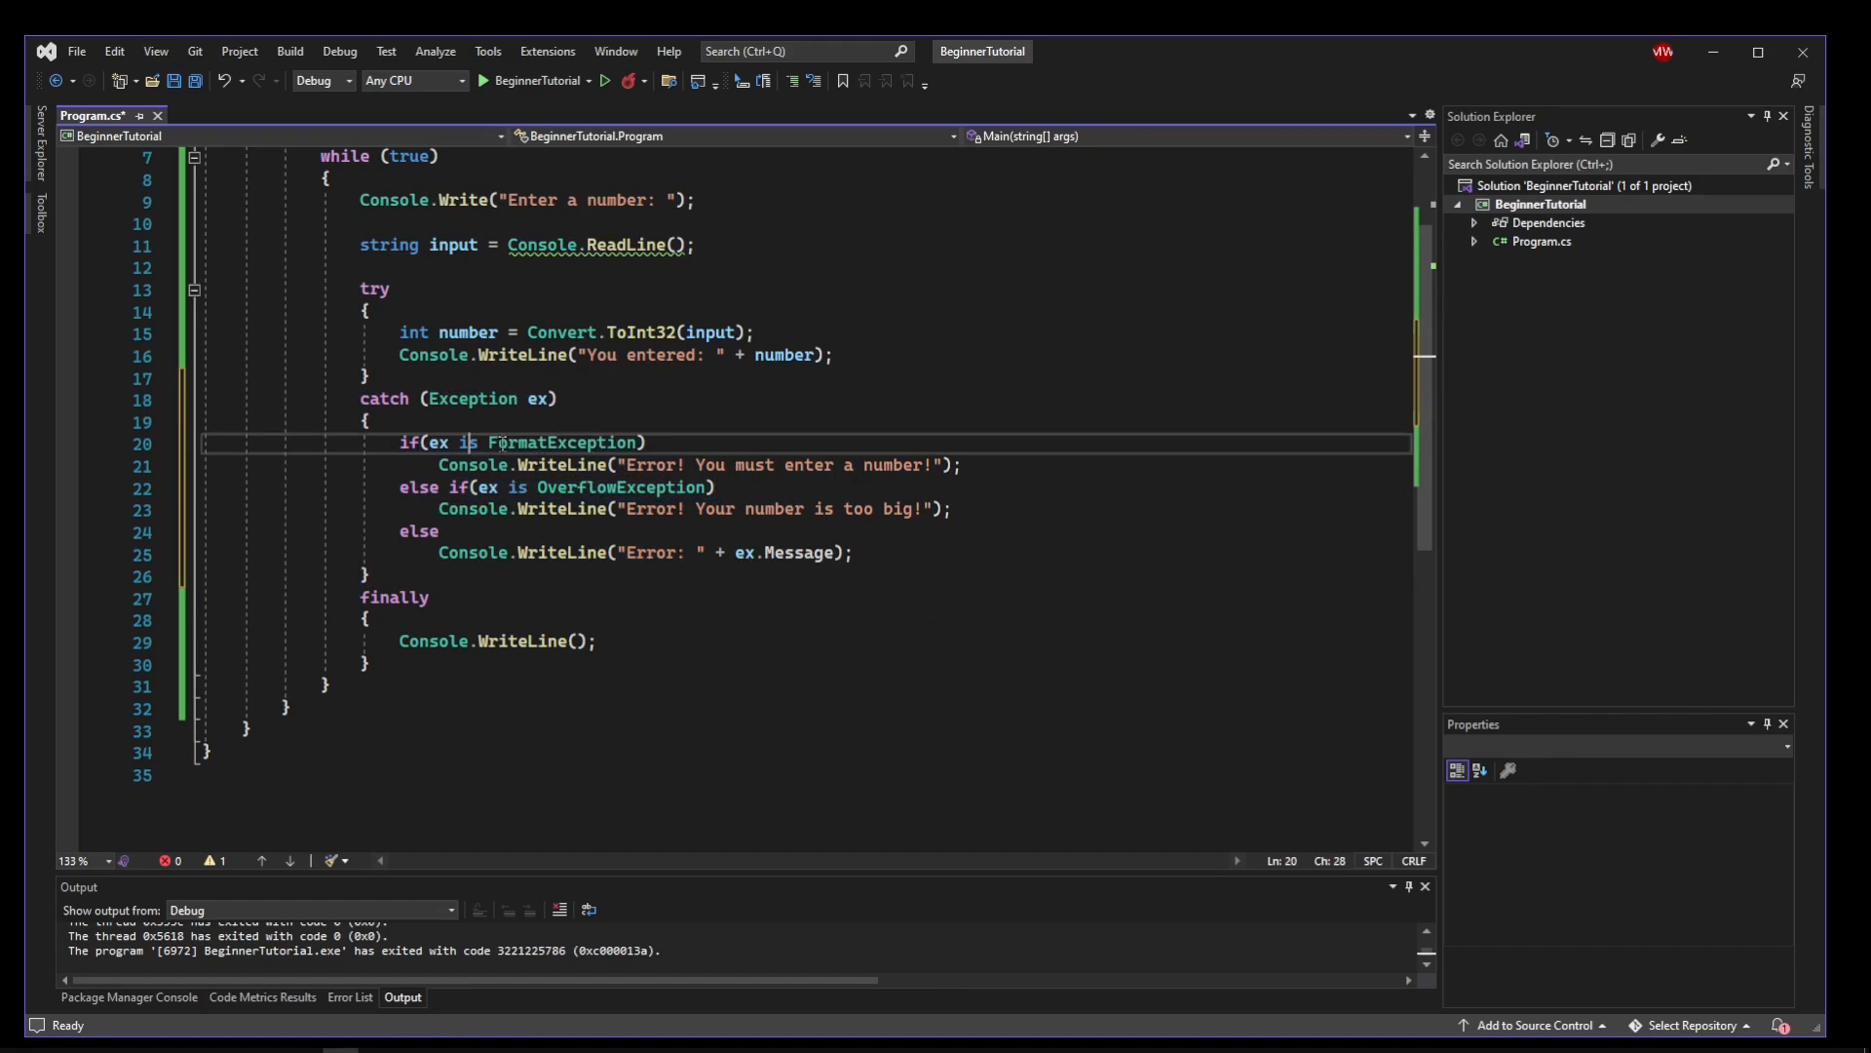